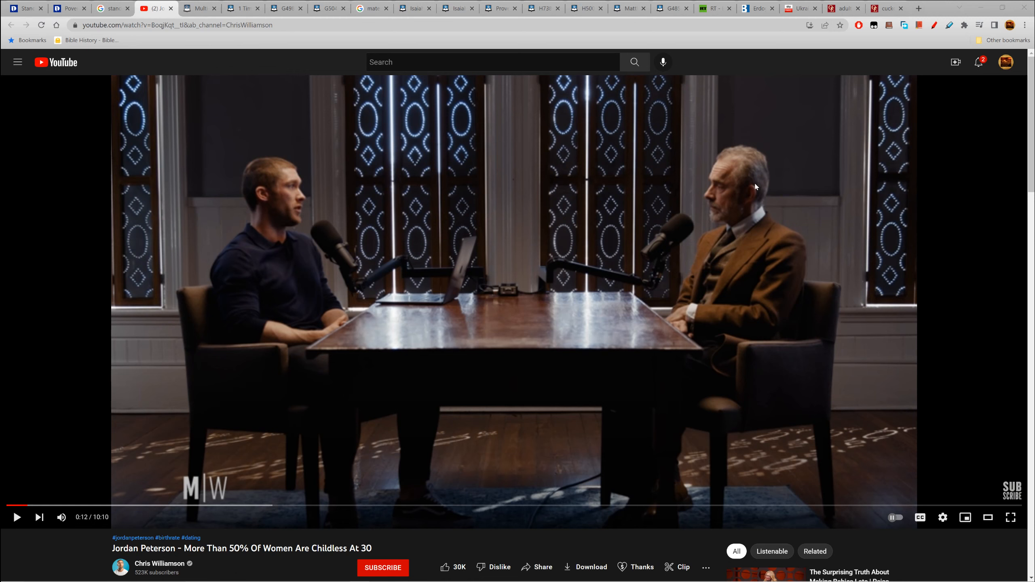
mouse_move(168, 394)
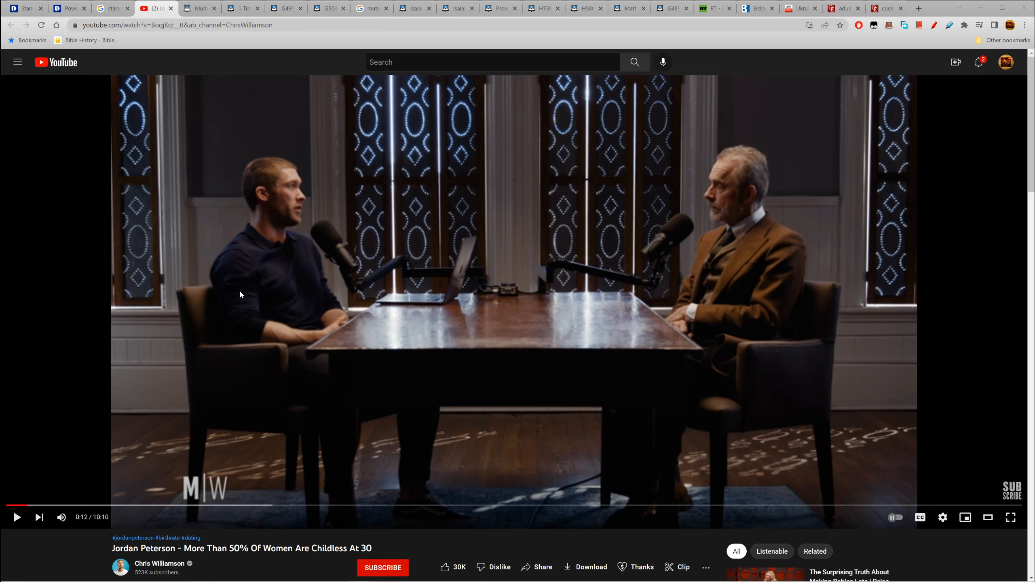
mouse_move(154, 497)
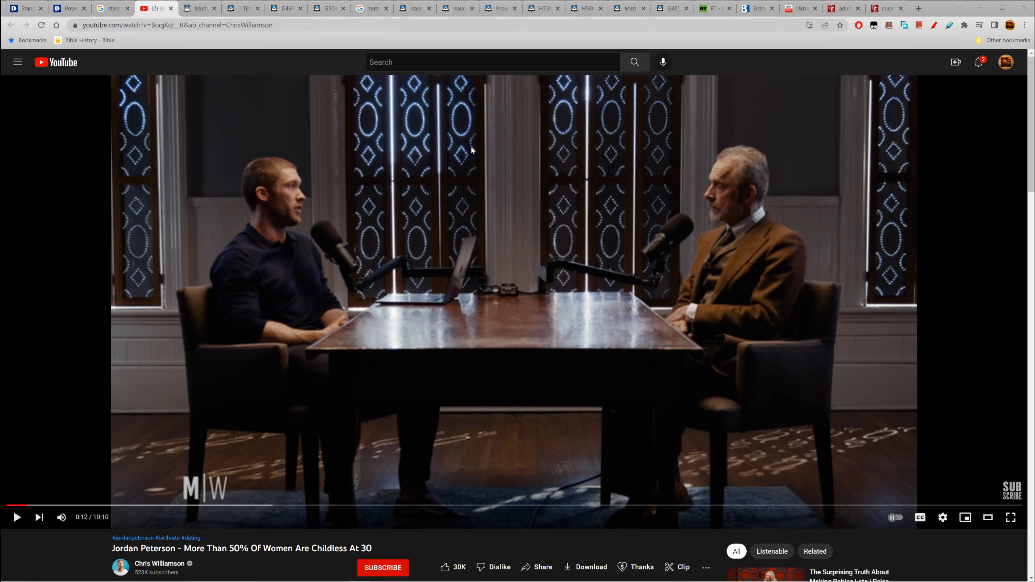
mouse_move(146, 177)
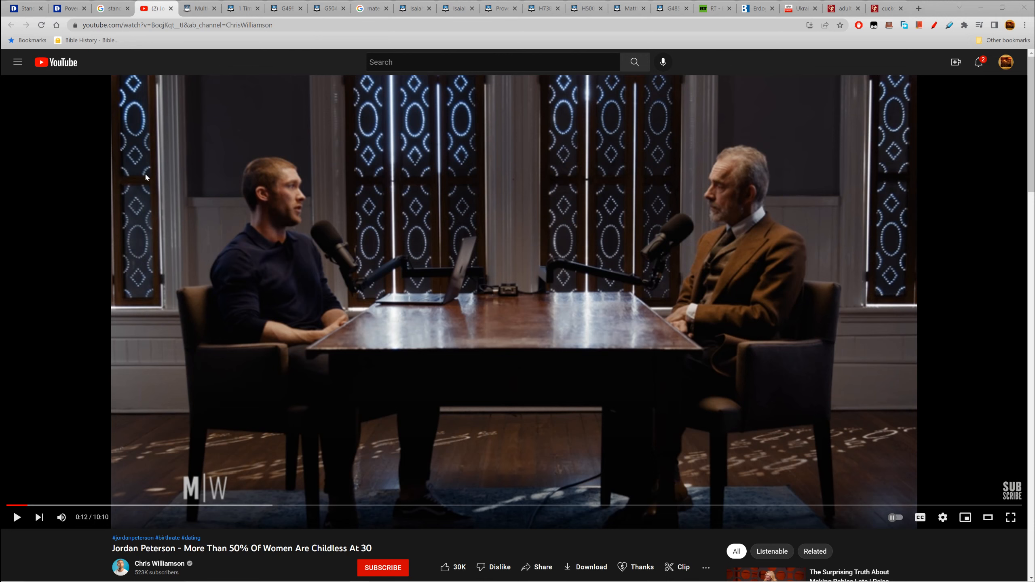
mouse_move(141, 273)
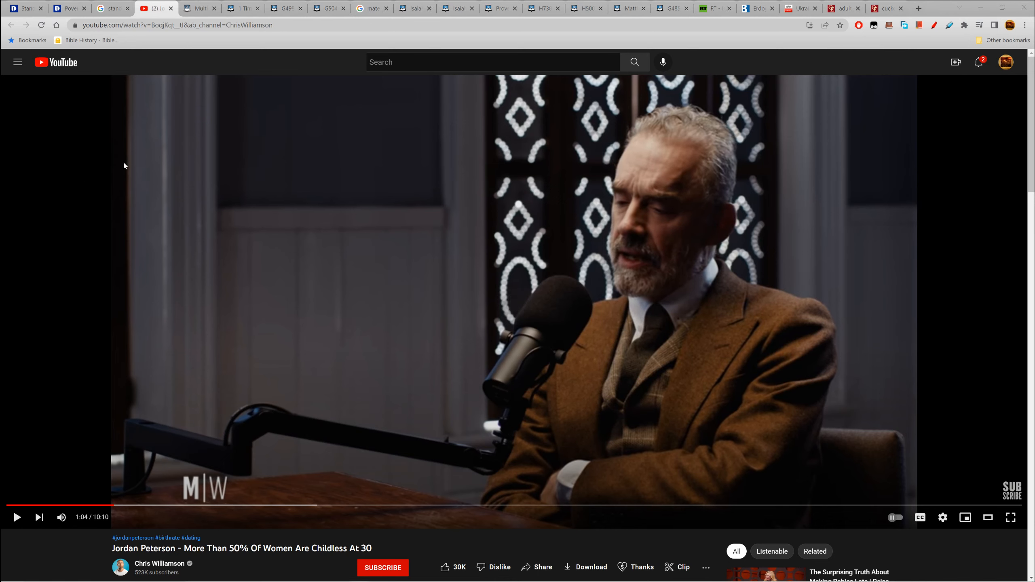
mouse_move(198, 163)
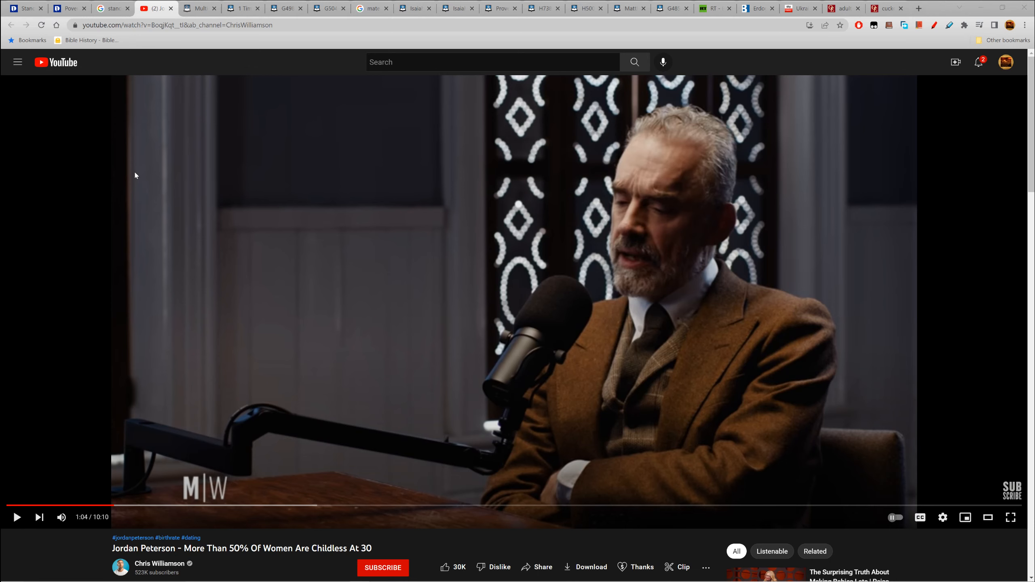
mouse_move(73, 98)
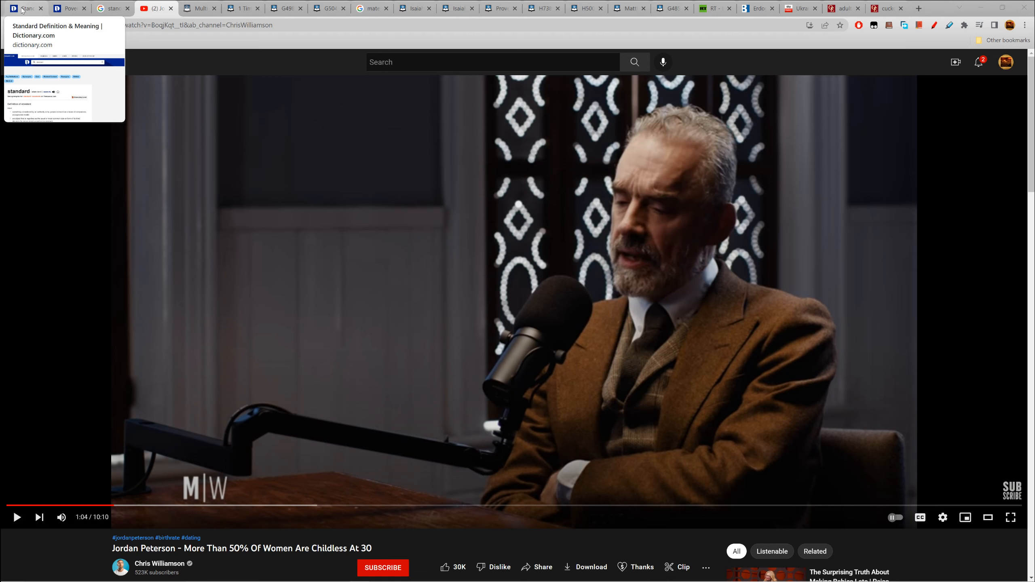
Step: Select the headword 'standard' and scroll through its numbered noun definitions, including morals and ethics
click(25, 7)
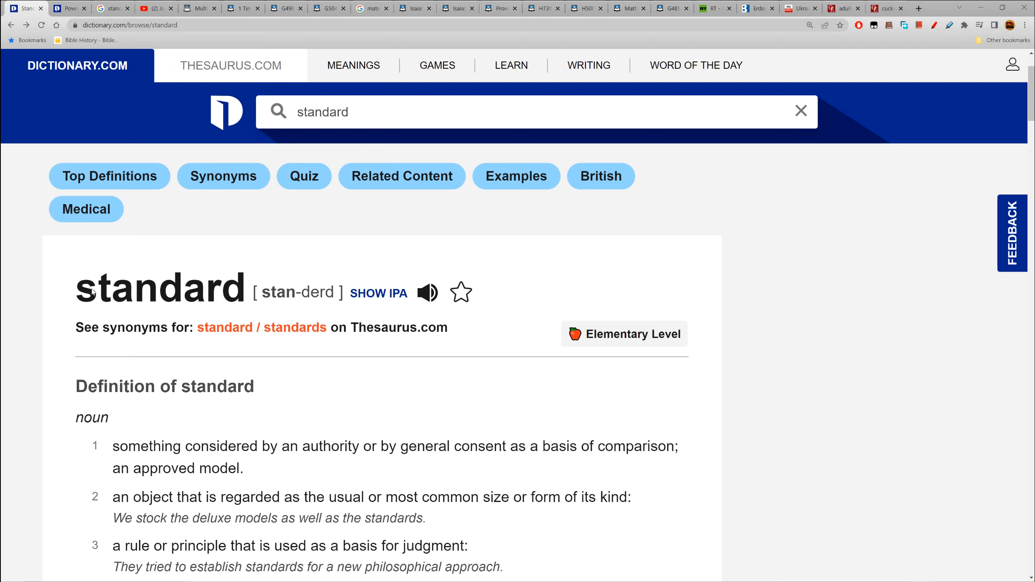
mouse_move(93, 292)
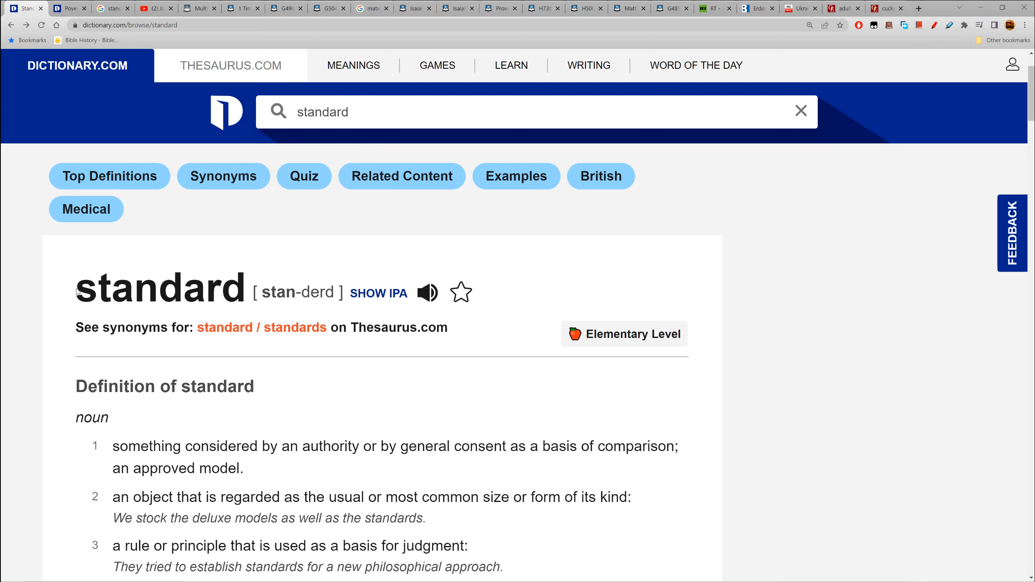
double_click(159, 289)
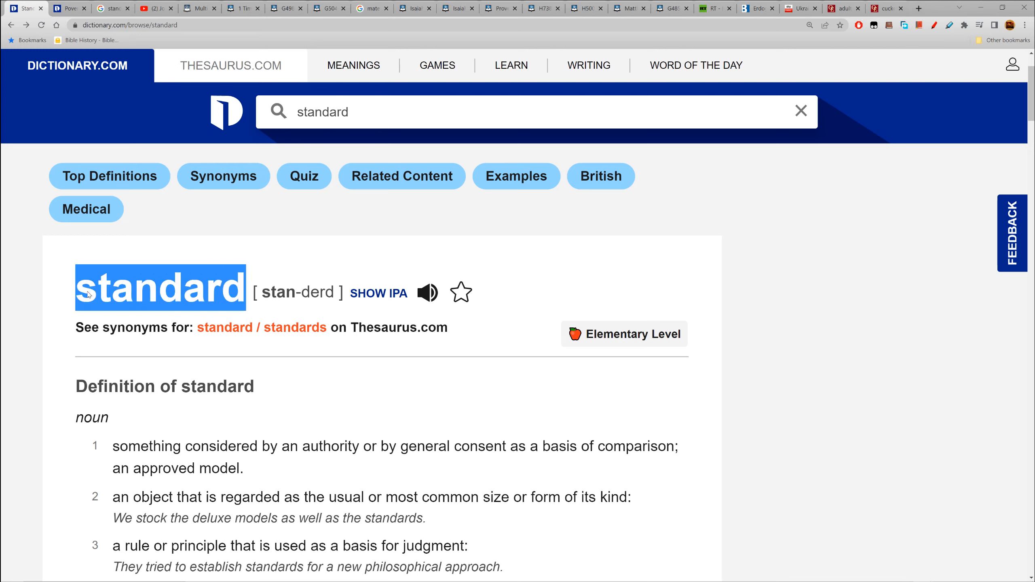
mouse_move(61, 286)
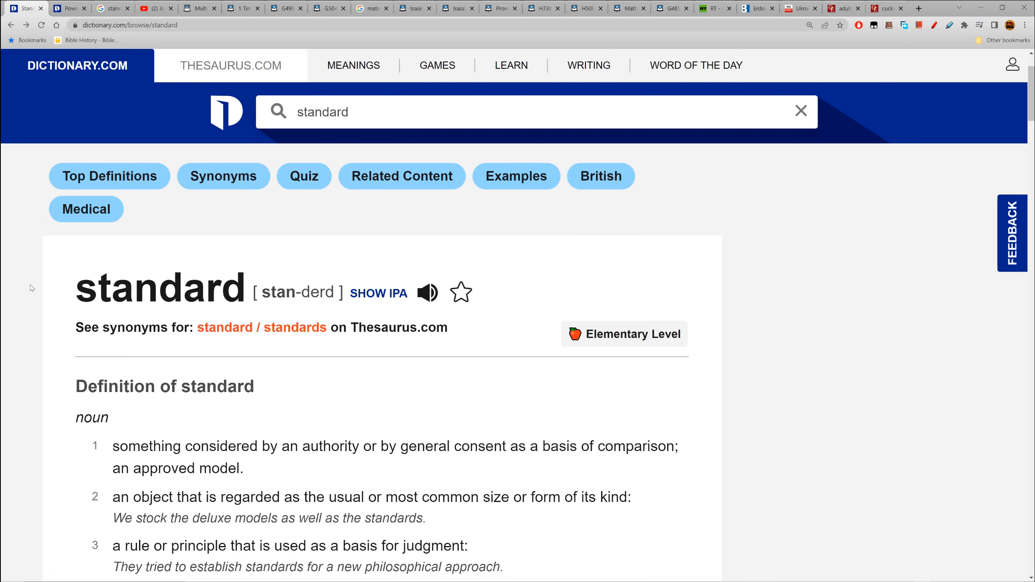
scroll(down, 3)
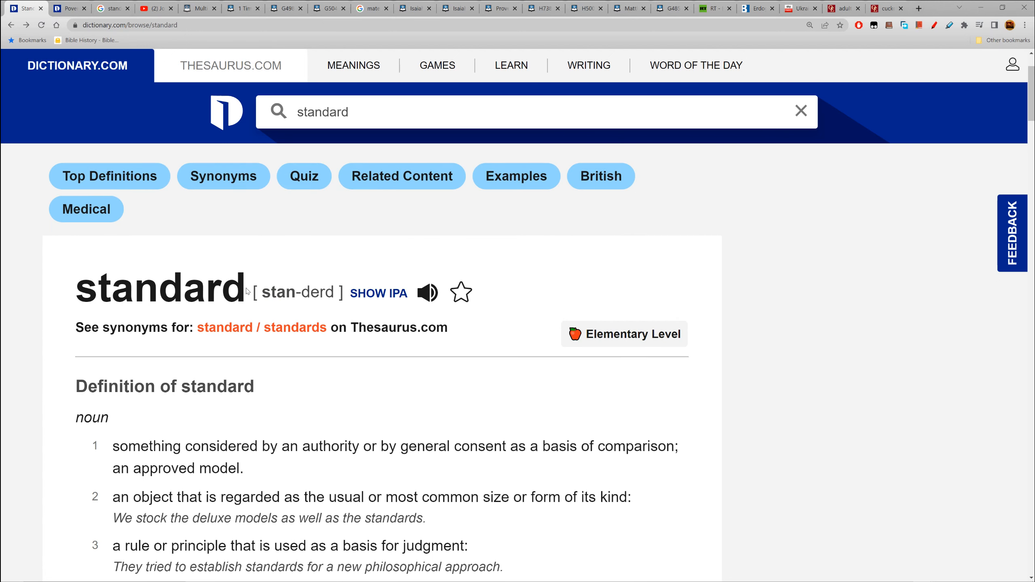
mouse_move(160, 297)
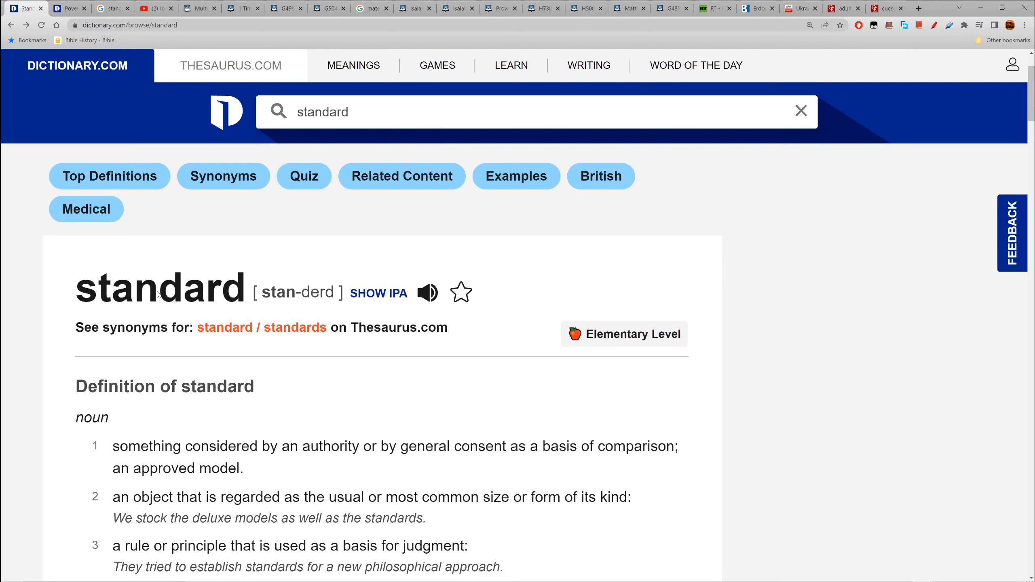
scroll(down, 3)
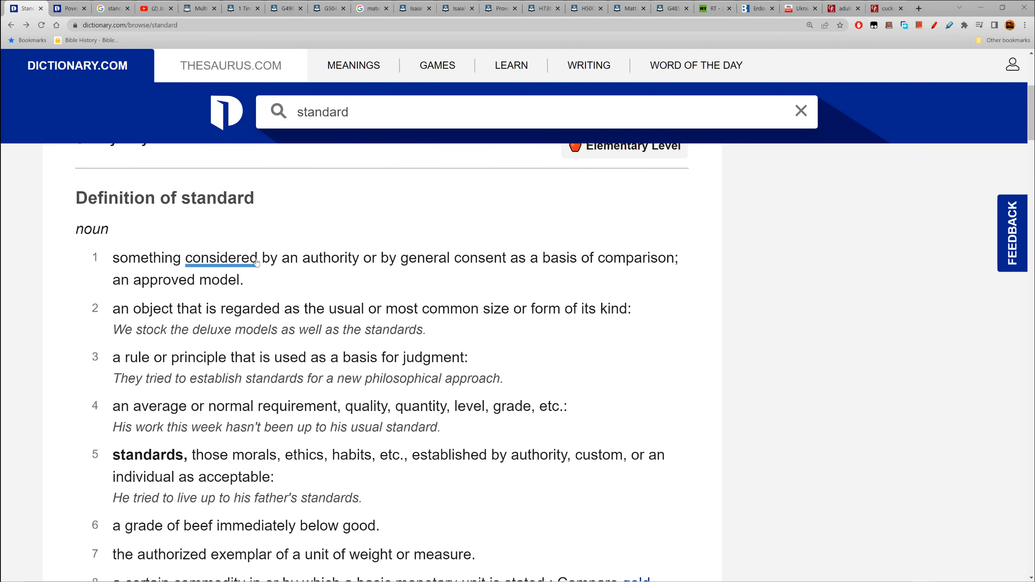
mouse_move(425, 258)
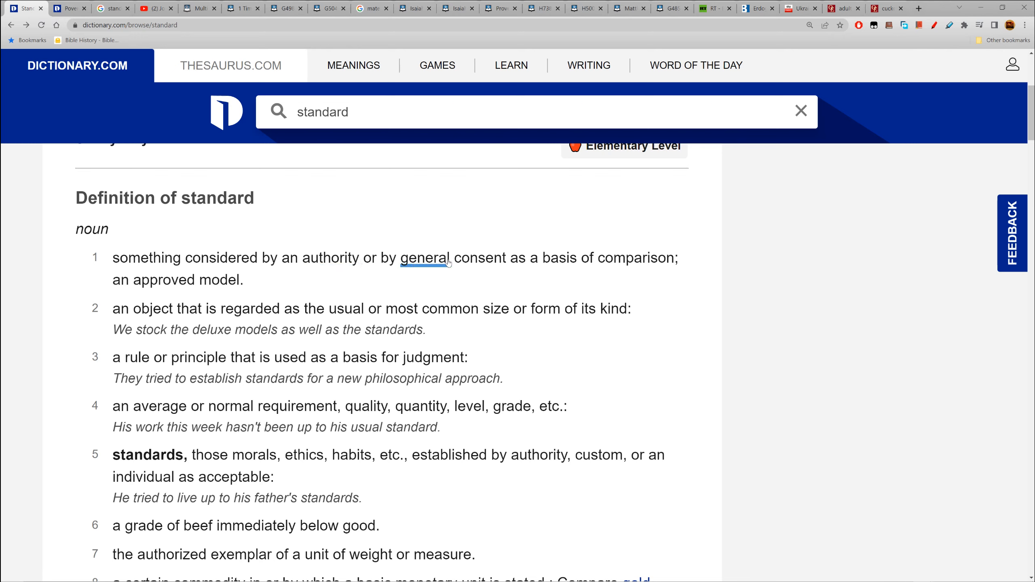
mouse_move(635, 258)
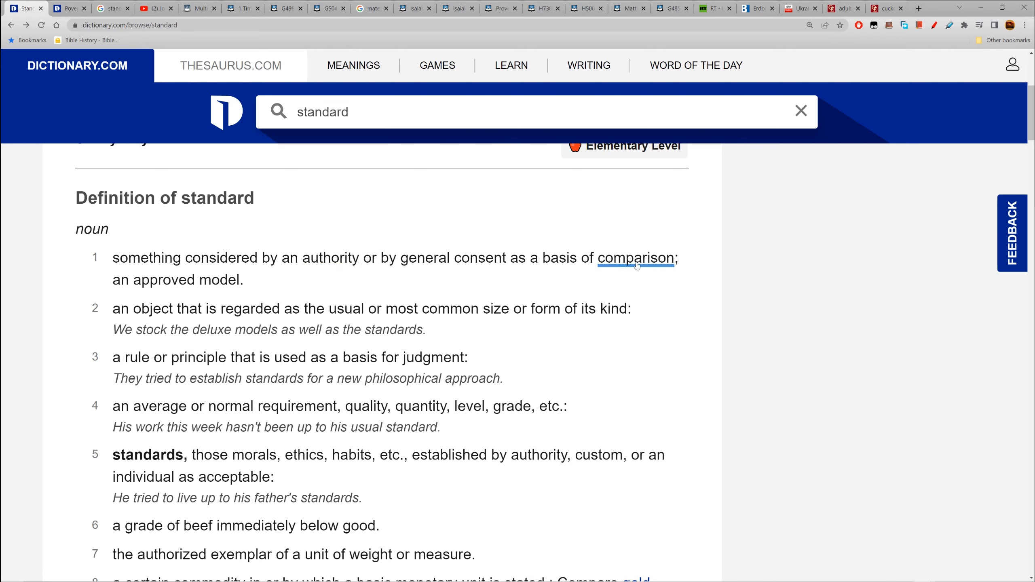
mouse_move(163, 279)
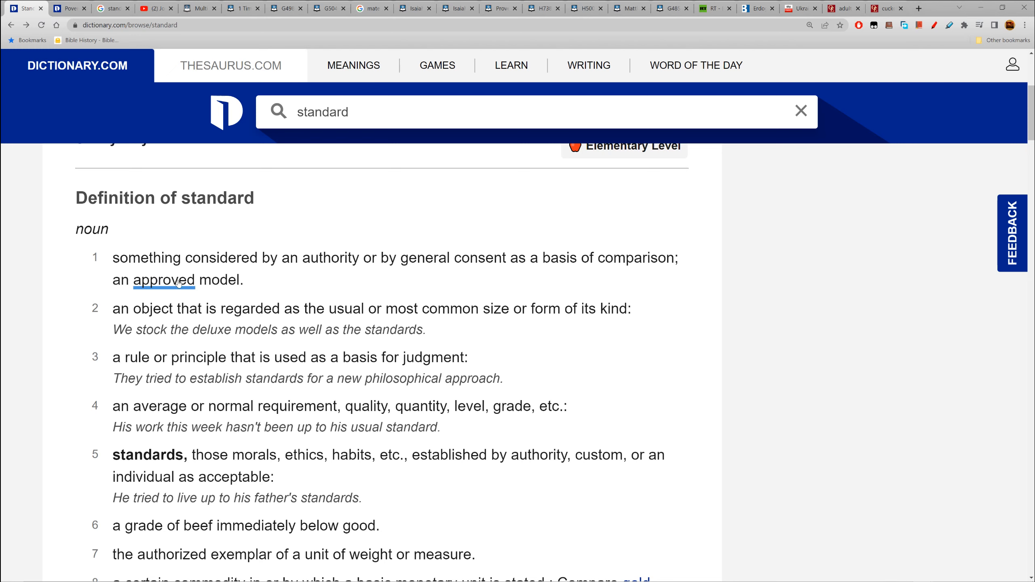
mouse_move(249, 284)
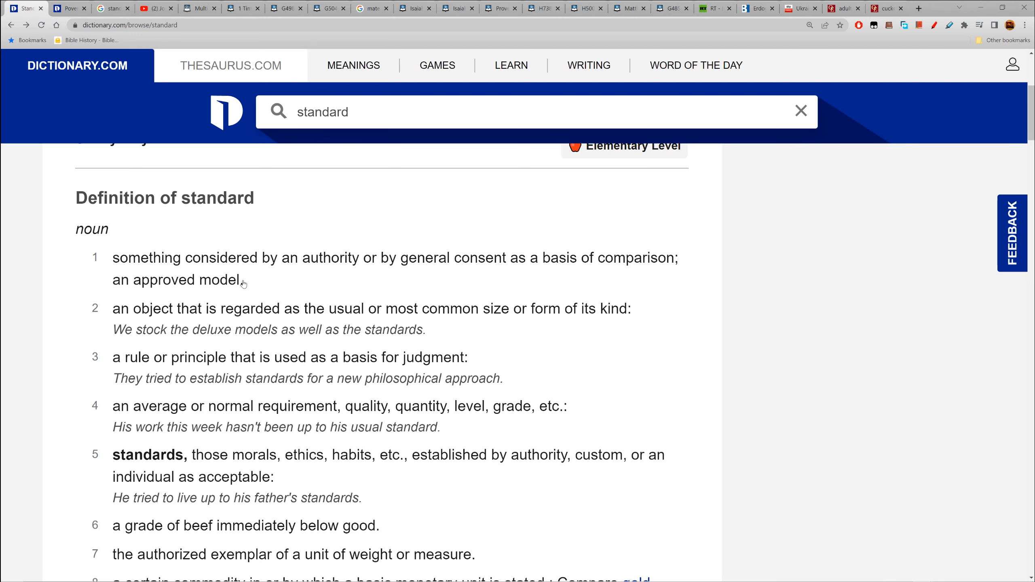
mouse_move(245, 284)
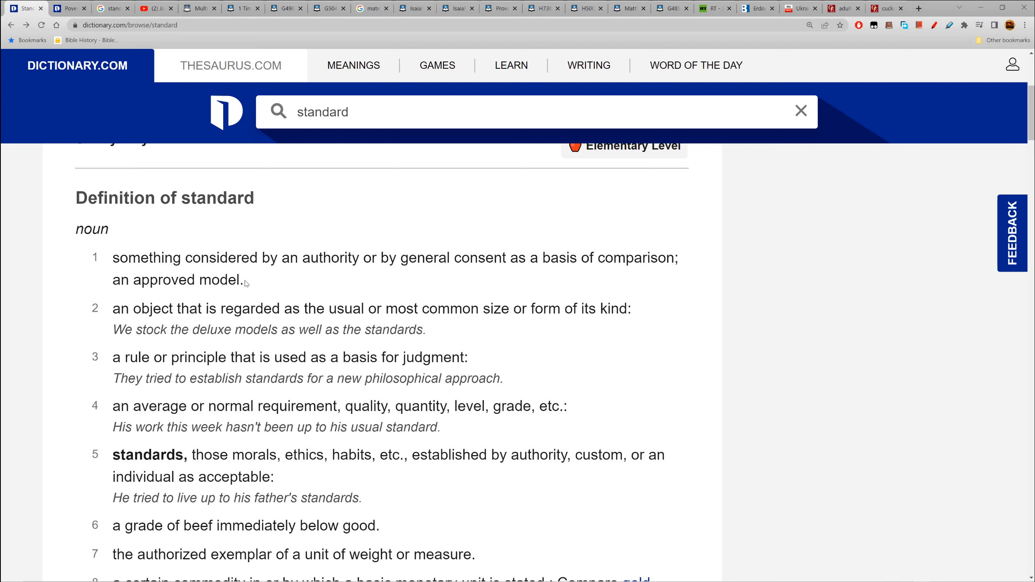
mouse_move(127, 289)
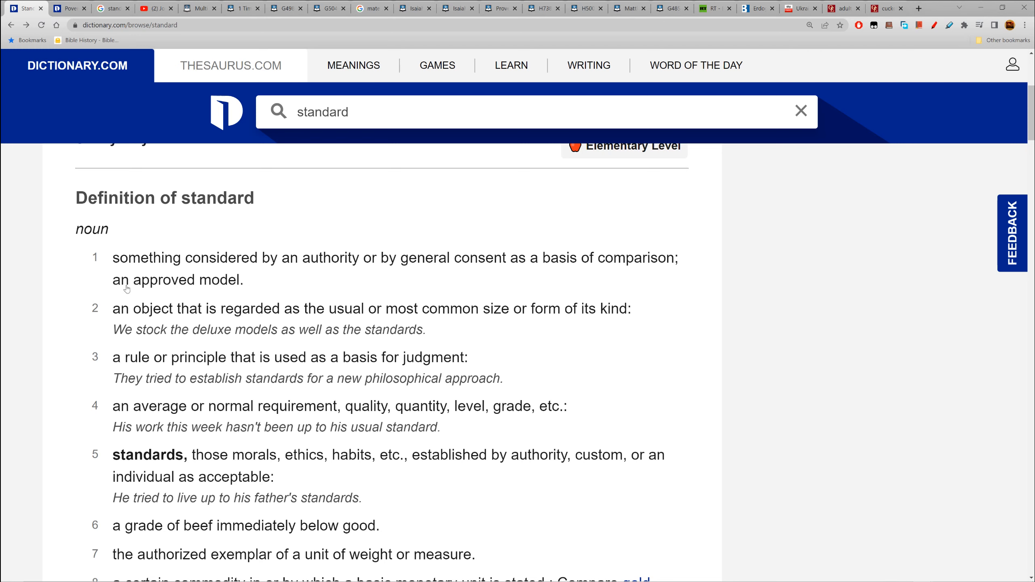
mouse_move(244, 284)
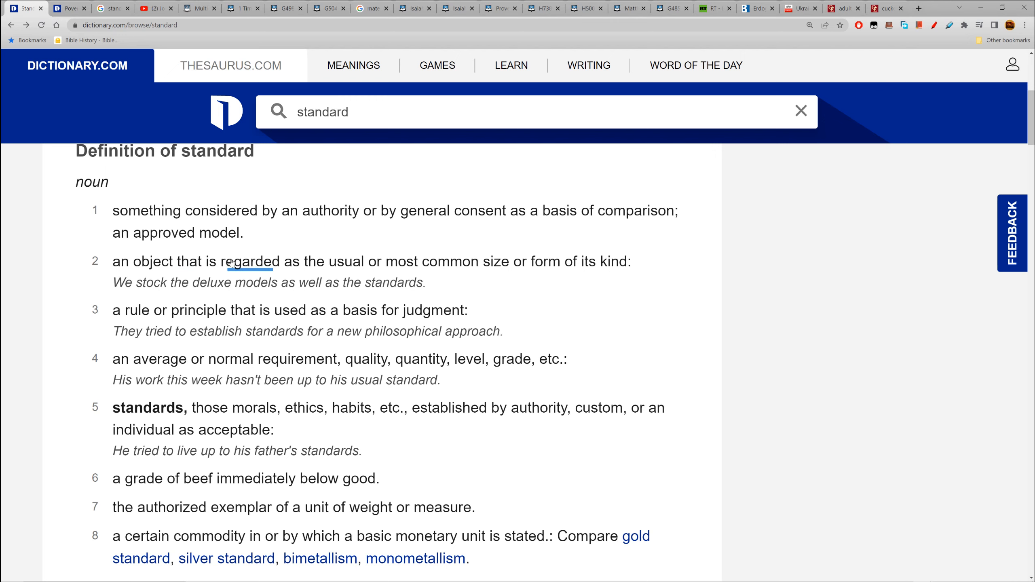
mouse_move(384, 265)
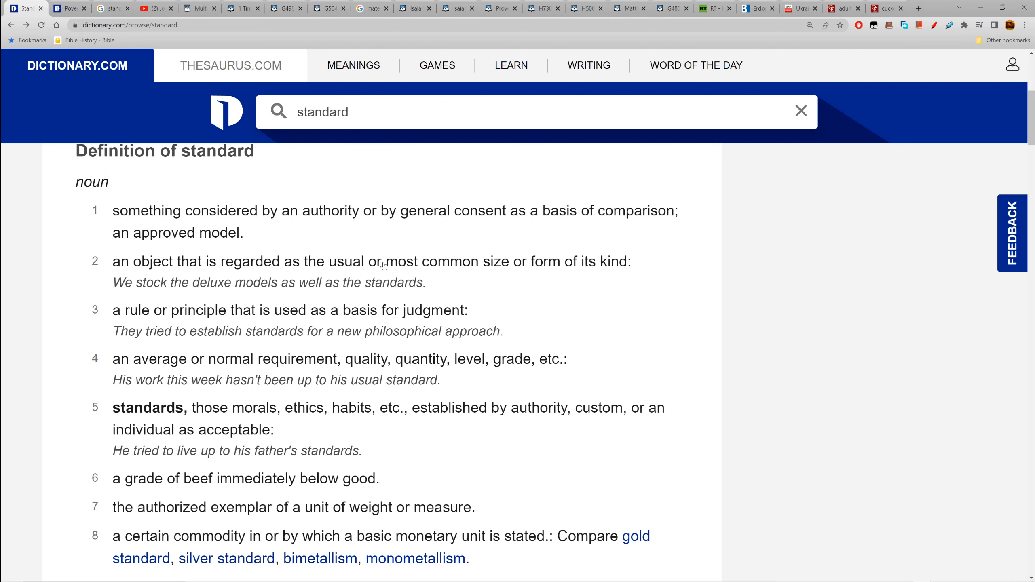
mouse_move(561, 272)
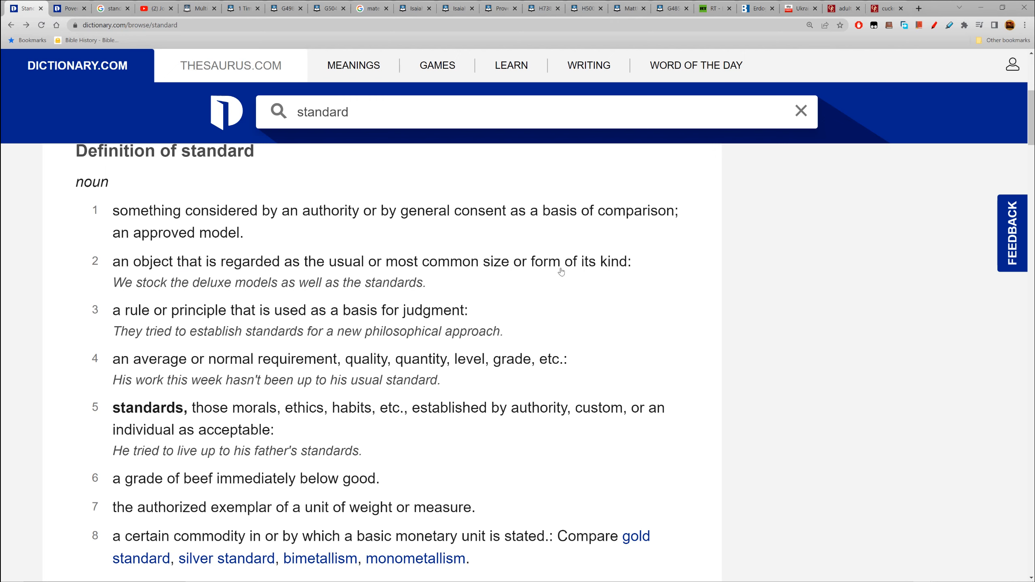
mouse_move(135, 297)
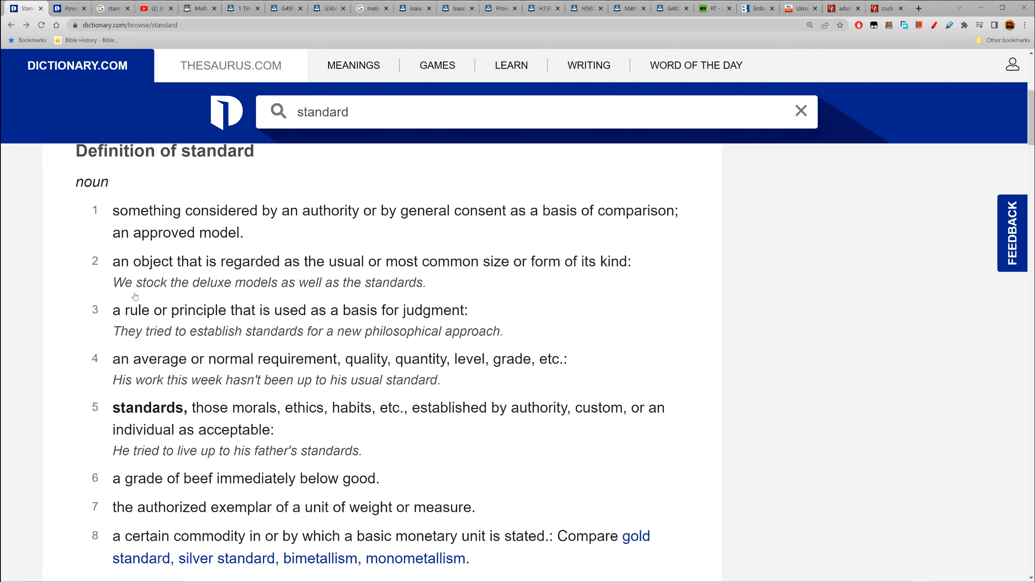
scroll(down, 3)
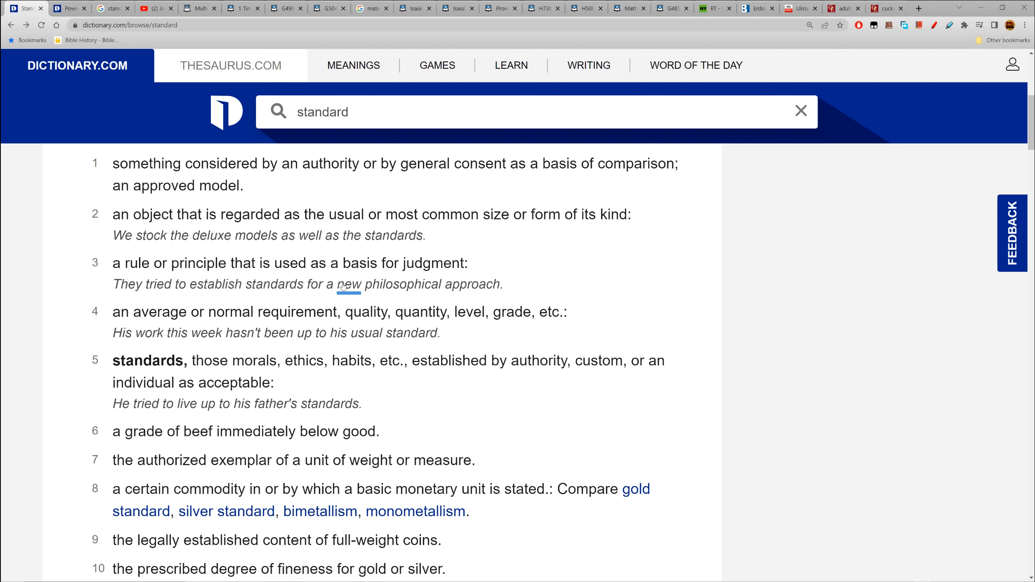
mouse_move(526, 287)
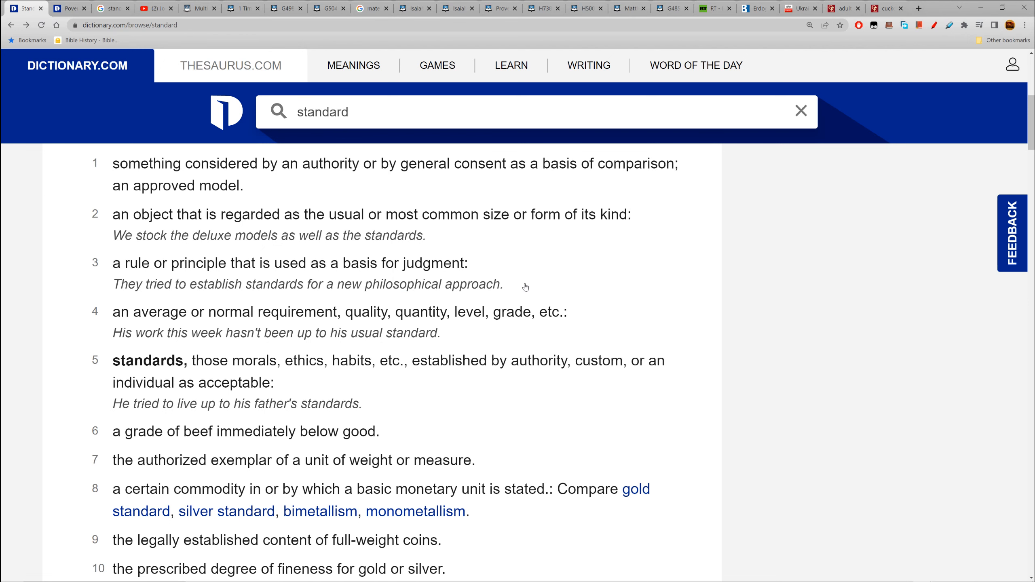
scroll(down, 3)
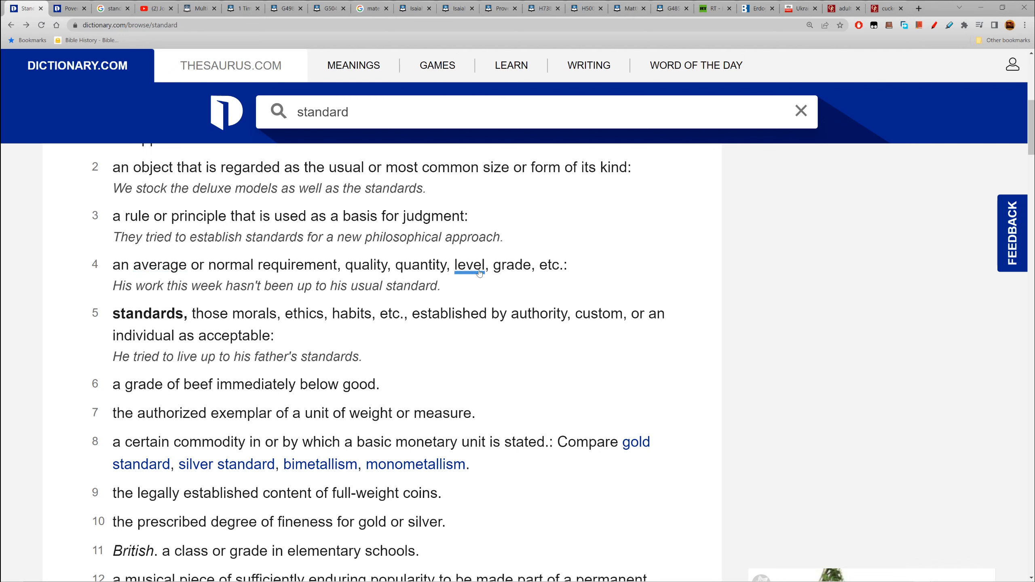
mouse_move(171, 283)
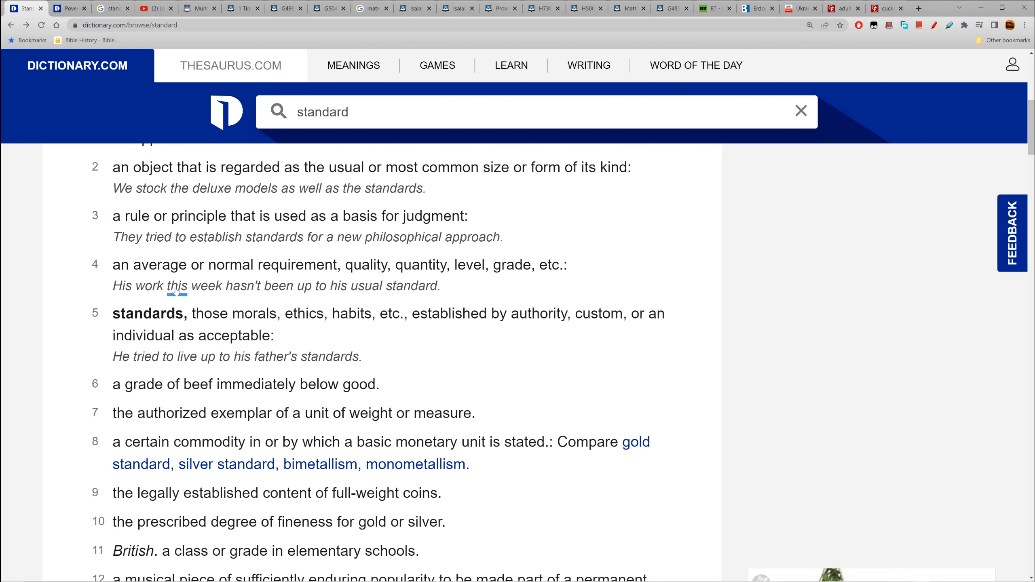
mouse_move(362, 289)
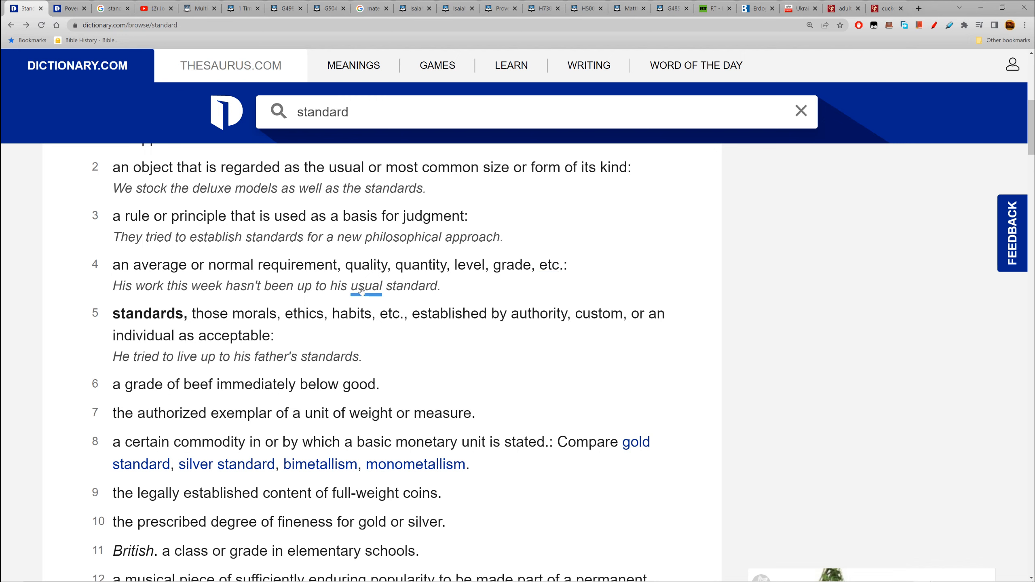
mouse_move(315, 301)
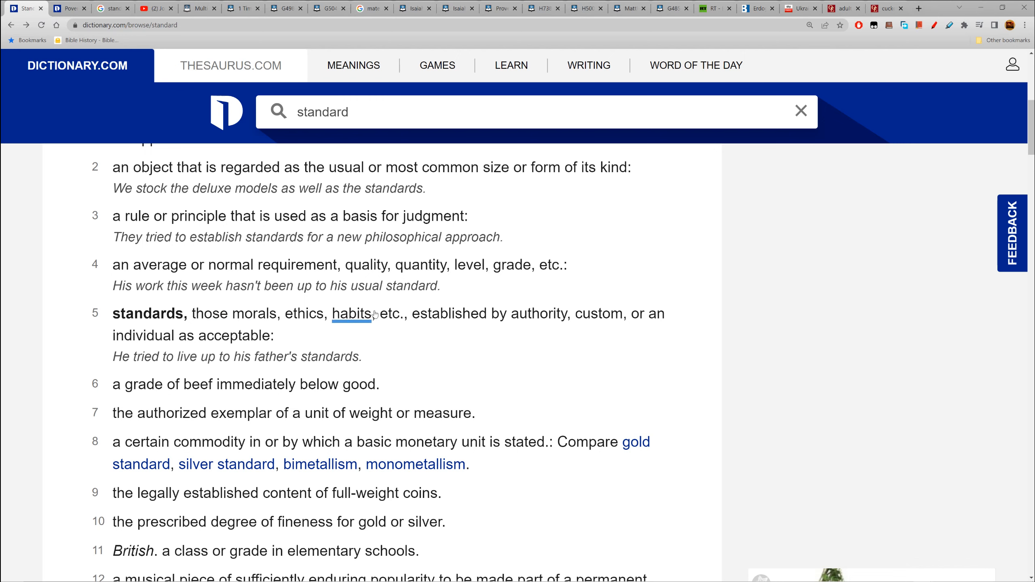
mouse_move(449, 314)
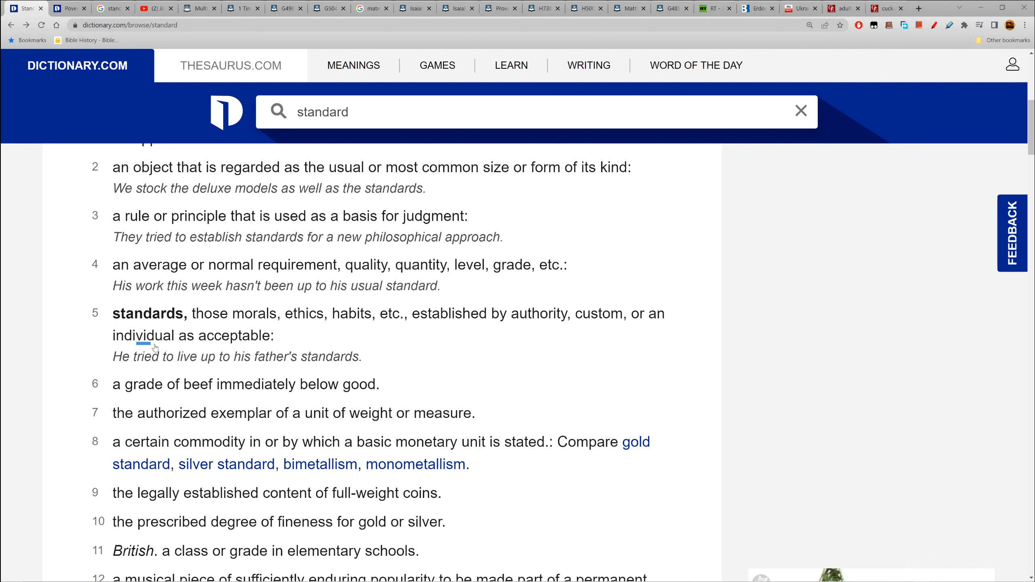
mouse_move(307, 324)
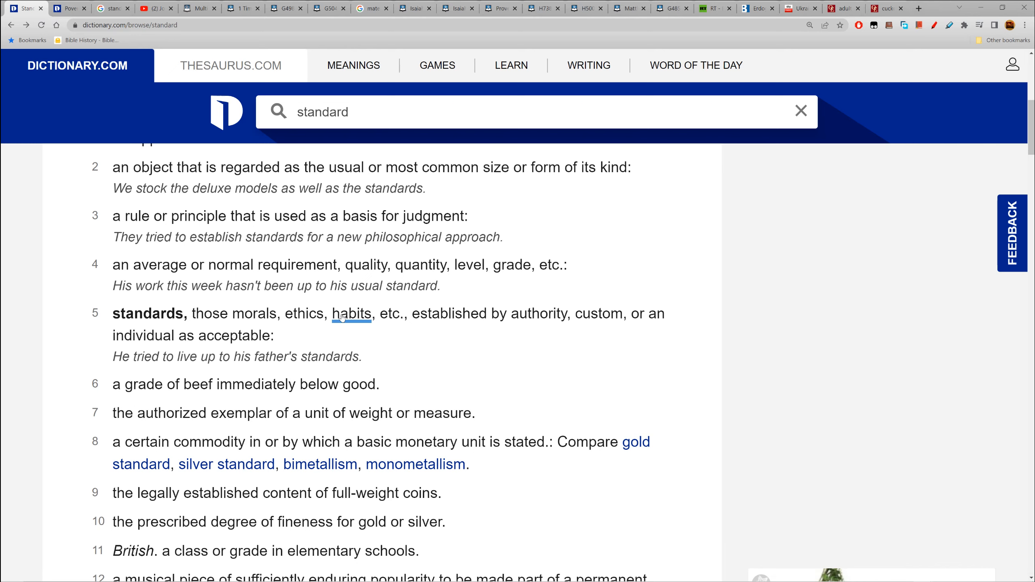
mouse_move(375, 312)
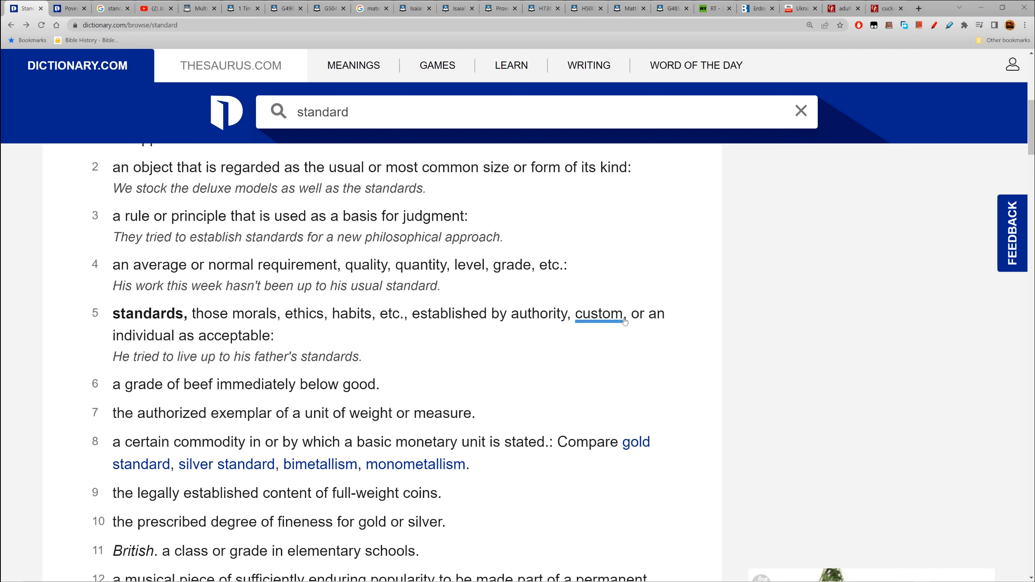
mouse_move(143, 336)
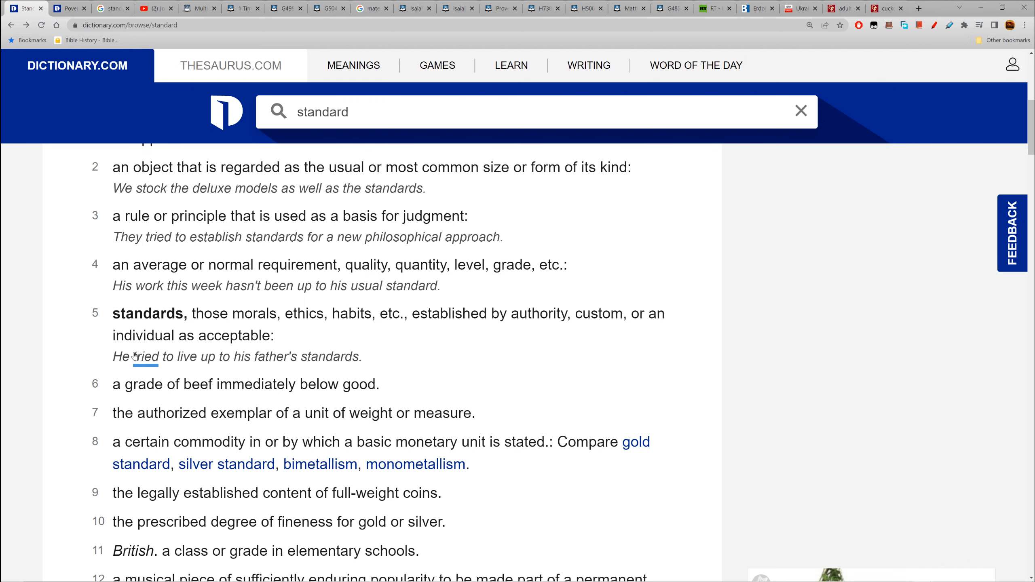
mouse_move(322, 359)
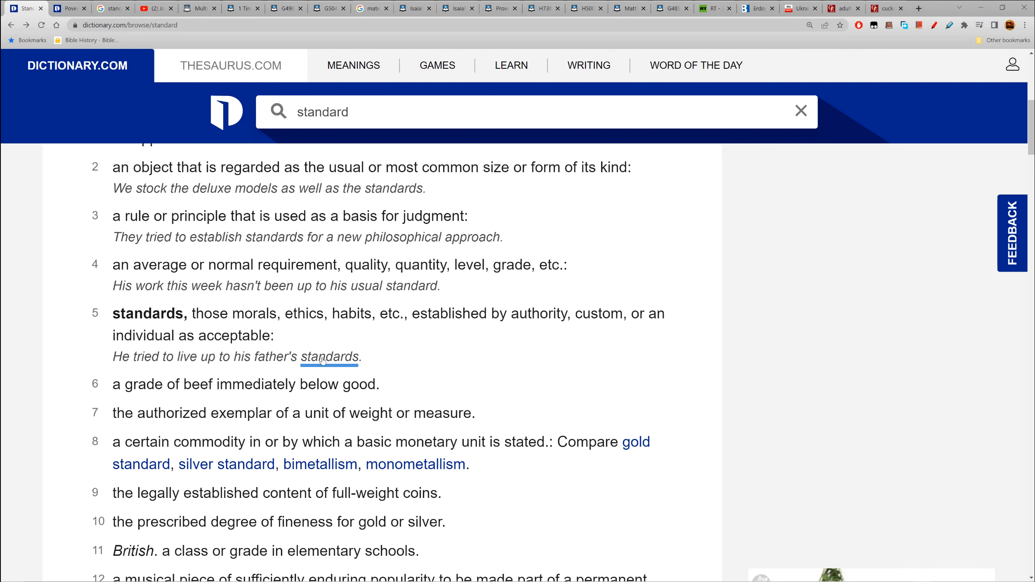
mouse_move(379, 359)
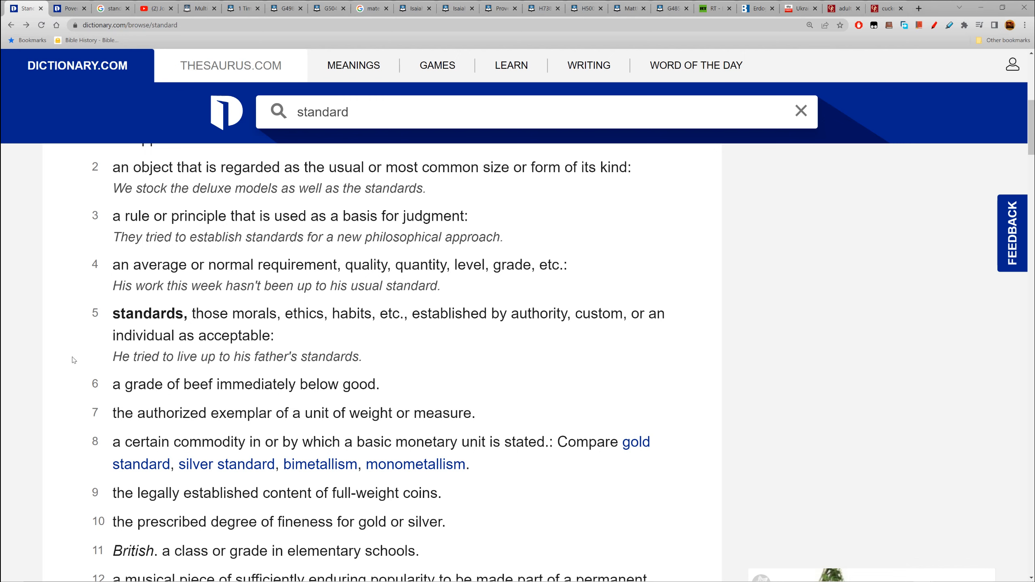
mouse_move(61, 357)
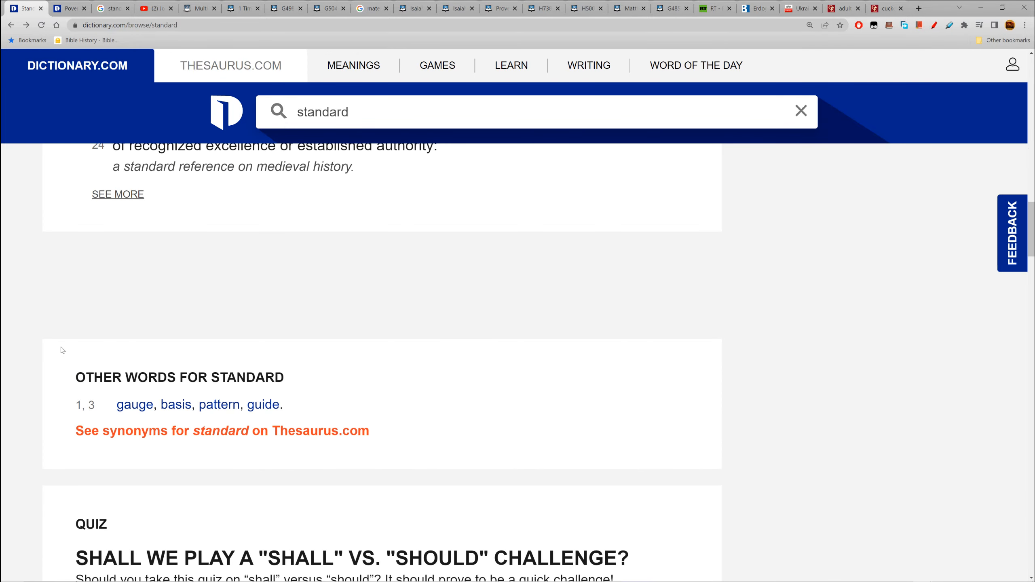
scroll(down, 3)
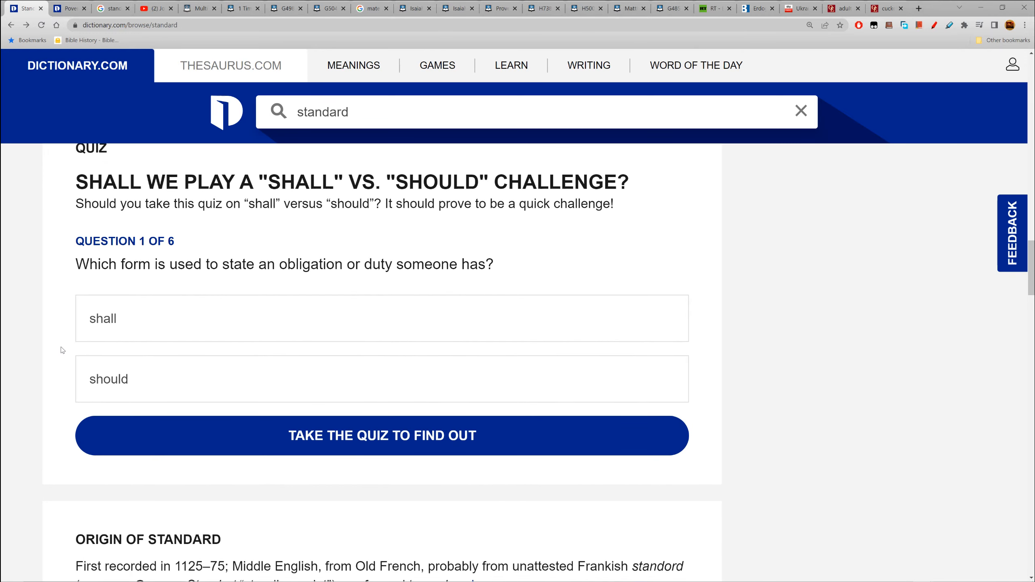
scroll(down, 3)
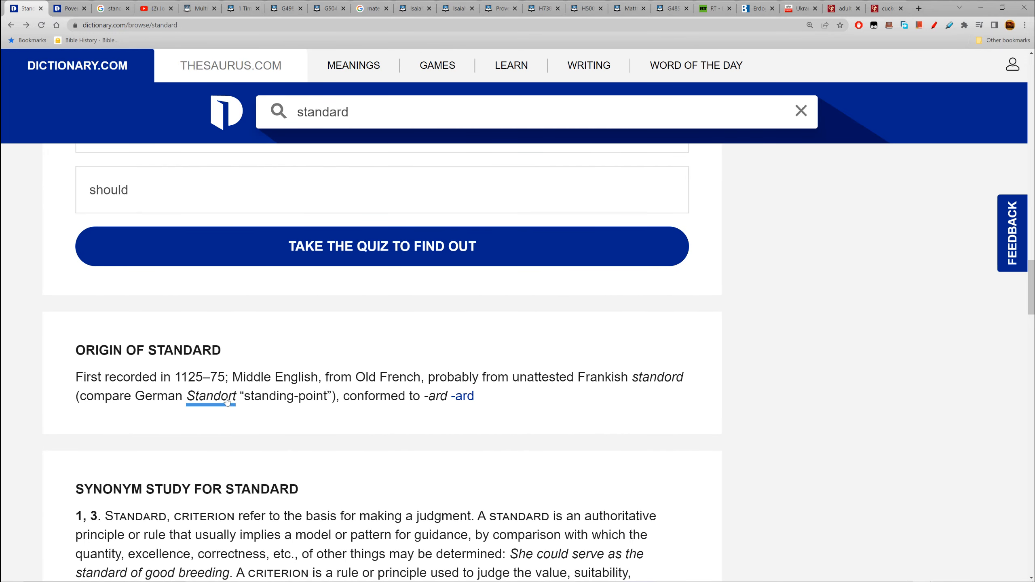
mouse_move(294, 396)
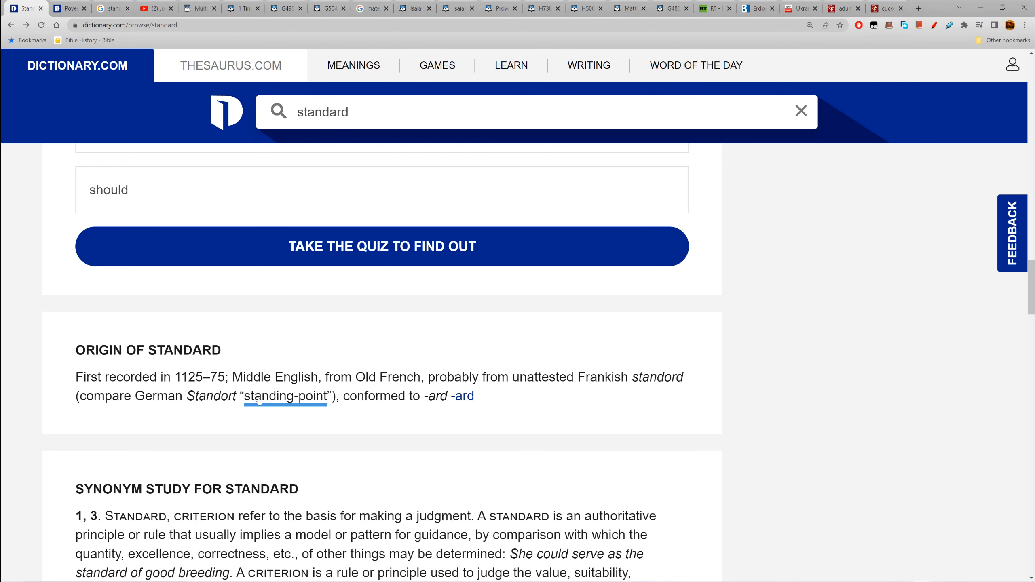
scroll(down, 3)
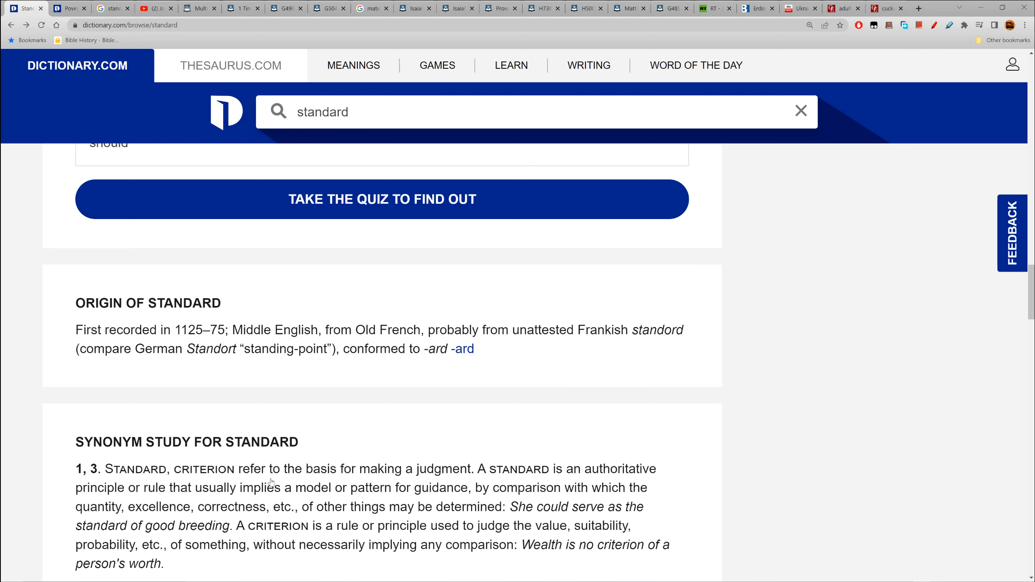
mouse_move(469, 465)
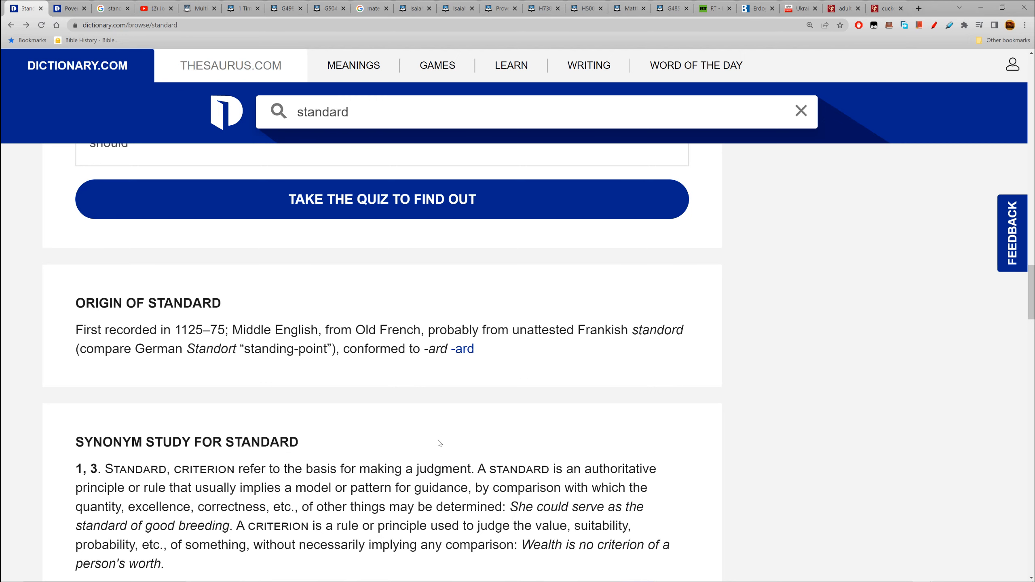
scroll(down, 3)
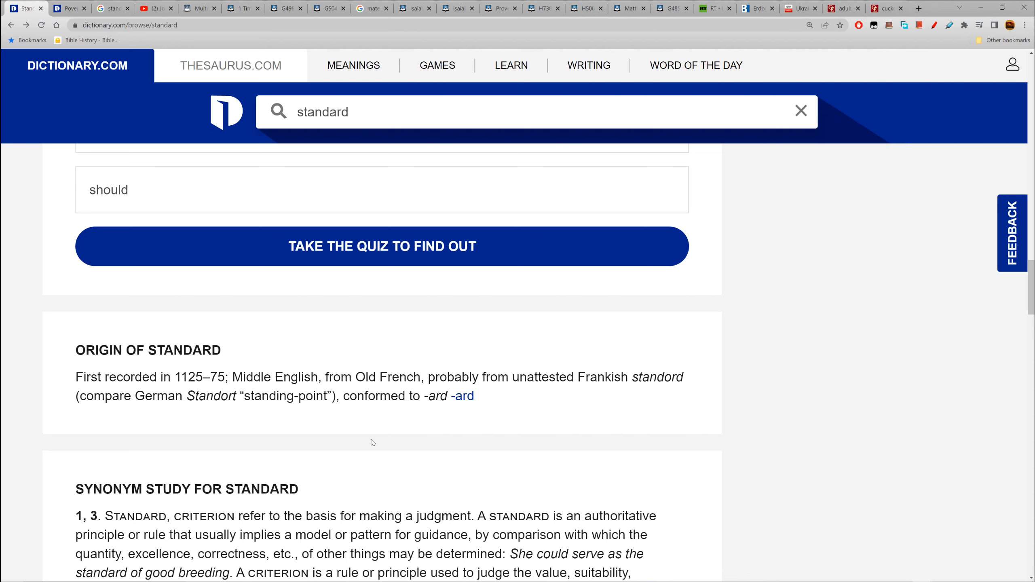
mouse_move(37, 442)
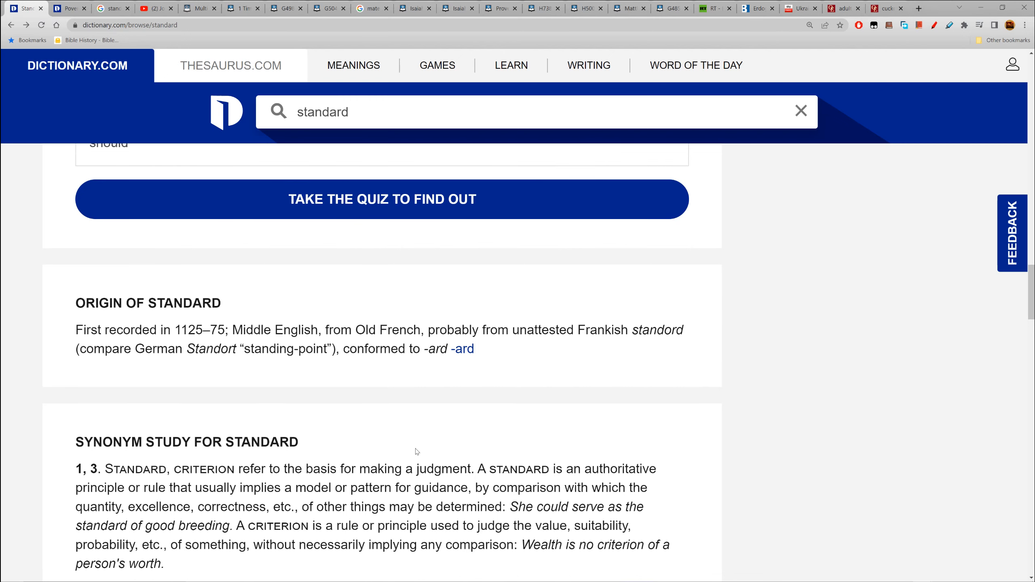
mouse_move(410, 451)
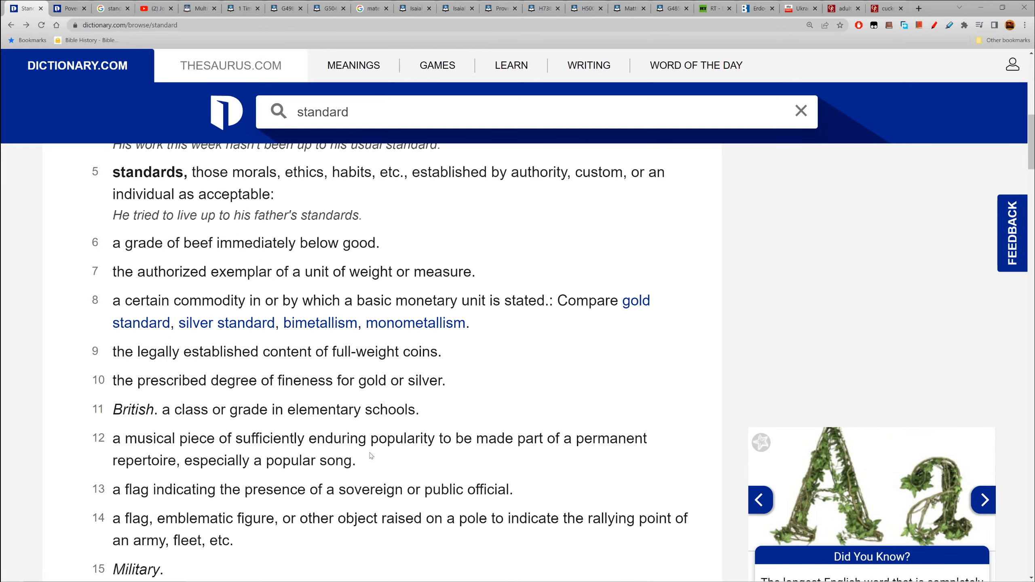
scroll(down, 3)
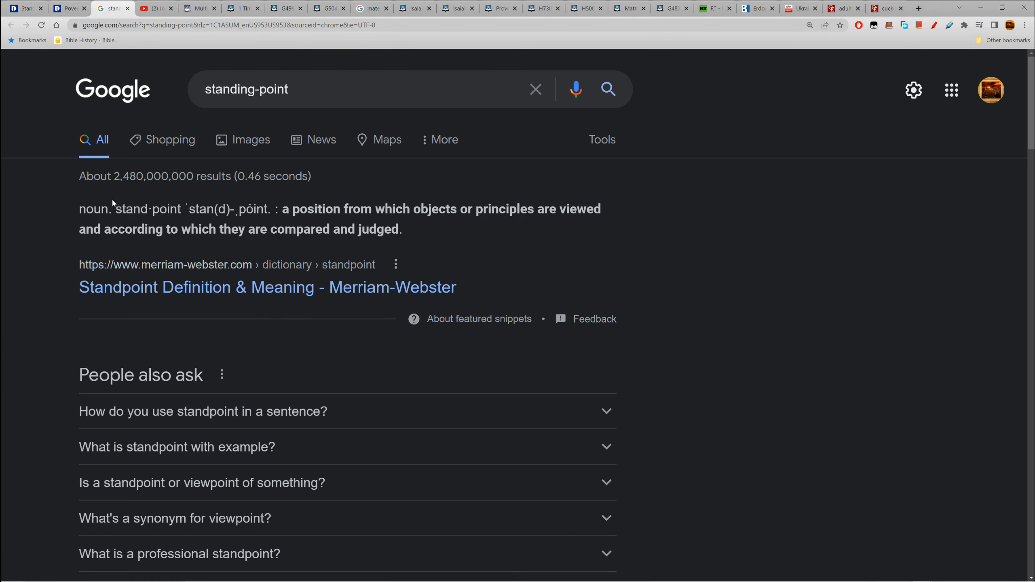
mouse_move(354, 213)
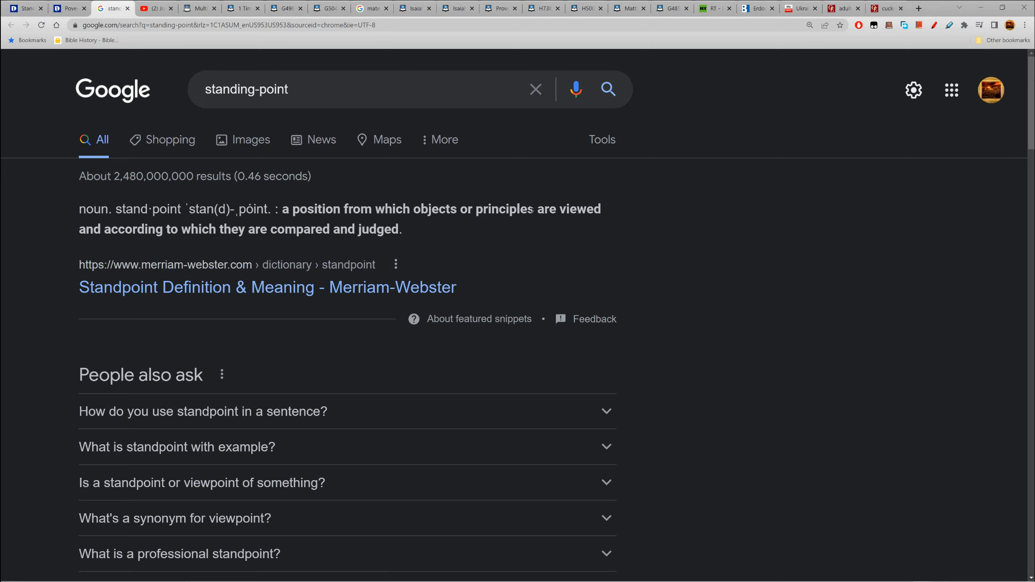
mouse_move(408, 235)
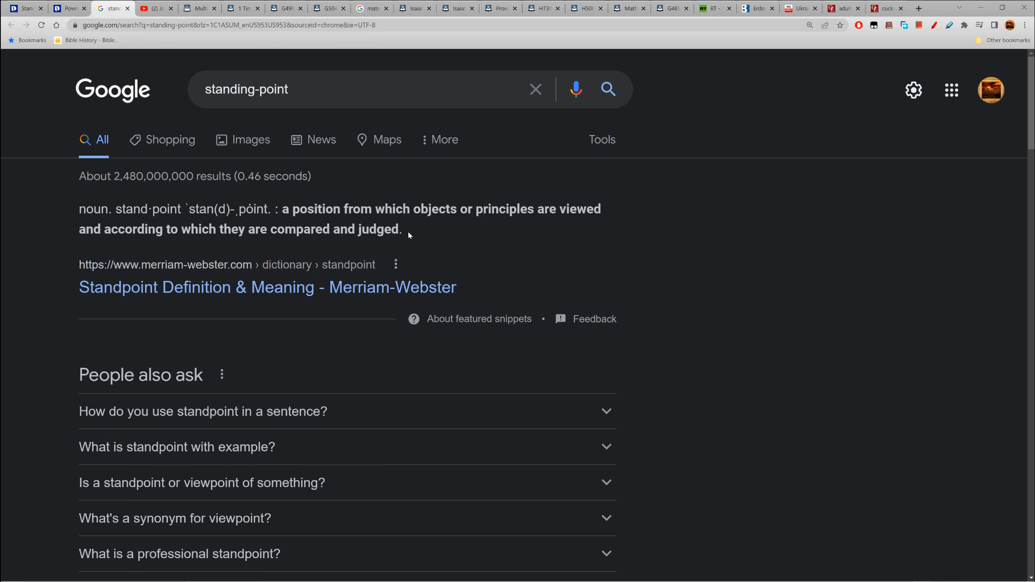
Step: Highlight the Merriam-Webster snippet defining standpoint as a position from which things are viewed and judged, then clear it
drag(79, 209, 401, 230)
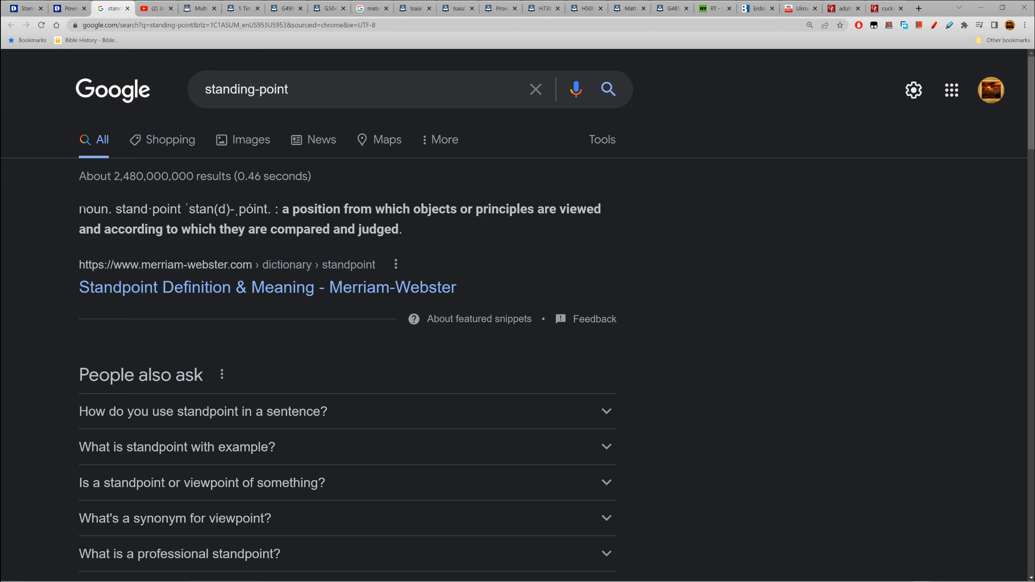
drag(78, 209, 402, 229)
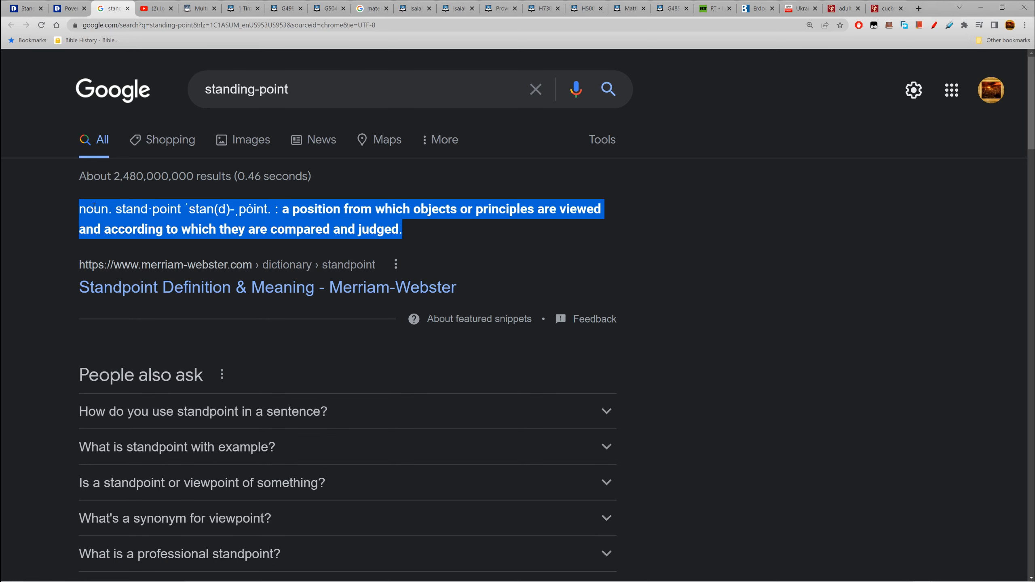
click(18, 193)
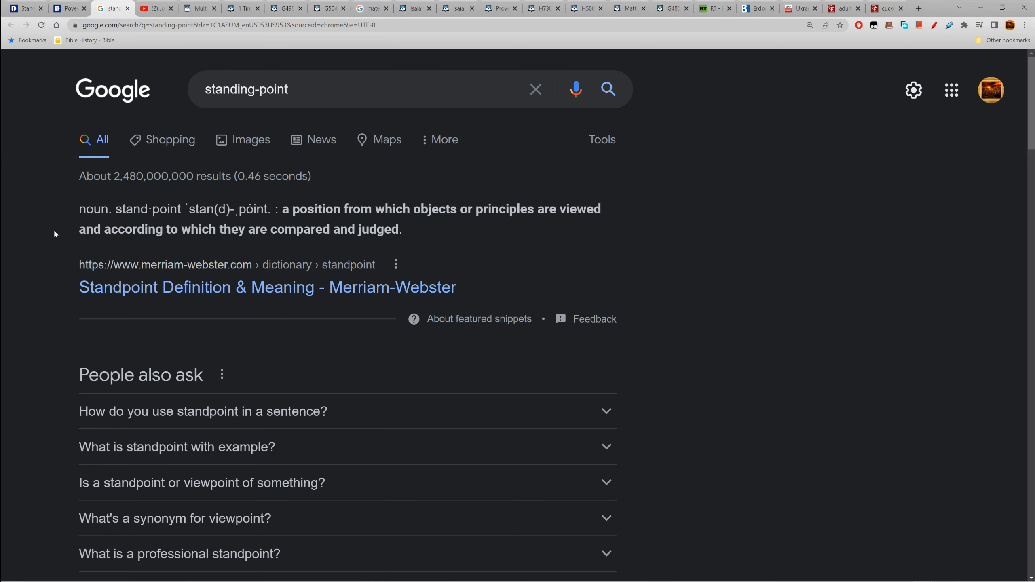
mouse_move(57, 247)
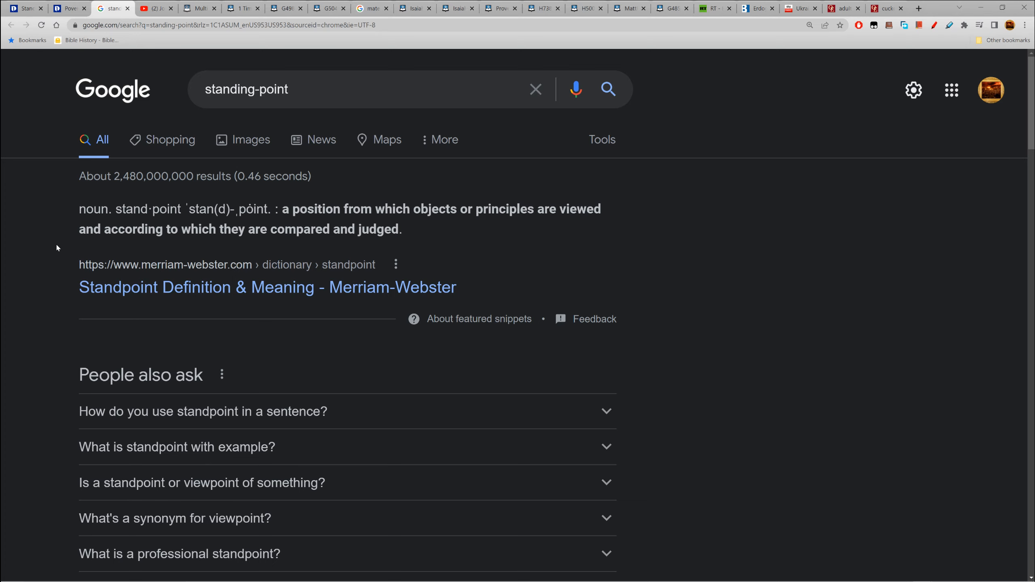
mouse_move(80, 78)
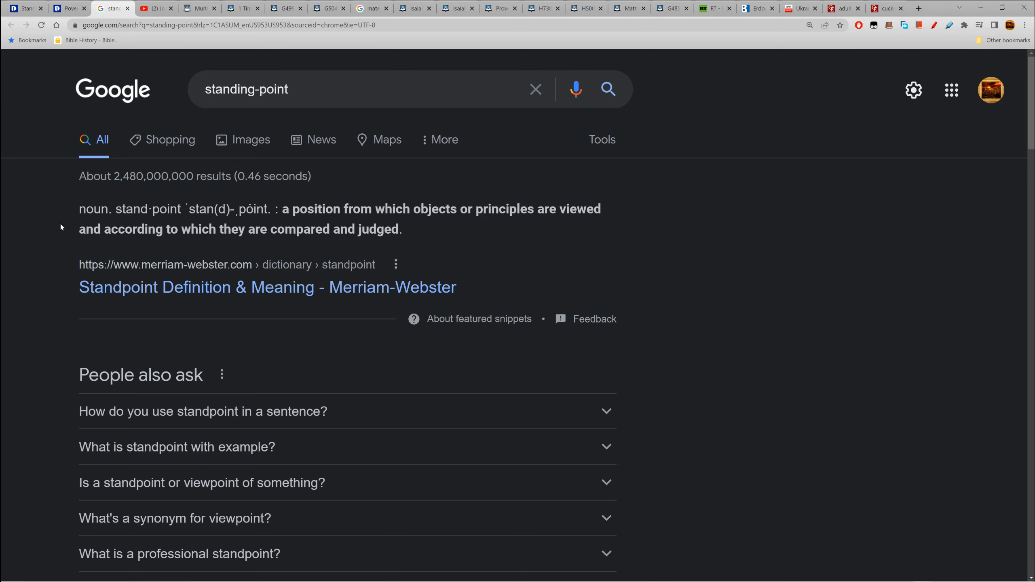
mouse_move(60, 222)
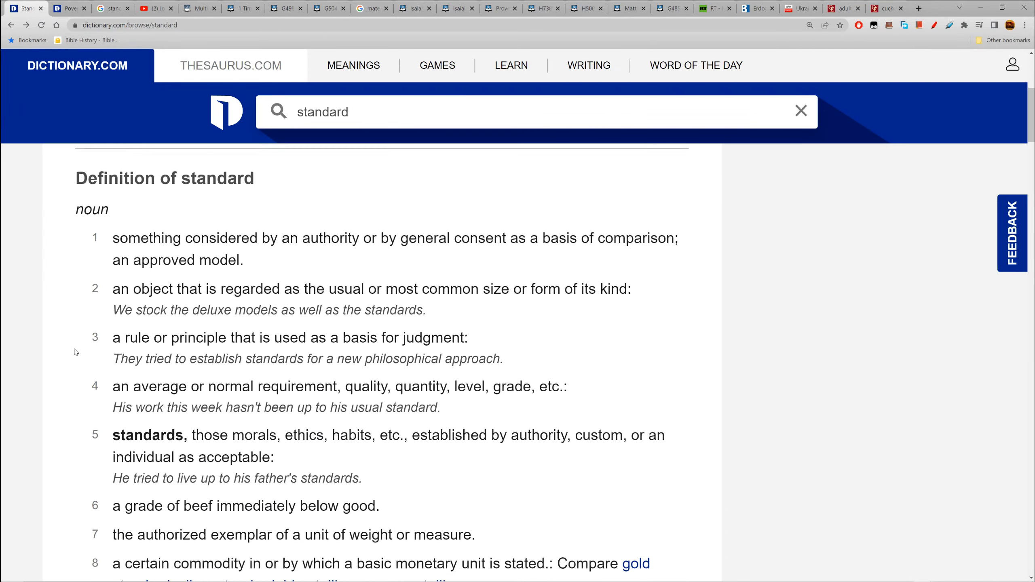
Step: Scroll the 'standard' entry down to its numbered noun definitions through number 11
scroll(down, 3)
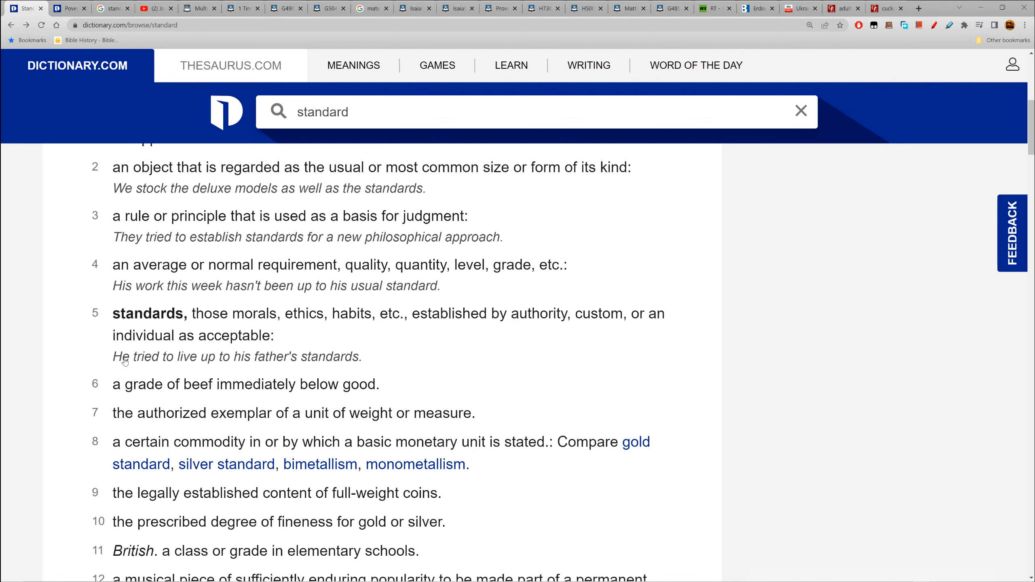
mouse_move(367, 361)
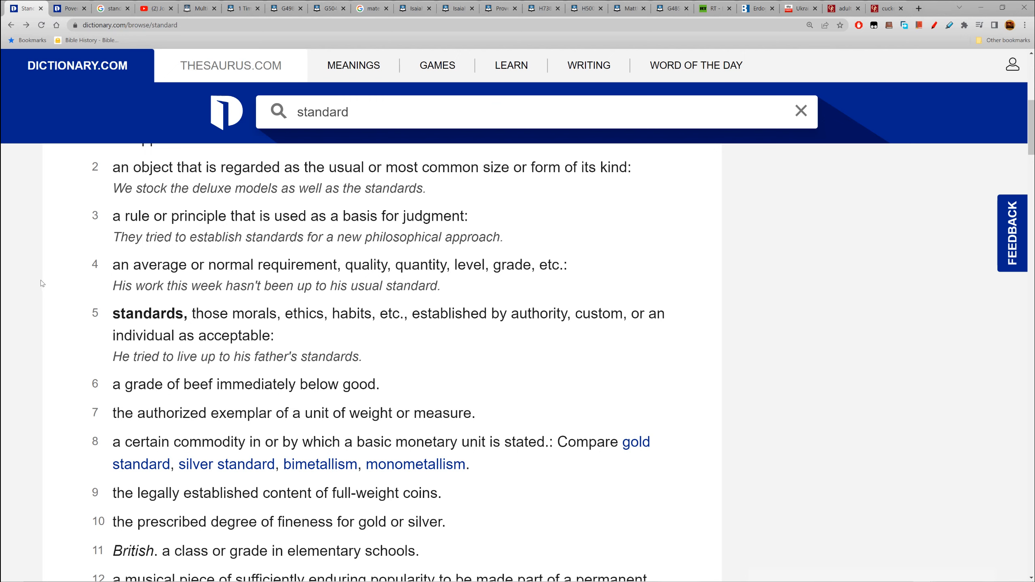
mouse_move(30, 297)
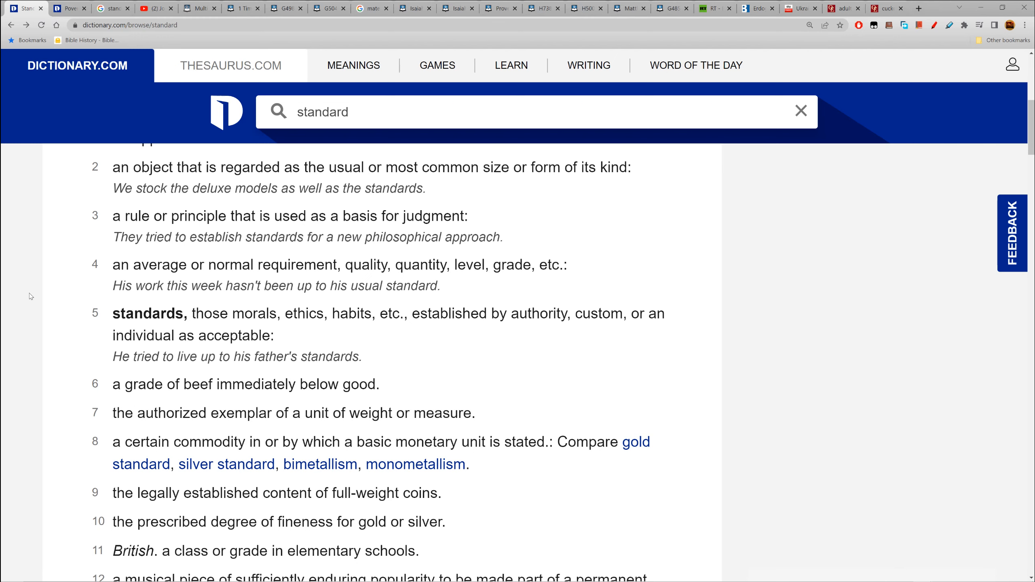
mouse_move(144, 49)
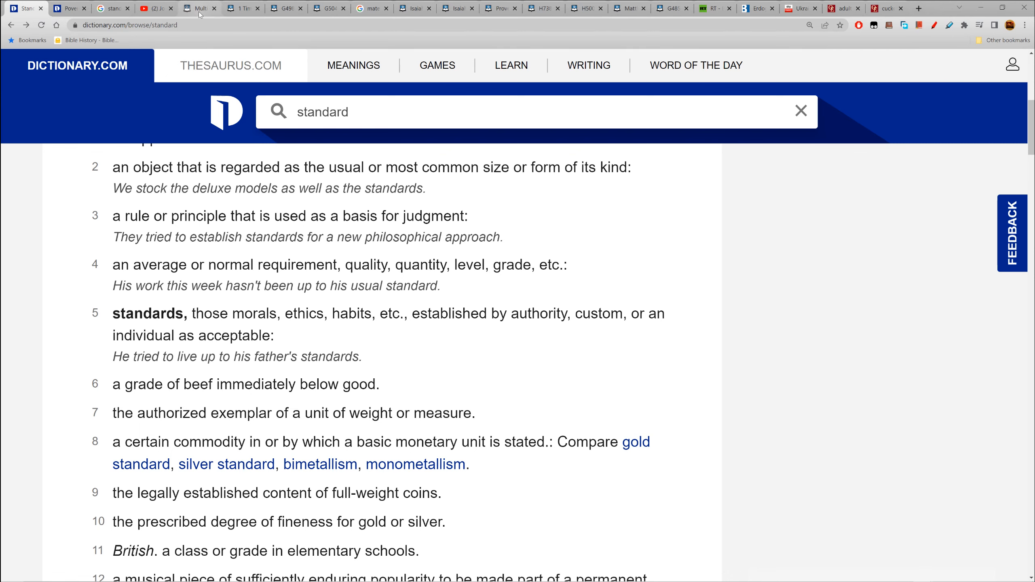
click(198, 8)
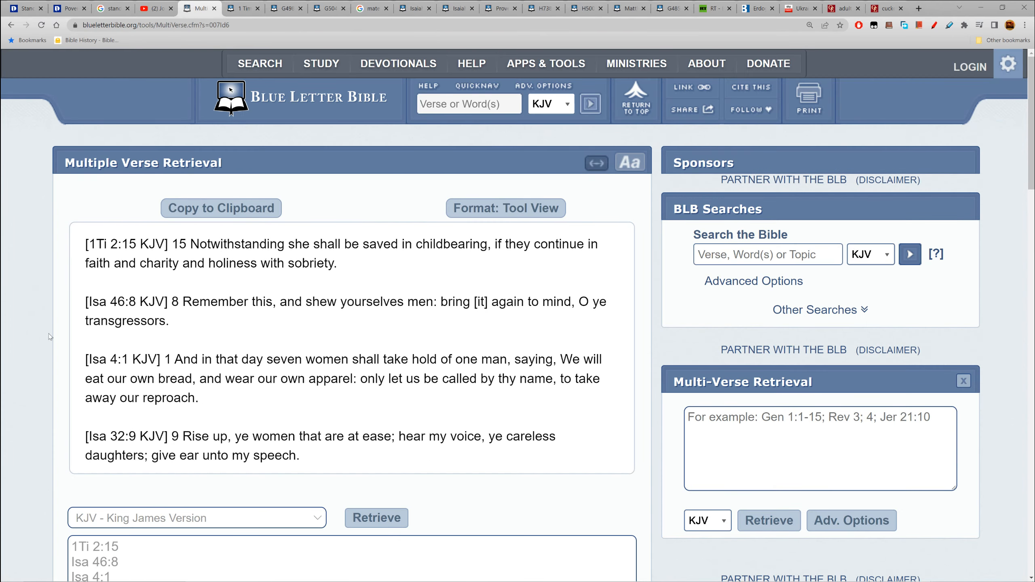
mouse_move(698, 378)
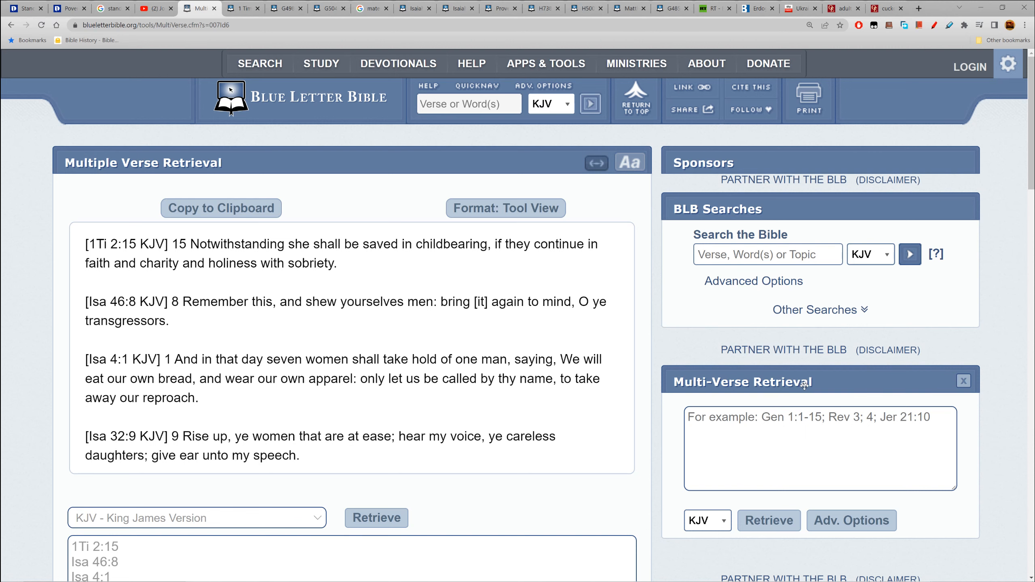
scroll(down, 3)
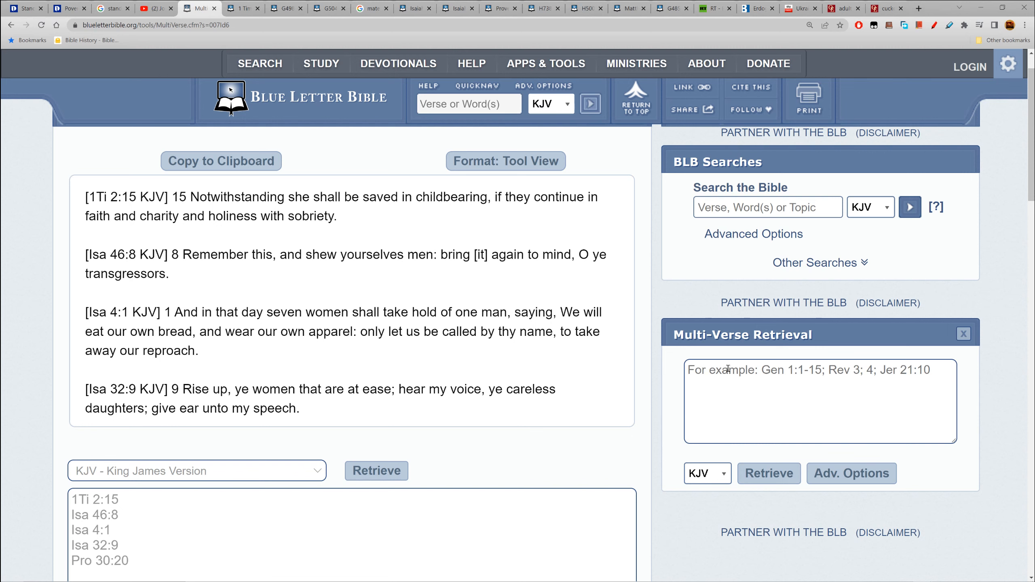
scroll(down, 3)
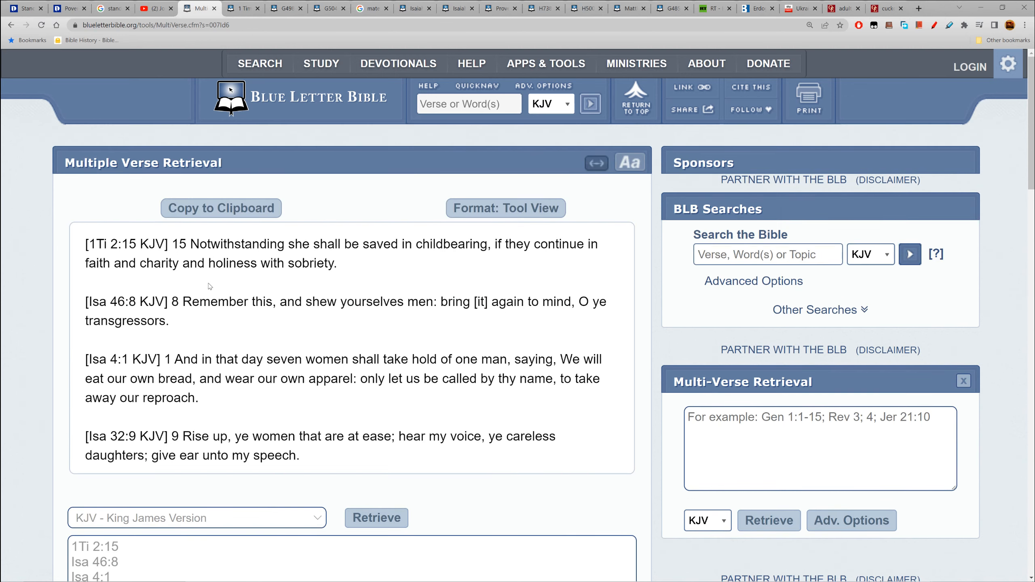
mouse_move(218, 307)
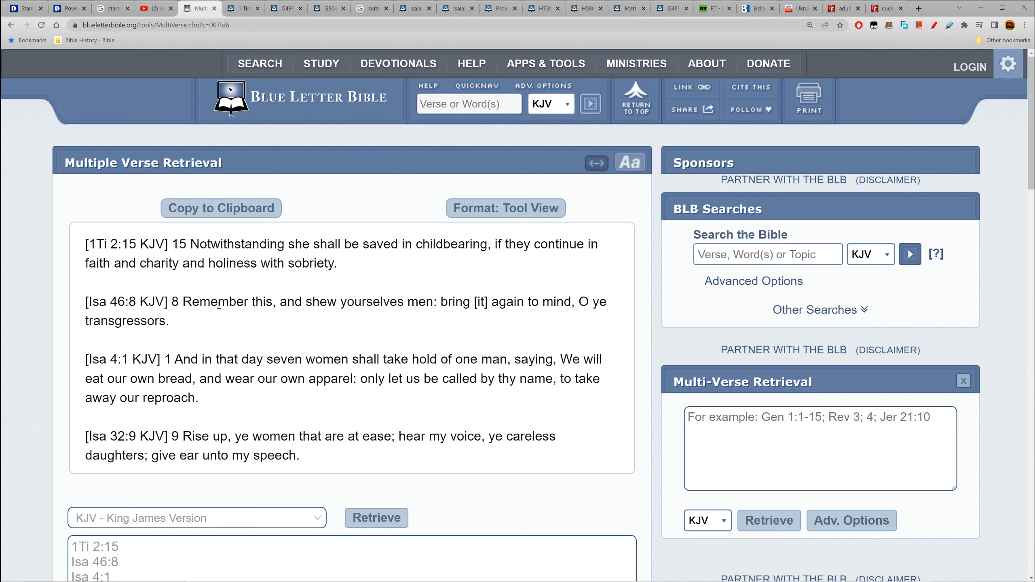
click(506, 207)
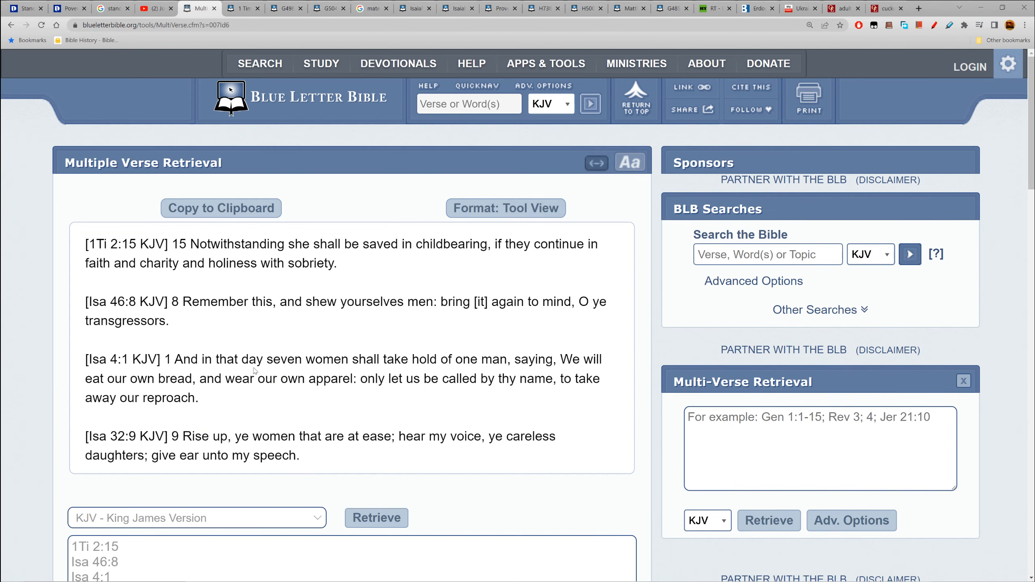
mouse_move(123, 258)
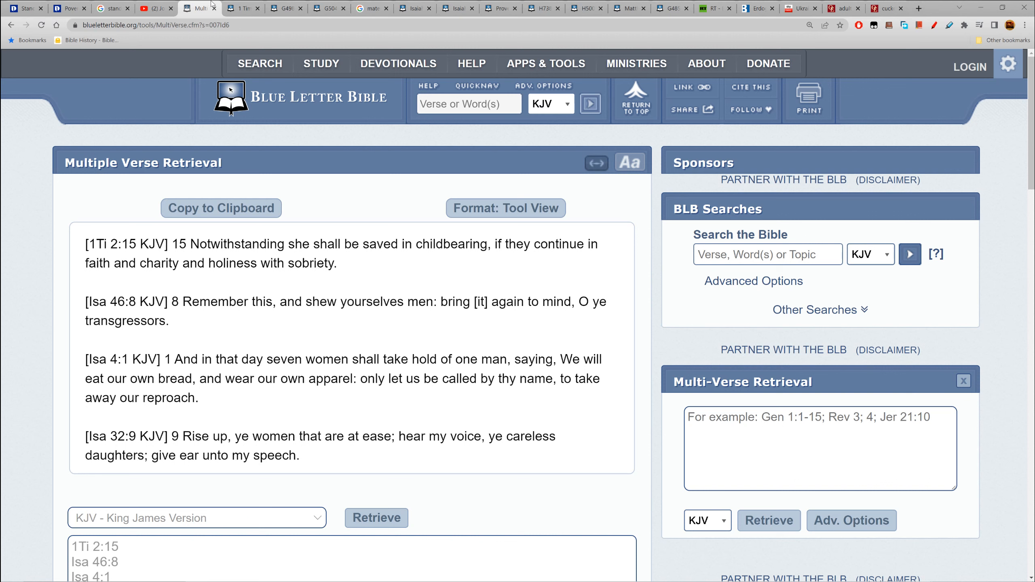
mouse_move(242, 8)
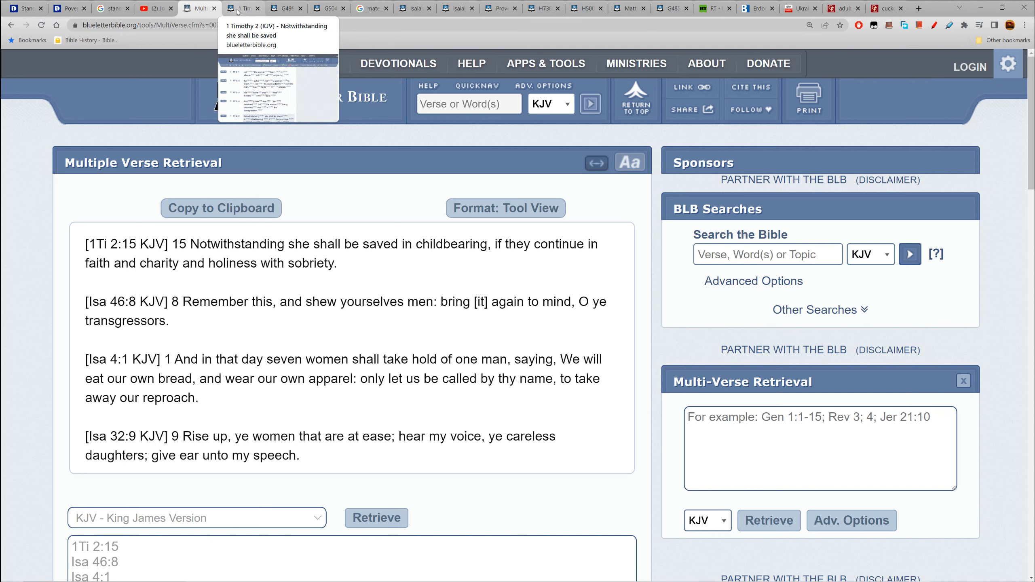
Step: Return to 1 Timothy 2 (KJV with Strong's) and read down through verses 2:12–2:15
click(243, 8)
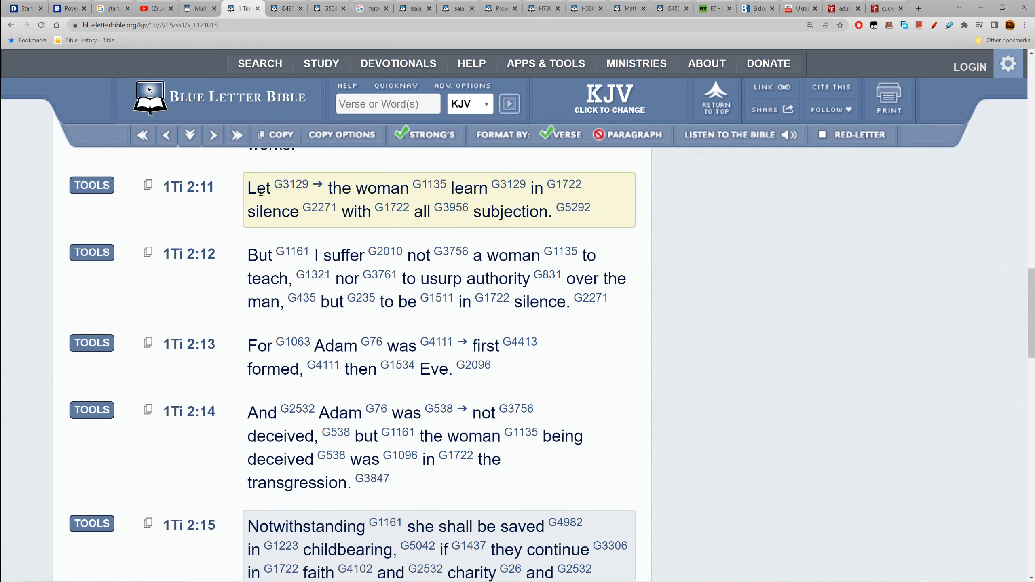
mouse_move(379, 195)
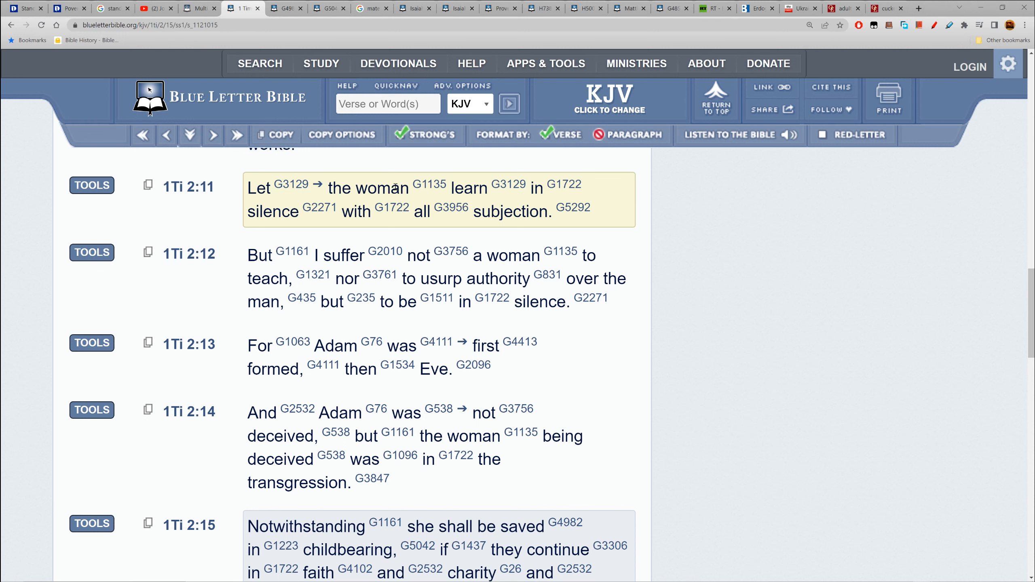
mouse_move(527, 202)
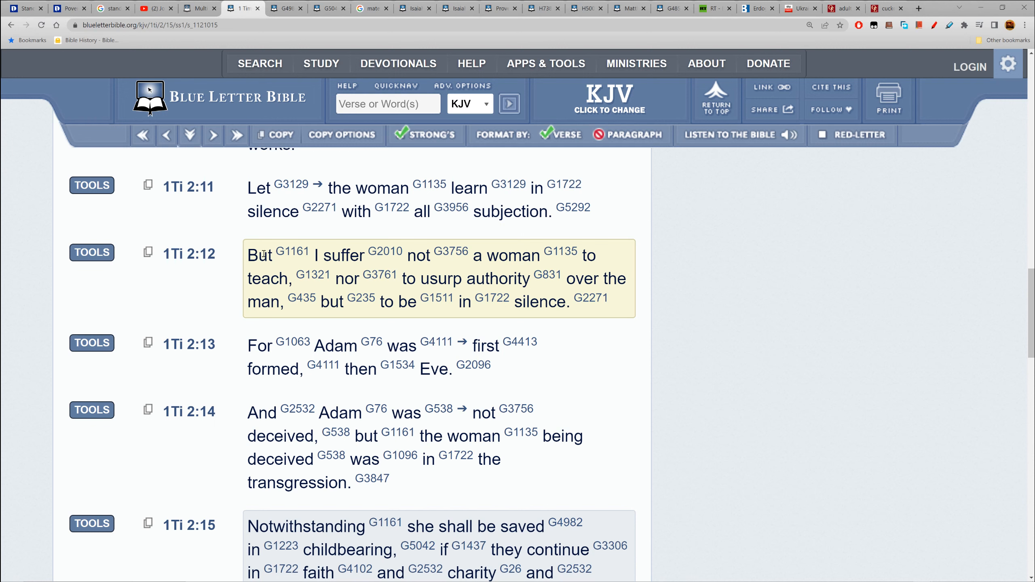
mouse_move(314, 320)
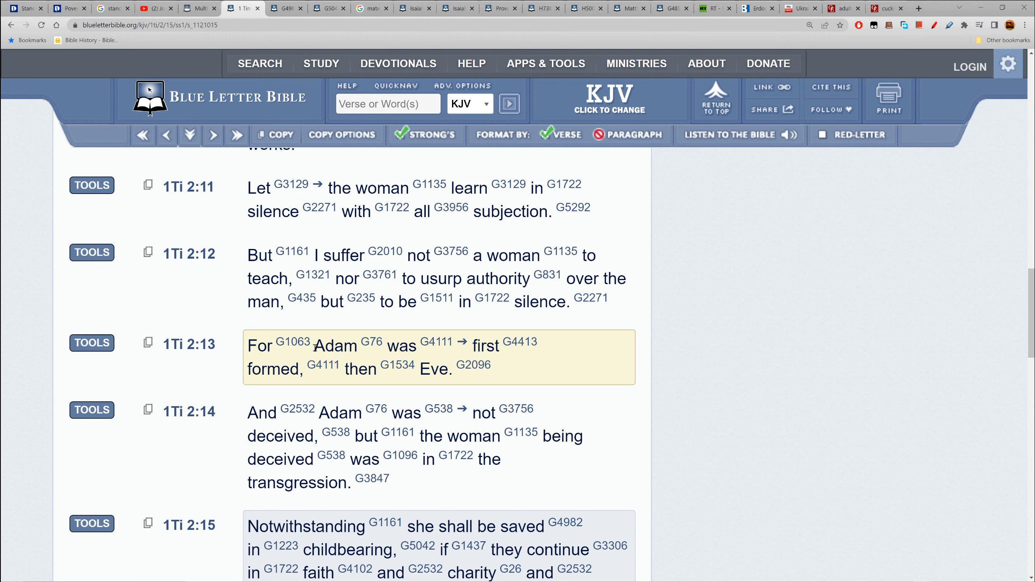
double_click(335, 345)
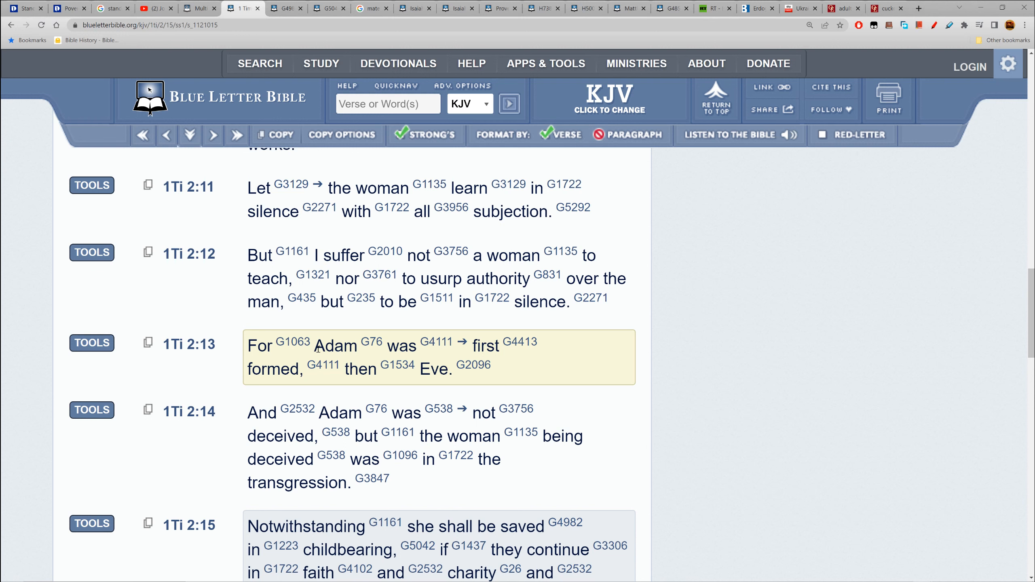
mouse_move(310, 349)
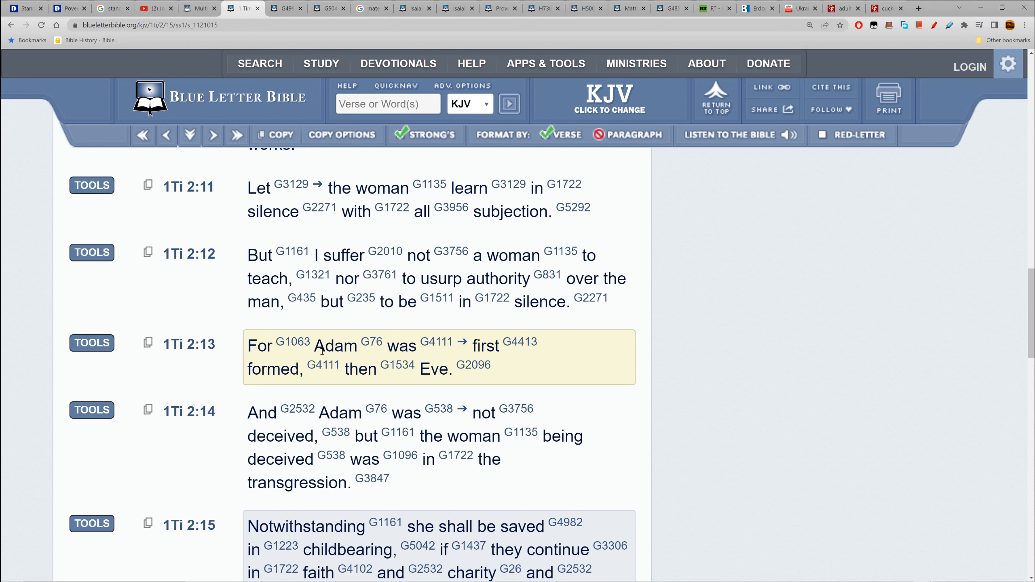
double_click(334, 346)
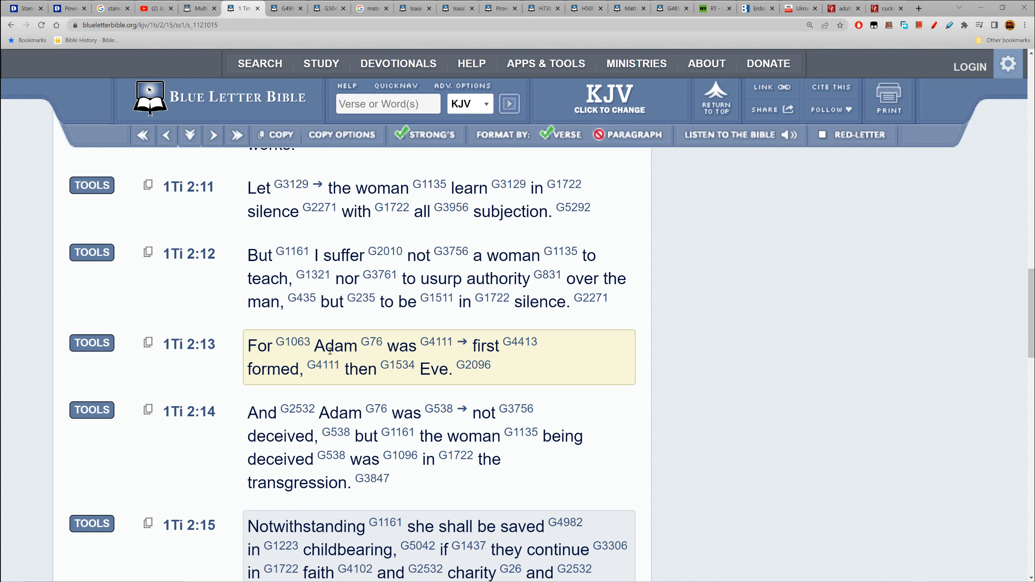
mouse_move(337, 433)
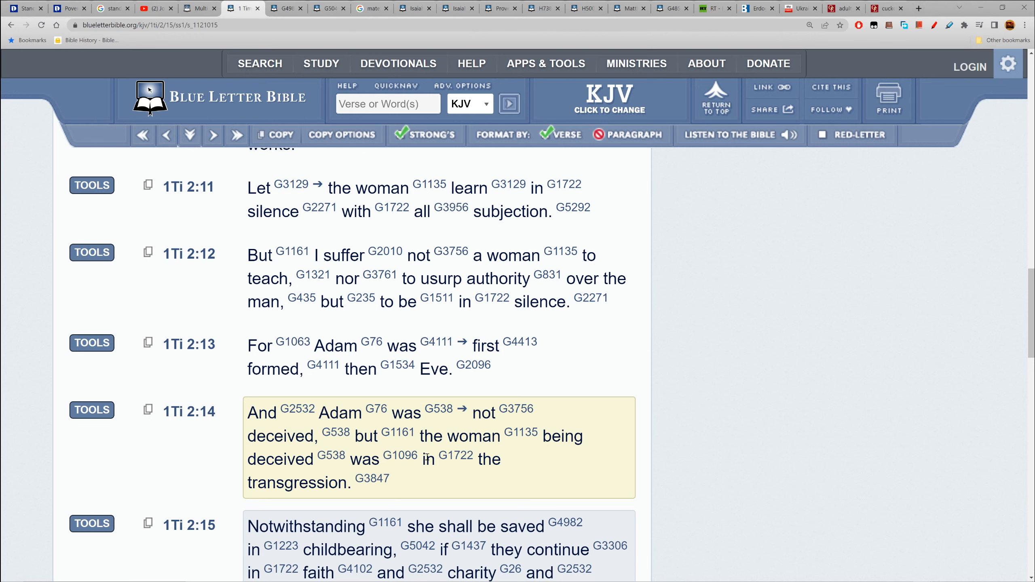
scroll(down, 3)
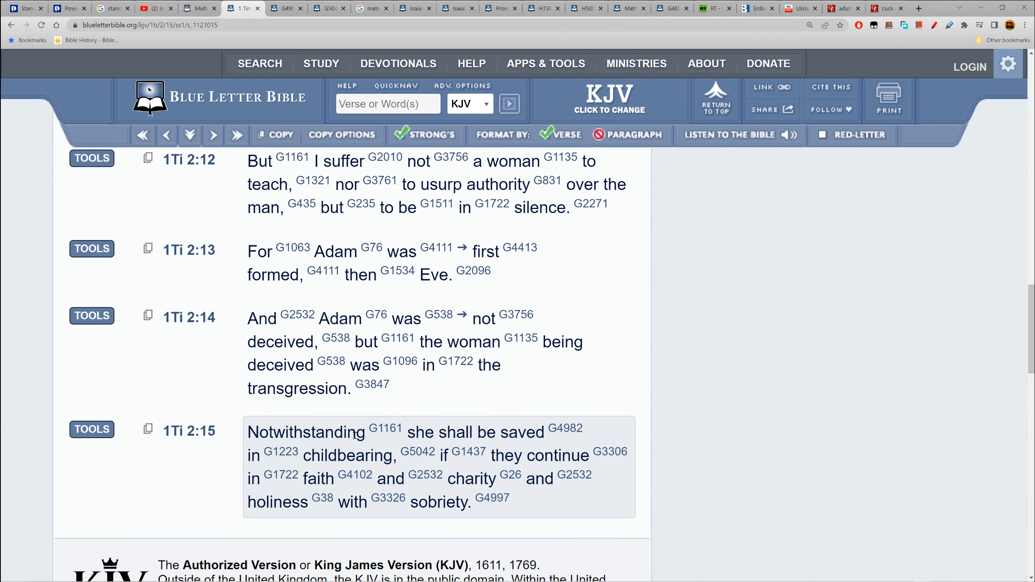
mouse_move(271, 466)
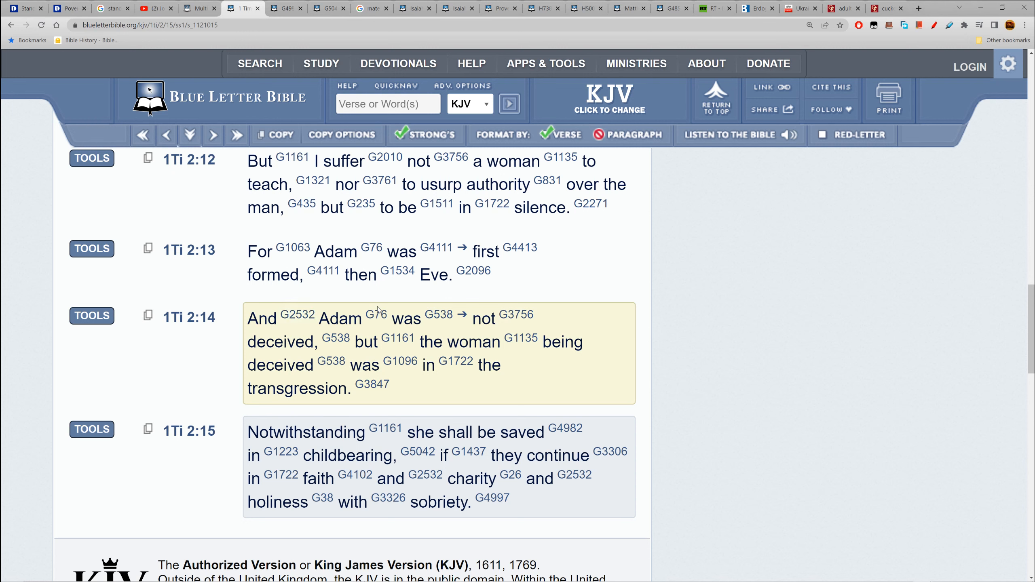
mouse_move(504, 356)
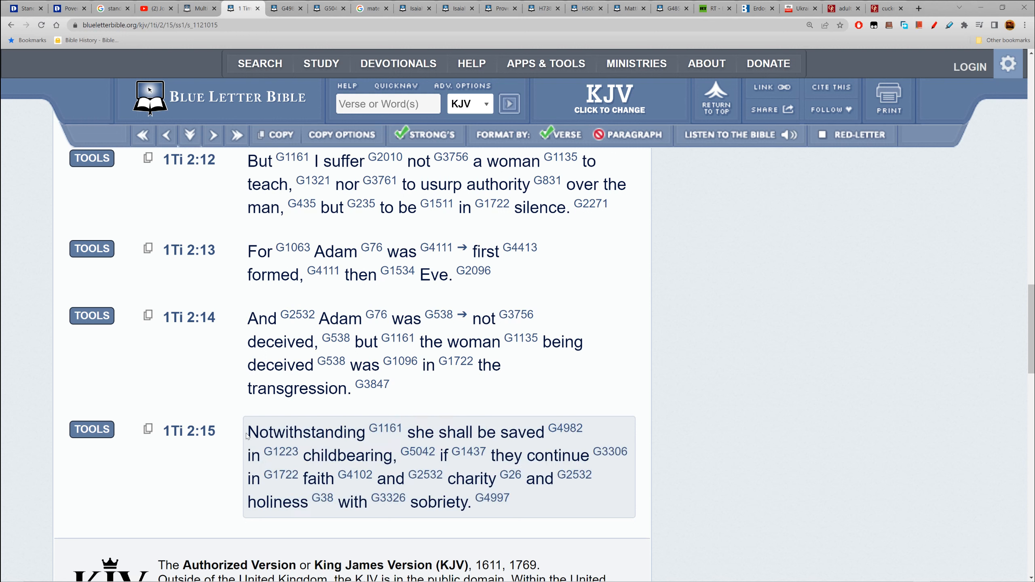
drag(247, 433, 509, 502)
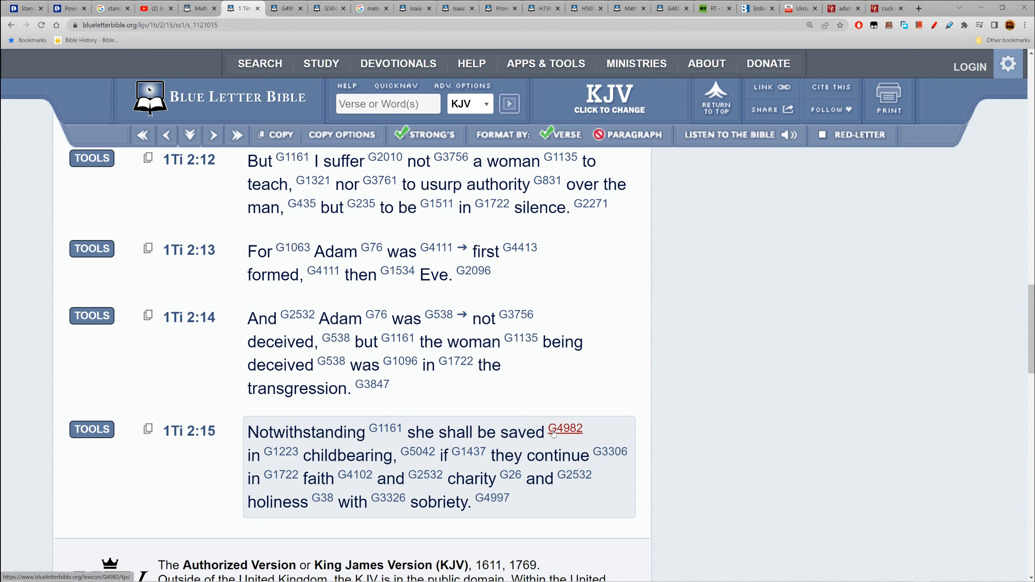
Step: Open Strong's G4982 (sōzō) from 'saved' in 2:15 and scroll to its Outline of Biblical Usage
click(565, 429)
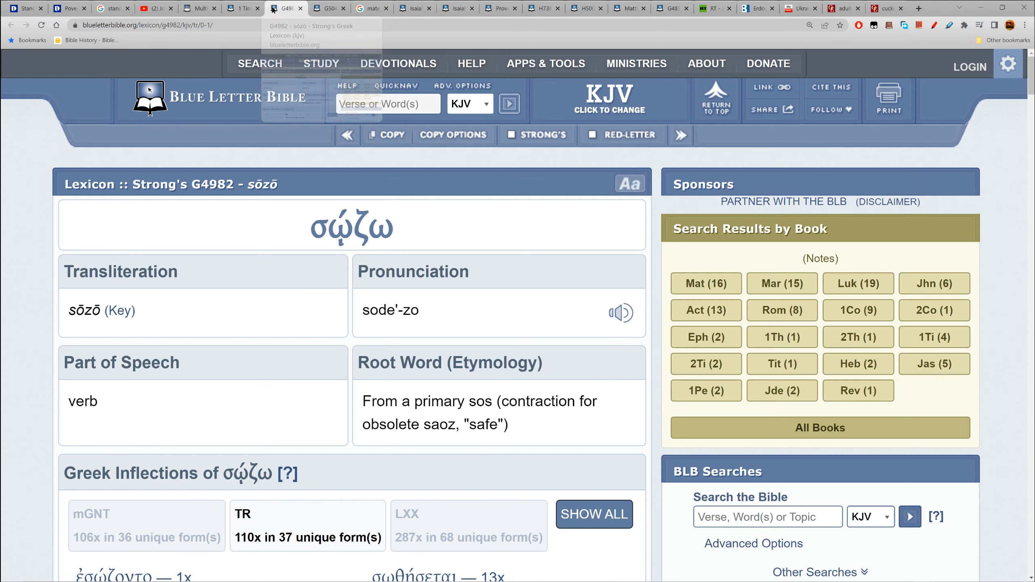
mouse_move(326, 233)
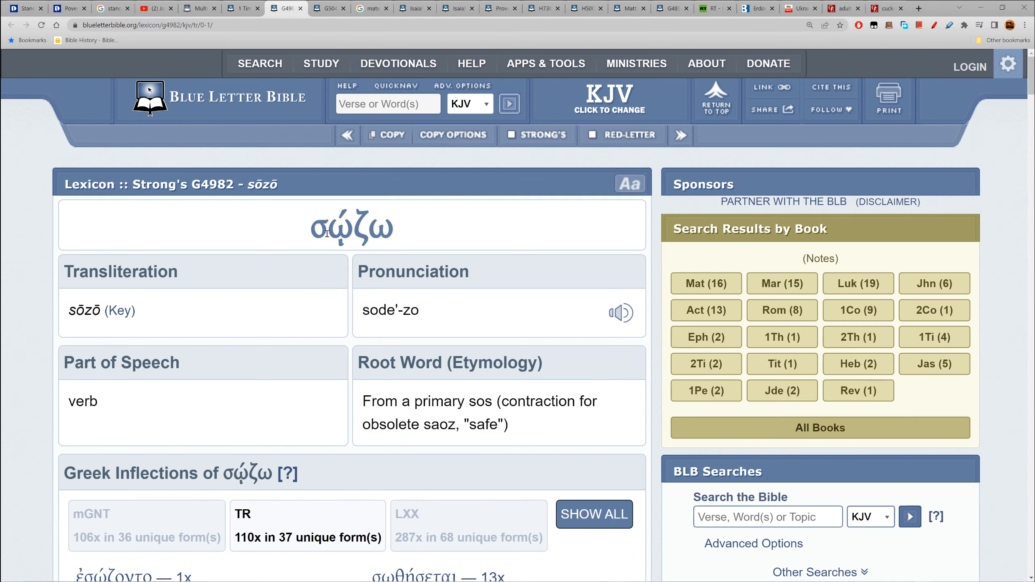
scroll(down, 3)
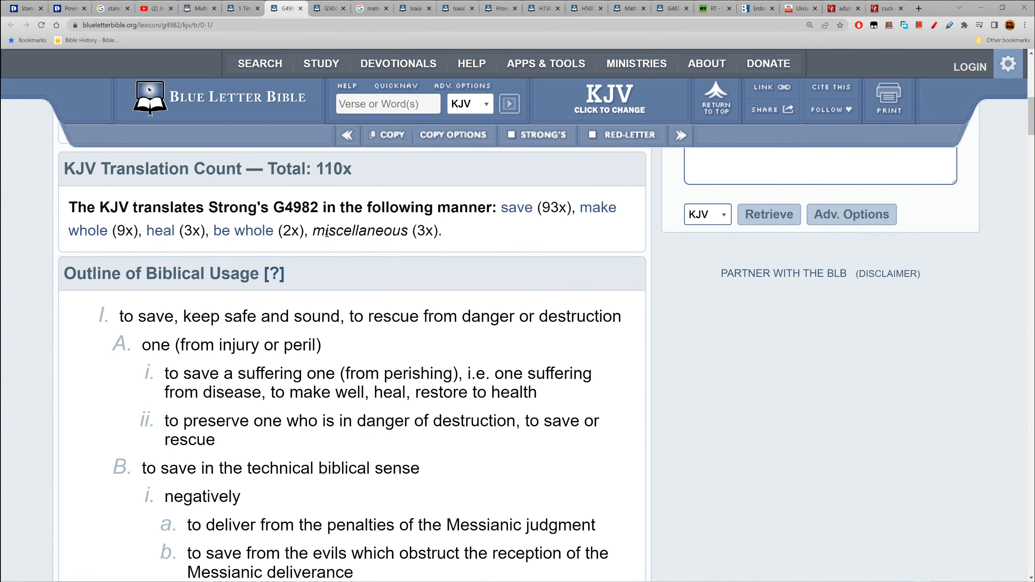
scroll(down, 3)
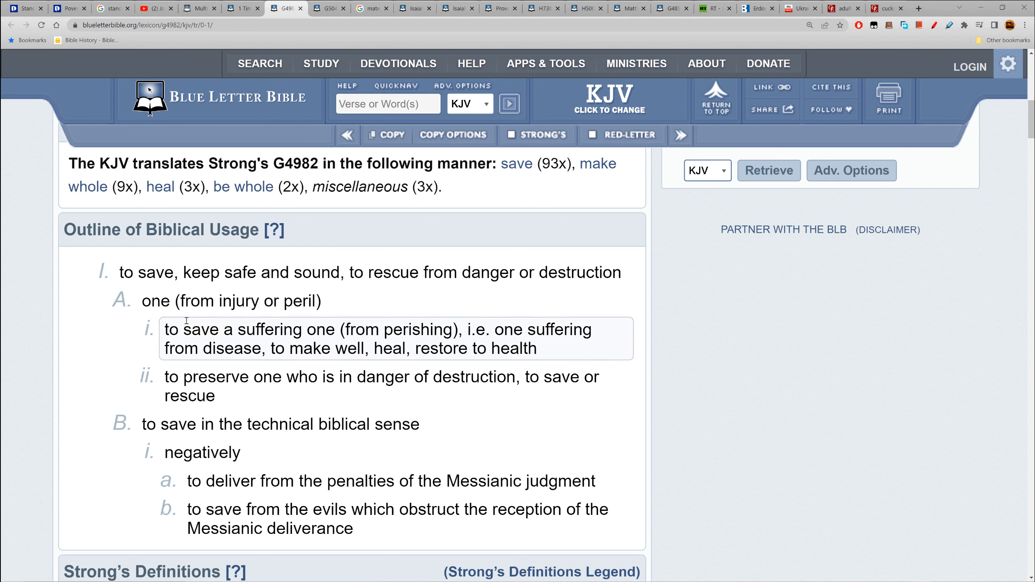
mouse_move(266, 279)
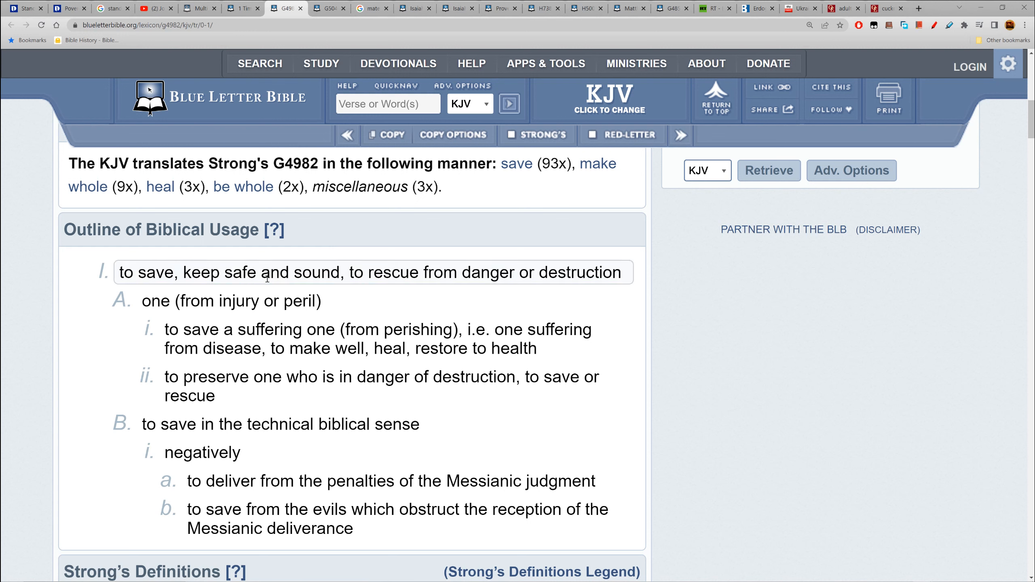
mouse_move(579, 274)
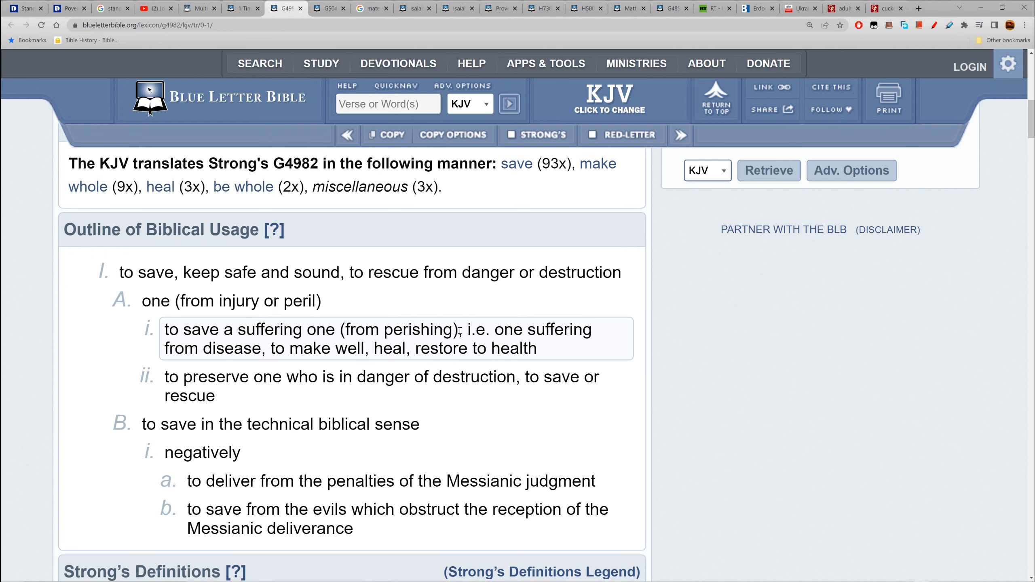
scroll(down, 3)
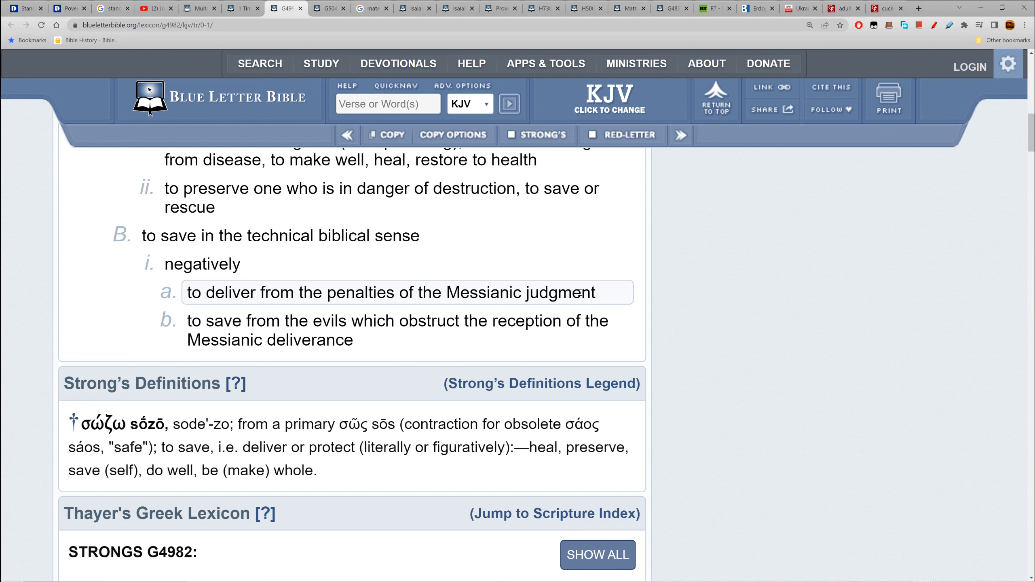
mouse_move(391, 330)
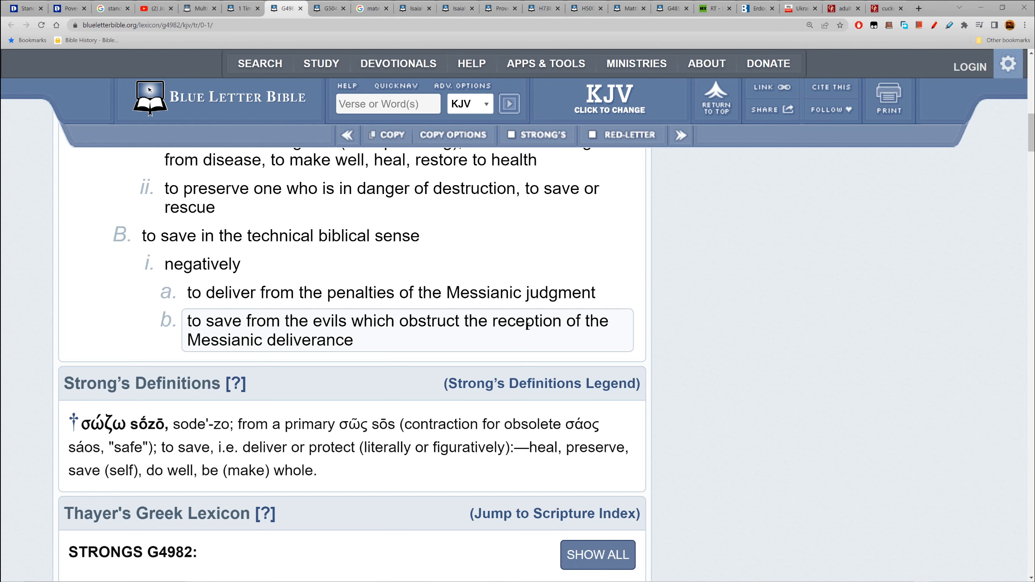
mouse_move(378, 346)
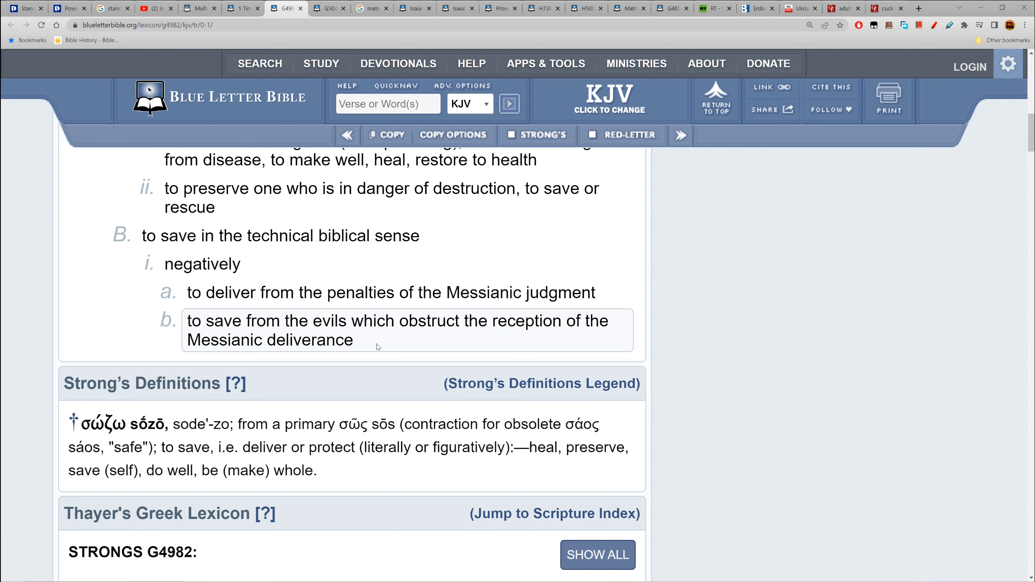
Step: Mark the G4982 usage line about evils obstructing the Messianic deliverance with a purple highlight
drag(204, 320, 353, 340)
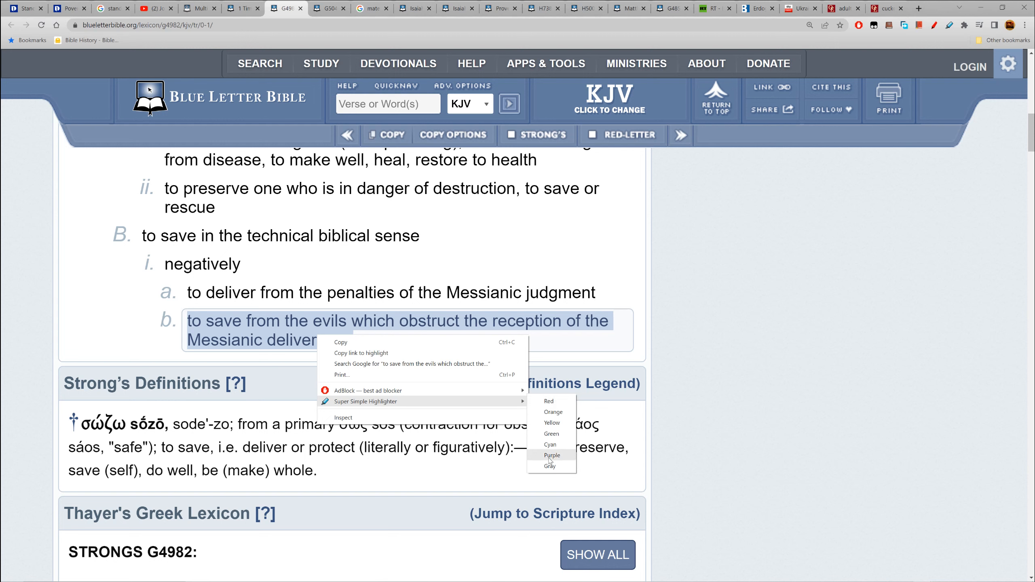
click(551, 455)
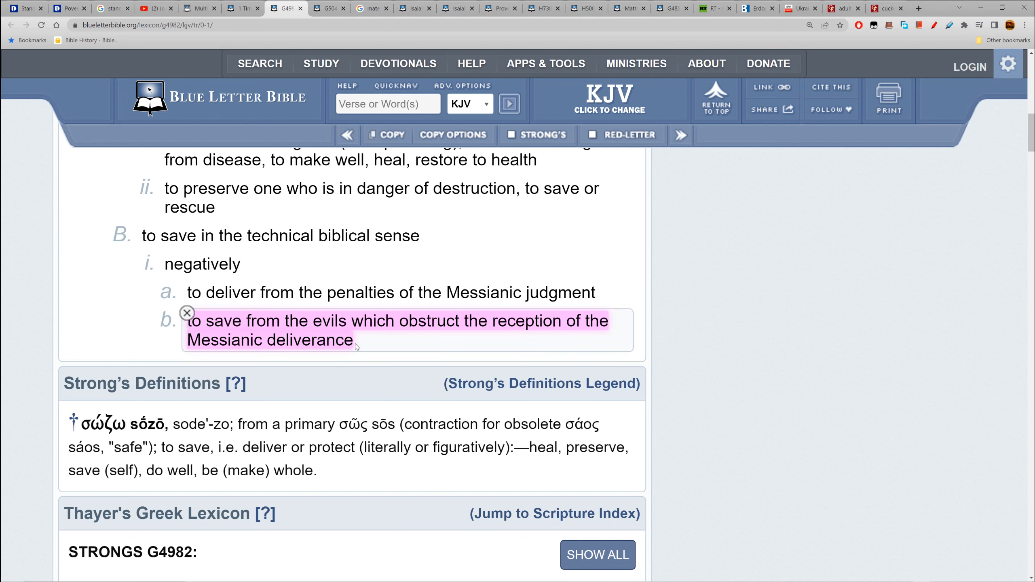
mouse_move(302, 357)
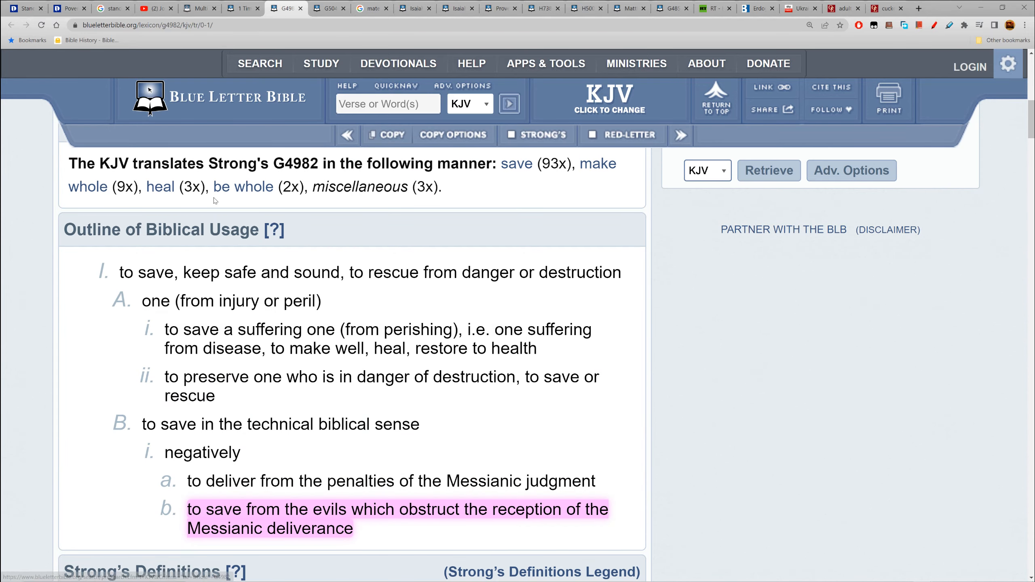
click(240, 8)
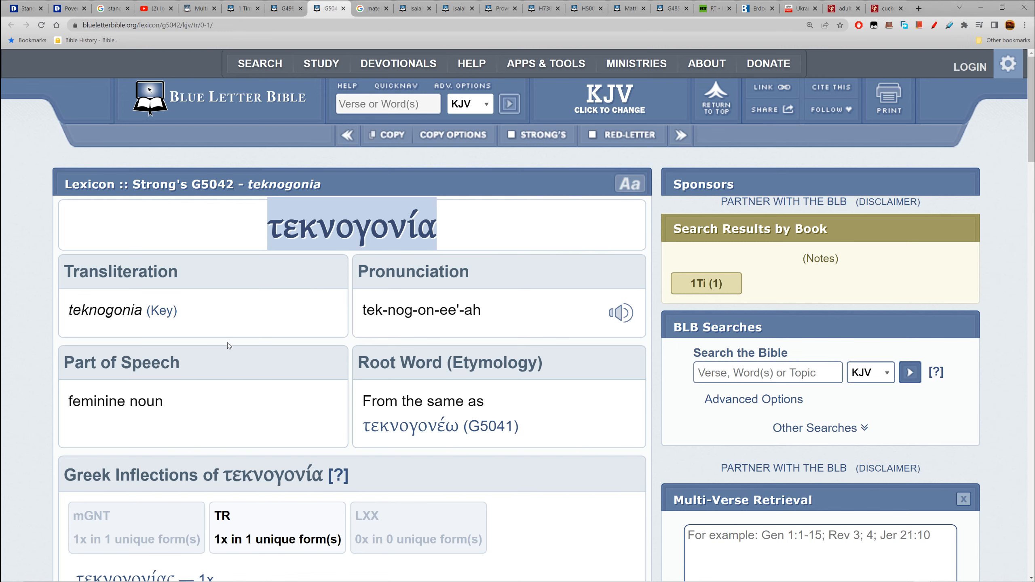
Step: Read through the G5042 teknogonia (childbearing) entry, then bring up the 'maternal duties' Google results
scroll(down, 3)
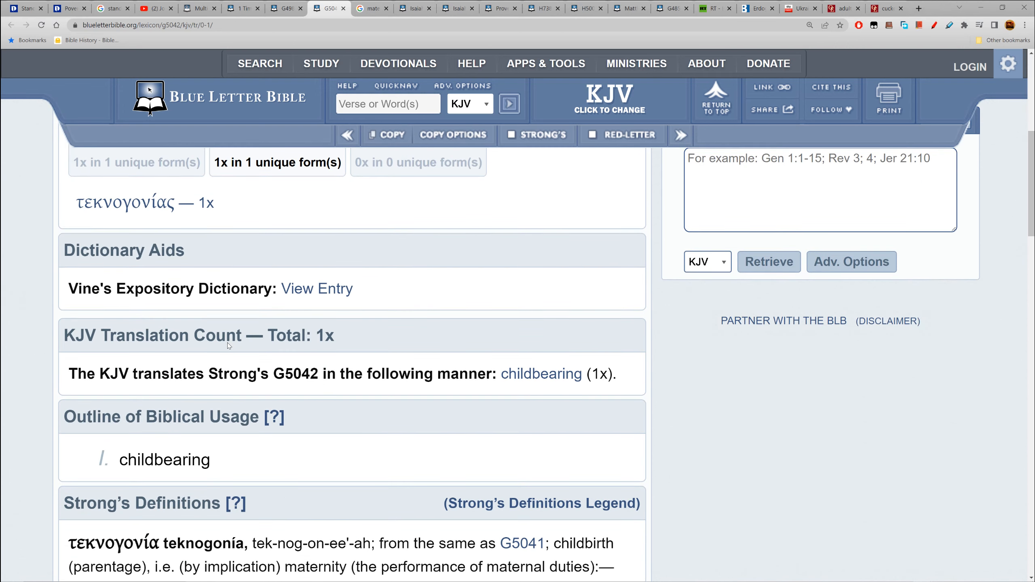
scroll(down, 3)
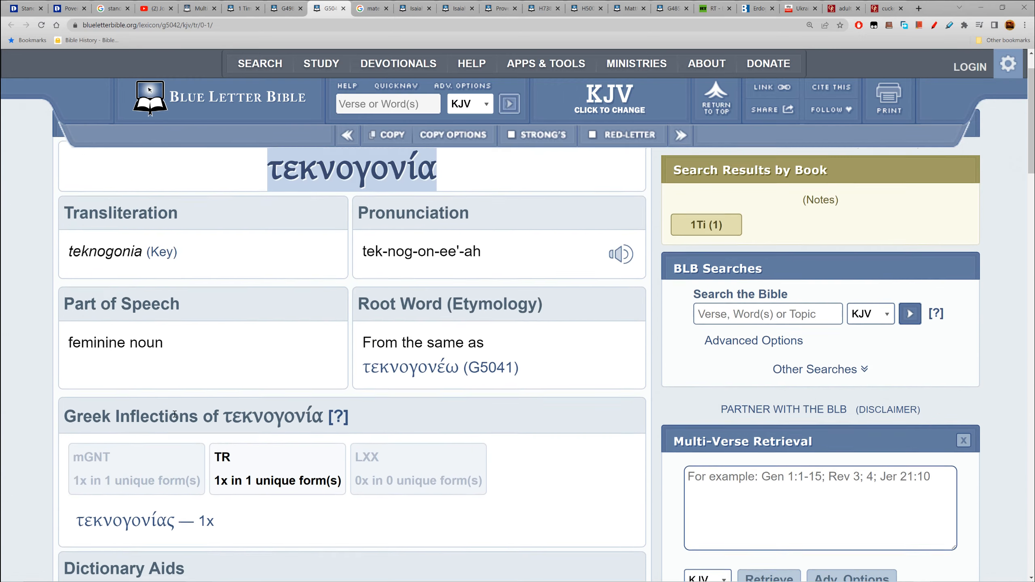
scroll(down, 3)
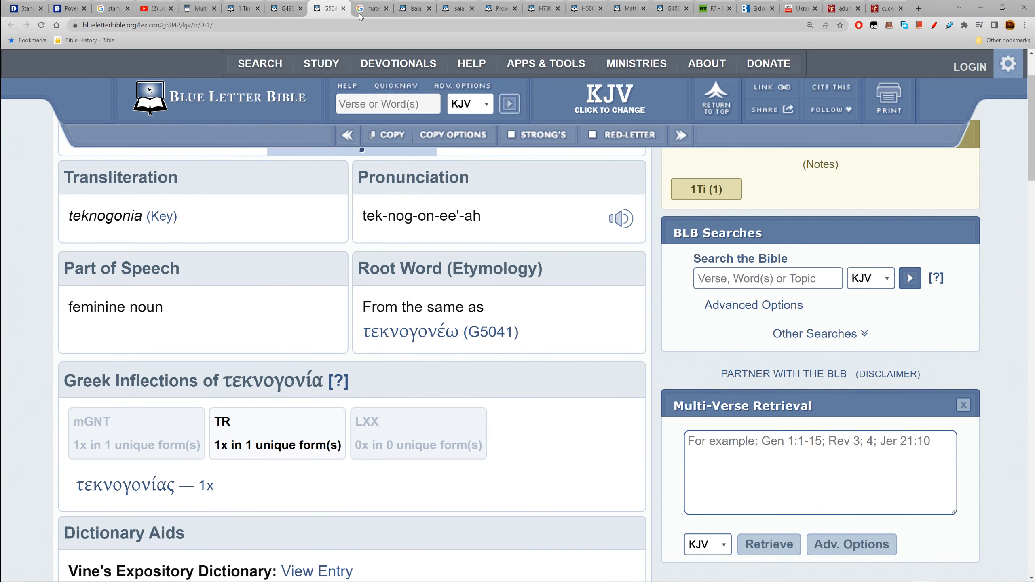
click(371, 8)
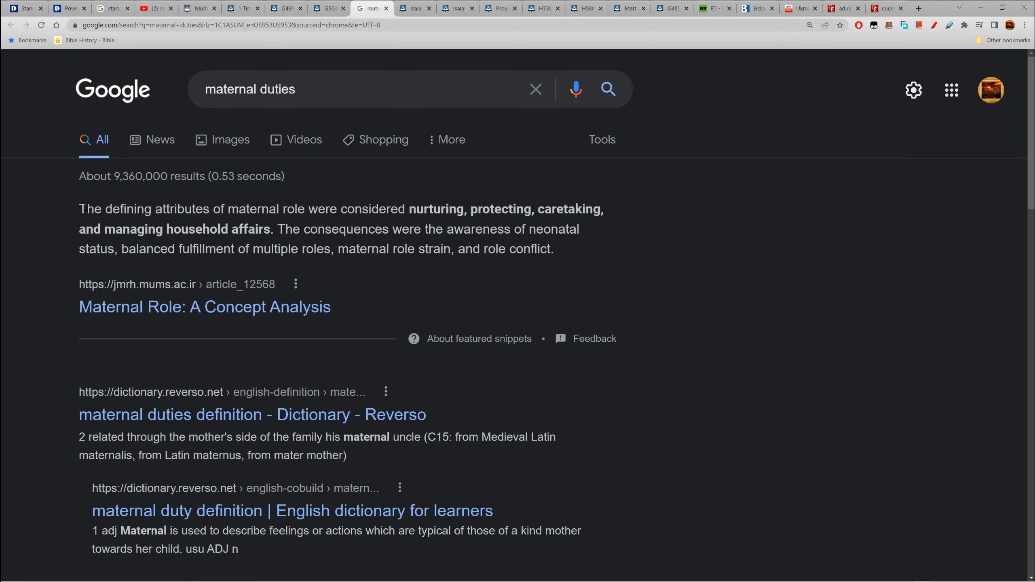
mouse_move(243, 221)
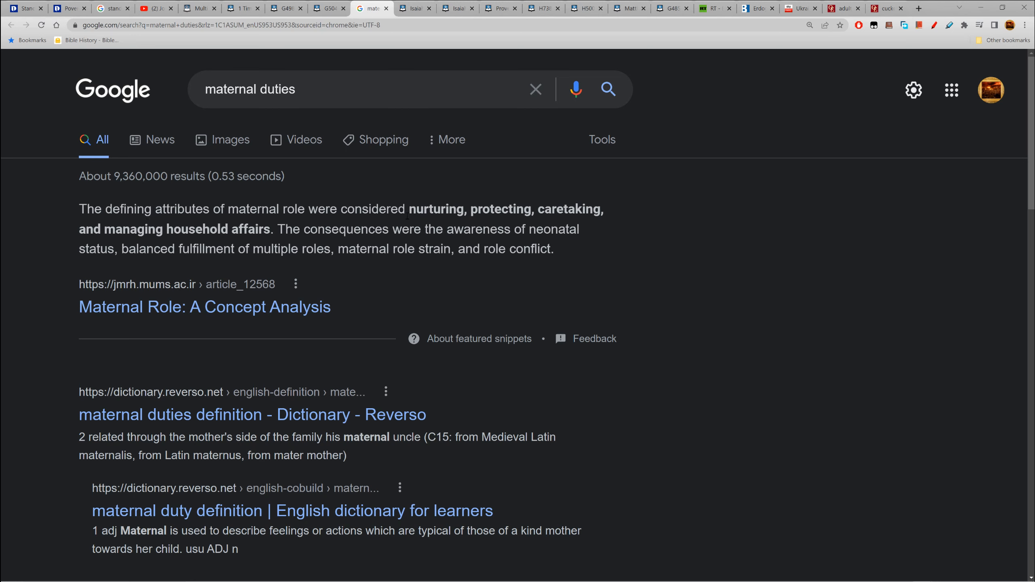
mouse_move(214, 241)
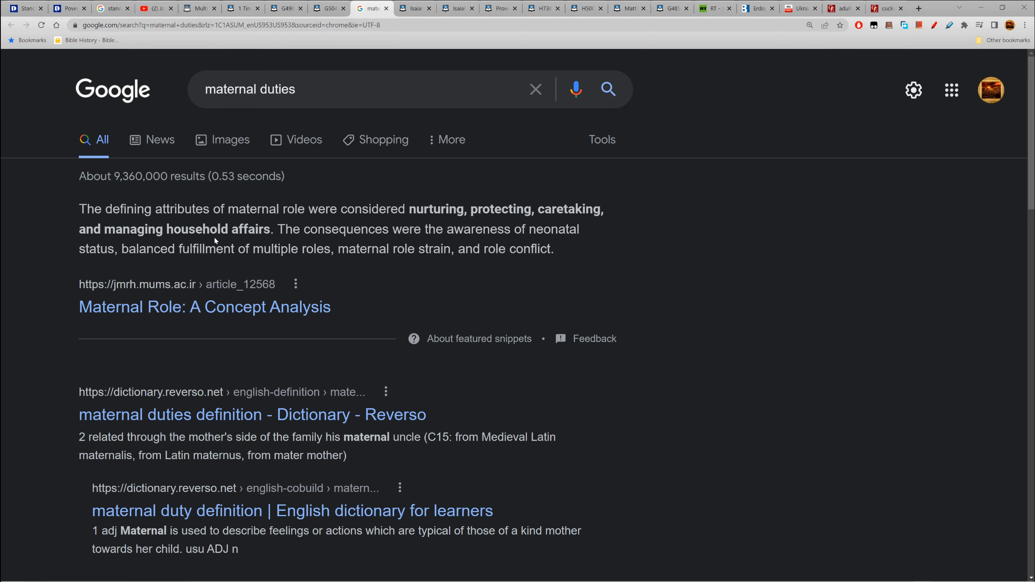
mouse_move(274, 233)
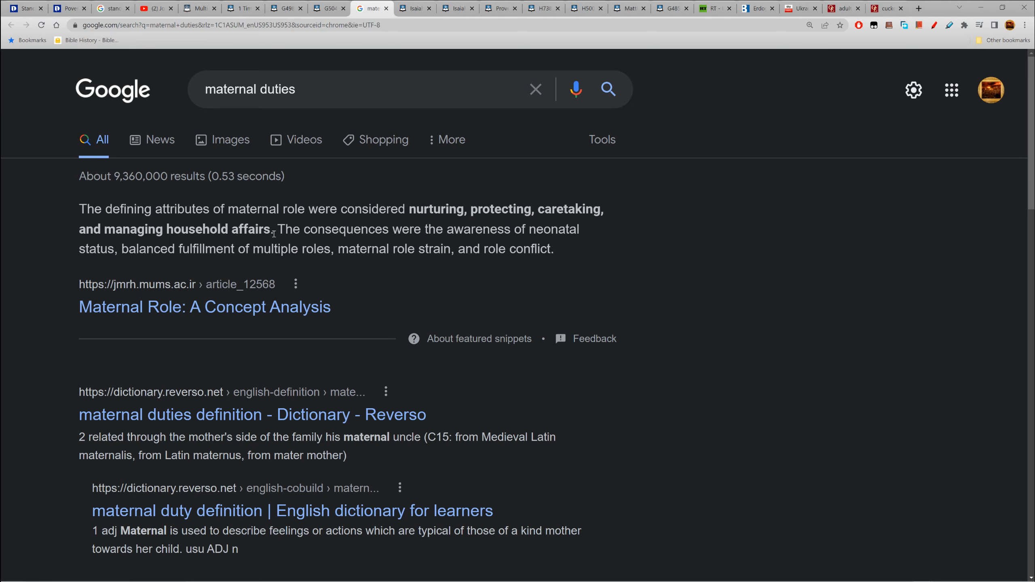
Step: Highlight the featured snippet defining the maternal role, then return to the 1 Timothy 2 page
drag(78, 229, 272, 230)
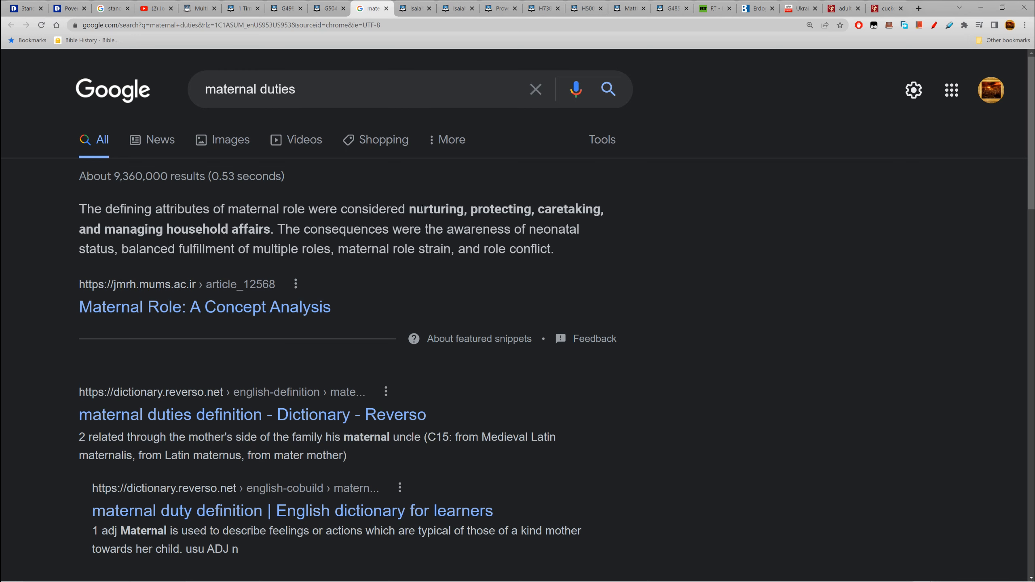
mouse_move(110, 260)
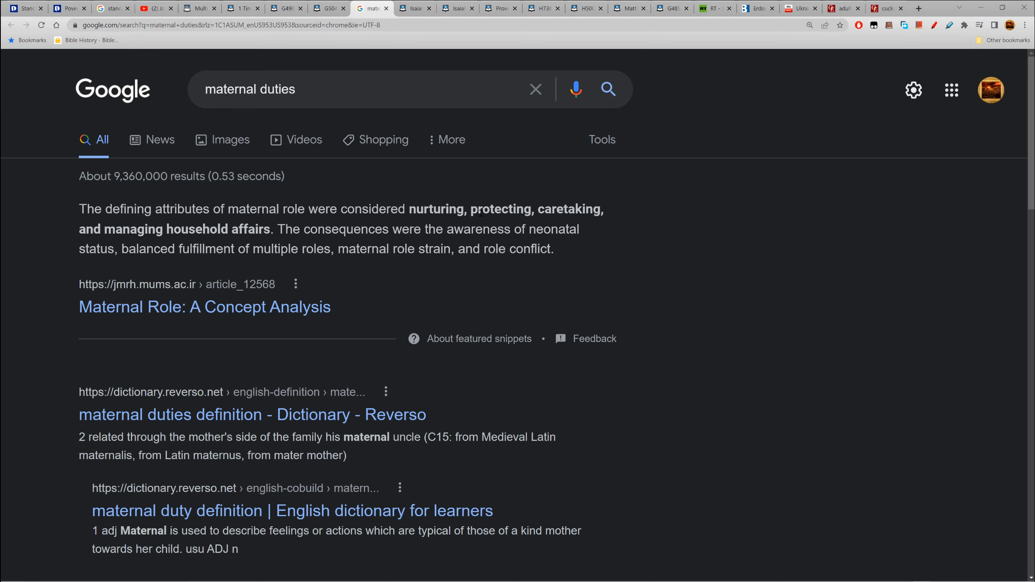
mouse_move(615, 207)
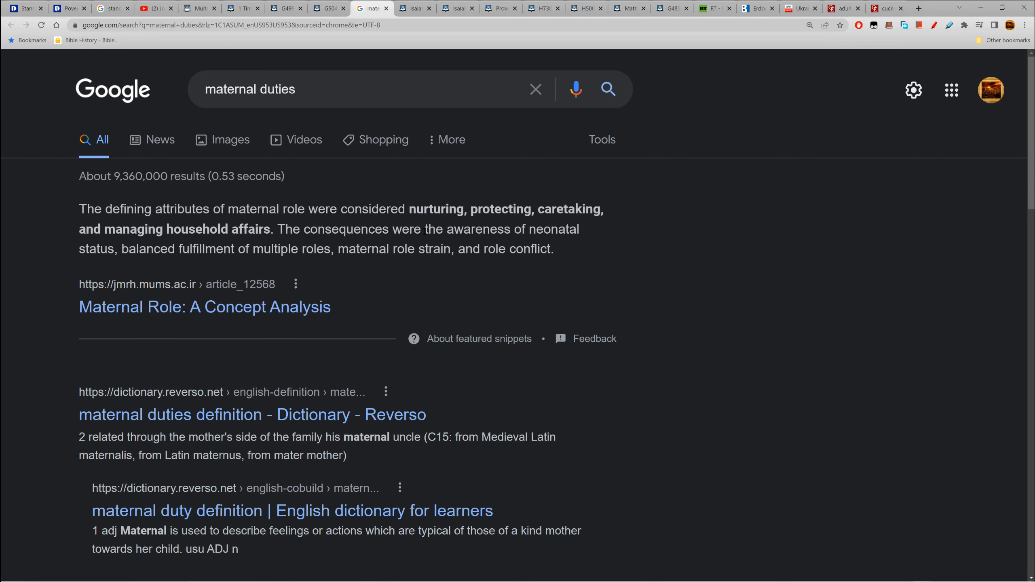
double_click(555, 229)
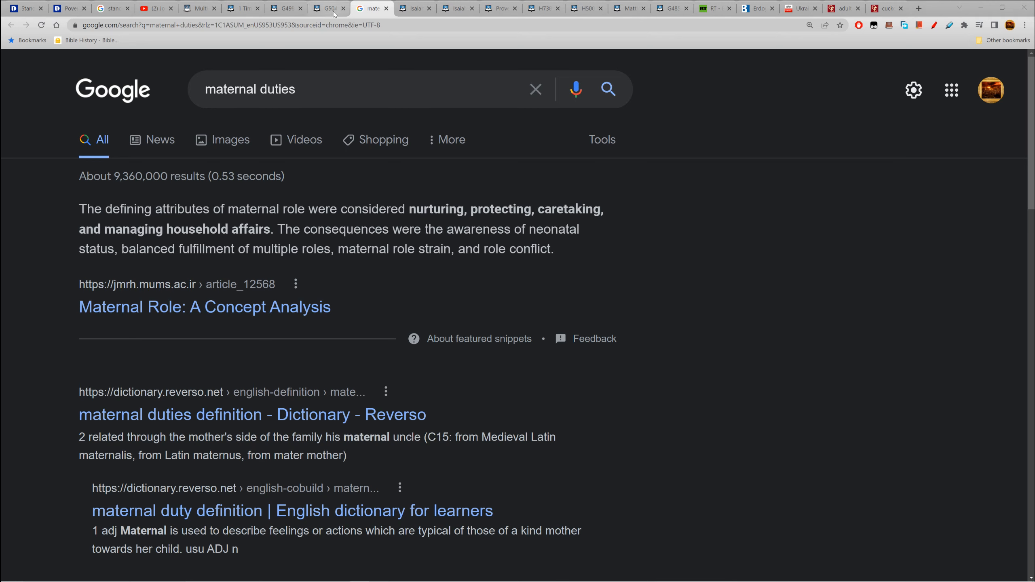
click(323, 8)
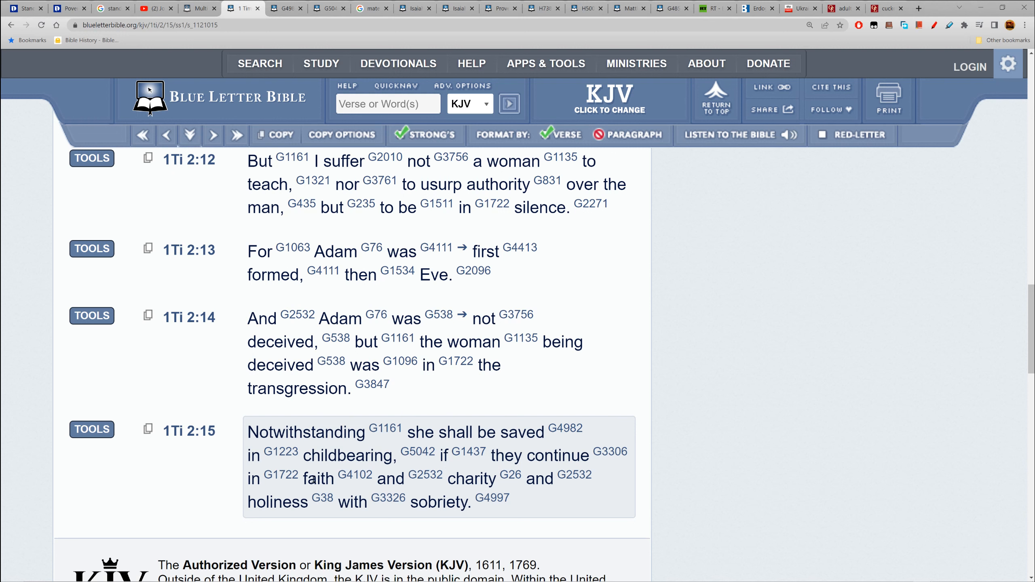
Step: Highlight the word 'faith' in 1 Timothy 2:15 and select the rest of the verse
double_click(319, 478)
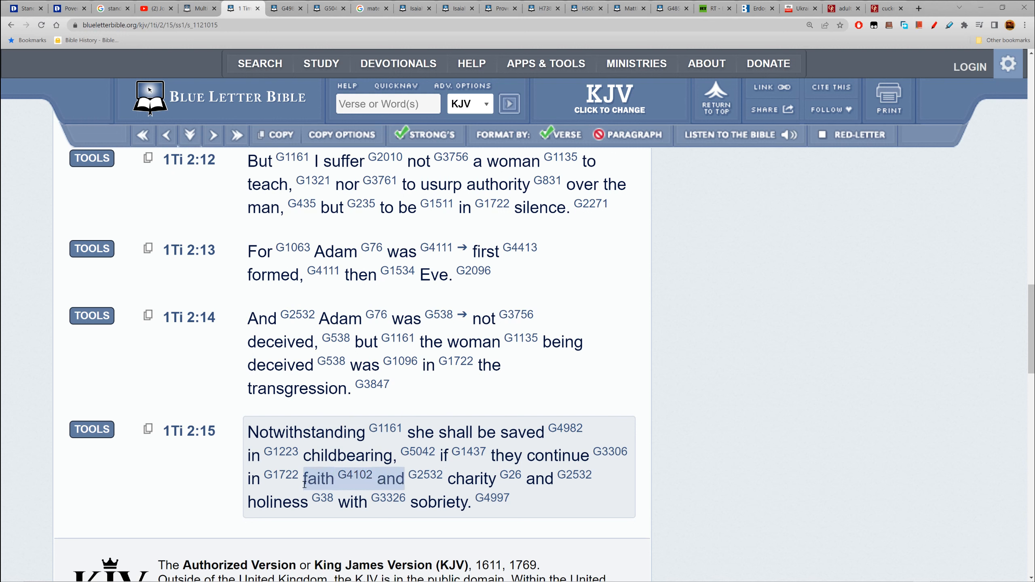
click(320, 478)
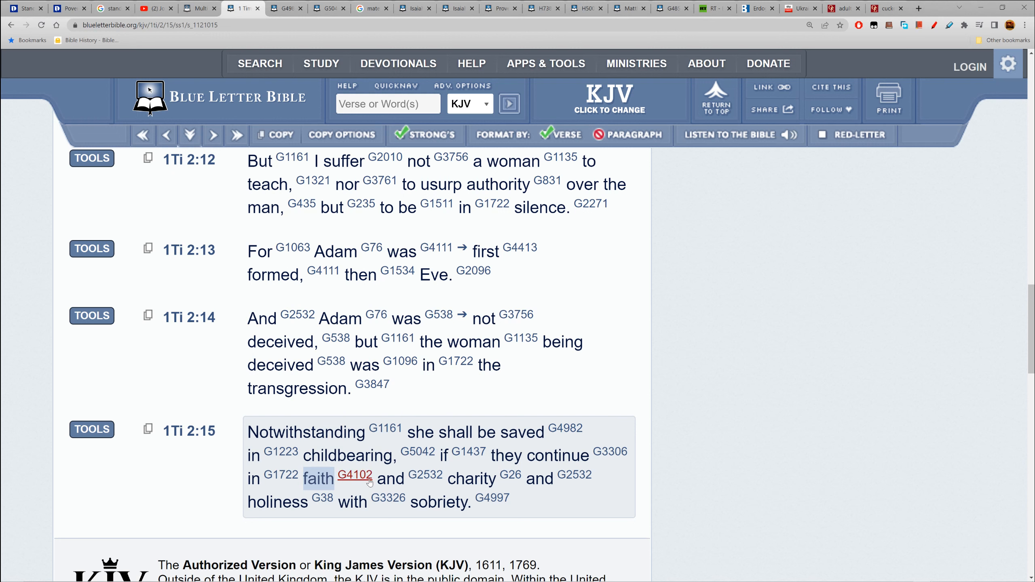
mouse_move(513, 505)
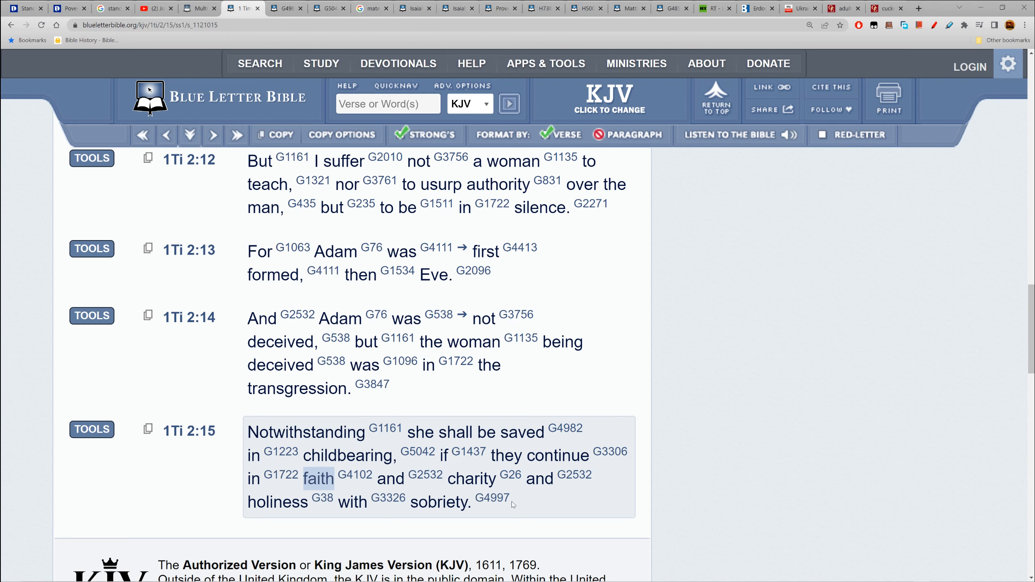
drag(302, 478, 512, 502)
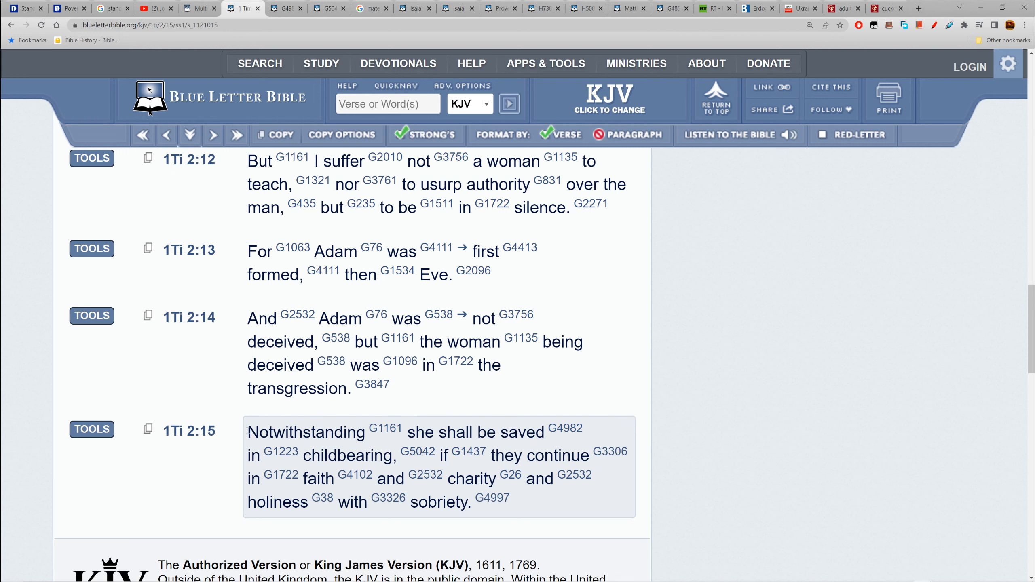
mouse_move(518, 492)
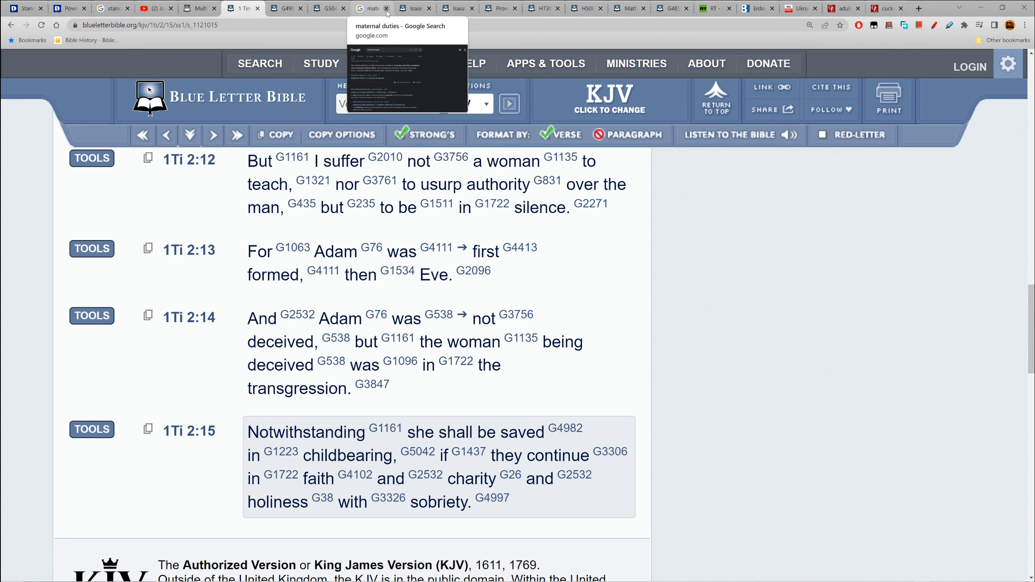
mouse_move(415, 8)
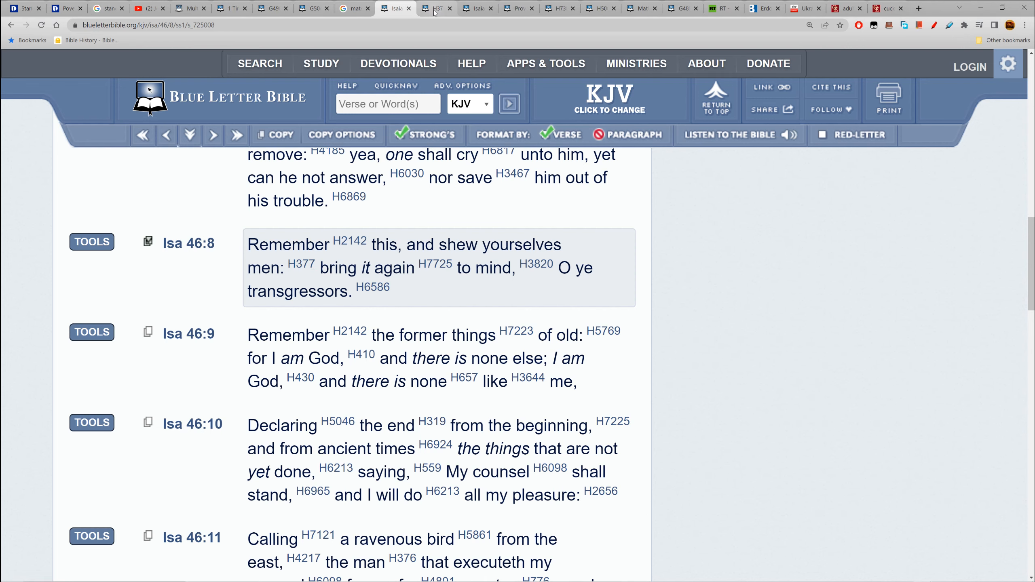
Step: Open Strong's H377 ('îysh) and scroll to its usage outline: to be a man, show masculinity
click(436, 8)
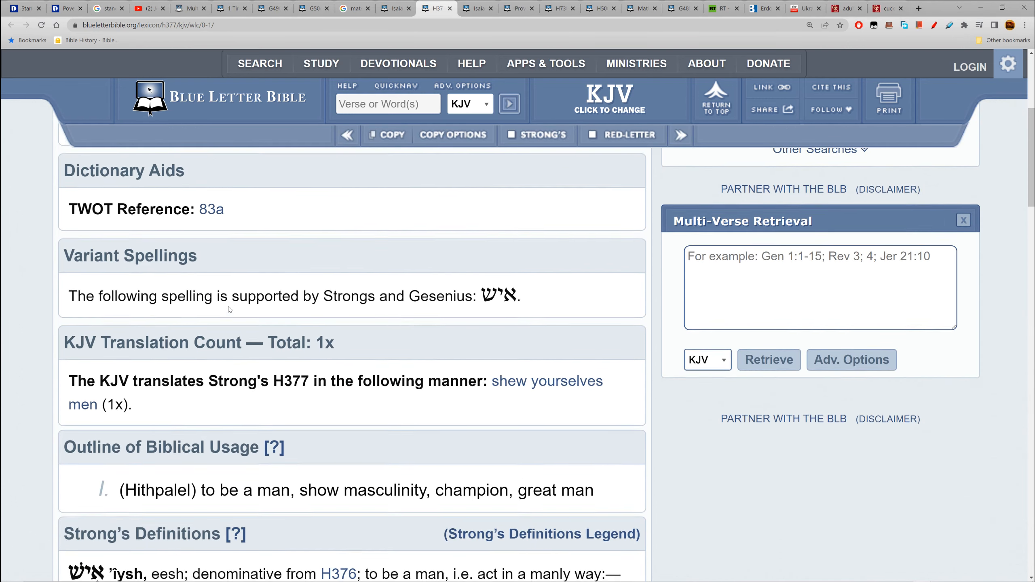
scroll(down, 3)
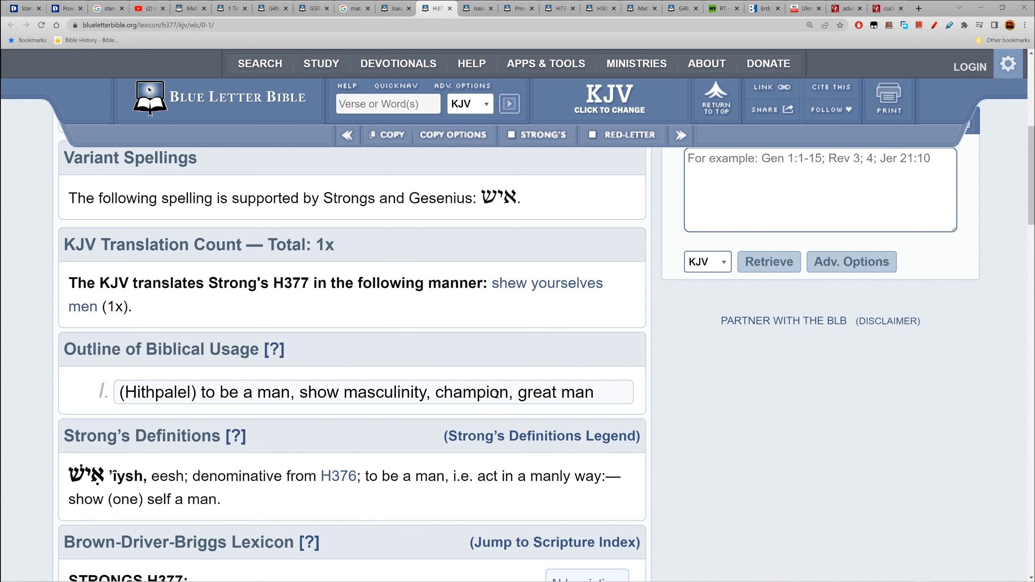
mouse_move(373, 386)
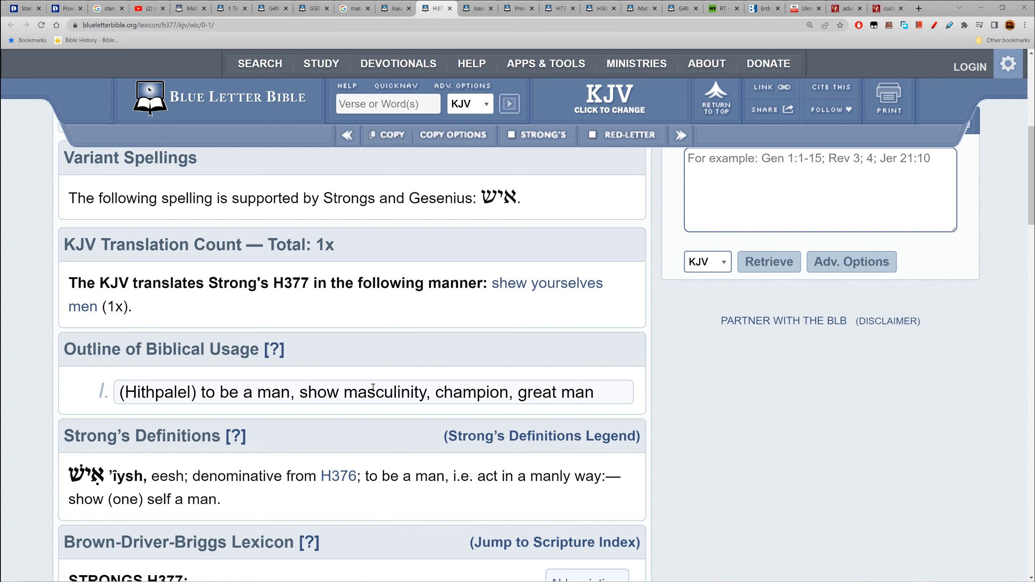
scroll(down, 3)
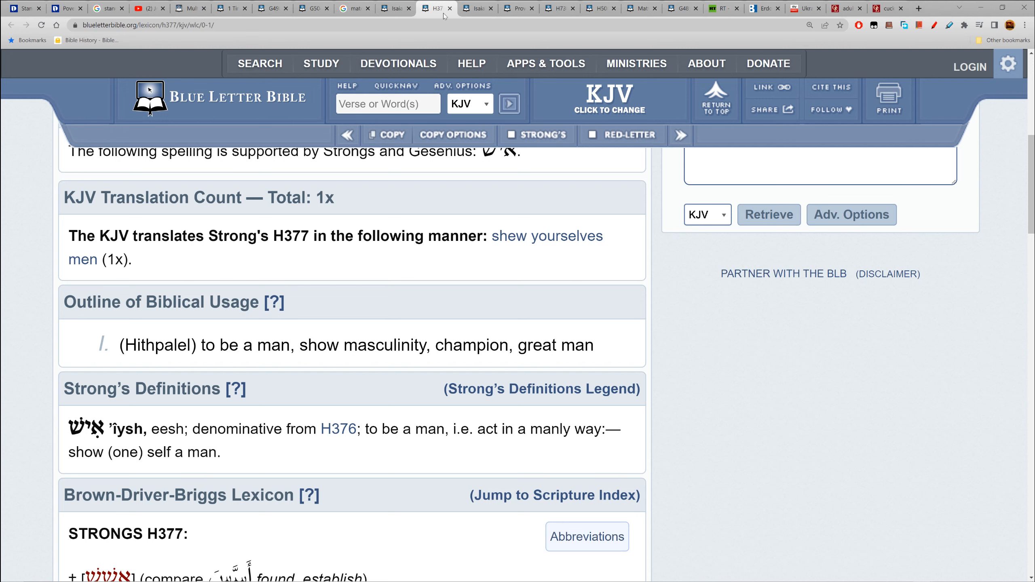
mouse_move(444, 13)
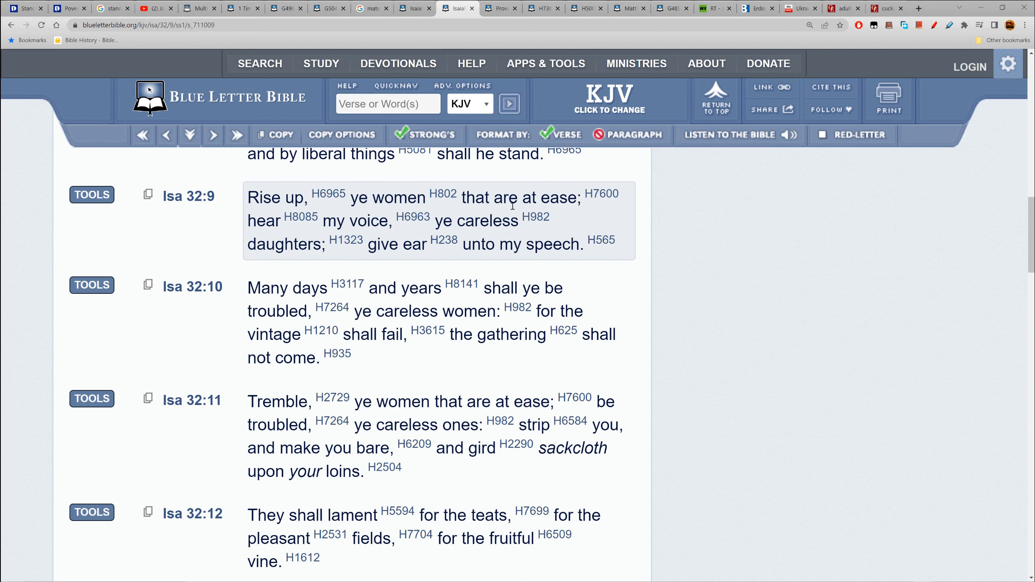
mouse_move(399, 230)
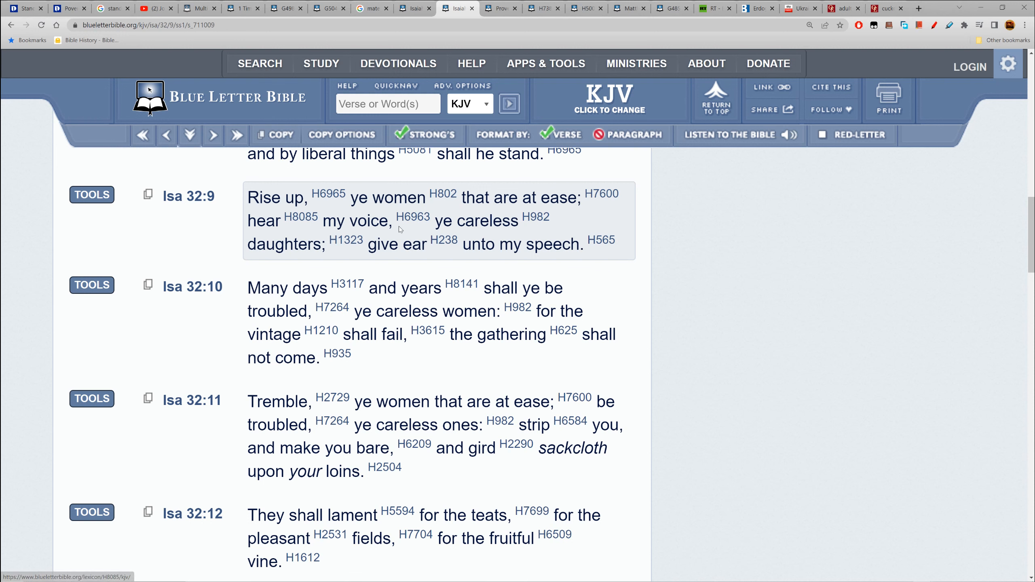
mouse_move(472, 251)
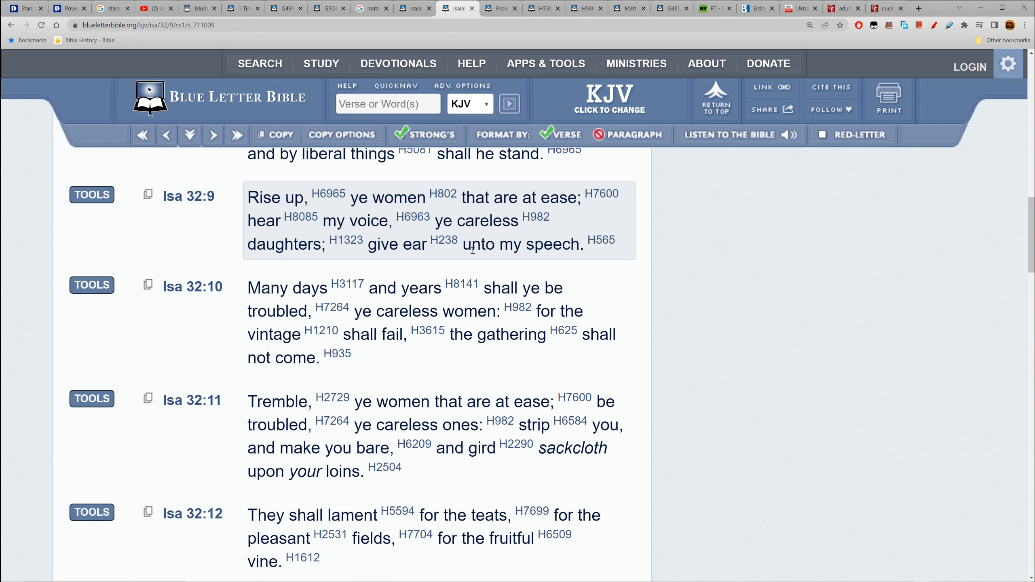
mouse_move(415, 272)
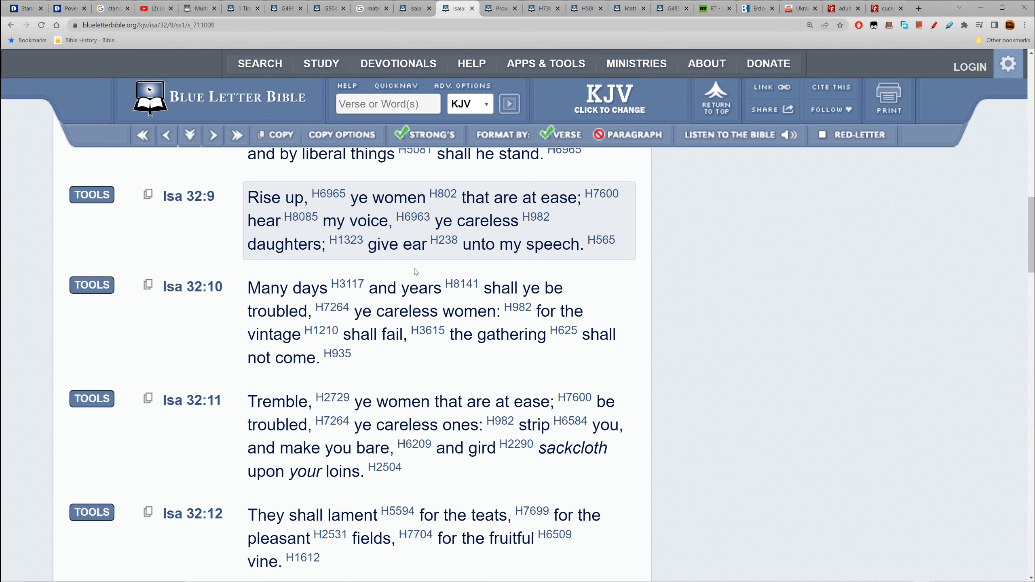
mouse_move(518, 307)
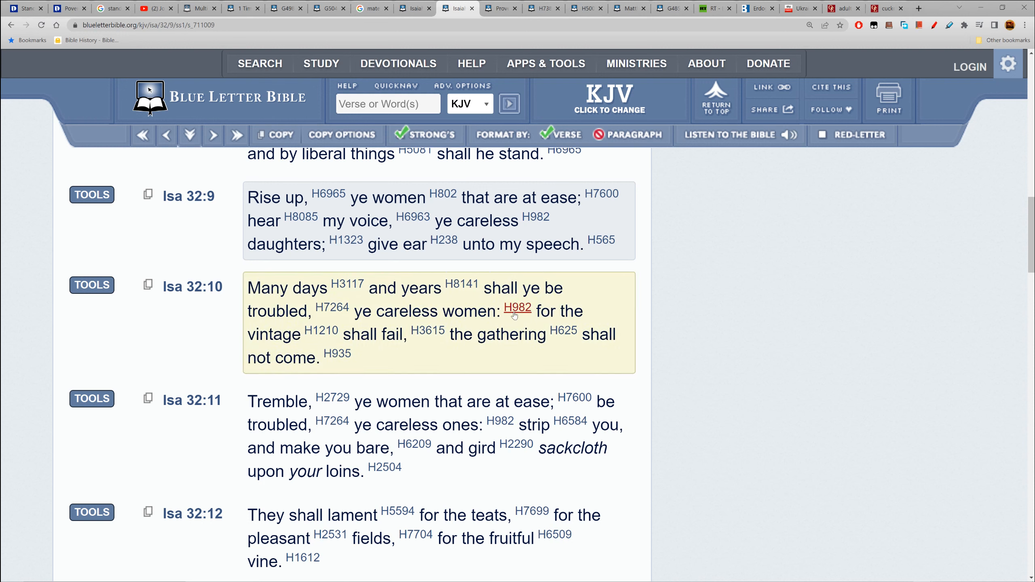
mouse_move(427, 330)
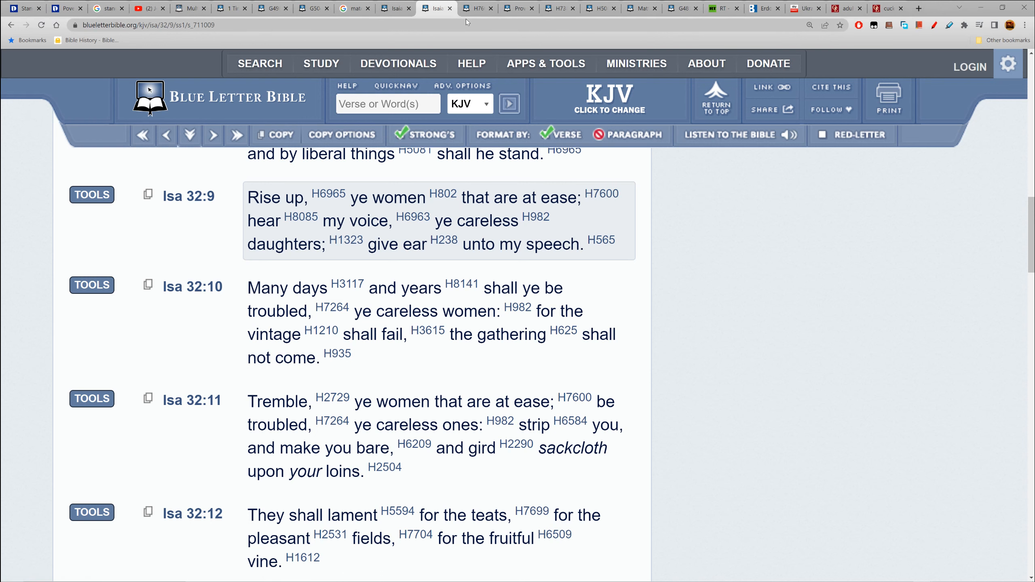
mouse_move(601, 194)
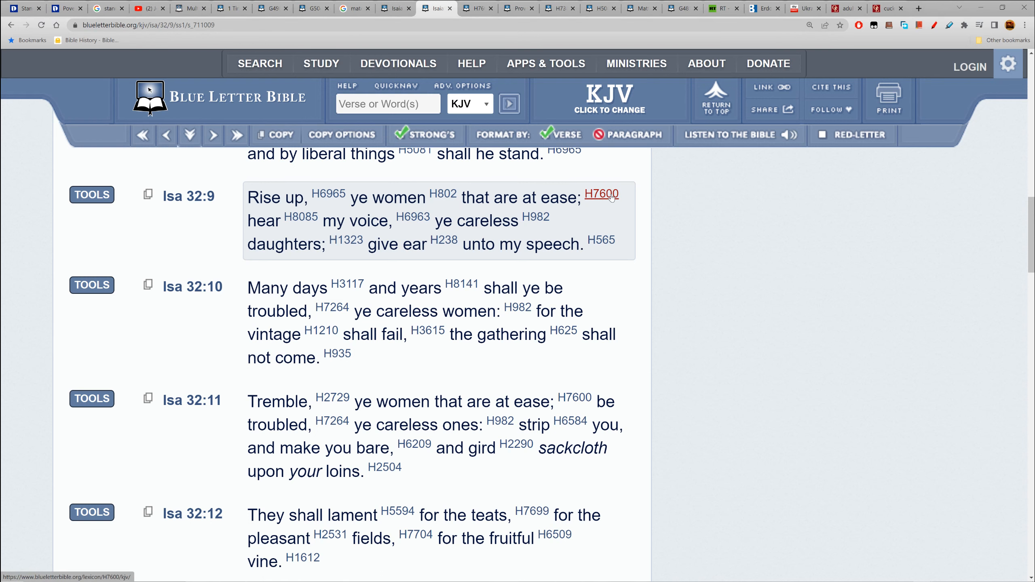
Step: Open the Strong's H7600 ša'ănān entry and highlight 'secure' in its Outline of Biblical Usage
click(601, 194)
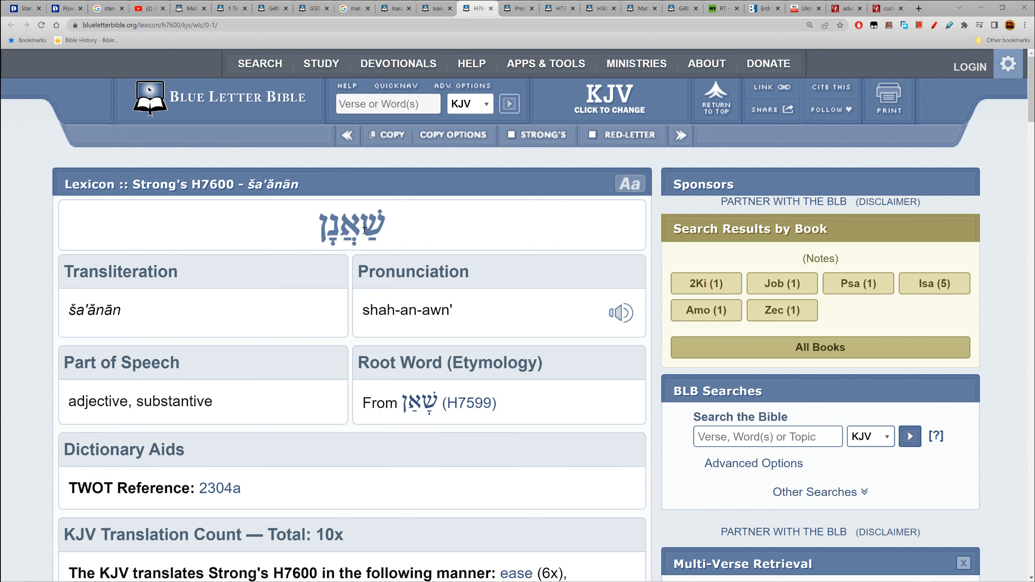
mouse_move(362, 229)
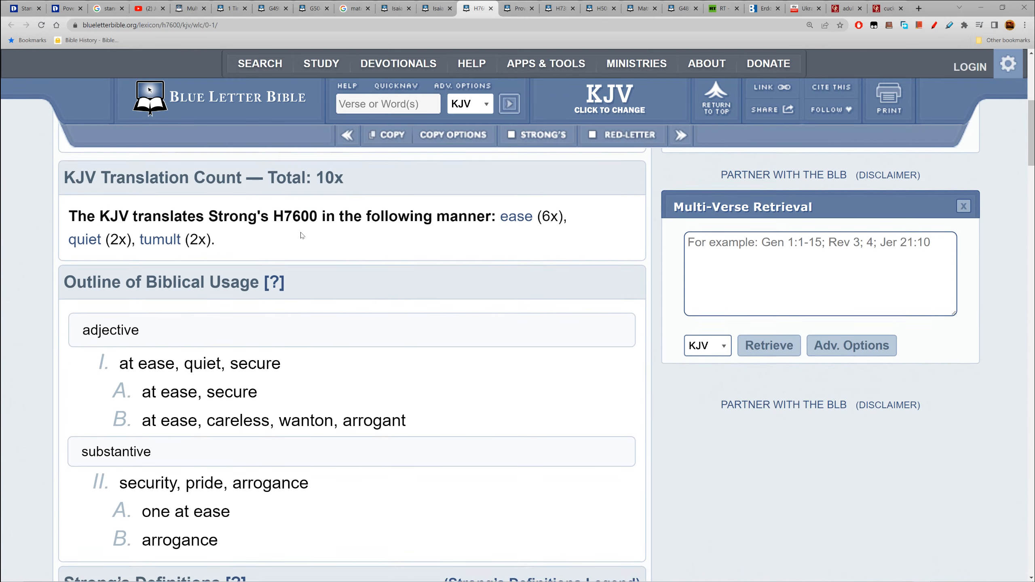
scroll(down, 3)
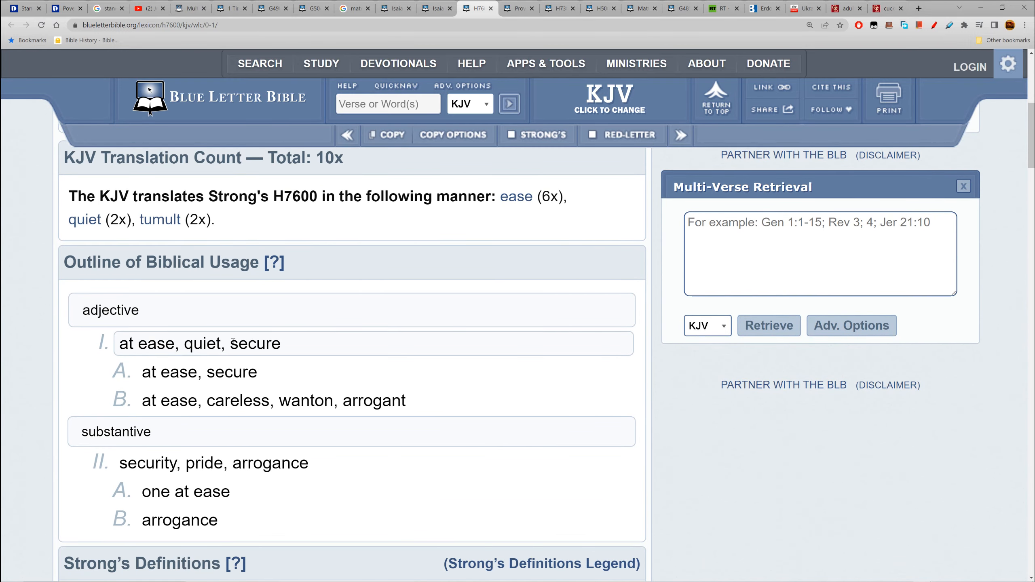
double_click(254, 343)
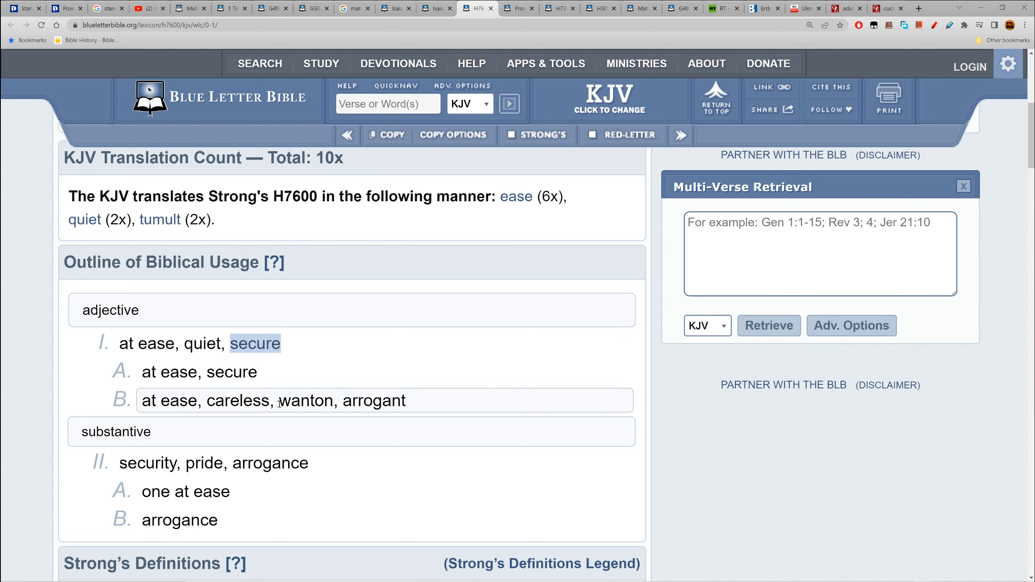
mouse_move(233, 118)
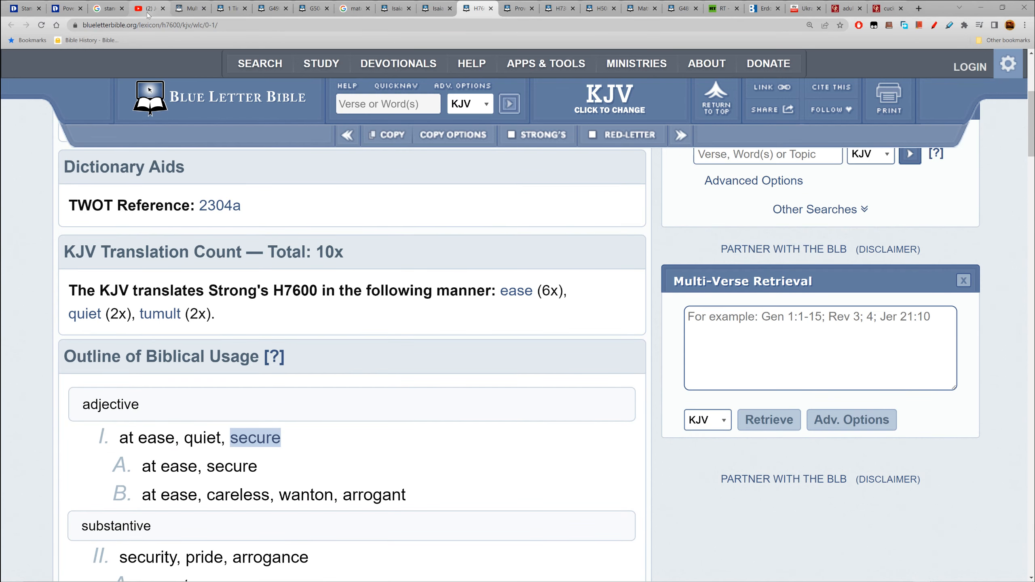
Step: On the Jordan Peterson video page, highlight the comment's closing sentences about wives and mothers and browse further comments
click(150, 7)
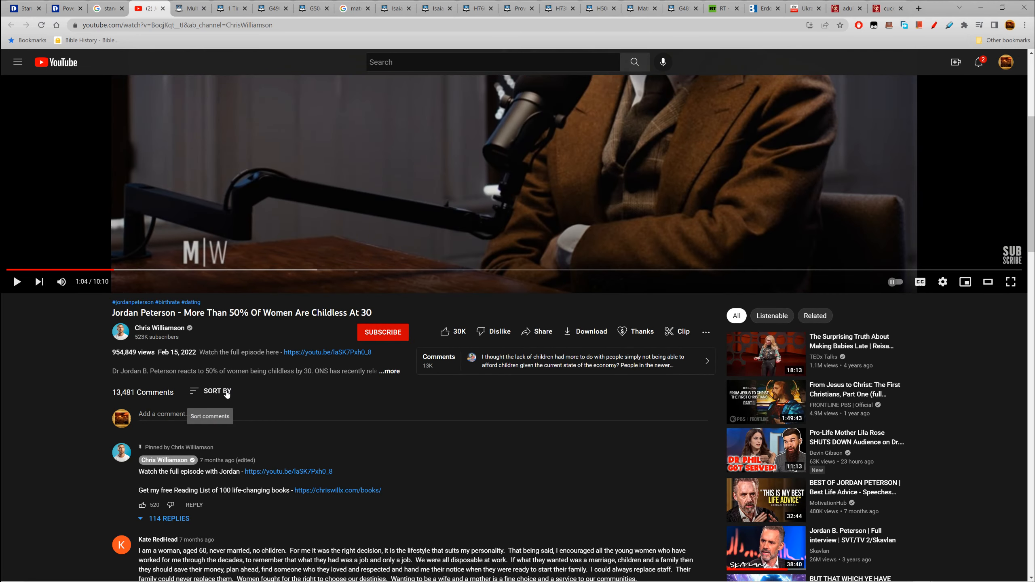
mouse_move(183, 434)
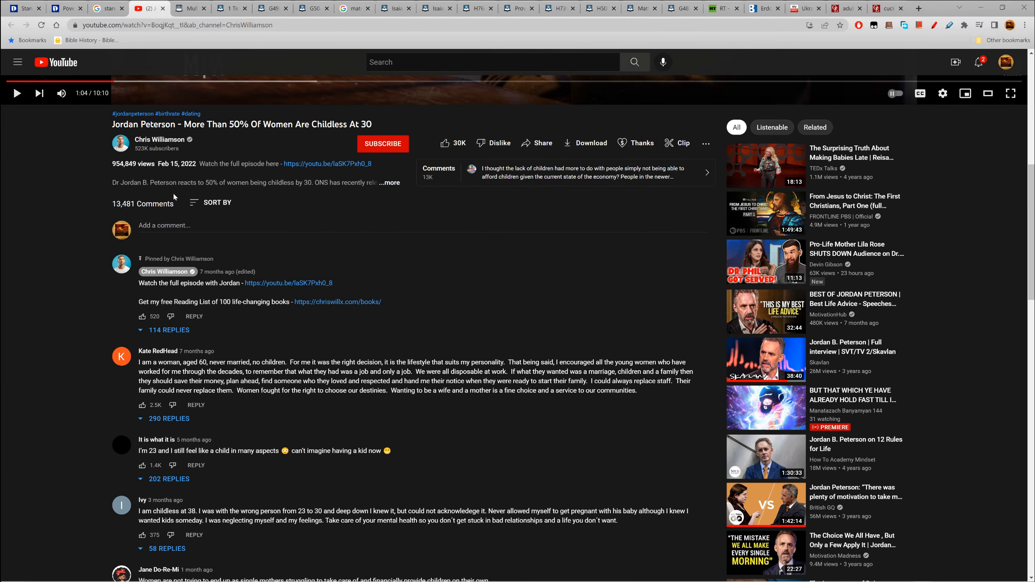
mouse_move(147, 381)
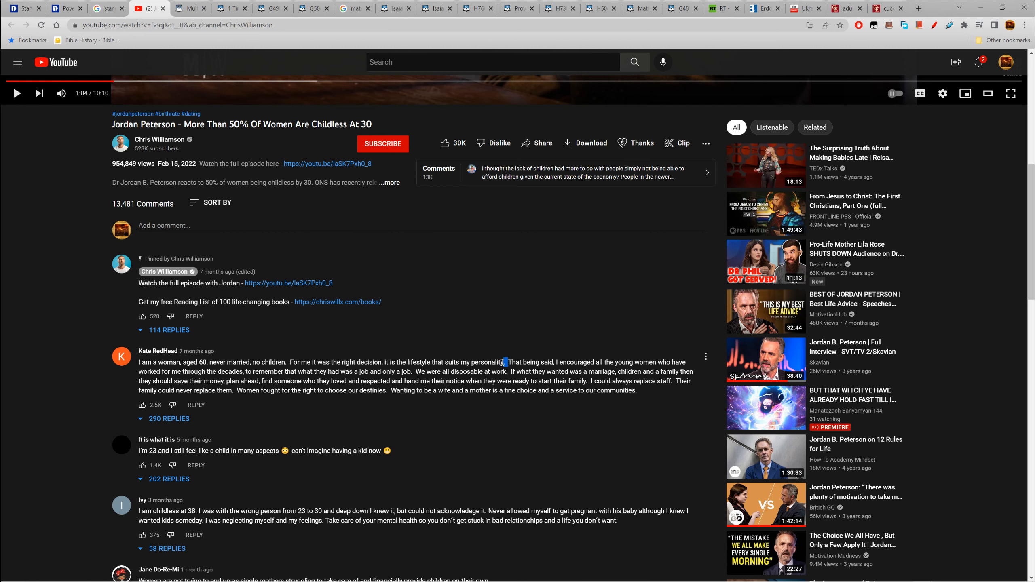
drag(138, 351, 505, 362)
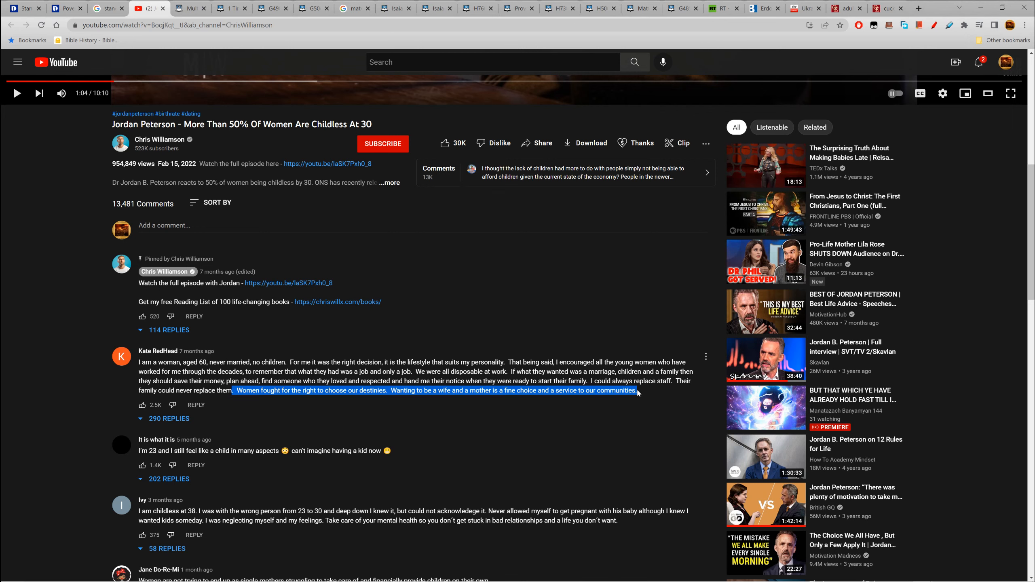
scroll(down, 3)
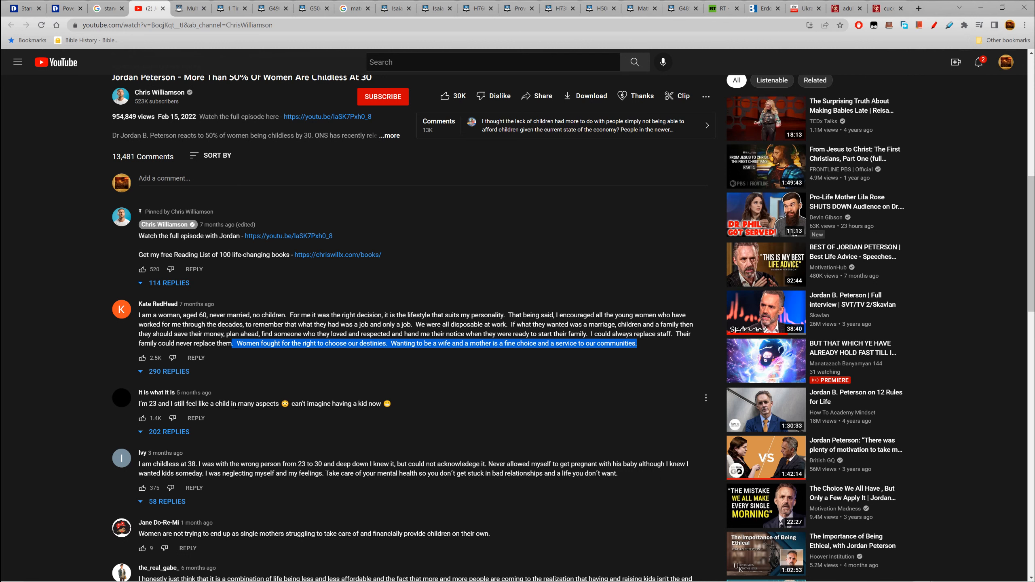
mouse_move(486, 395)
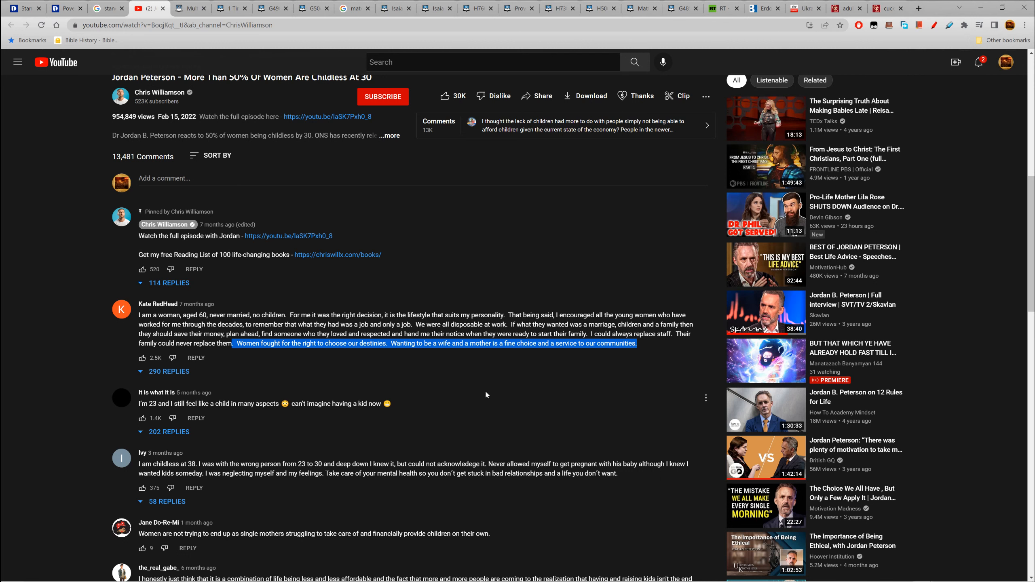
scroll(down, 3)
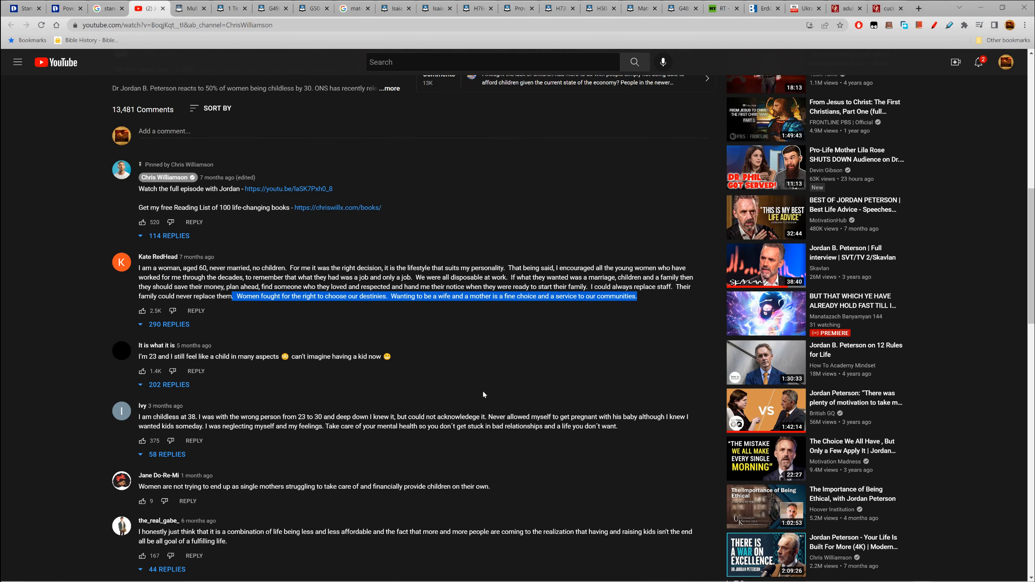
scroll(down, 3)
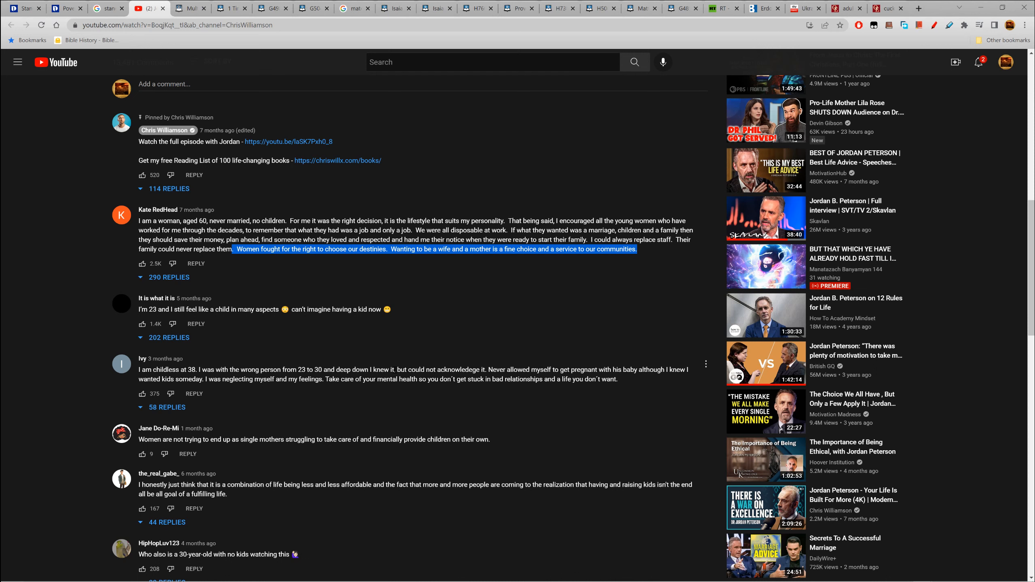
mouse_move(282, 392)
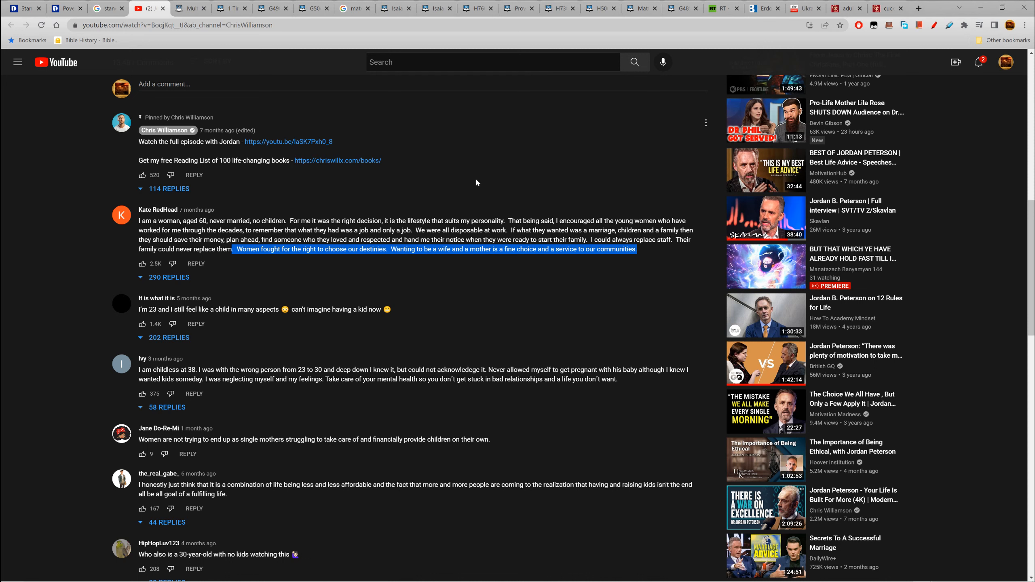
mouse_move(284, 19)
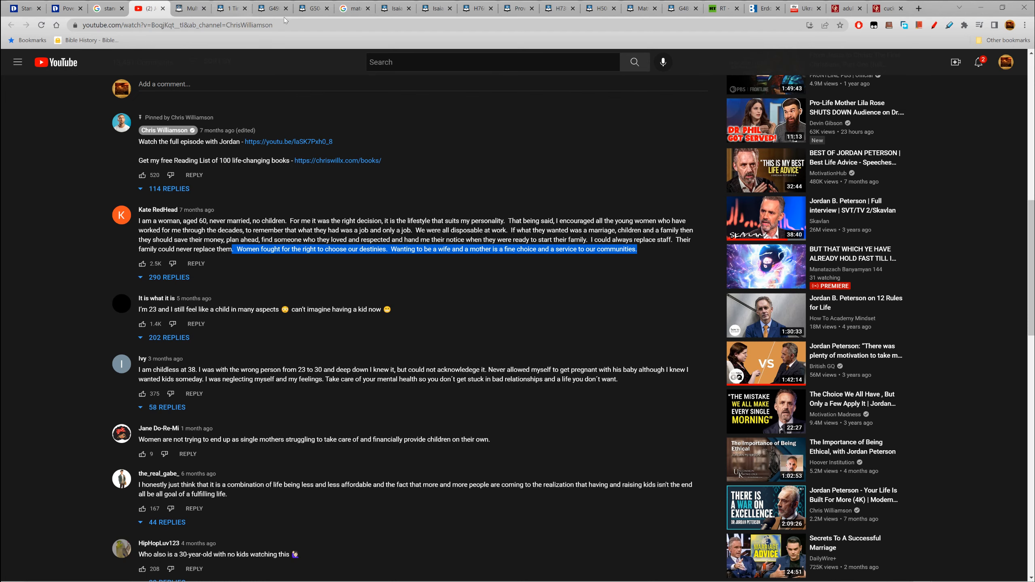
mouse_move(273, 285)
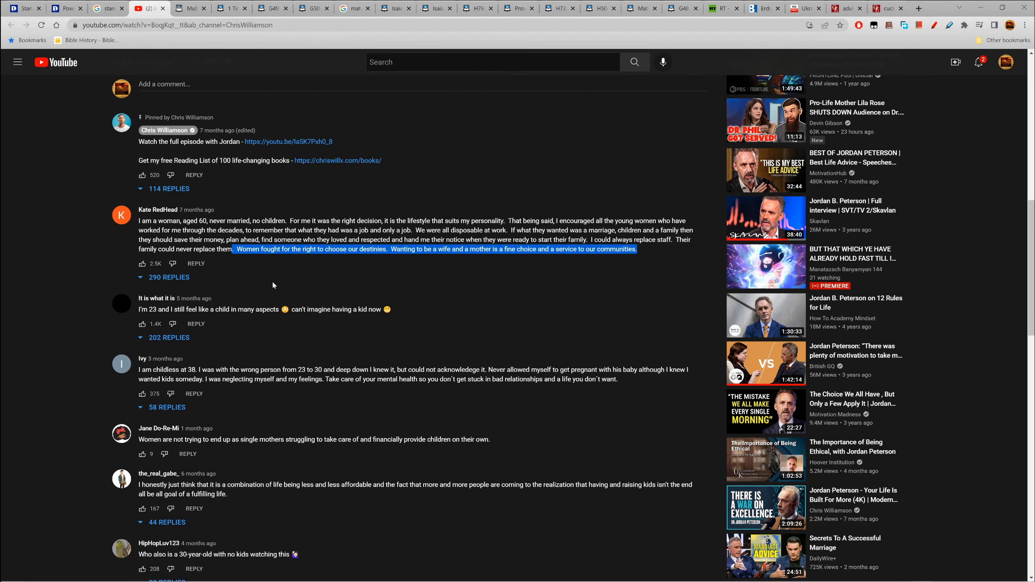
scroll(up, 3)
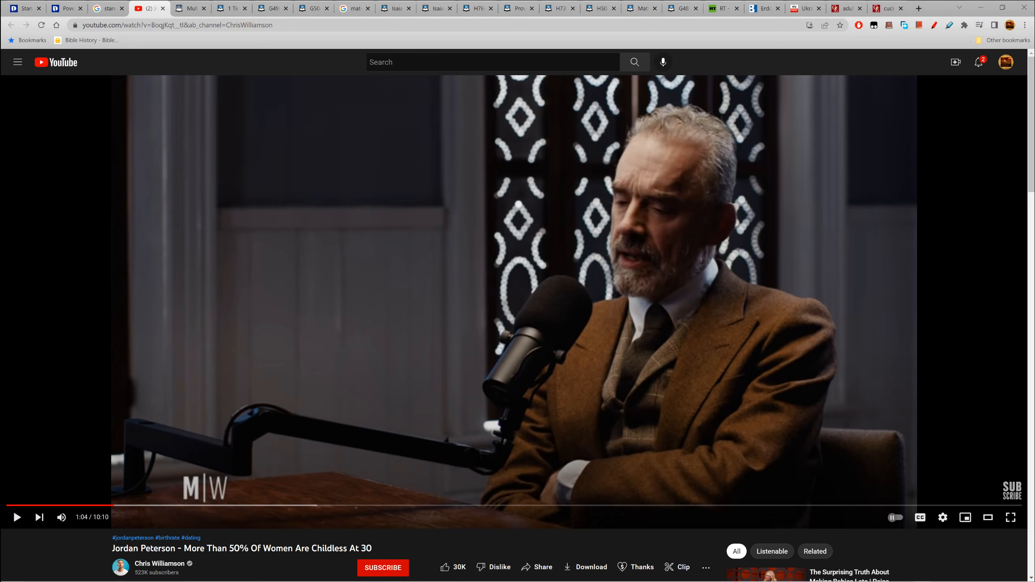
Step: Return to the Proverbs 6 chapter and read down through its verses
click(519, 8)
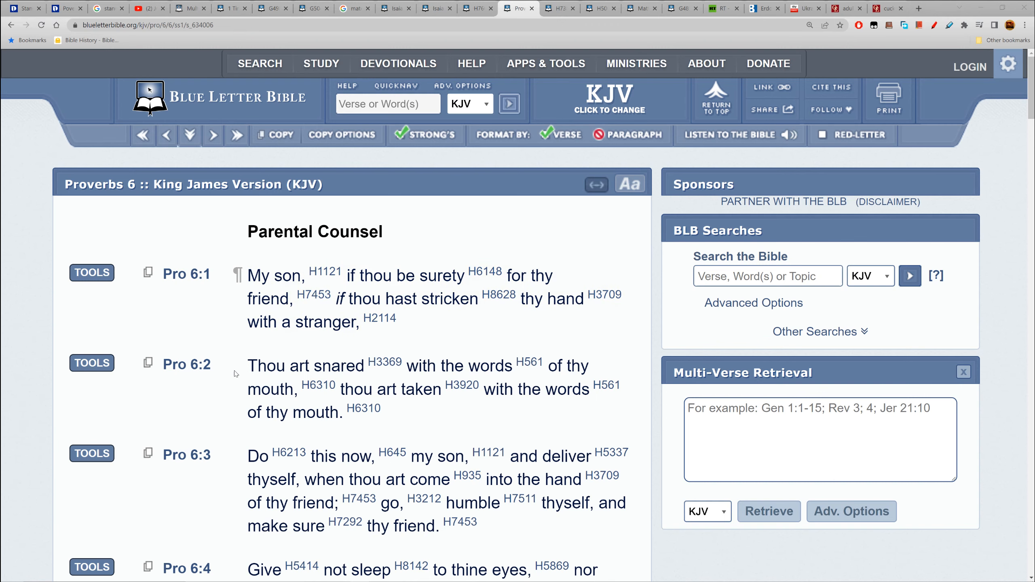
scroll(down, 3)
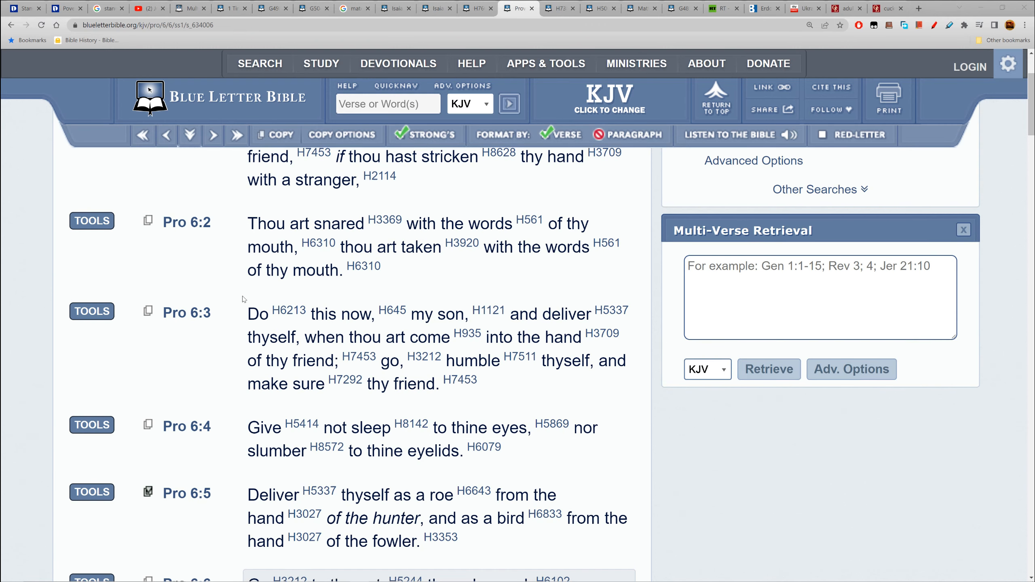
scroll(down, 3)
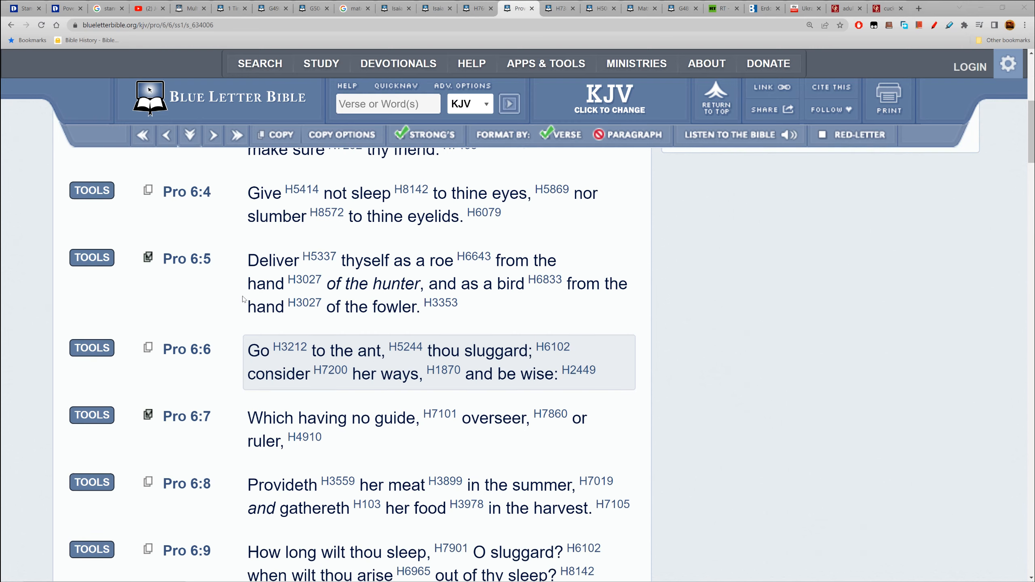
scroll(down, 3)
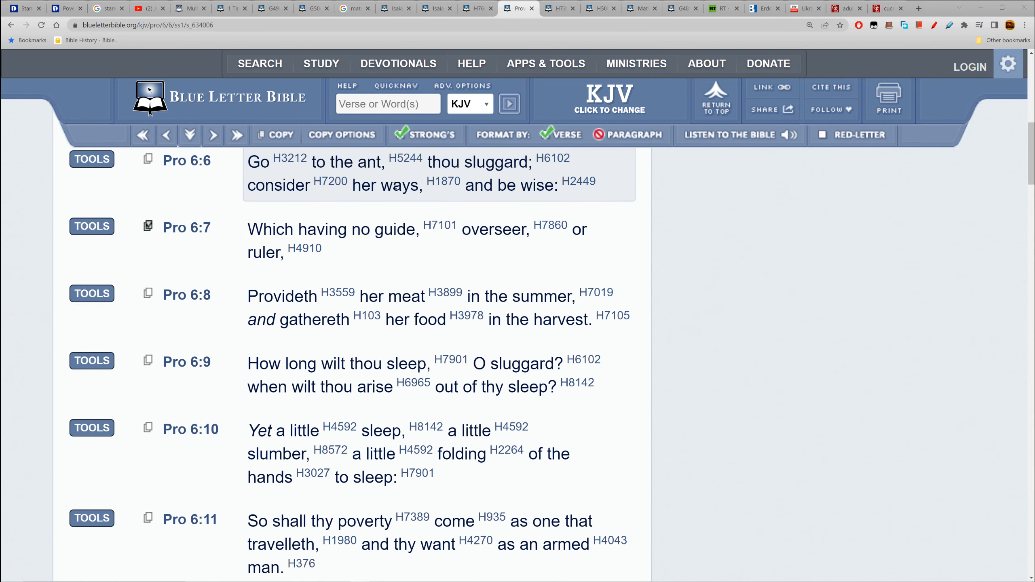
mouse_move(429, 201)
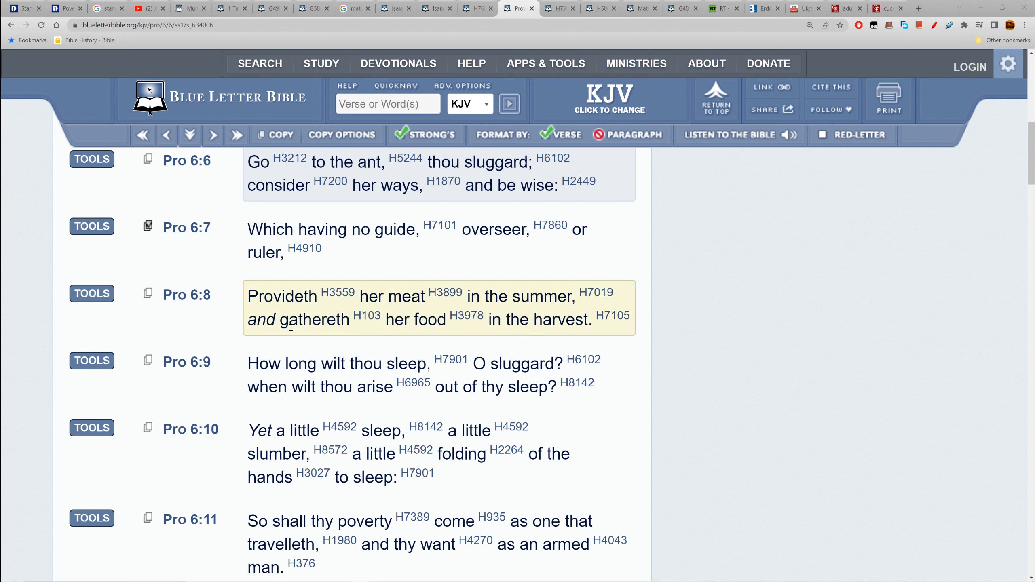
mouse_move(599, 329)
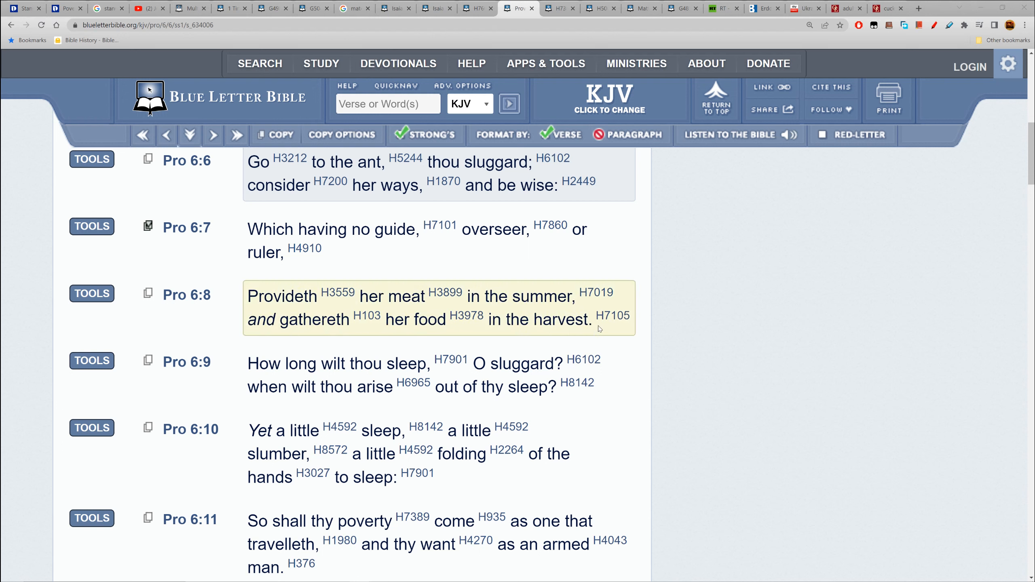
mouse_move(370, 270)
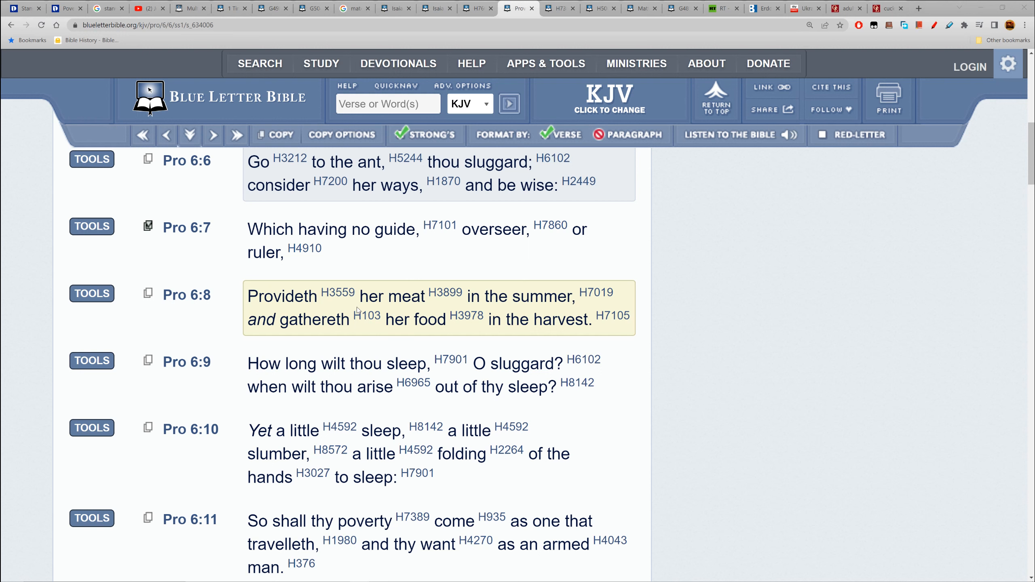
mouse_move(366, 315)
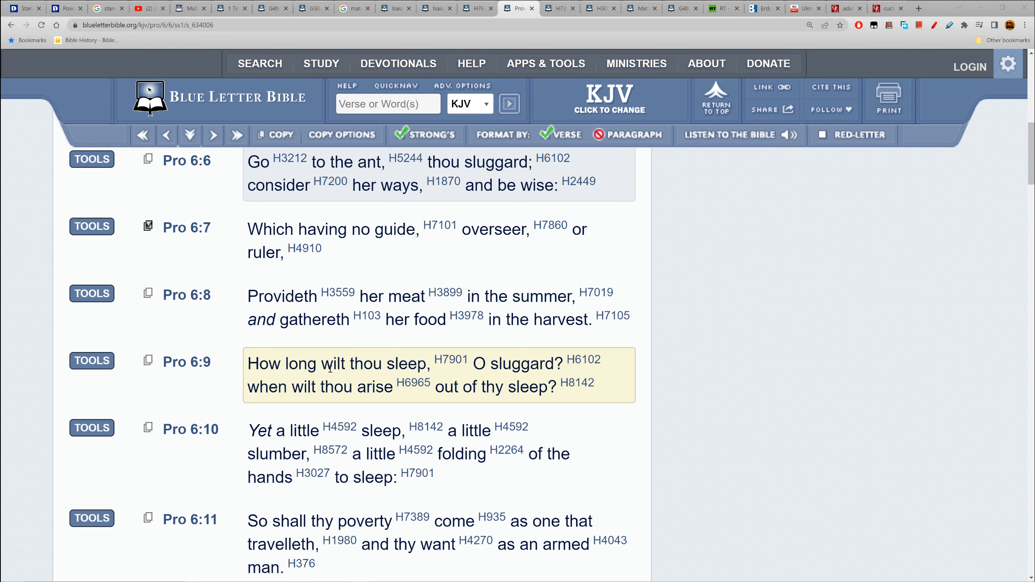
mouse_move(373, 368)
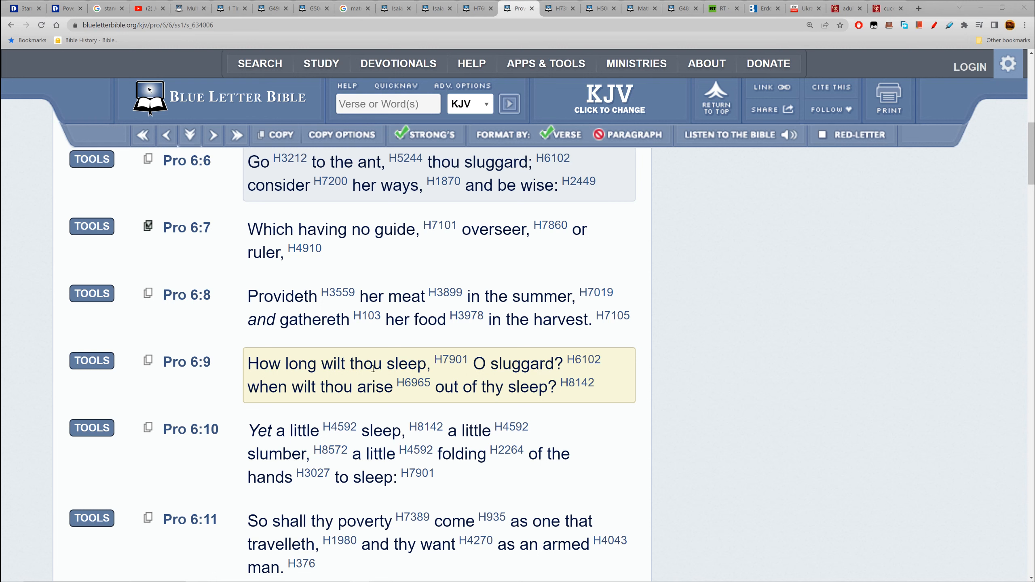
mouse_move(264, 394)
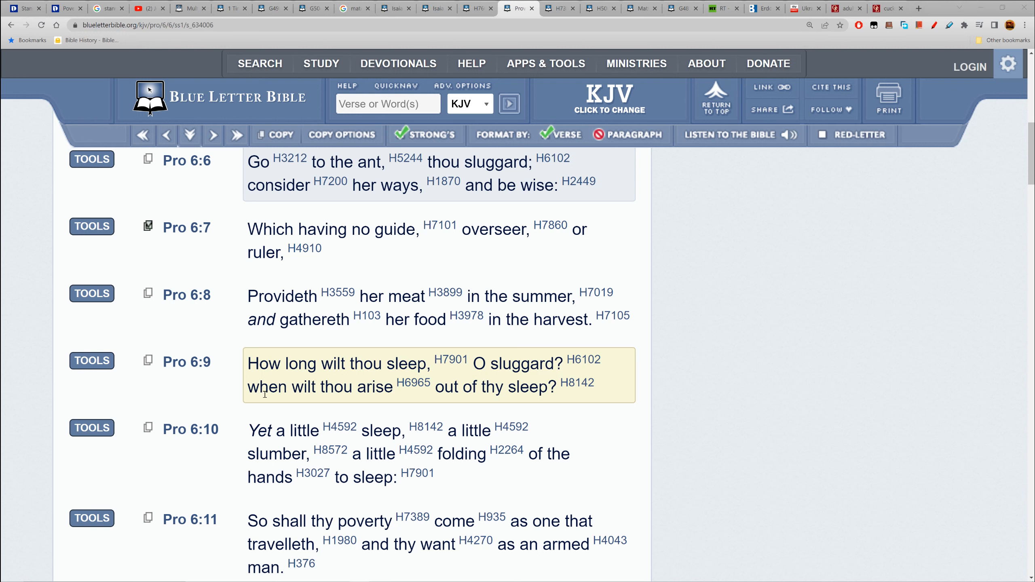
mouse_move(481, 387)
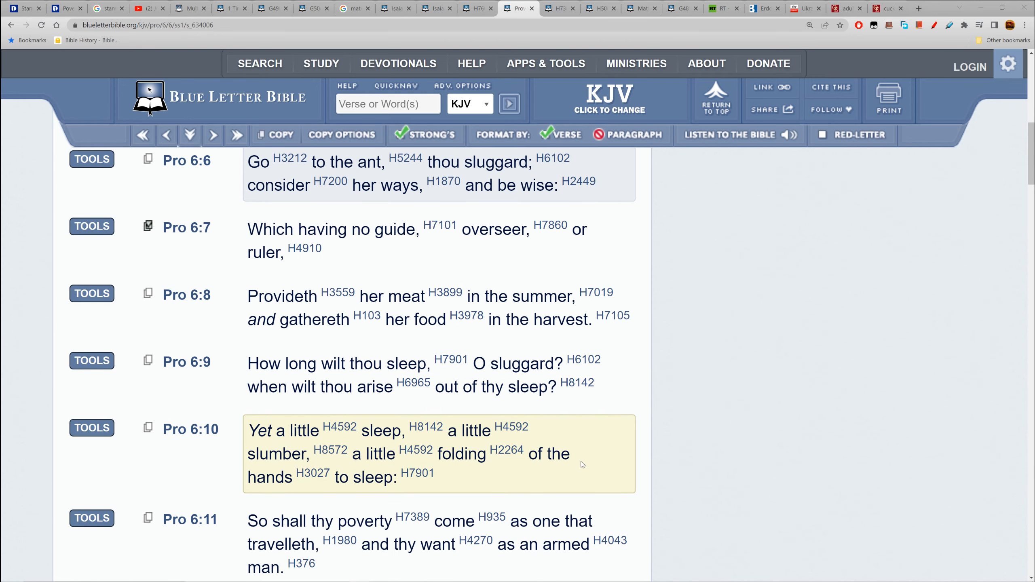
scroll(down, 3)
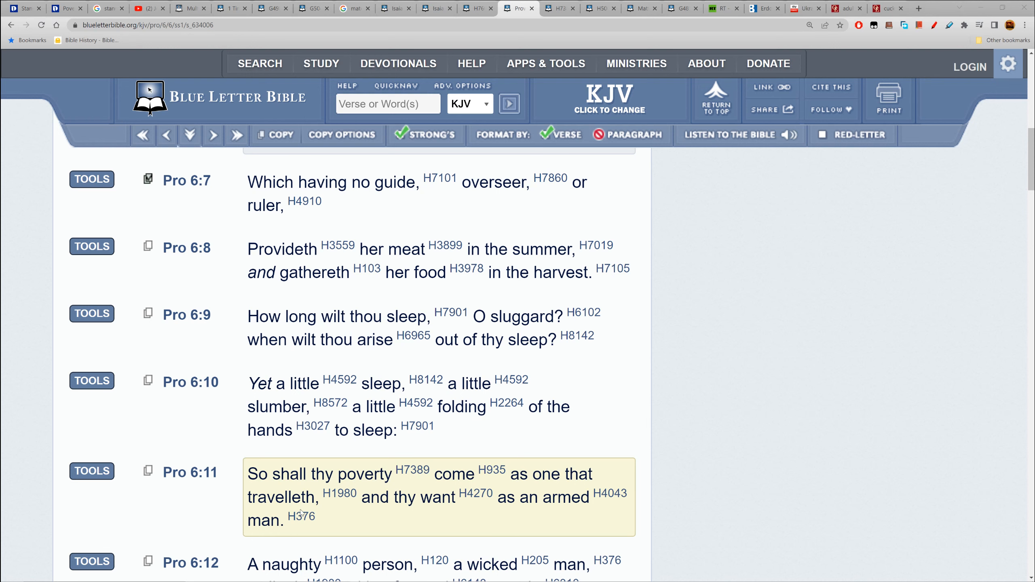
mouse_move(475, 494)
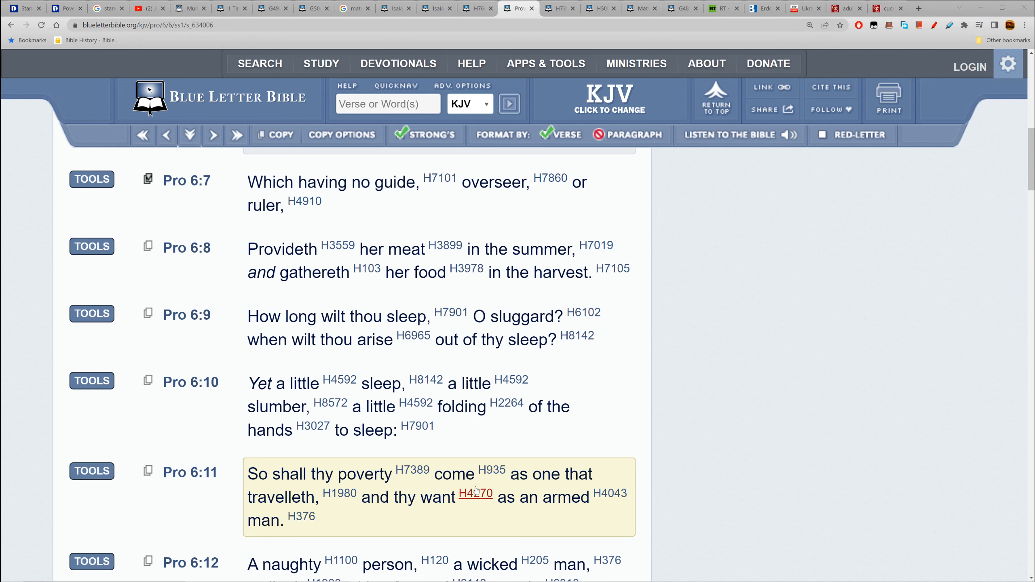
scroll(down, 3)
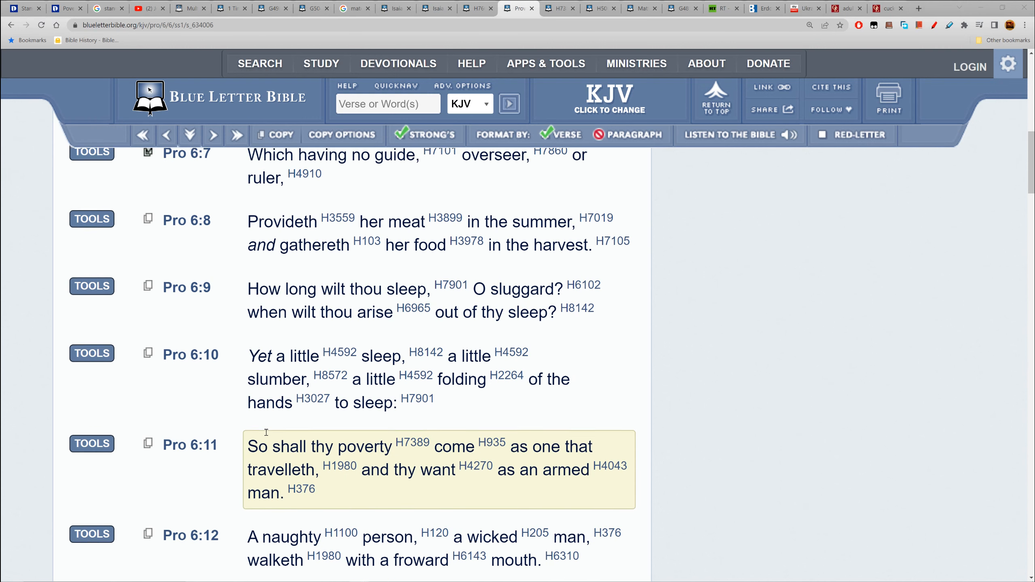
scroll(down, 3)
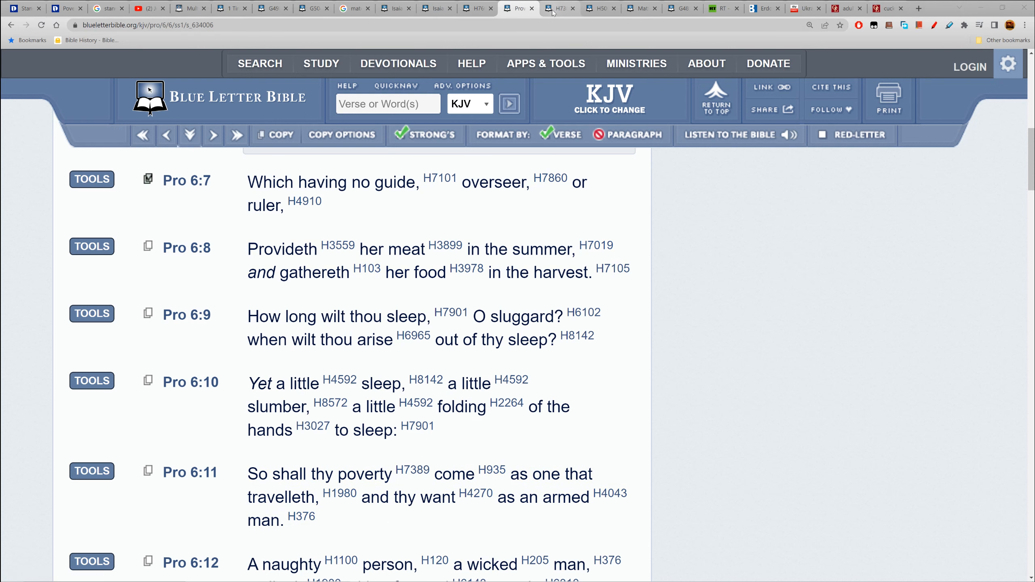
mouse_move(560, 9)
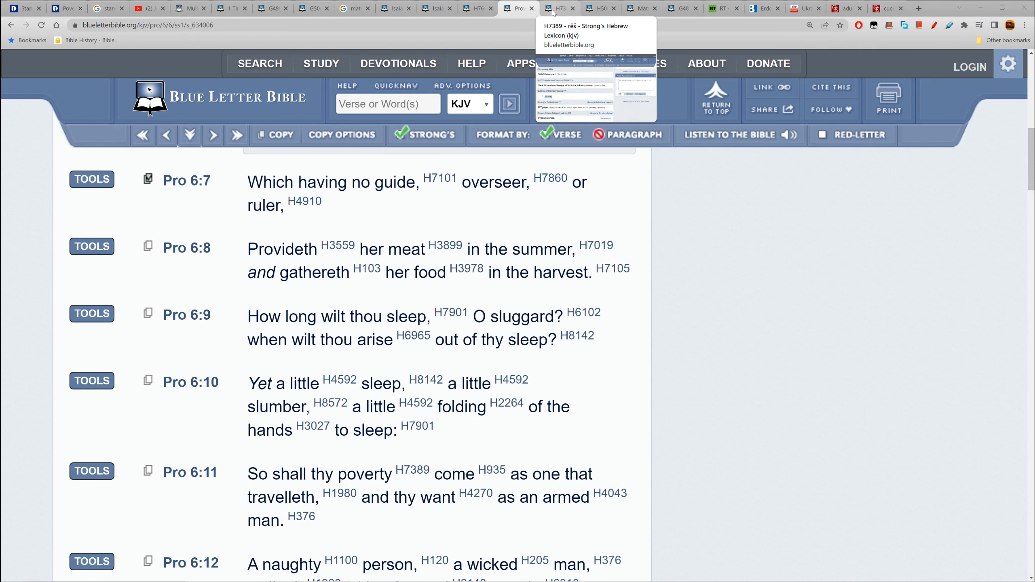
Step: Bring up the Strong's H7389 rêš (poverty) entry from Proverbs 6:11
click(560, 8)
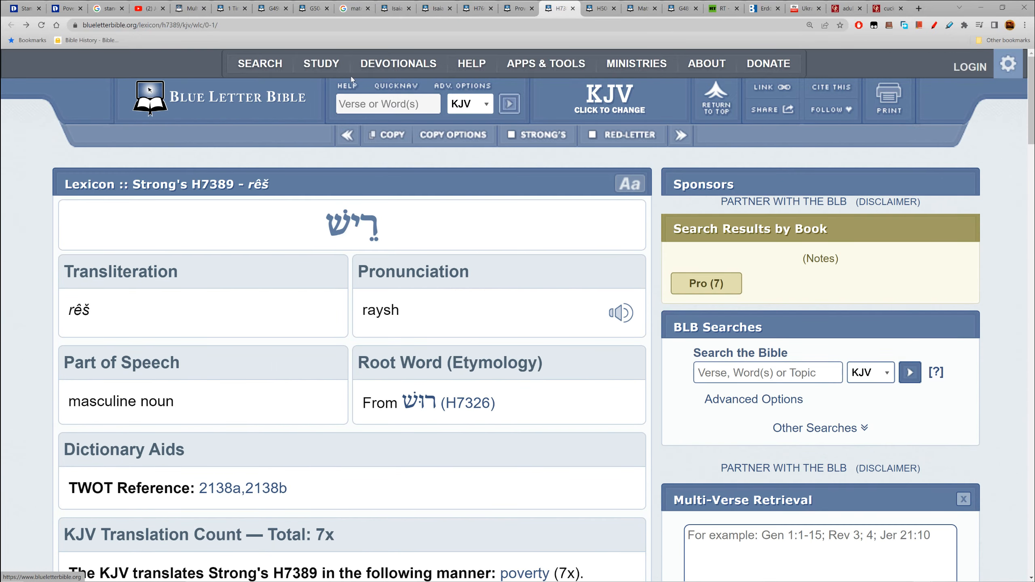
Step: Read Dictionary.com's definition of poverty, then return to the Strong's G4982 sōzō entry
click(65, 7)
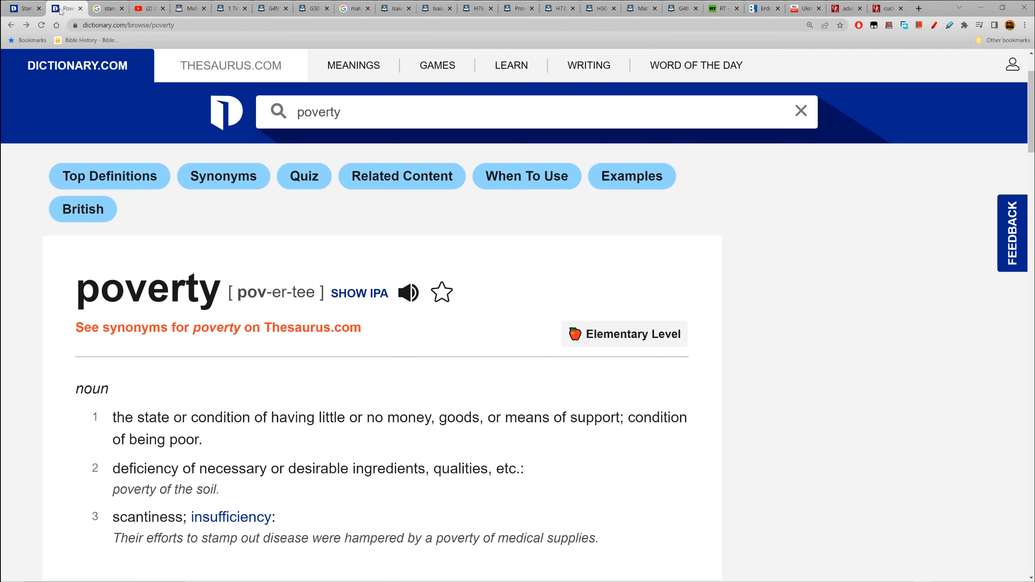
scroll(down, 3)
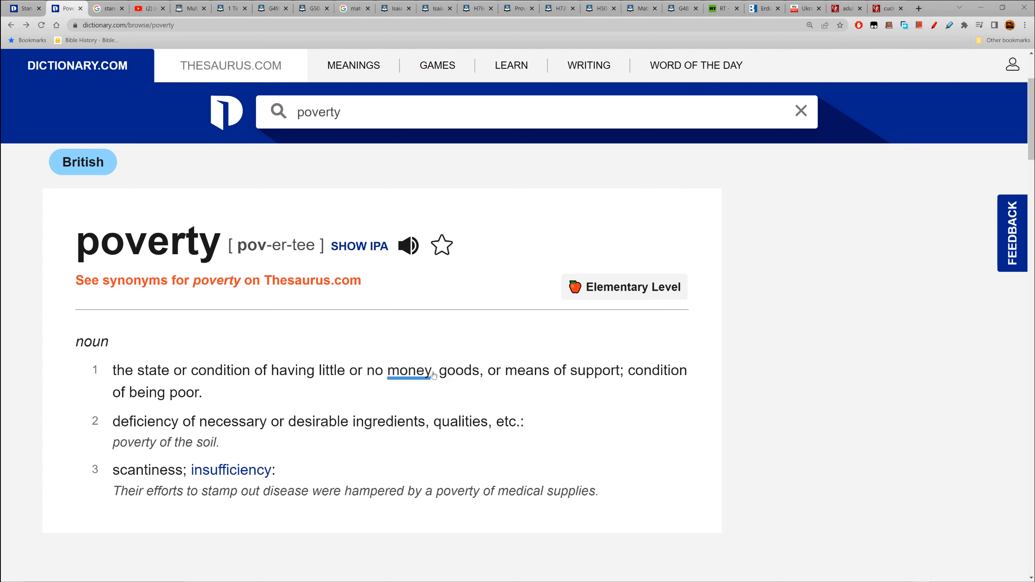
mouse_move(595, 371)
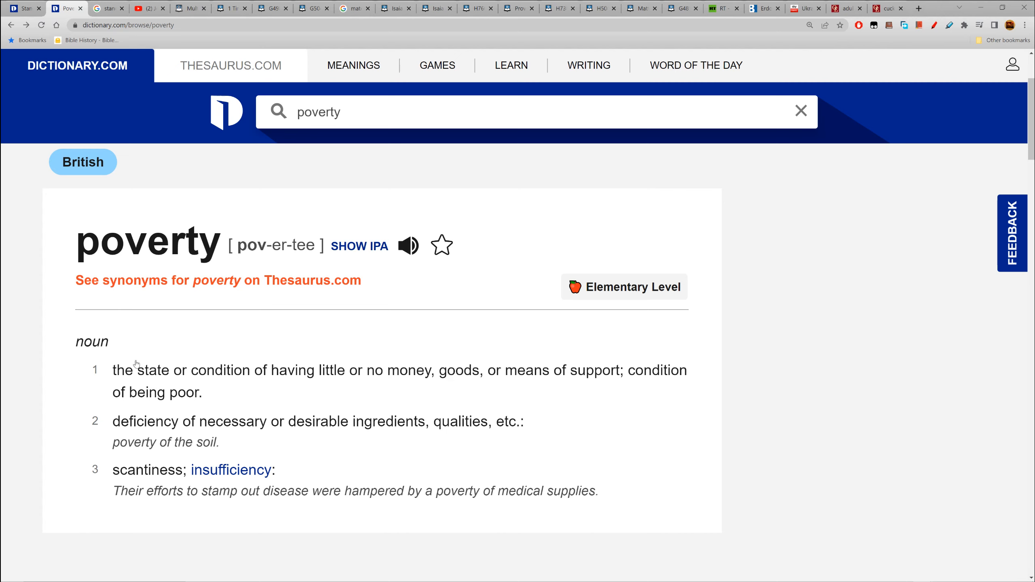
mouse_move(78, 349)
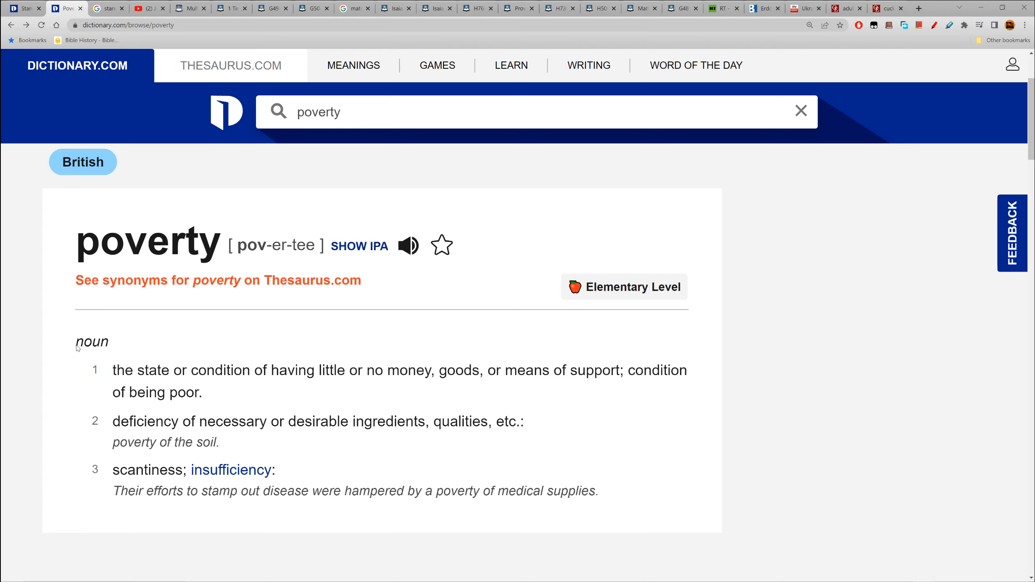
mouse_move(121, 368)
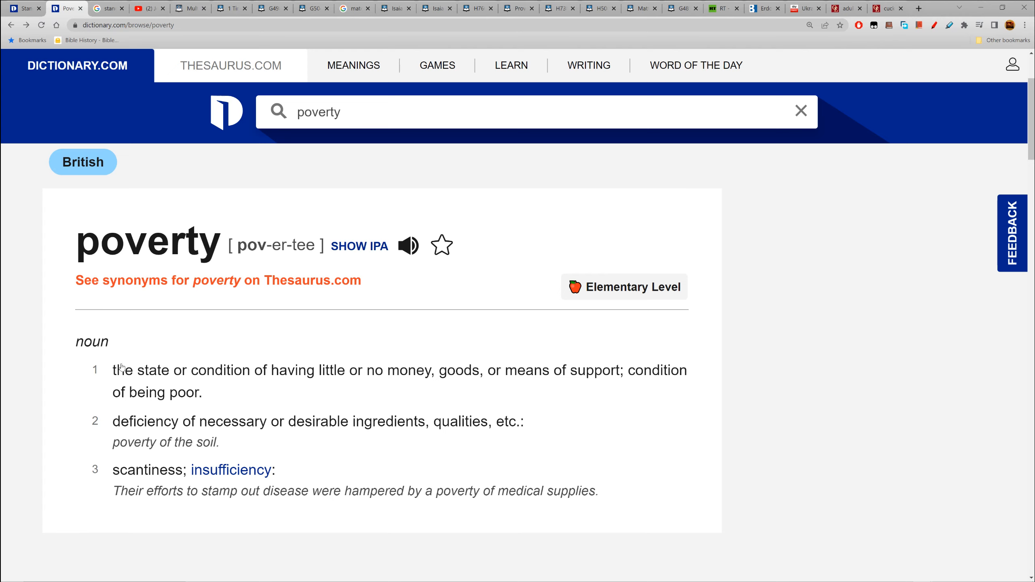
mouse_move(7, 355)
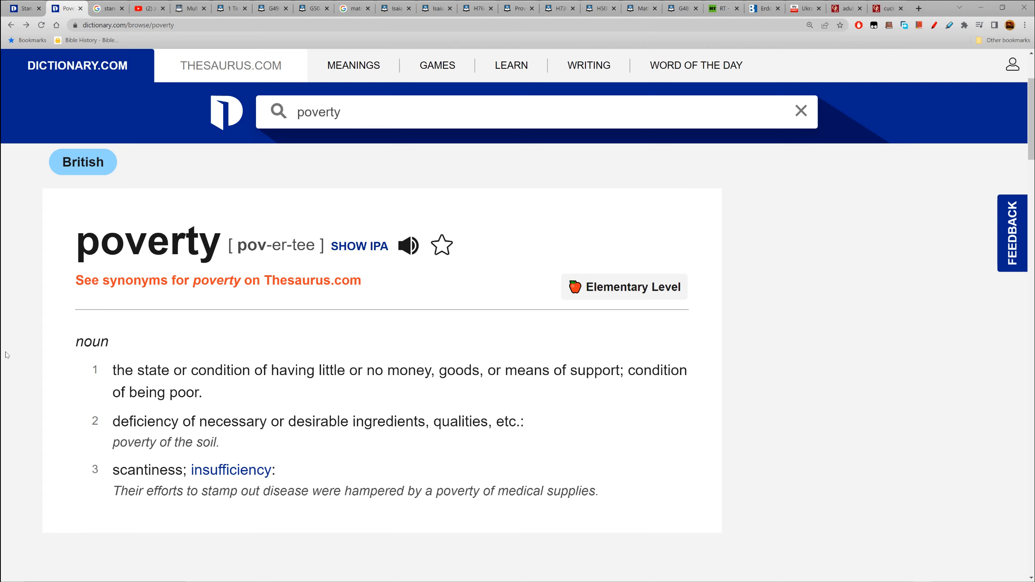
mouse_move(213, 263)
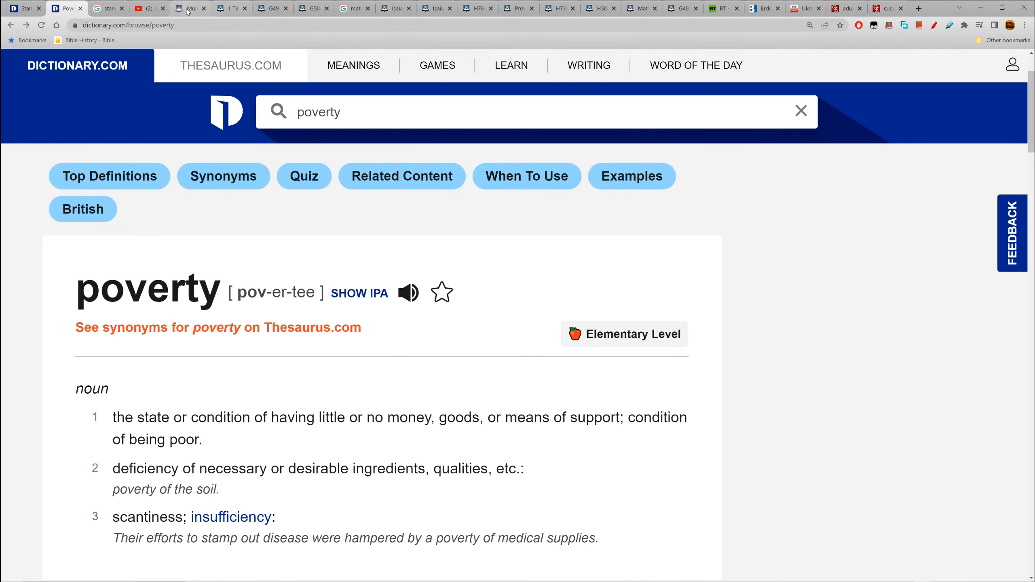
mouse_move(309, 8)
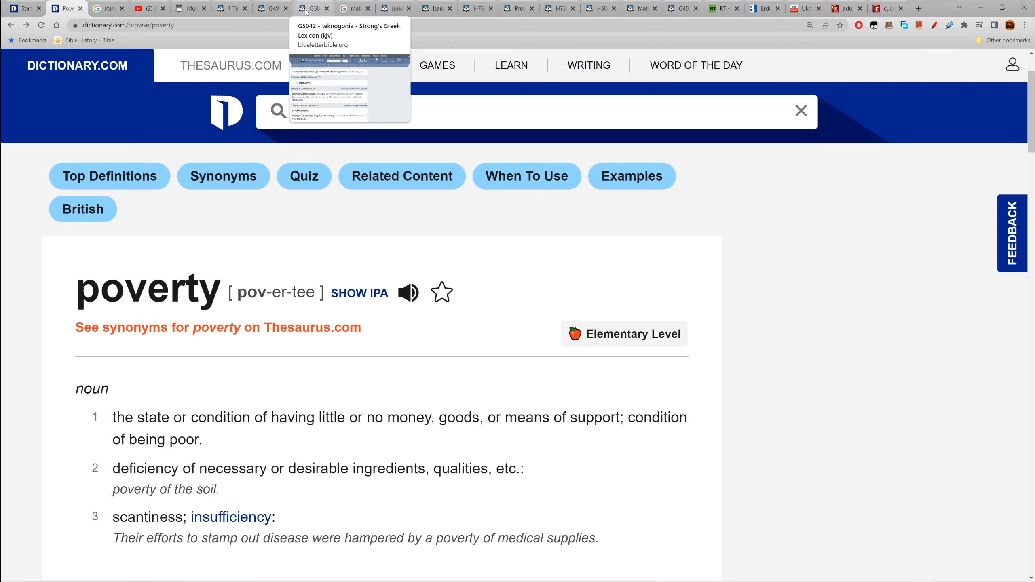
mouse_move(354, 8)
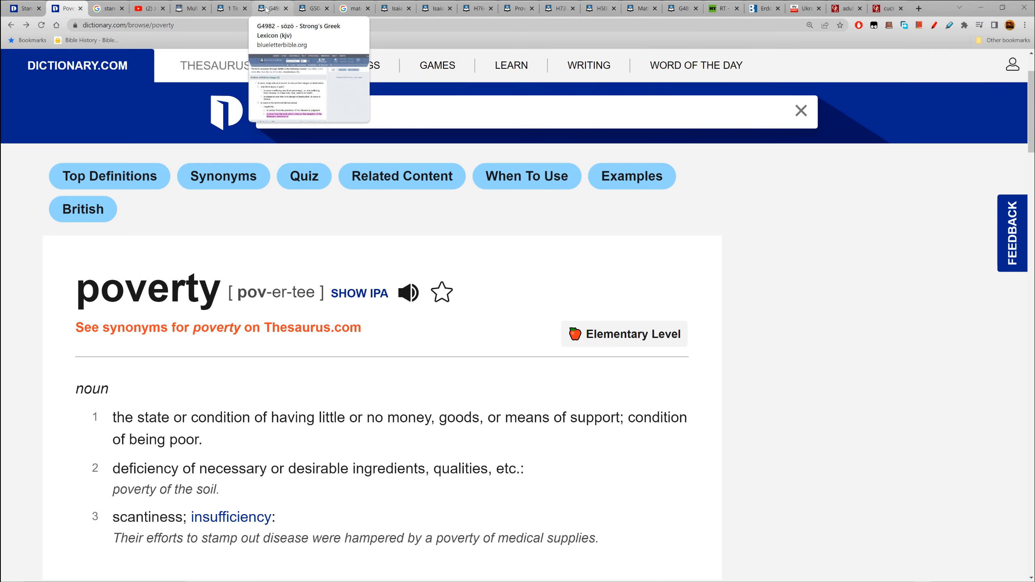
click(270, 7)
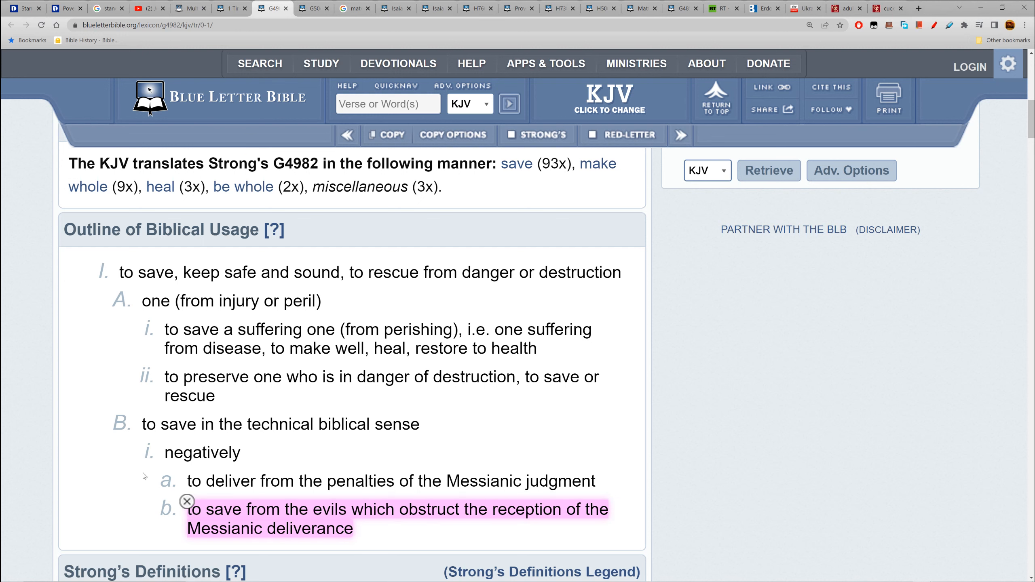
mouse_move(165, 473)
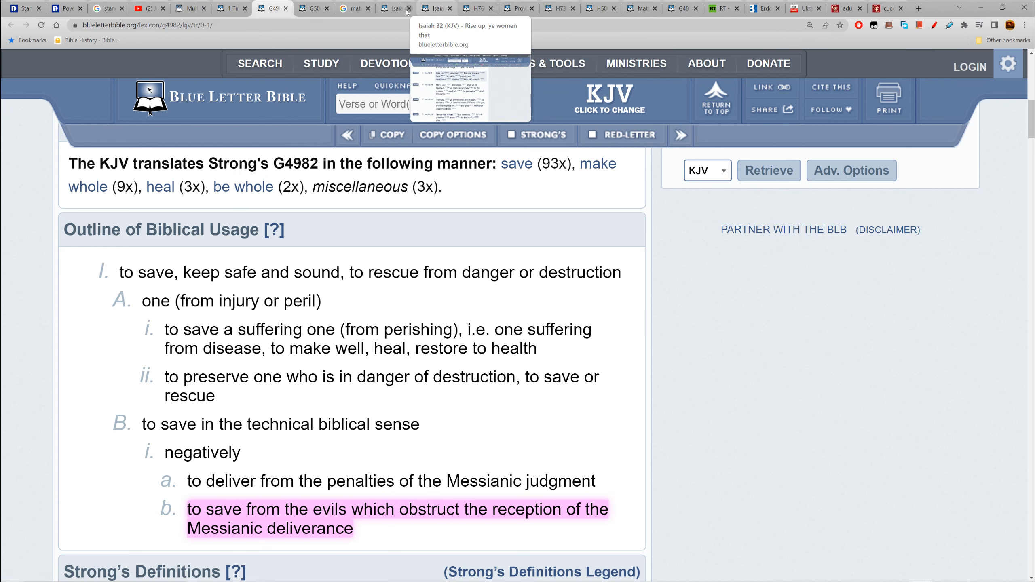
Step: Revisit Isaiah 46, H7600 and Proverbs 6, then show the H7389 entry's usage outline reading poverty
click(394, 7)
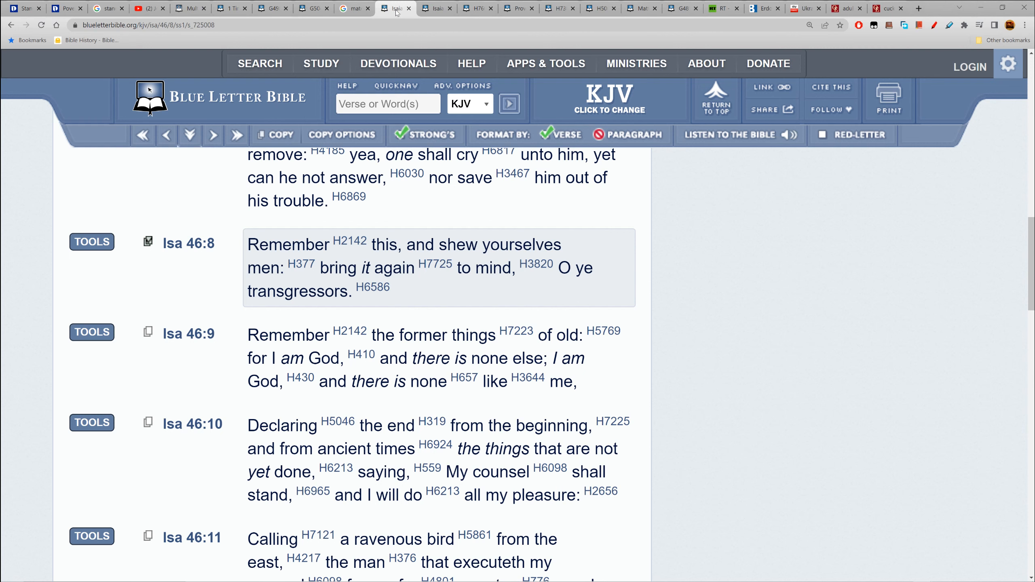
click(437, 8)
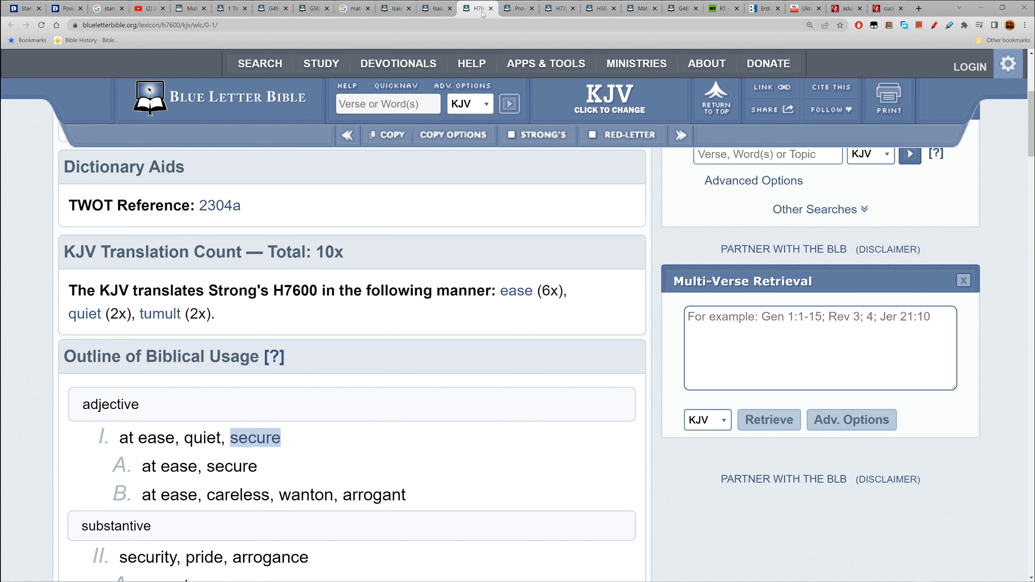
click(519, 8)
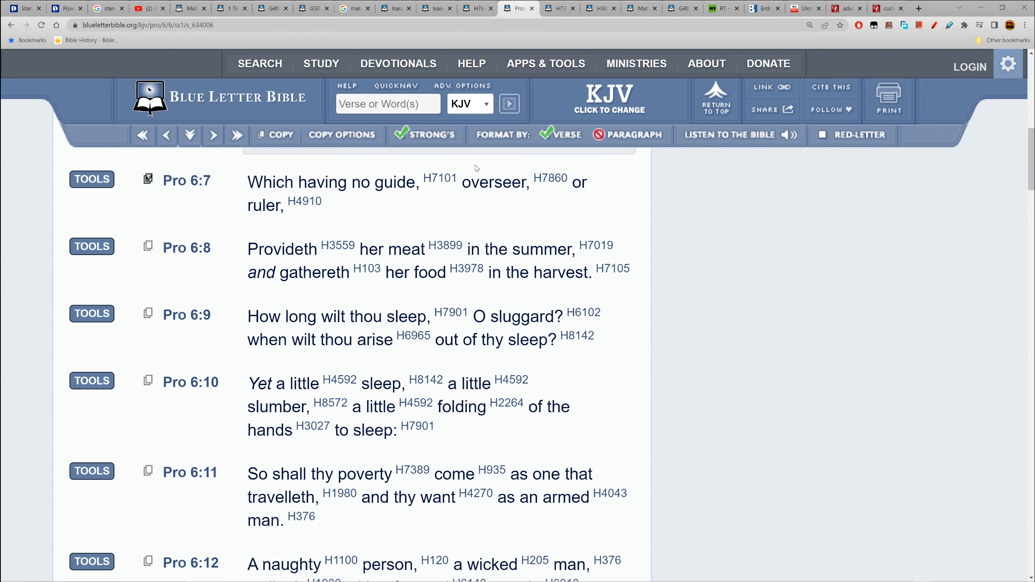
scroll(down, 3)
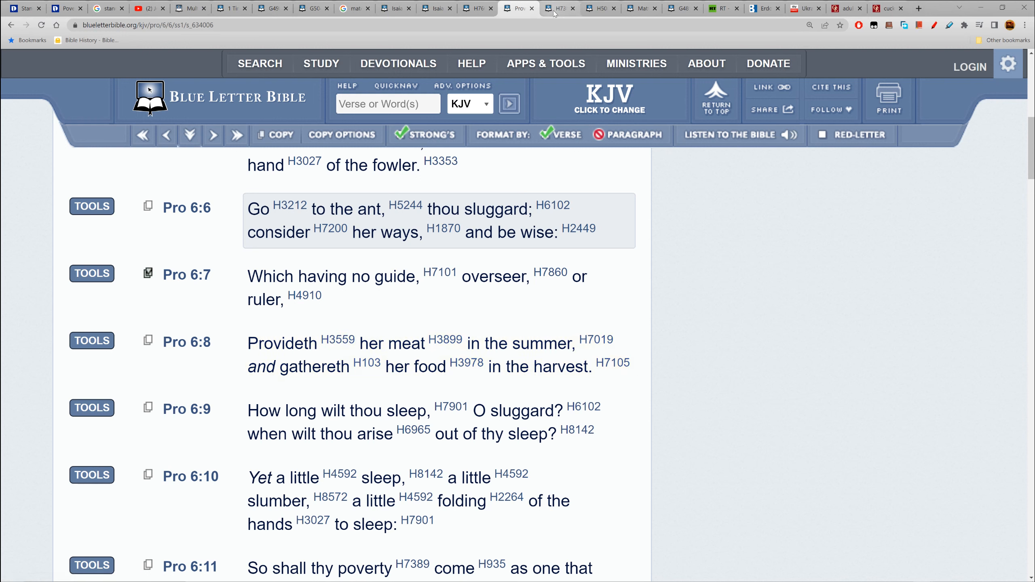
mouse_move(561, 8)
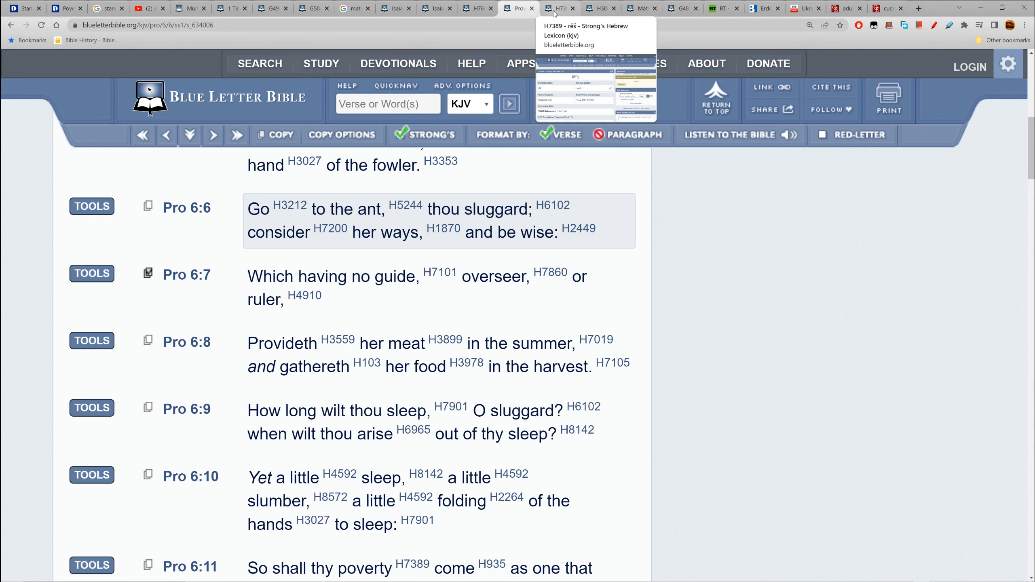
click(560, 8)
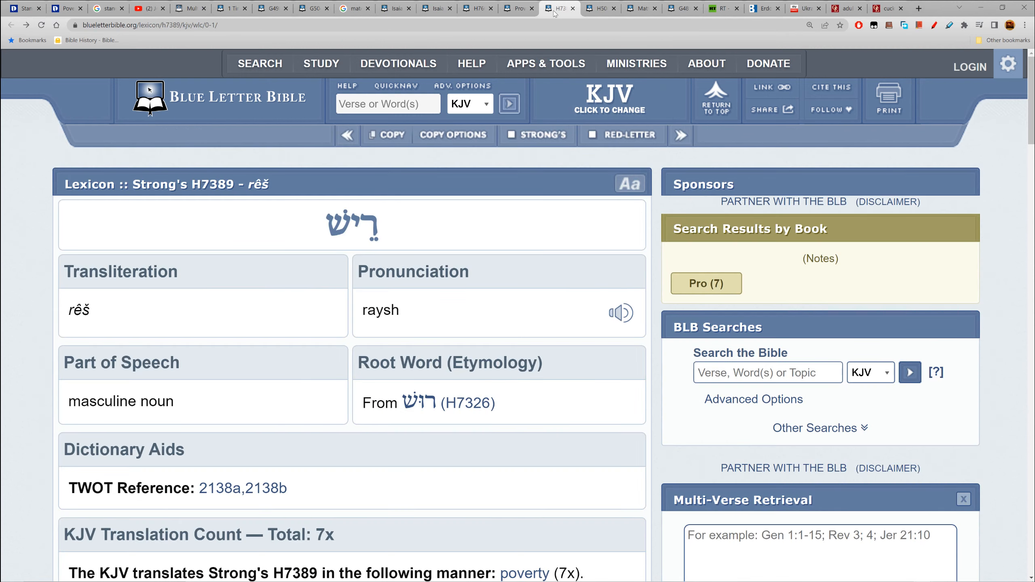
scroll(down, 3)
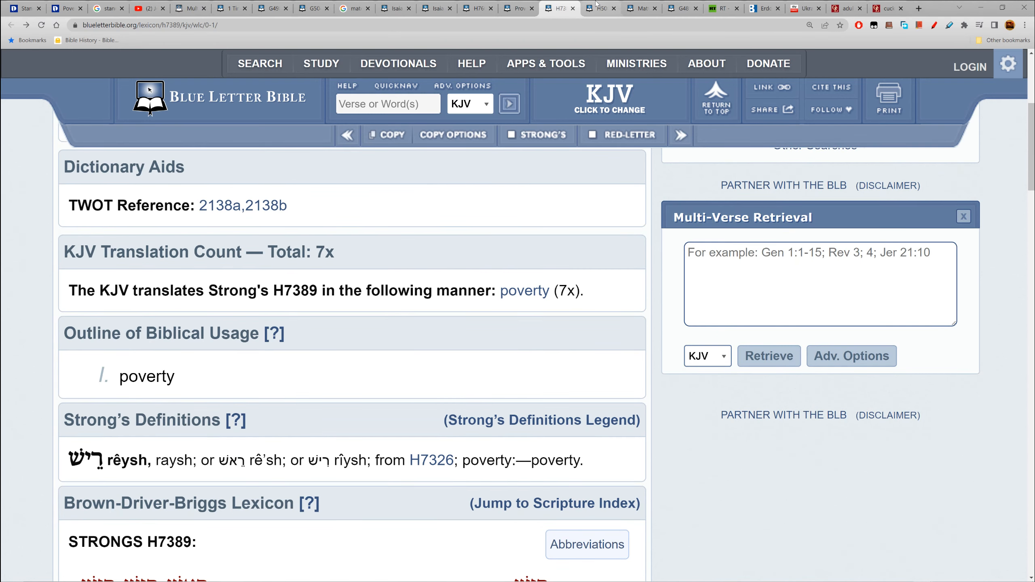
mouse_move(599, 8)
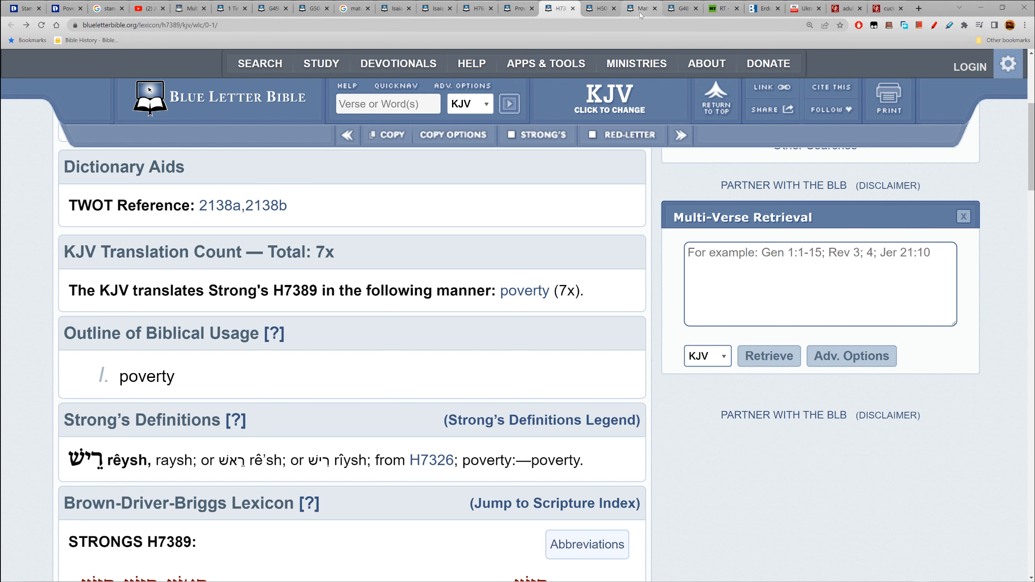
Step: In the Strong's H5003 adultery entry, highlight 'usually of man' in the usage outline, then move to Matthew 18
click(599, 7)
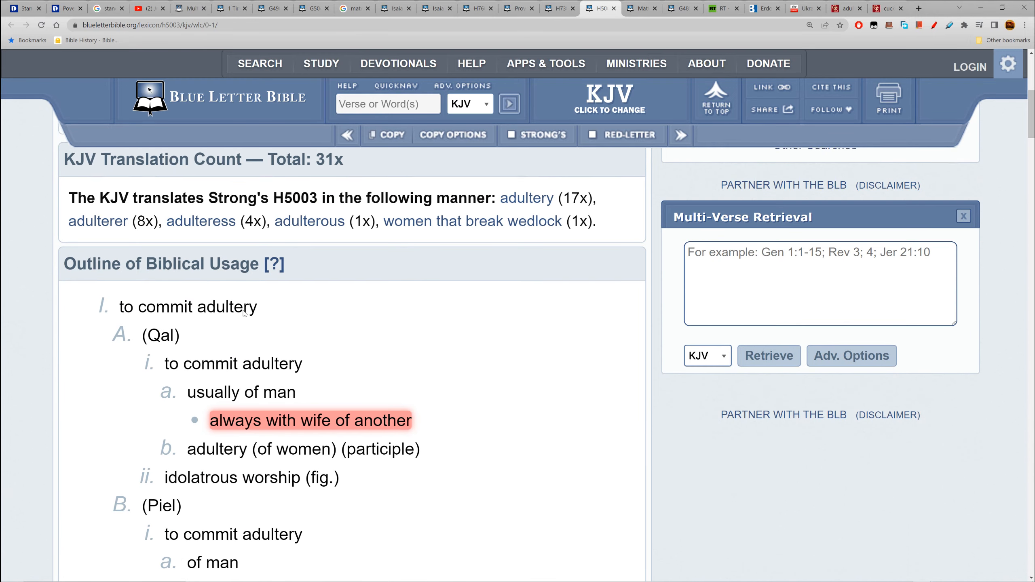
scroll(down, 3)
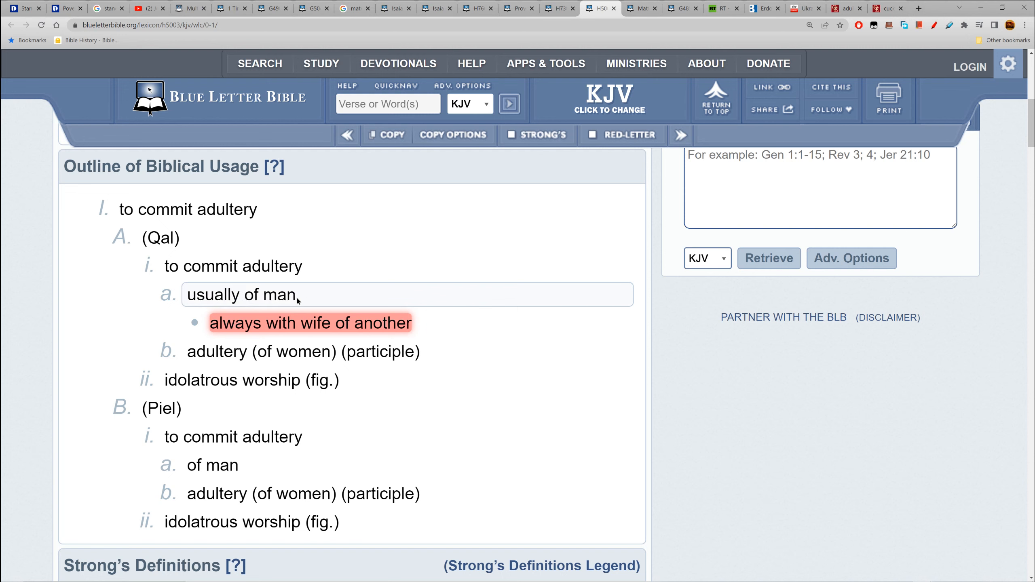
double_click(241, 294)
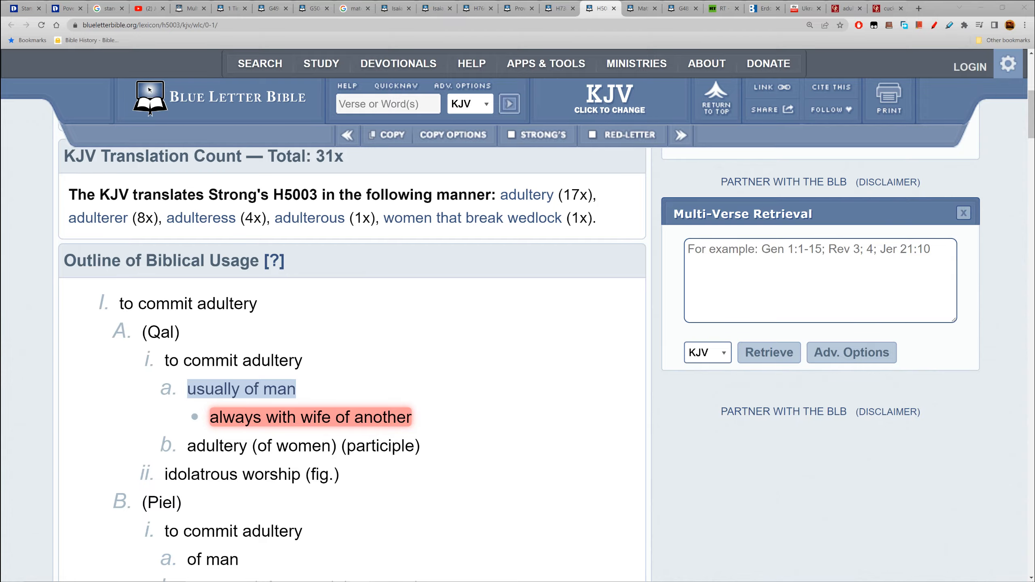
click(640, 8)
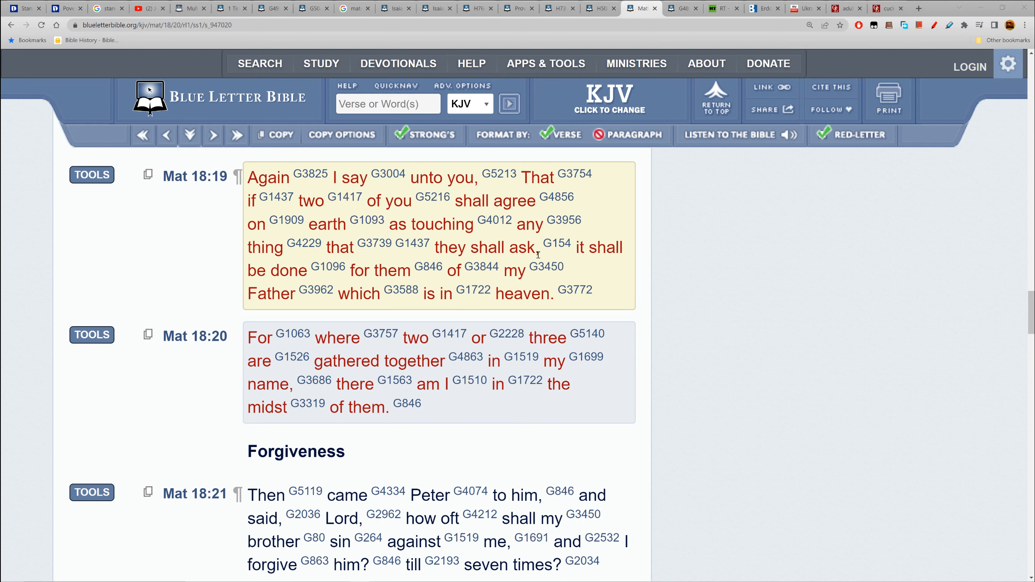
mouse_move(605, 198)
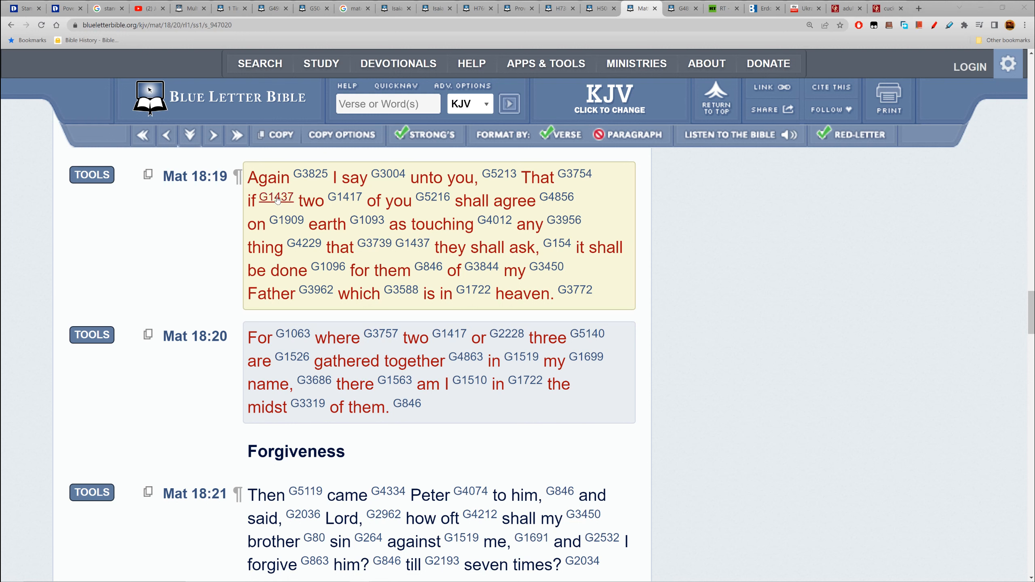
mouse_move(286, 220)
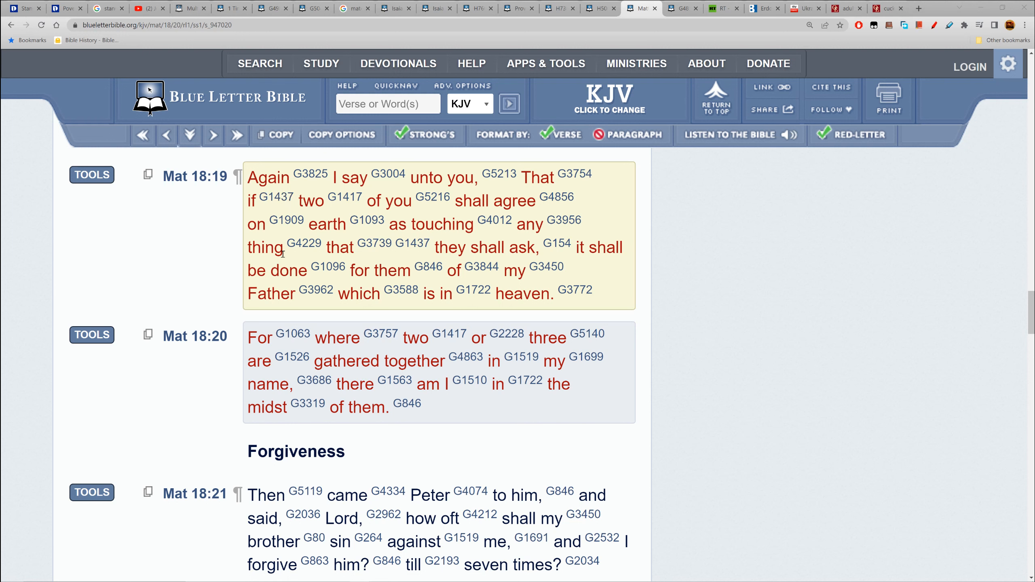
mouse_move(454, 249)
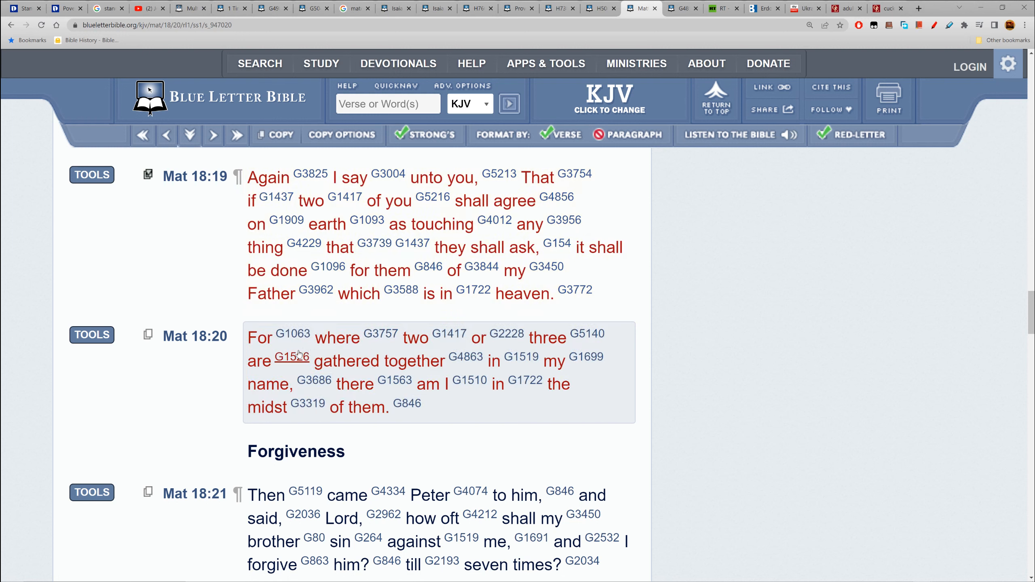
mouse_move(291, 357)
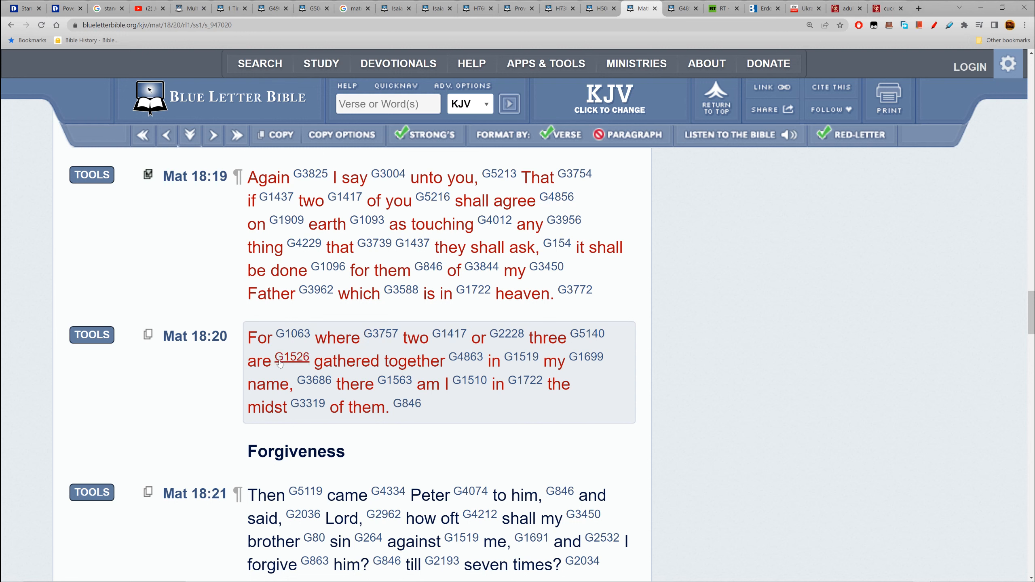
mouse_move(521, 357)
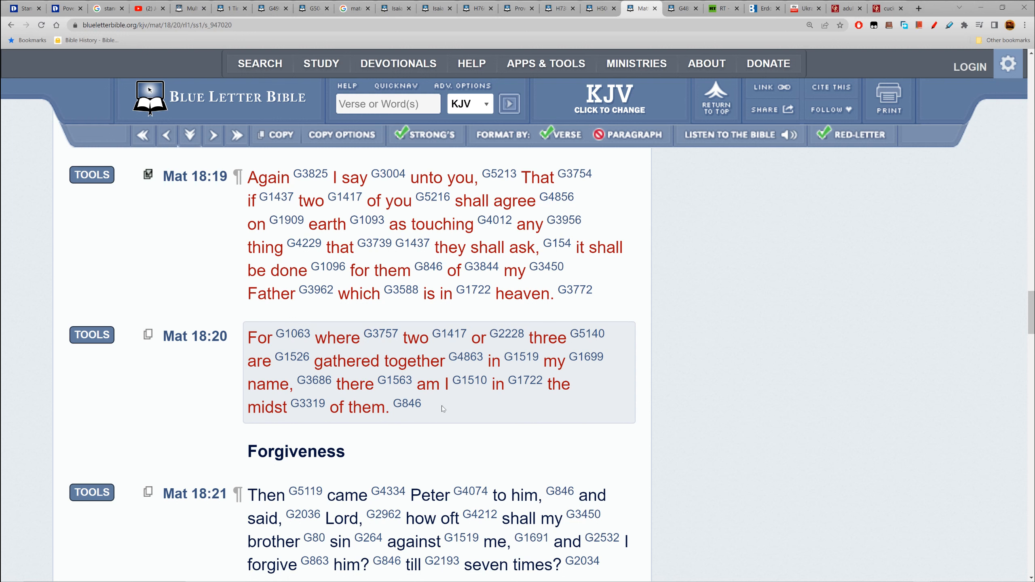
drag(247, 338, 423, 407)
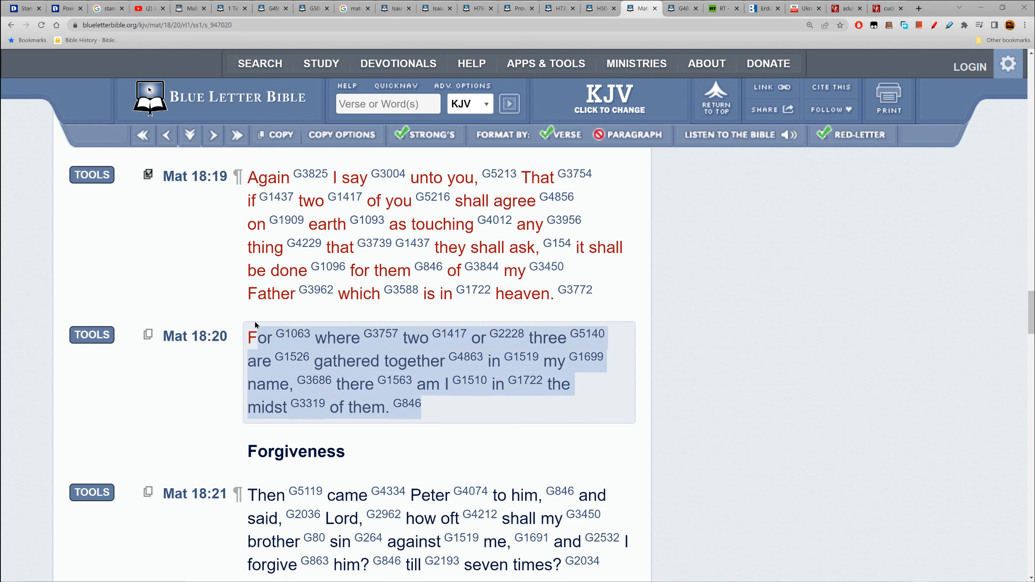
click(436, 235)
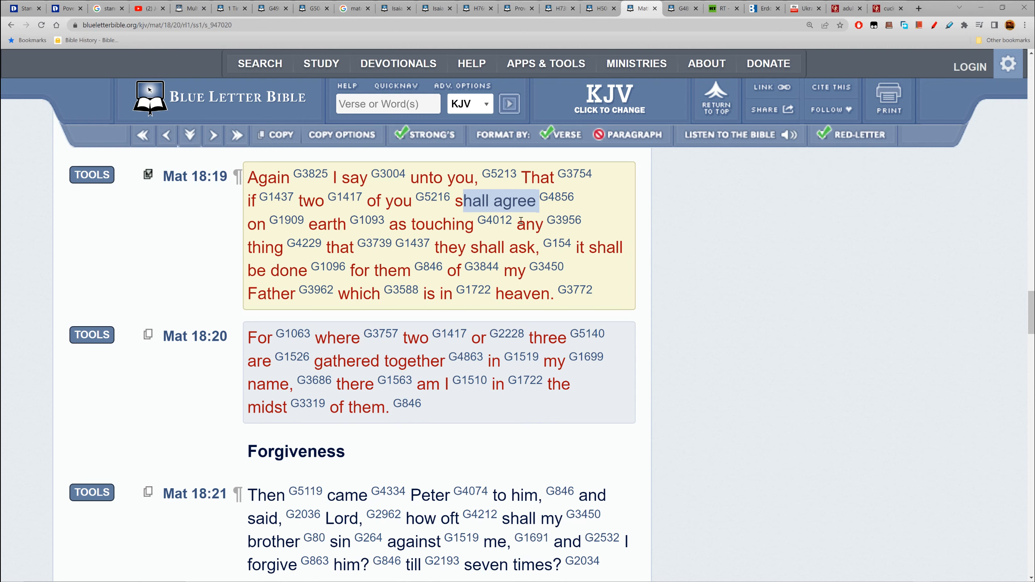
mouse_move(556, 198)
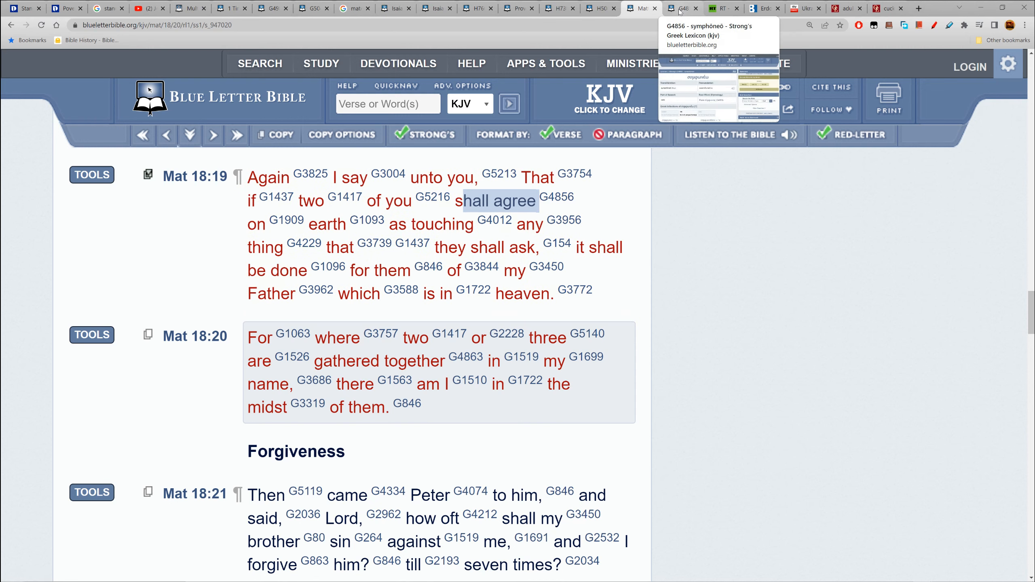
Step: In the G4856 symphōneō entry, pick out 'stipulate' and 'figuratively' in the definition, then clear the highlight
click(683, 8)
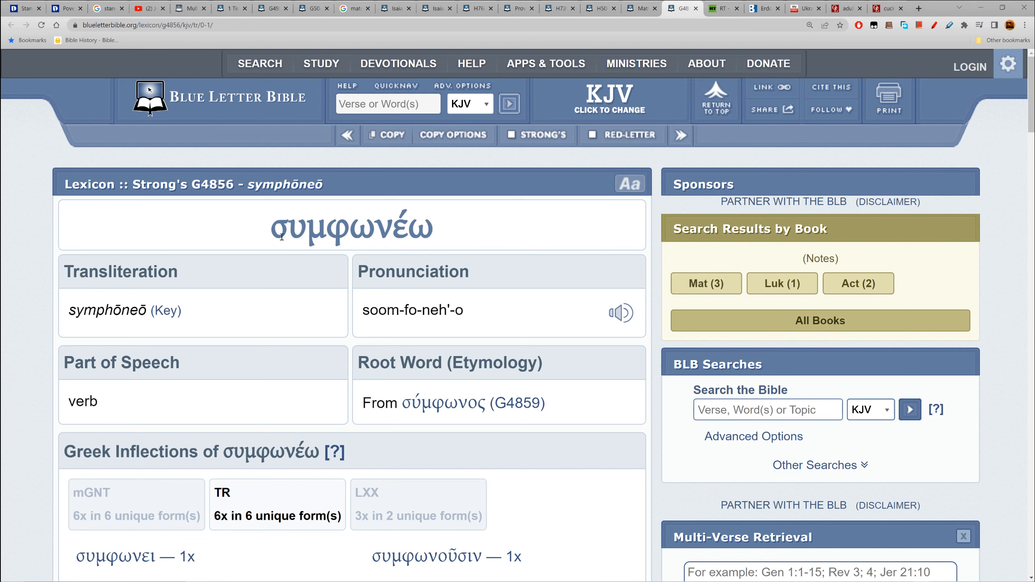
mouse_move(339, 242)
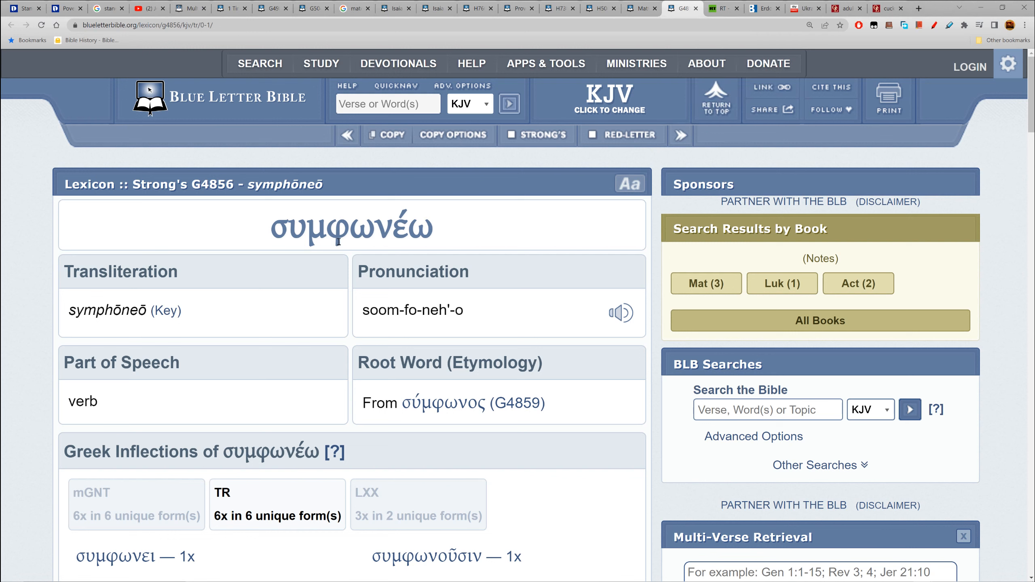
scroll(down, 3)
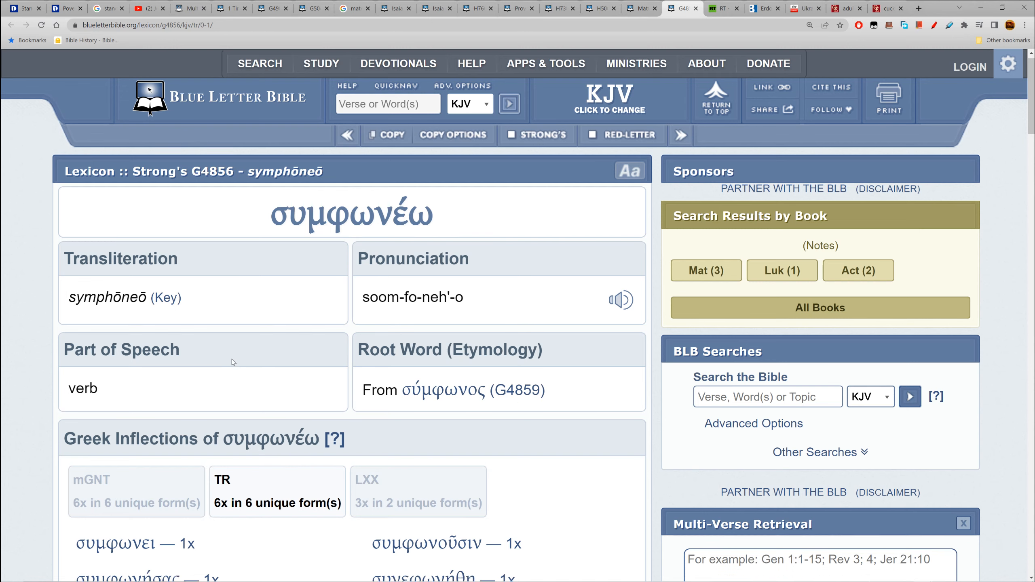
scroll(down, 3)
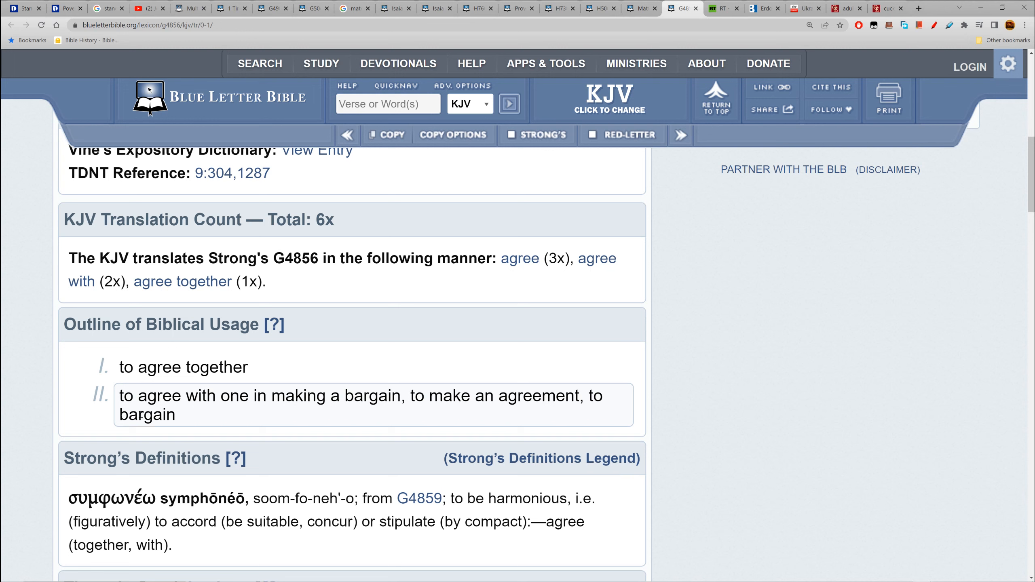
drag(225, 521, 341, 522)
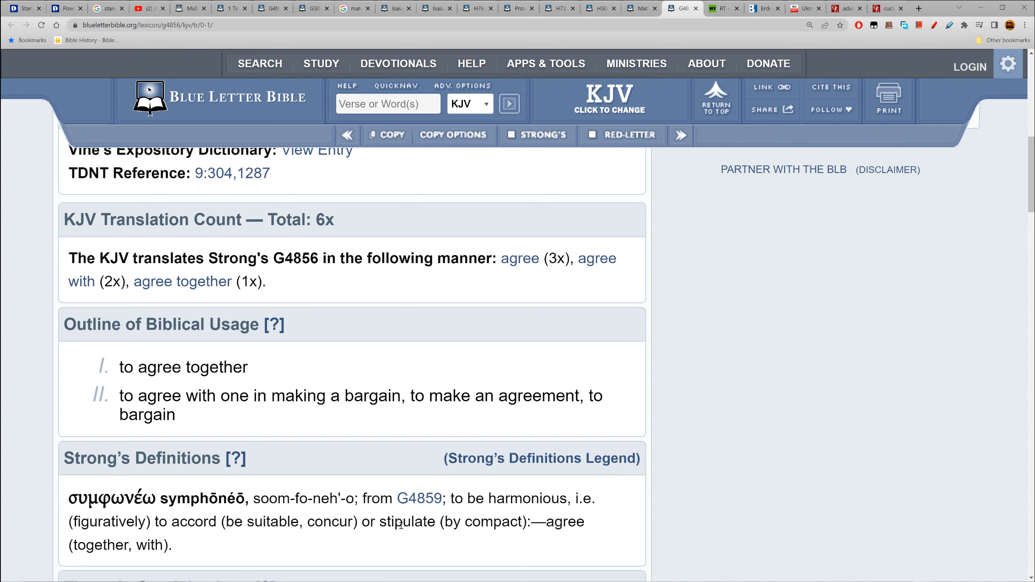
double_click(407, 521)
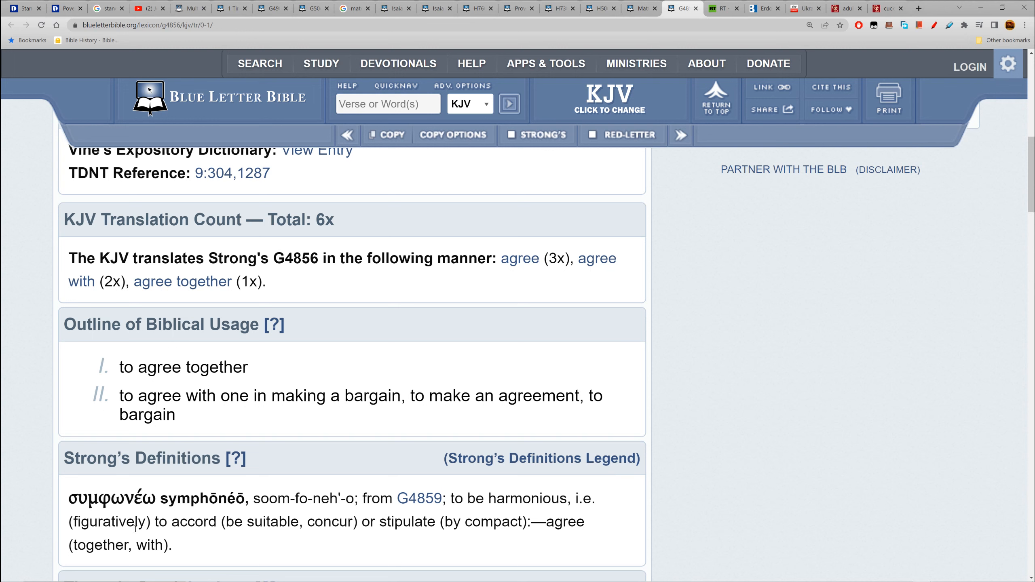
double_click(111, 522)
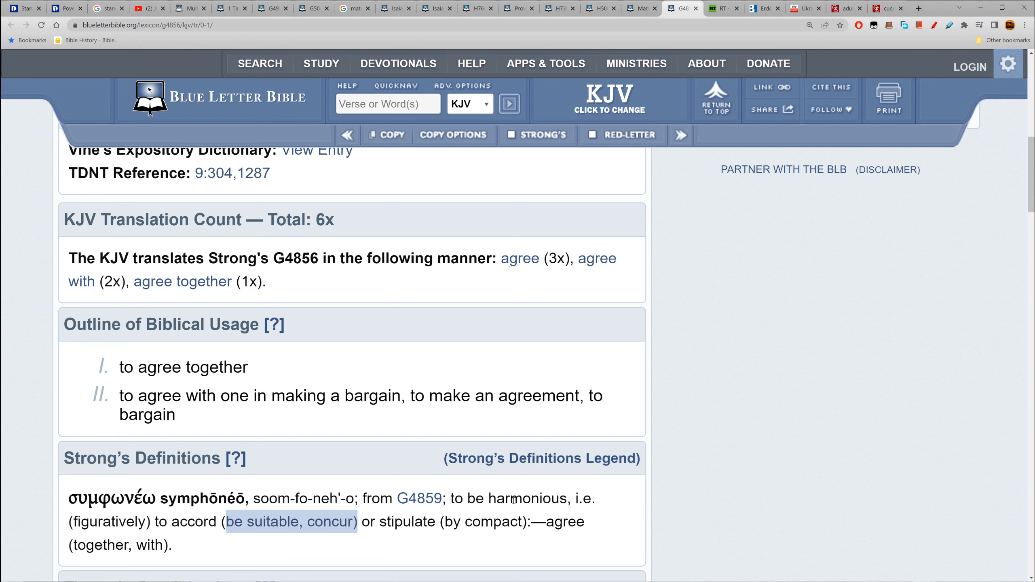
click(264, 521)
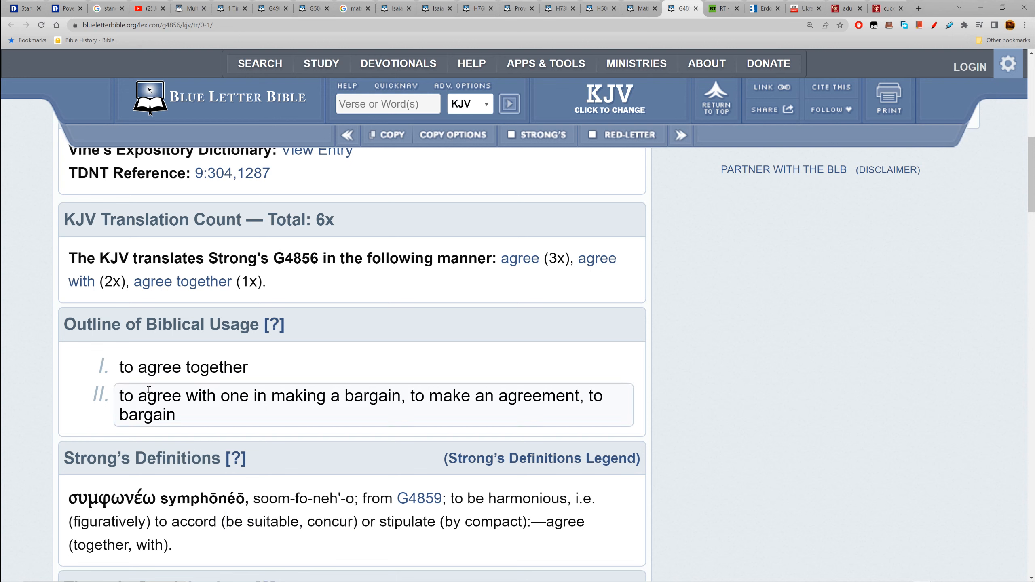
Step: Look up 'bargain' and highlight both Outline of Biblical Usage lines about agreeing
double_click(147, 414)
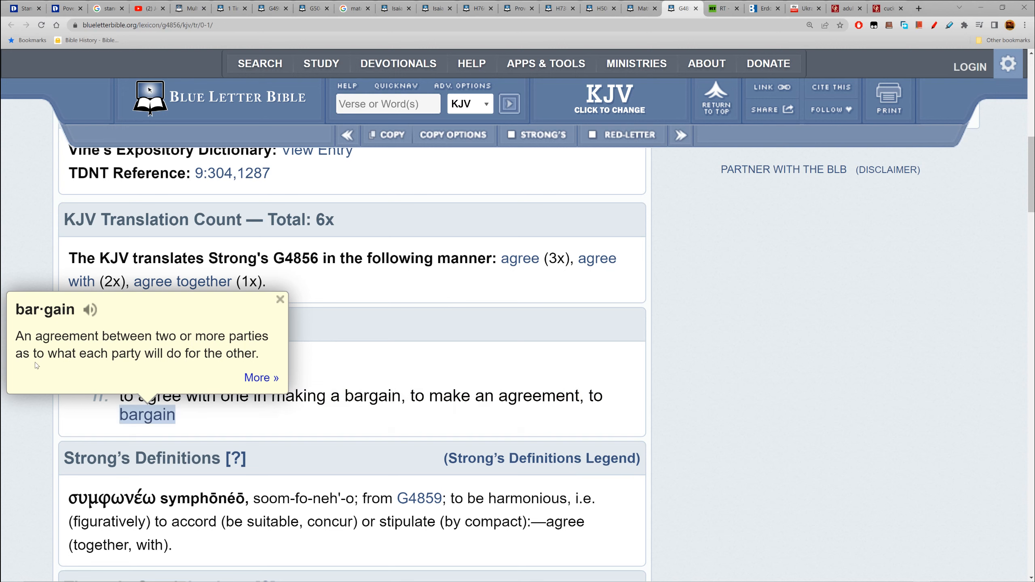
mouse_move(169, 358)
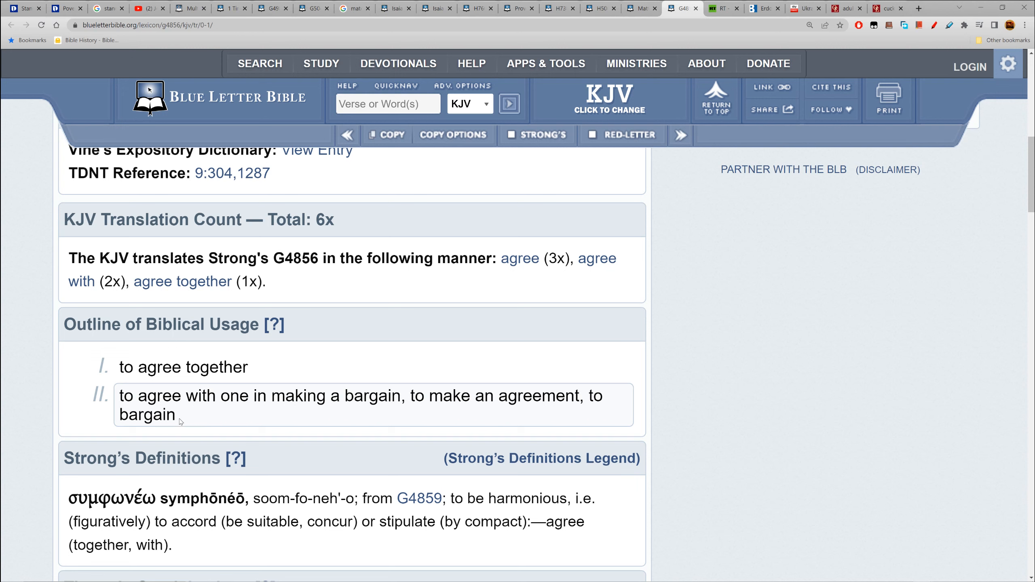
drag(119, 395, 176, 414)
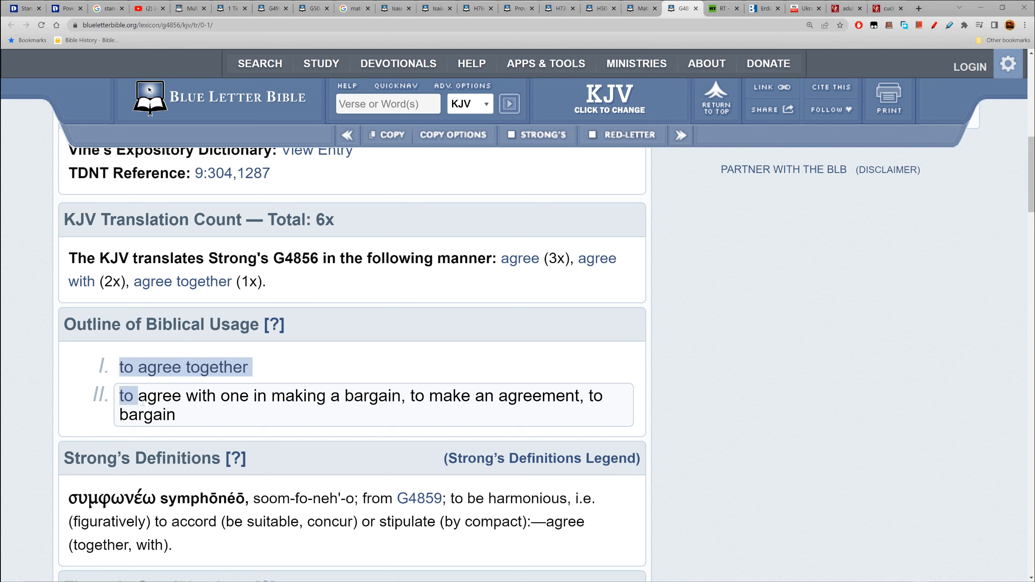
drag(121, 396, 176, 414)
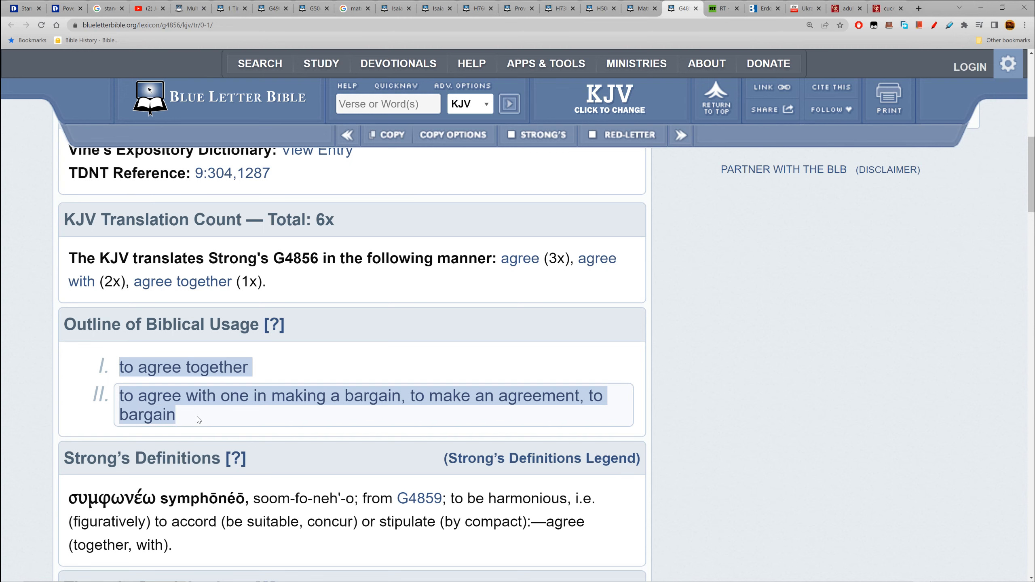
click(355, 7)
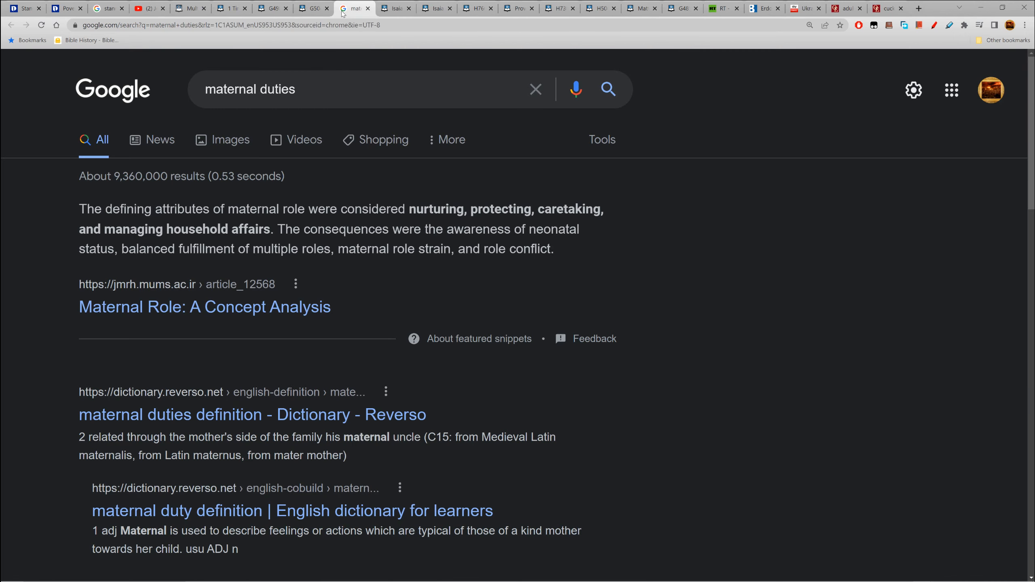
mouse_move(571, 212)
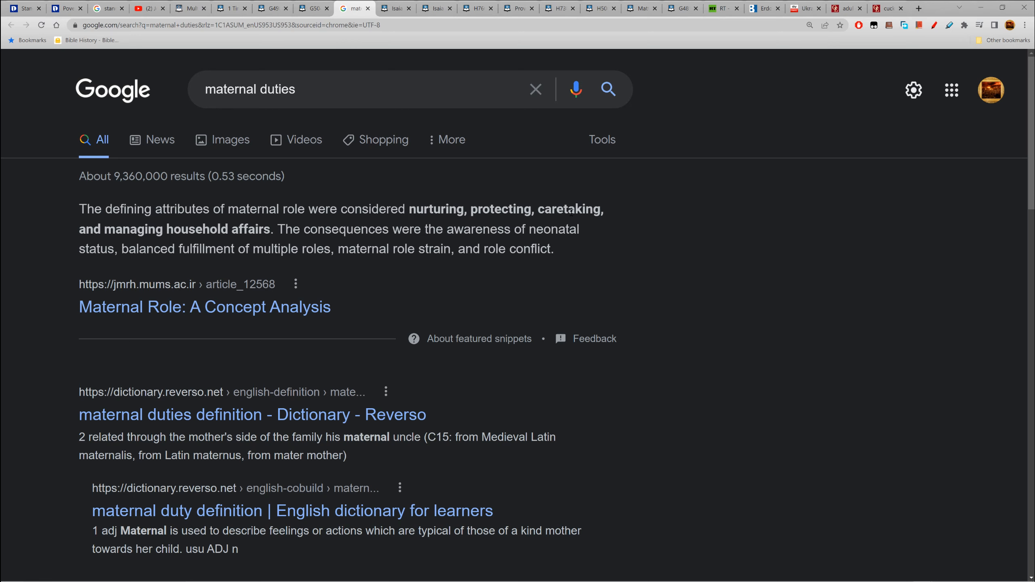
drag(78, 210, 275, 229)
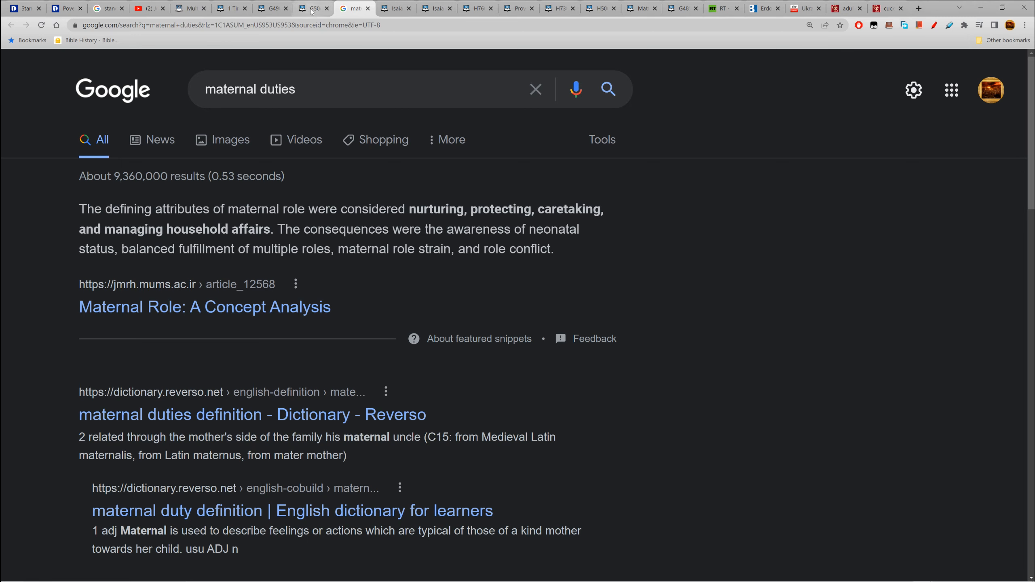
mouse_move(598, 8)
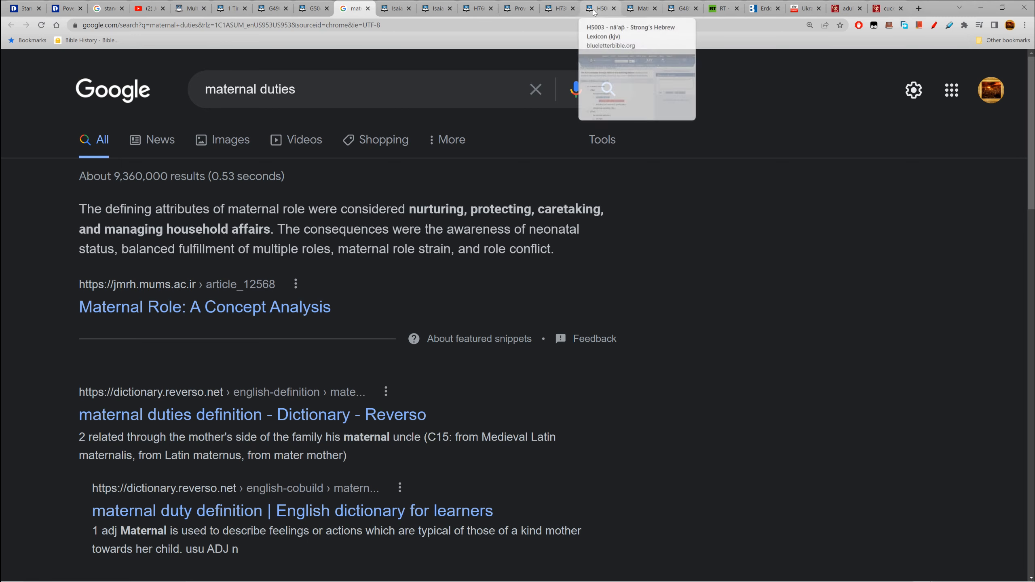
mouse_move(639, 8)
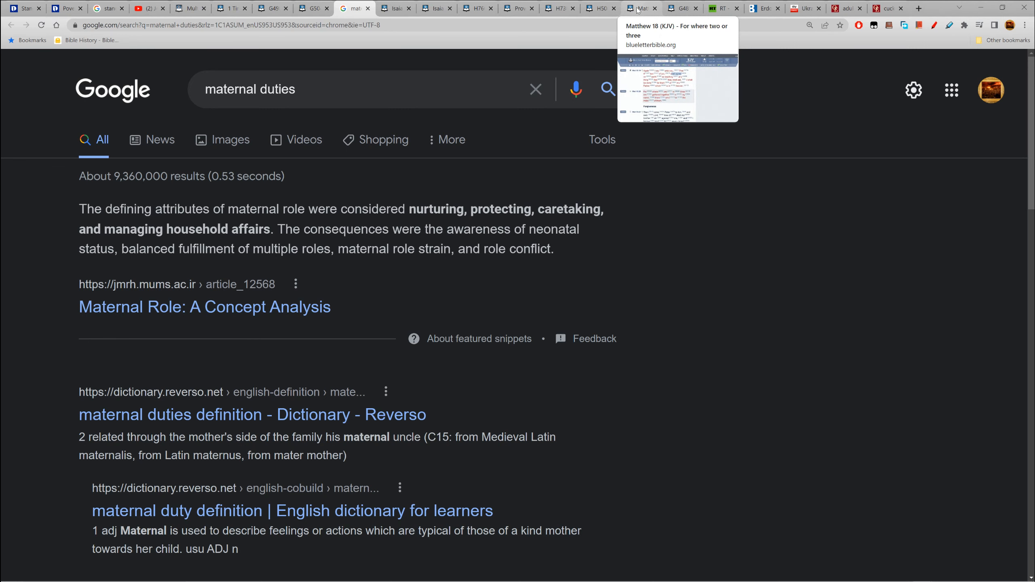
click(684, 8)
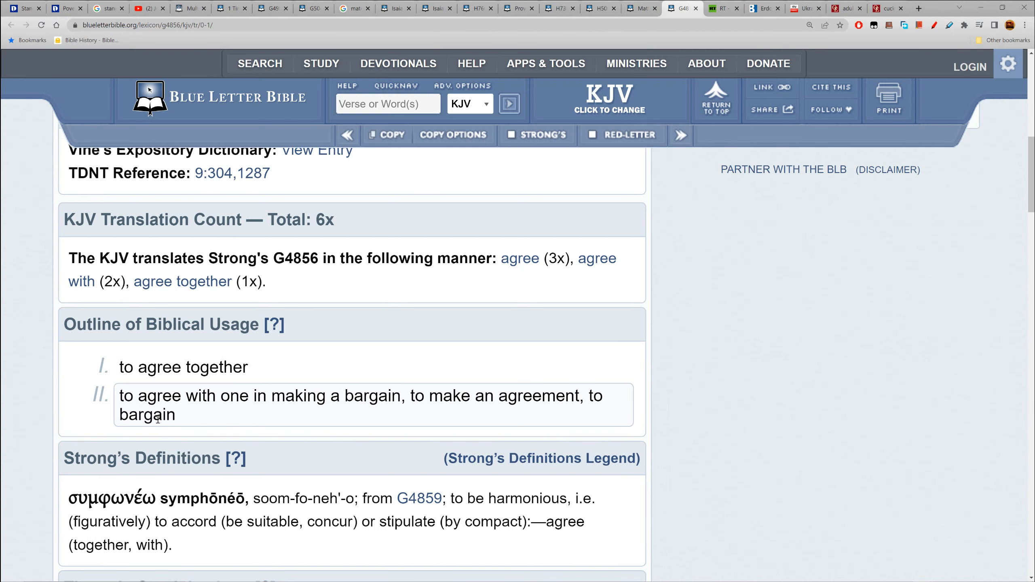
double_click(146, 415)
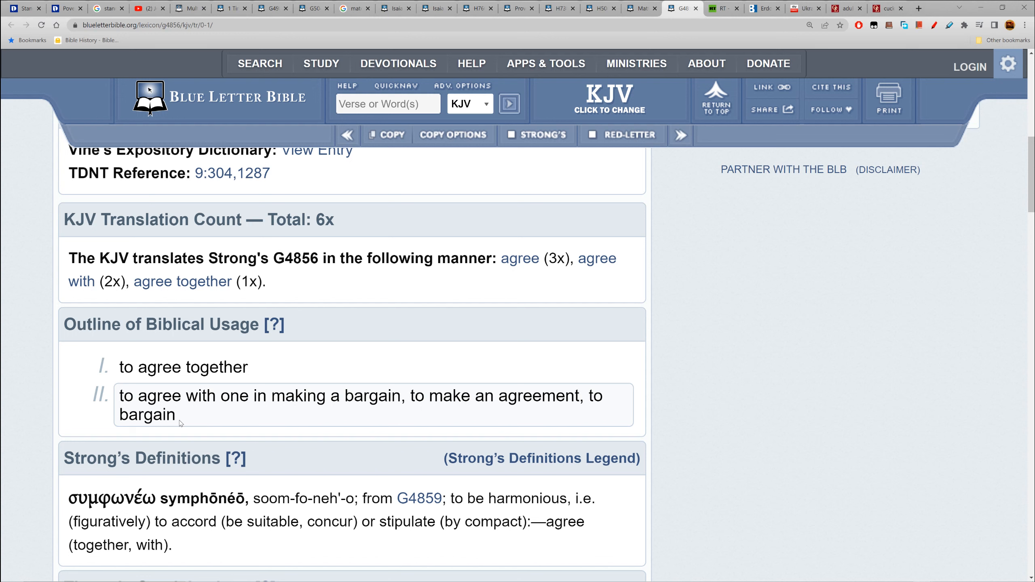
drag(119, 396, 176, 414)
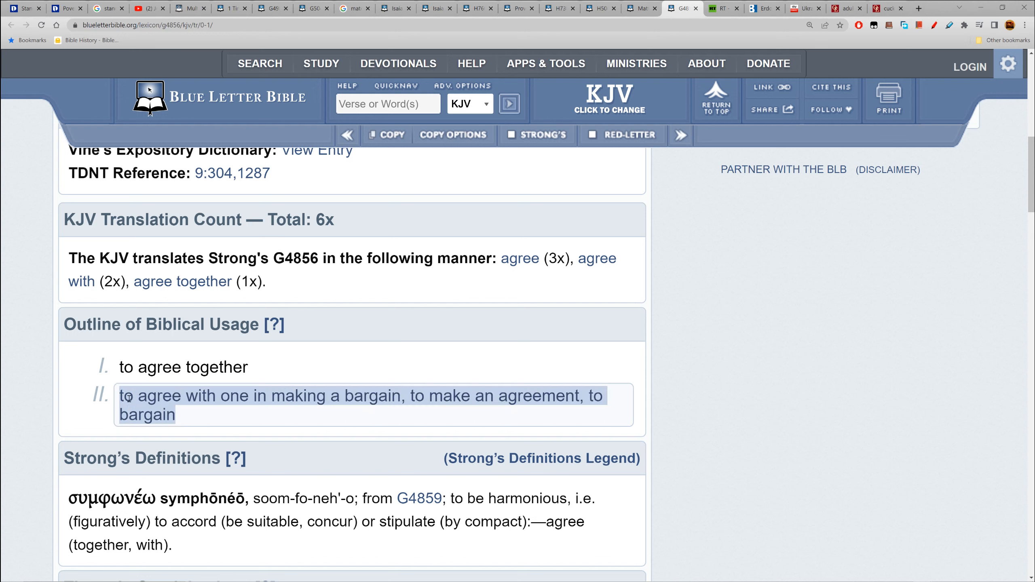
click(183, 422)
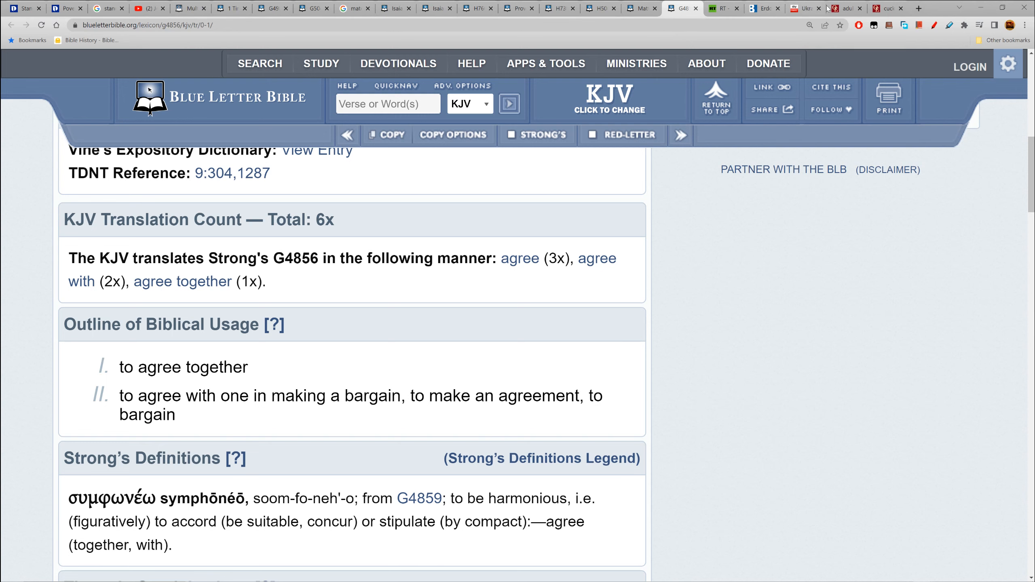
Step: In the adultery etymology entry, mark 'to alter' and move down the results toward the cuckold cross-reference
click(847, 8)
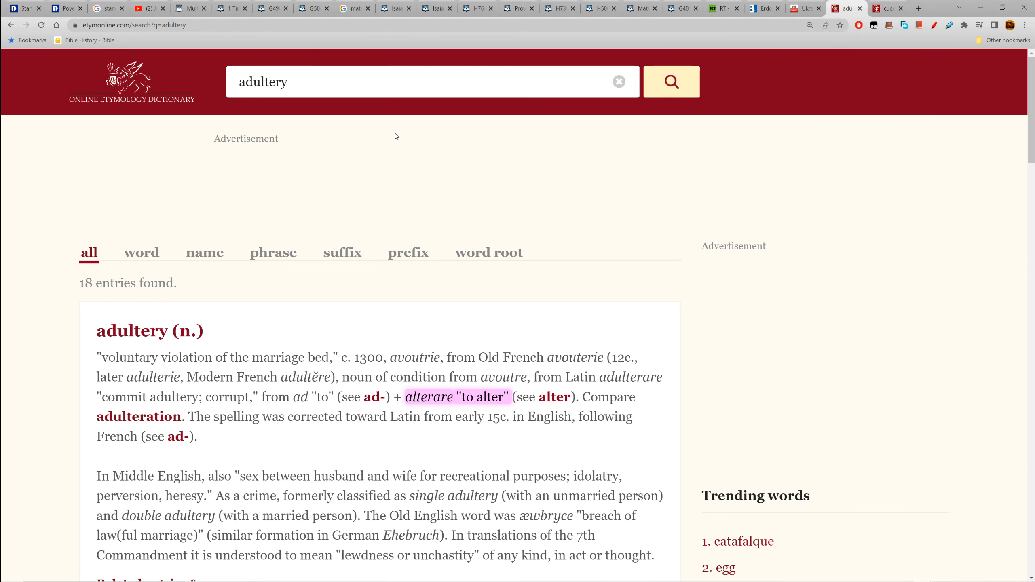
mouse_move(69, 327)
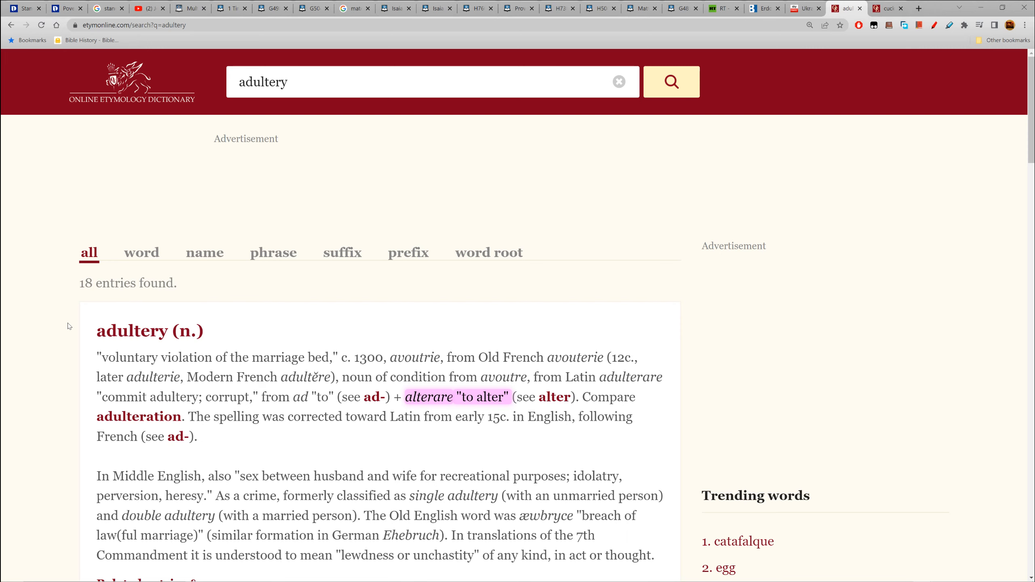
mouse_move(66, 361)
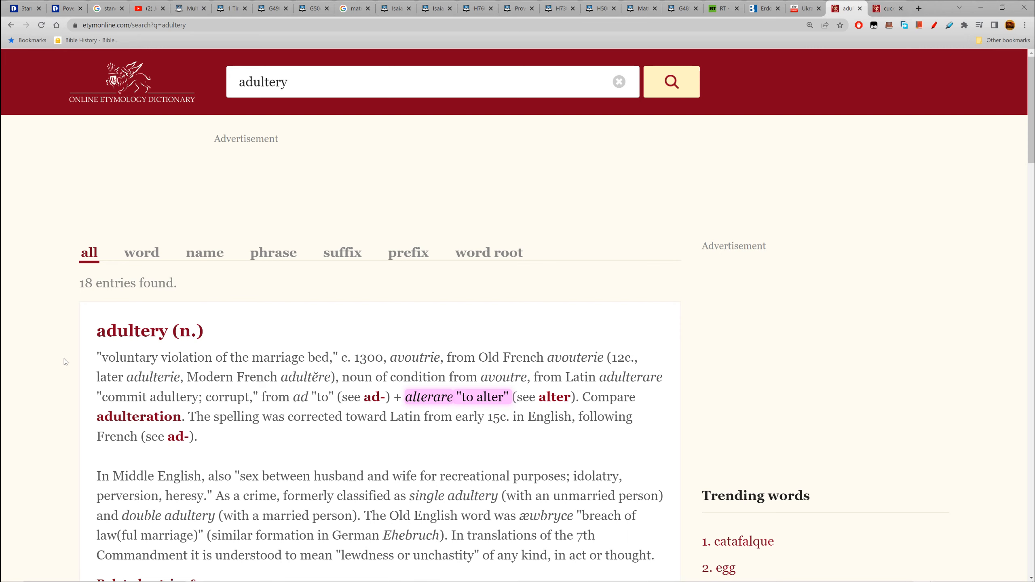
mouse_move(94, 333)
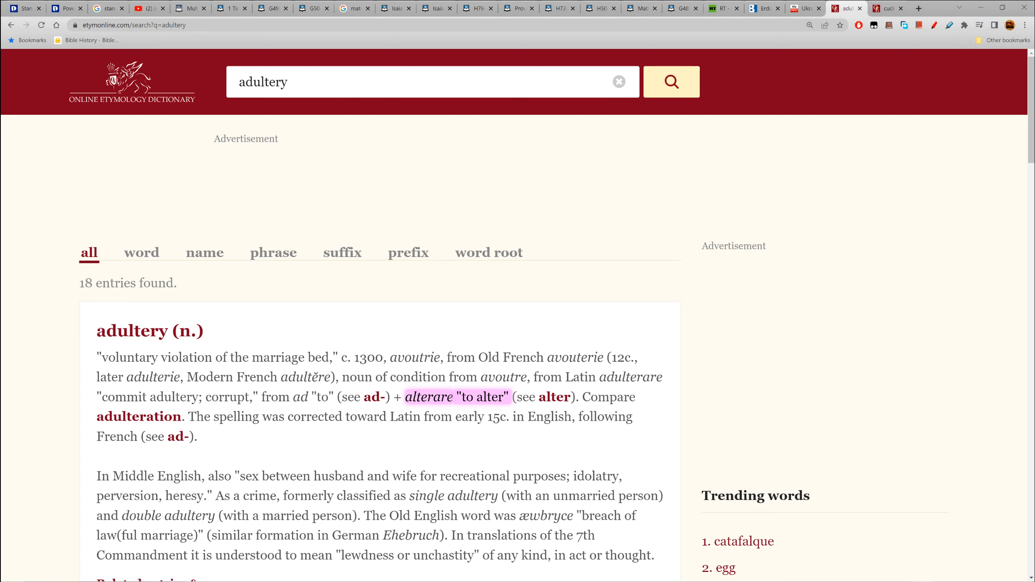
double_click(132, 331)
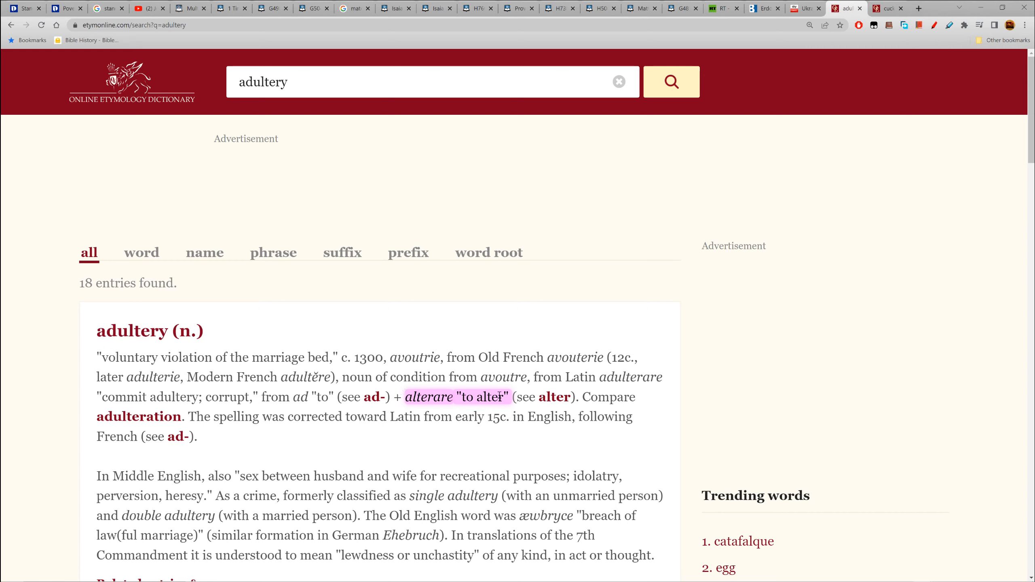
drag(460, 397, 501, 397)
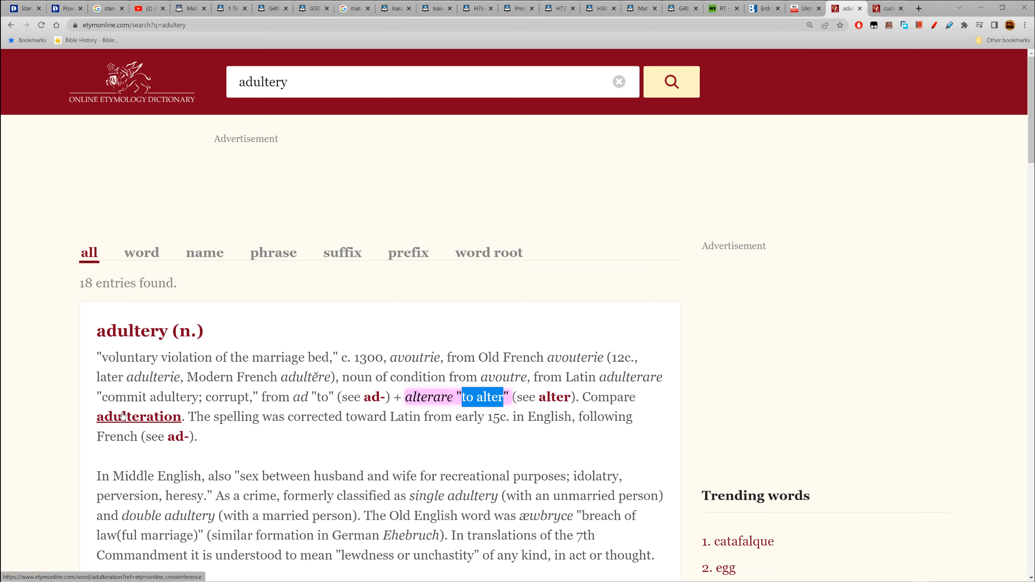
mouse_move(97, 421)
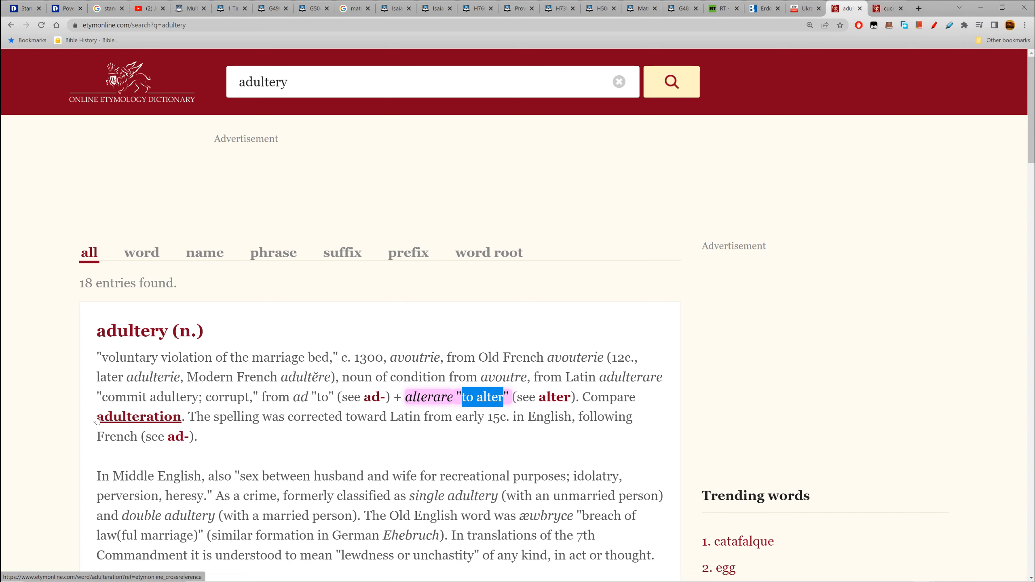
mouse_move(180, 423)
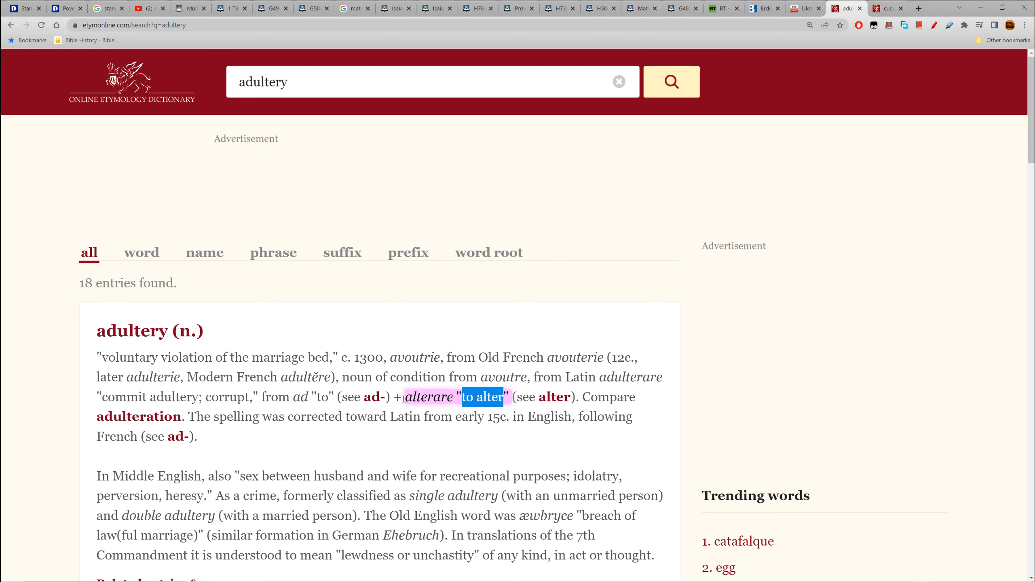
mouse_move(518, 485)
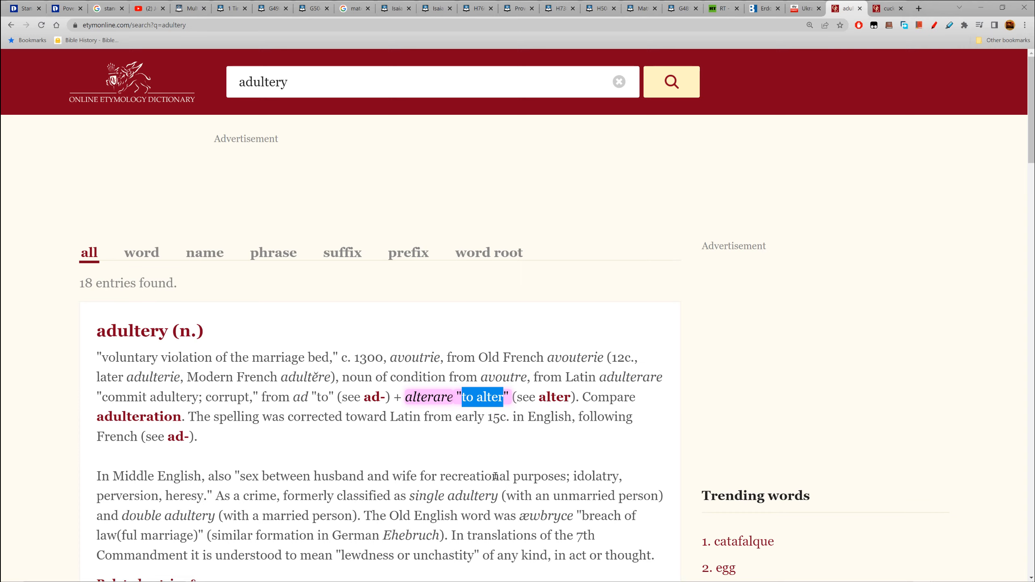
scroll(down, 3)
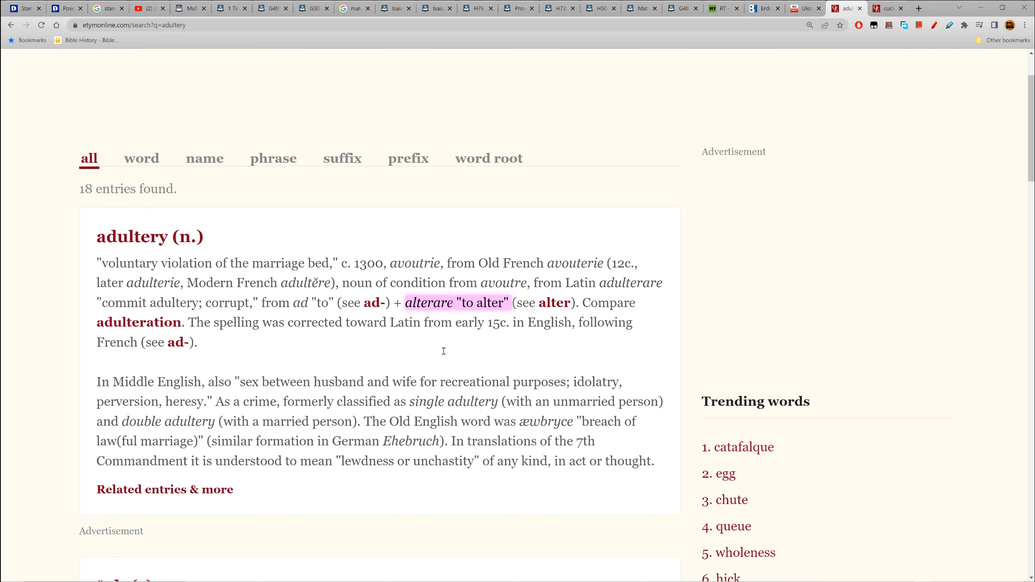
mouse_move(478, 330)
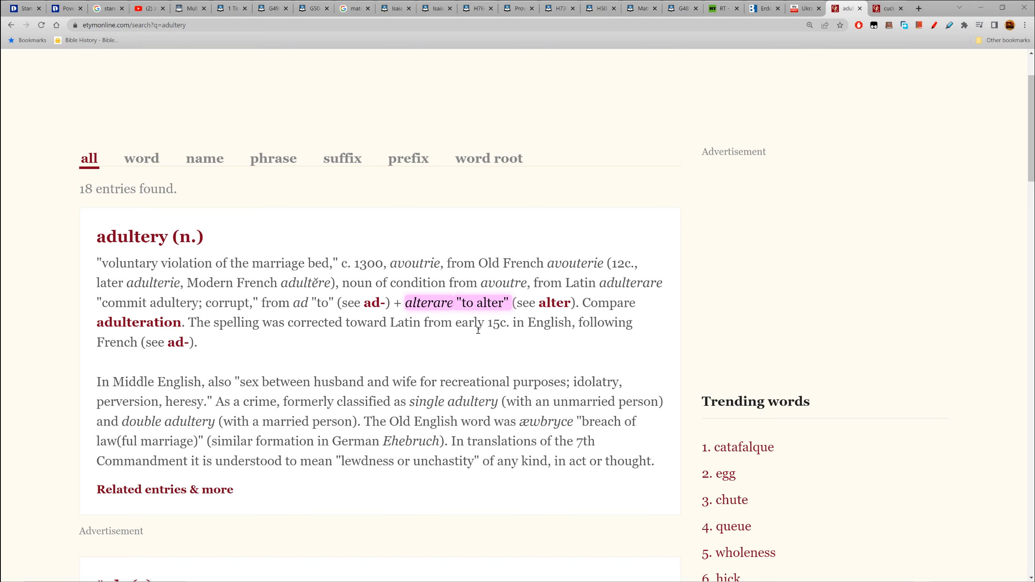
scroll(down, 3)
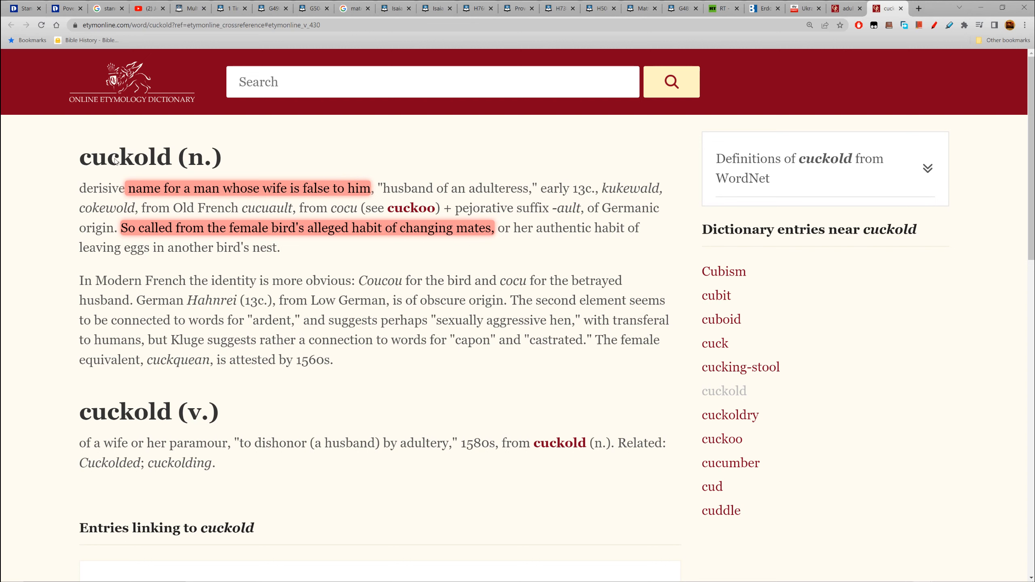
double_click(127, 157)
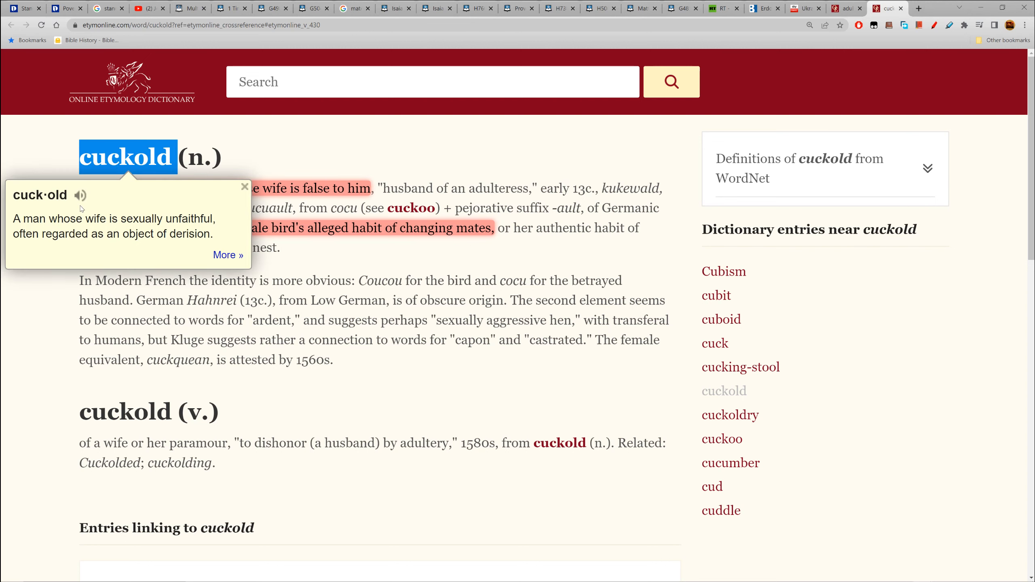
click(80, 195)
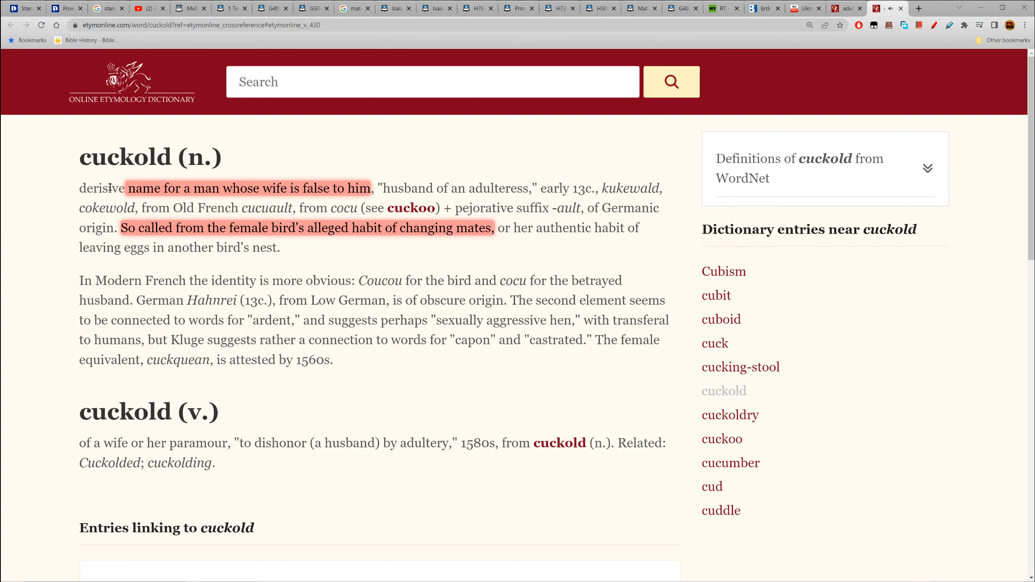
double_click(103, 188)
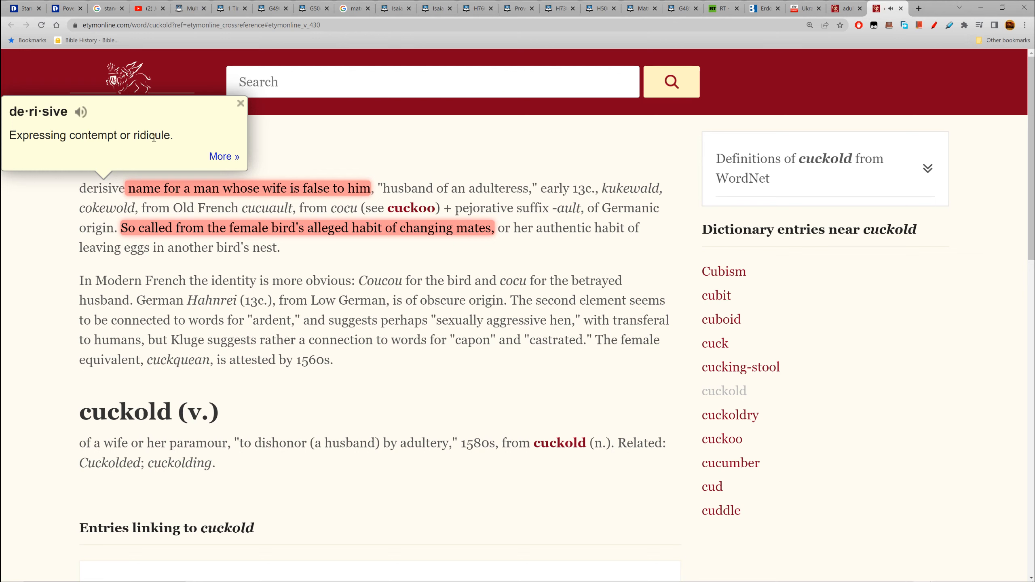
click(240, 104)
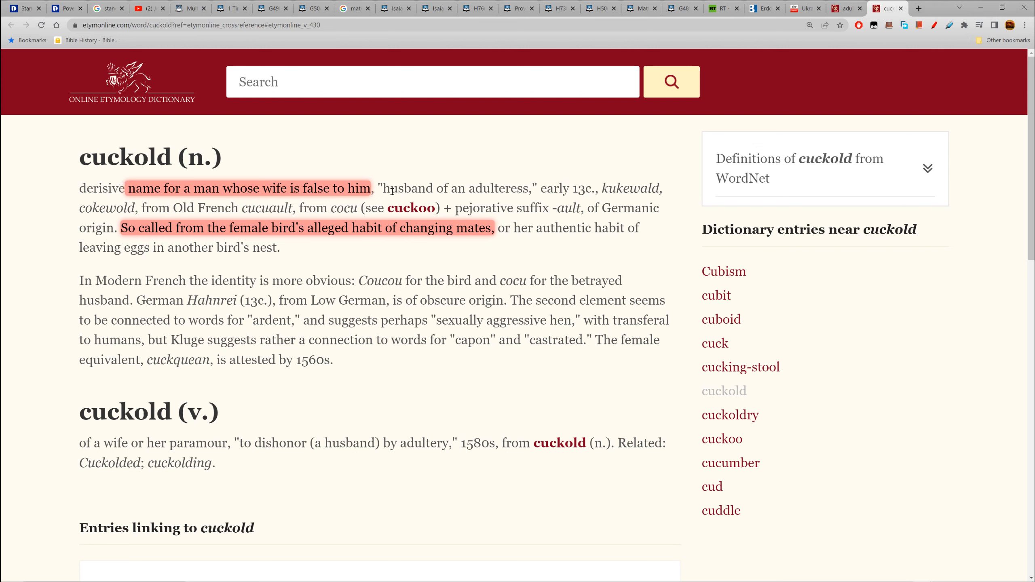
mouse_move(538, 190)
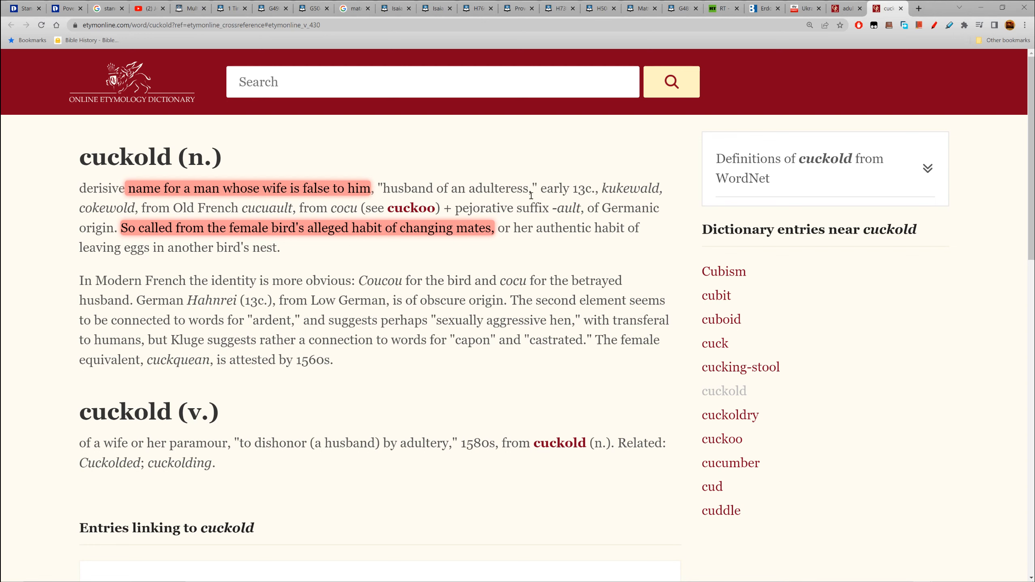
mouse_move(88, 210)
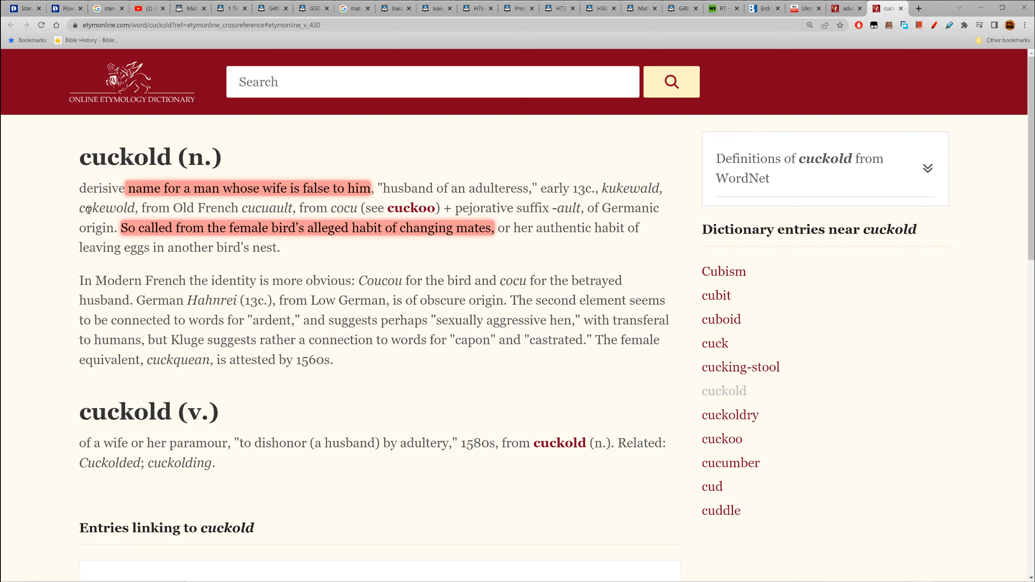
mouse_move(458, 209)
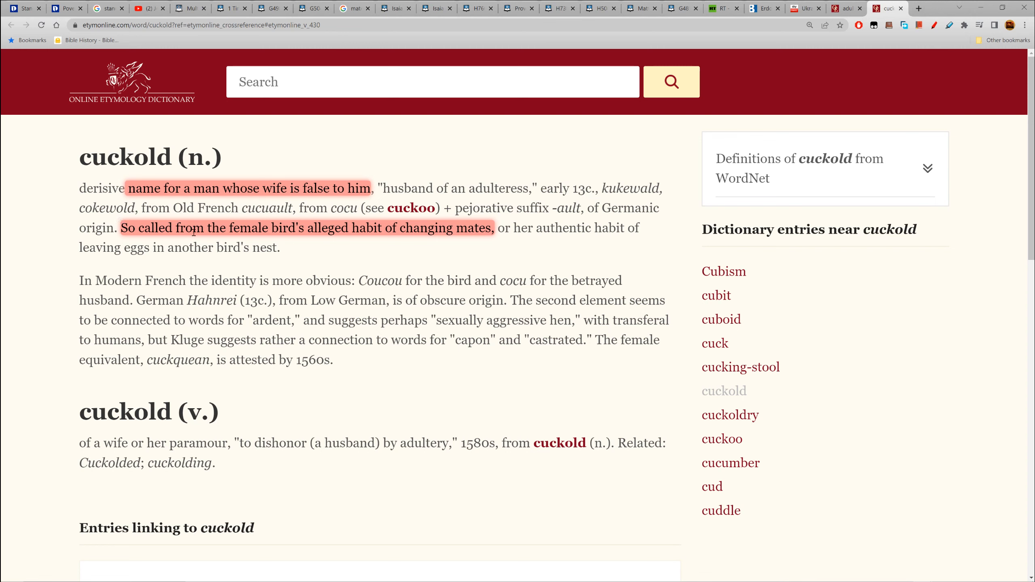
mouse_move(303, 230)
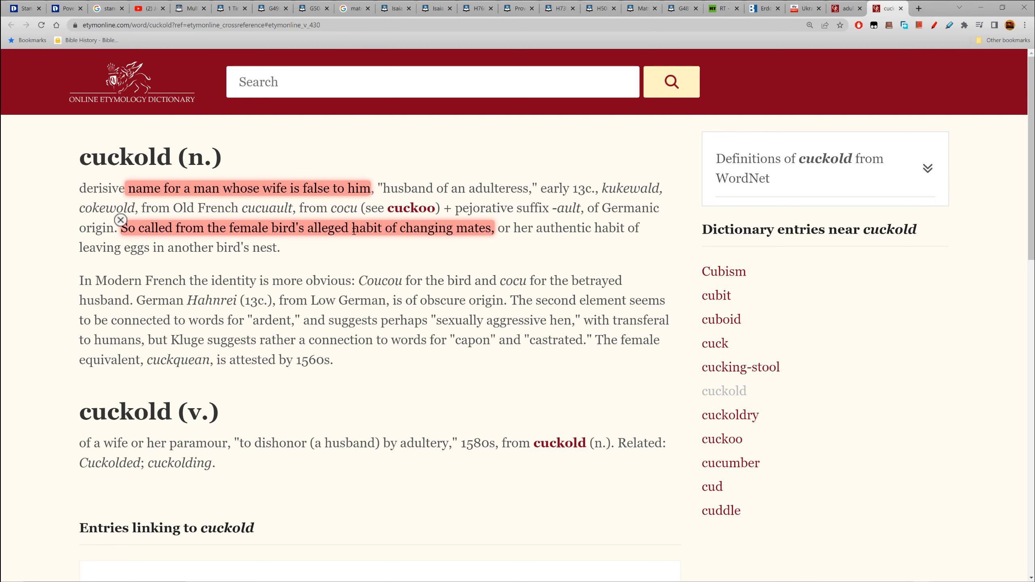
drag(307, 228, 362, 228)
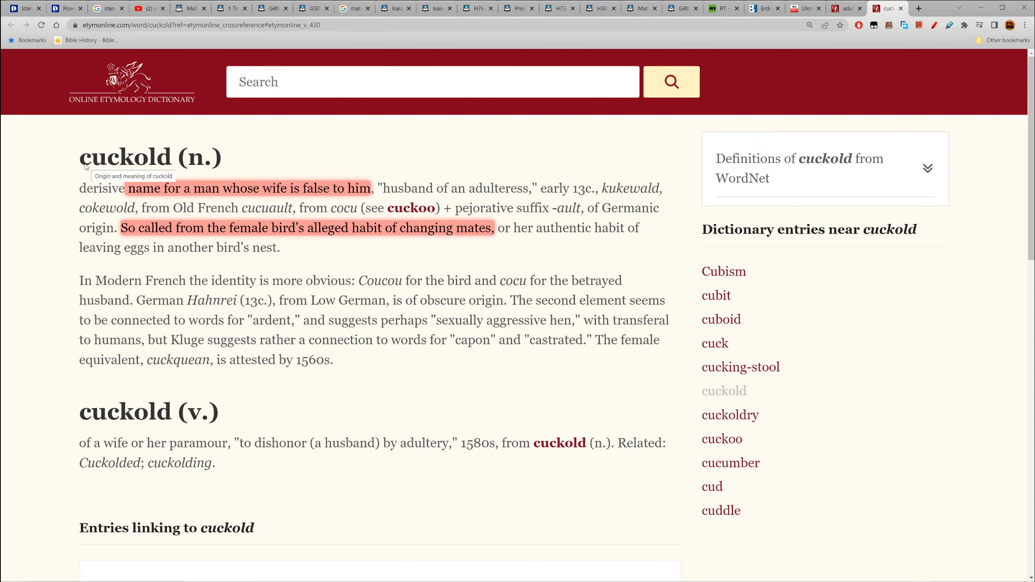
mouse_move(203, 205)
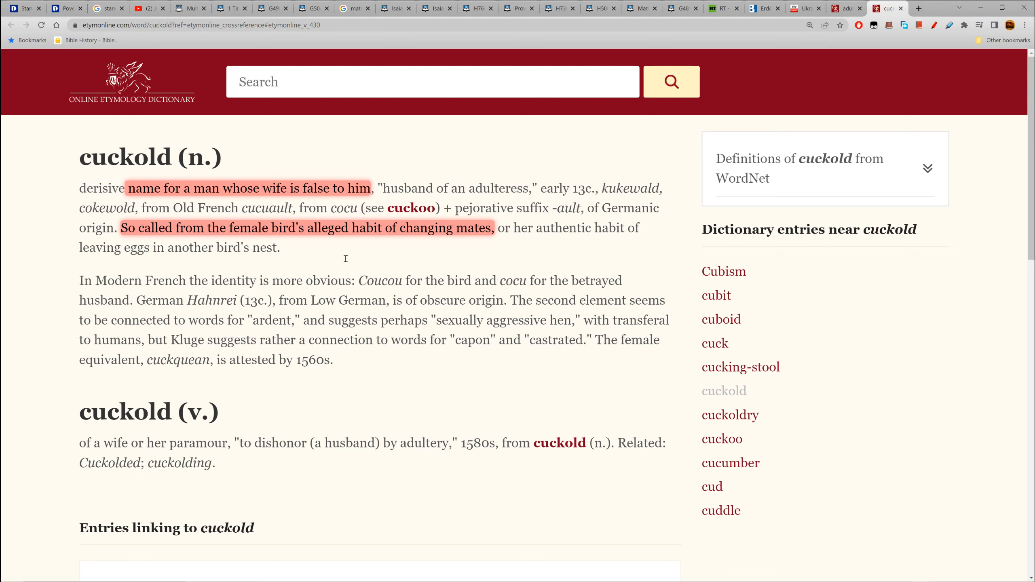
mouse_move(114, 161)
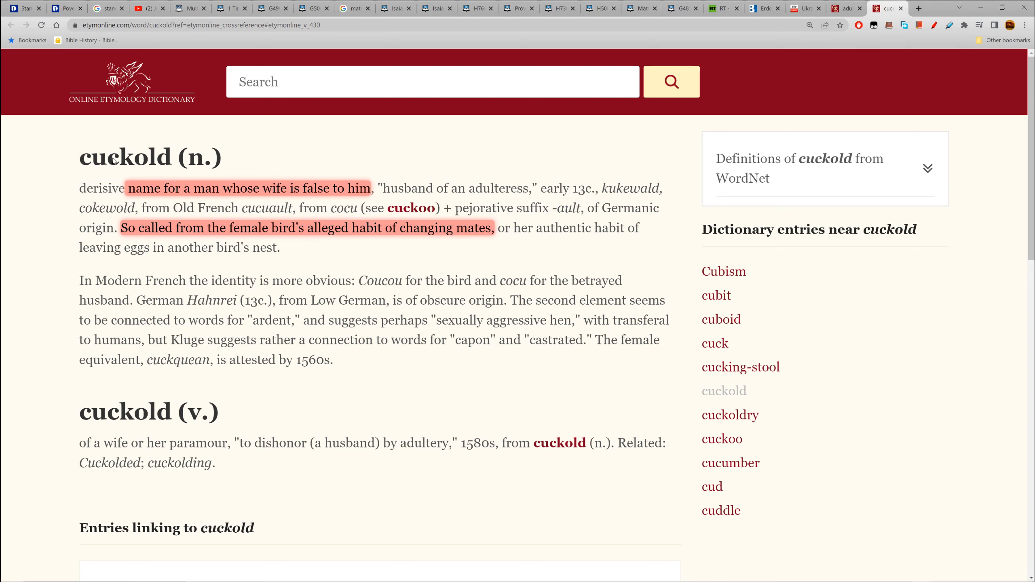
mouse_move(392, 174)
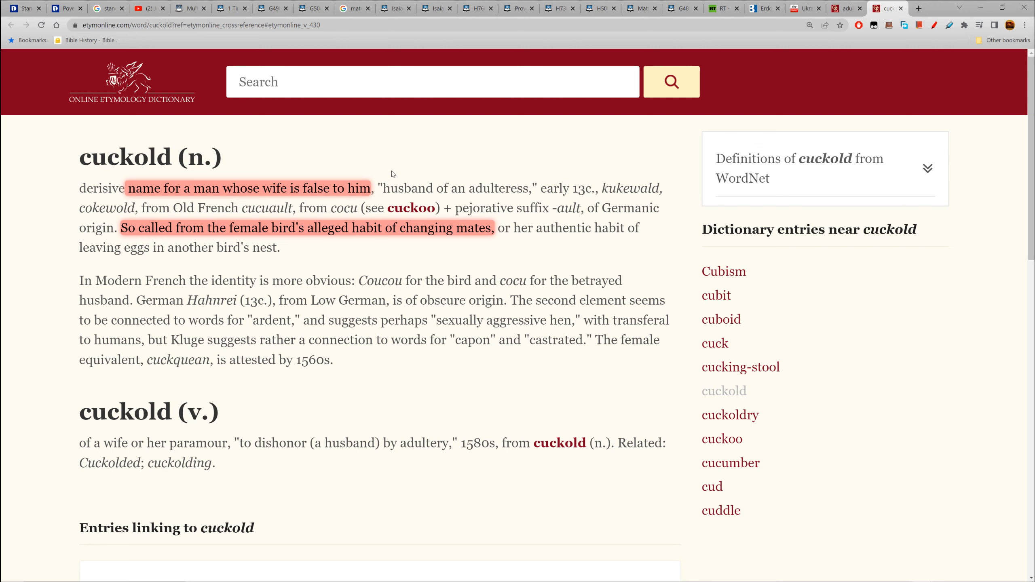
double_click(579, 188)
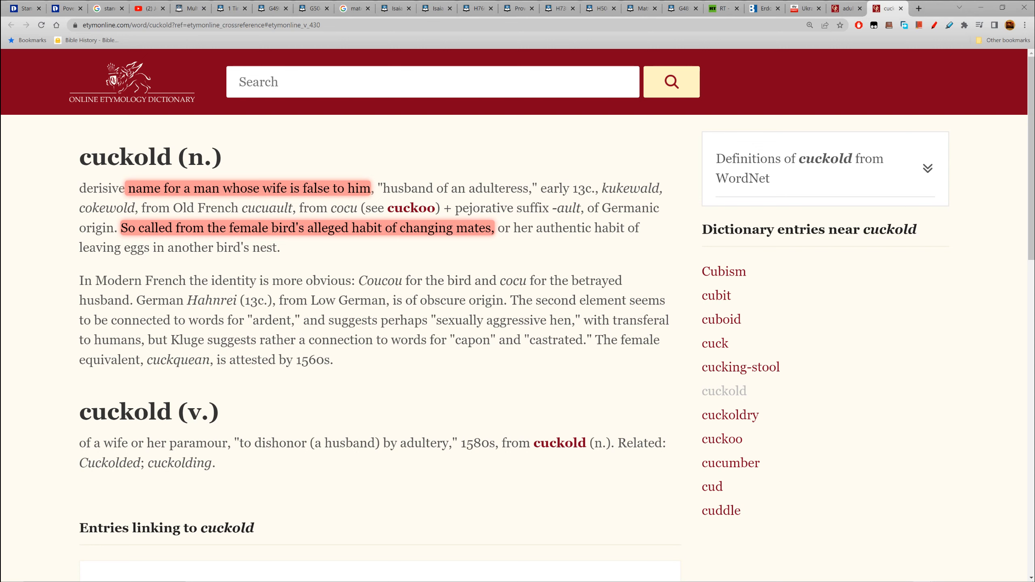
mouse_move(81, 111)
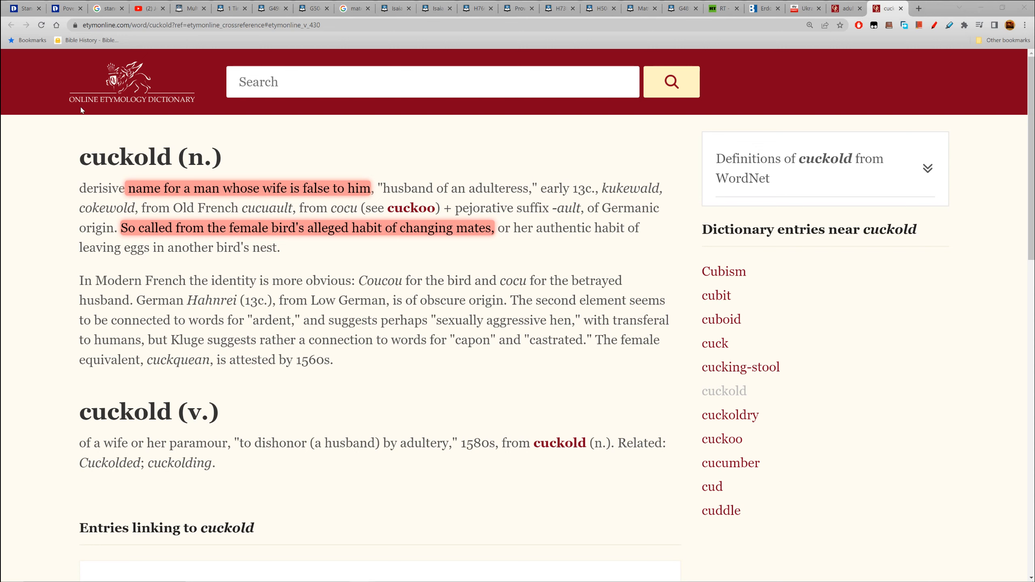
mouse_move(166, 224)
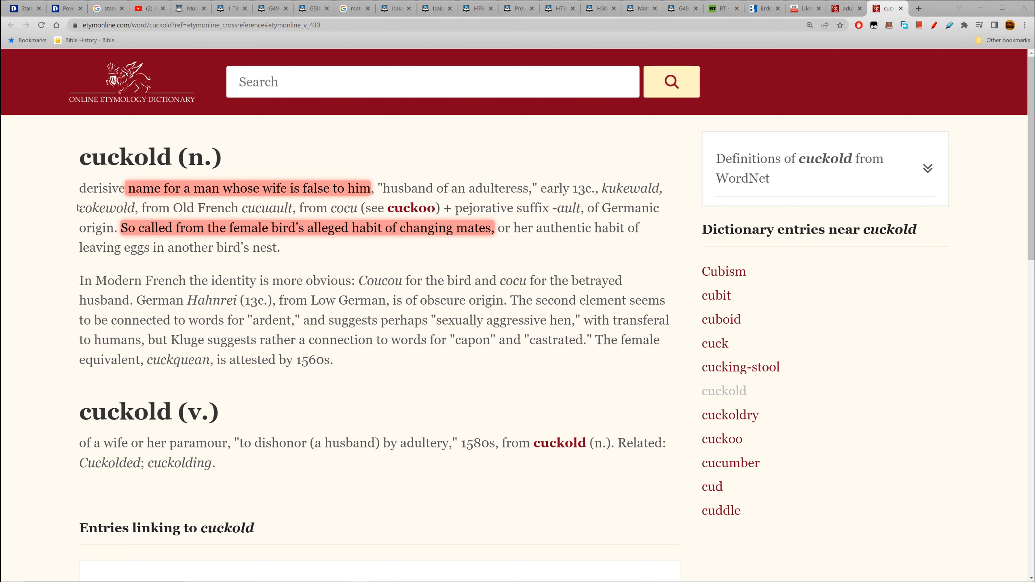
mouse_move(57, 206)
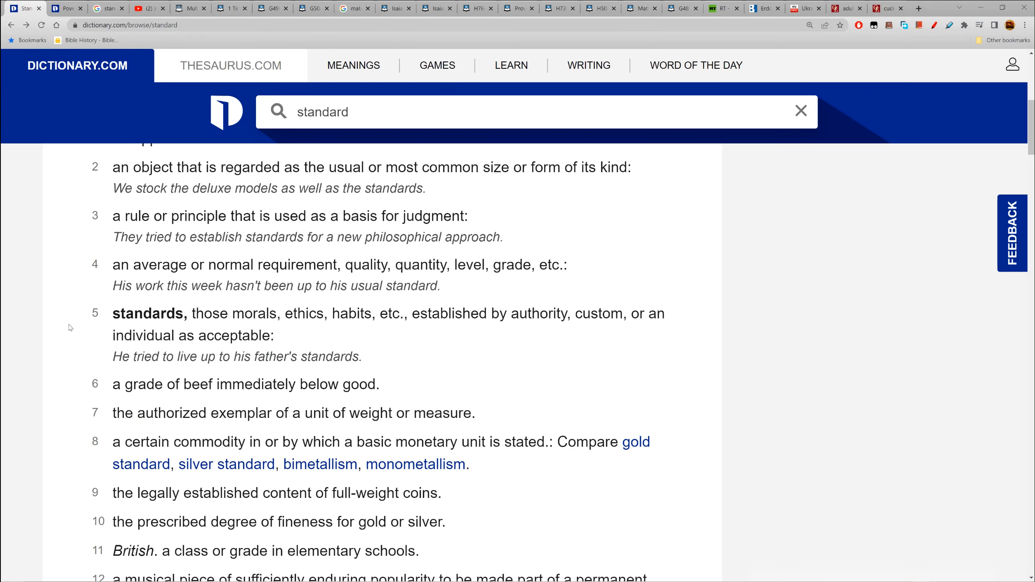
Step: Highlight definition 5 of standard, about morals, ethics and habits accepted as standards
scroll(up, 3)
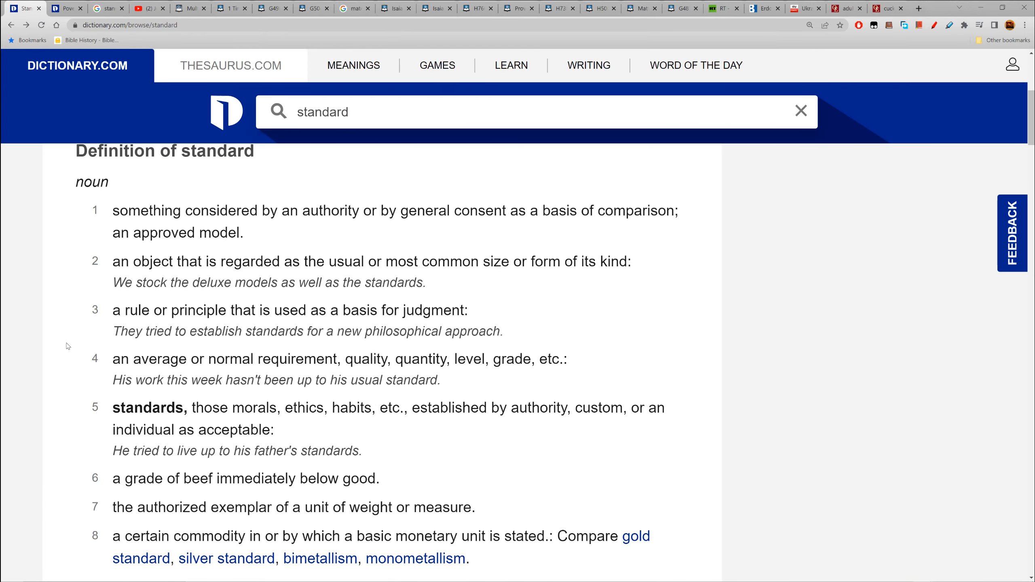
scroll(down, 3)
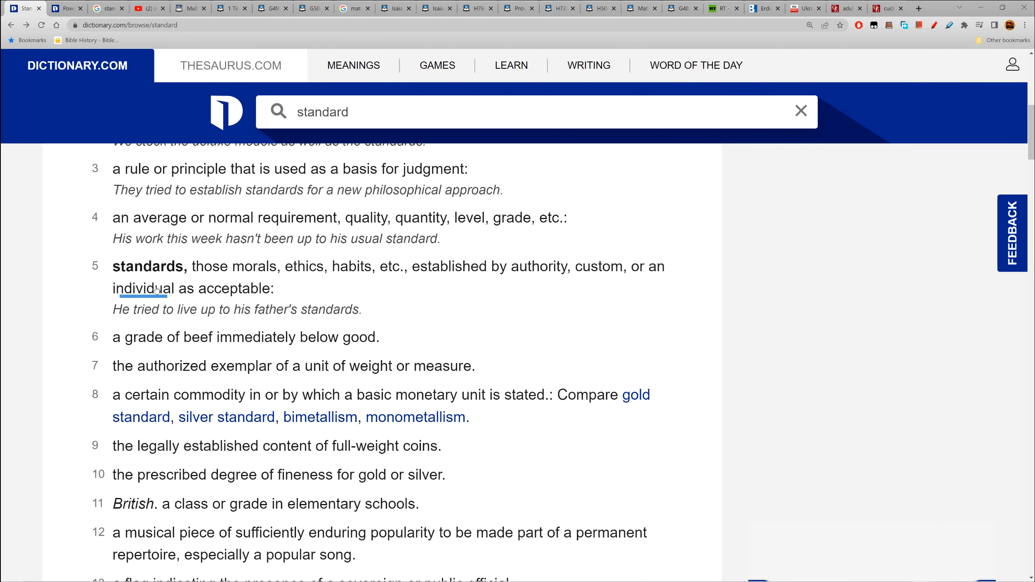
mouse_move(305, 266)
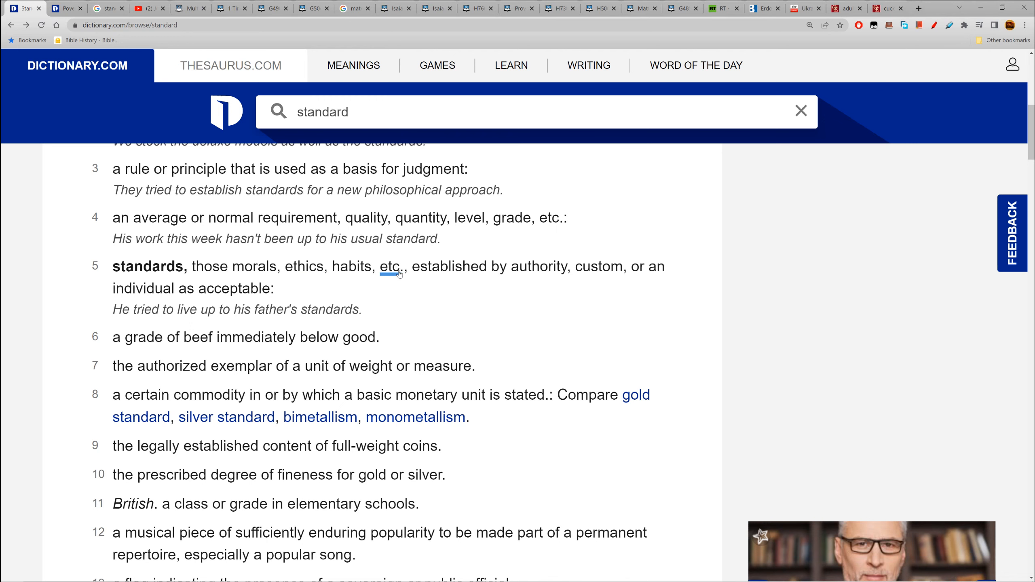
mouse_move(640, 274)
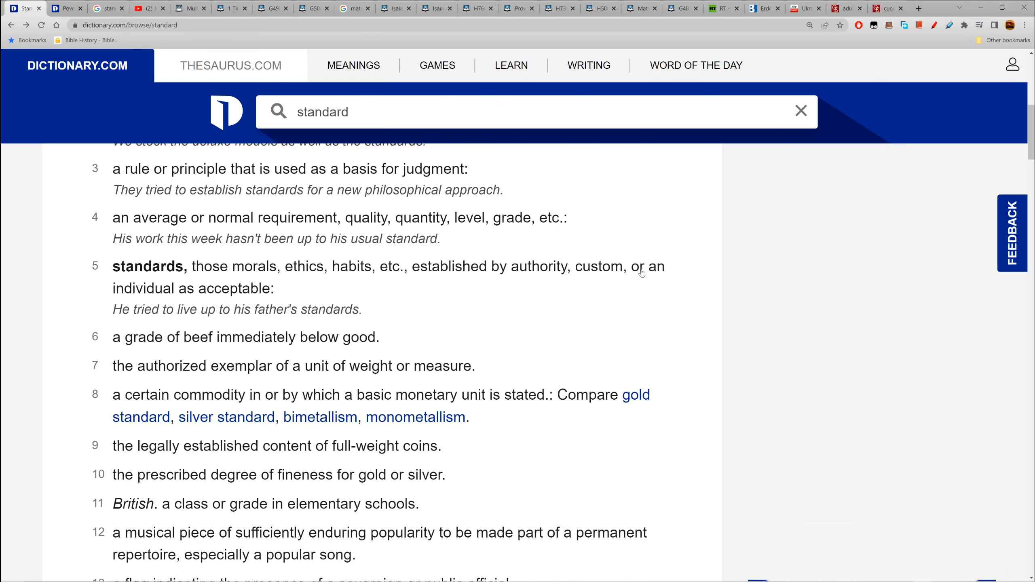
mouse_move(284, 292)
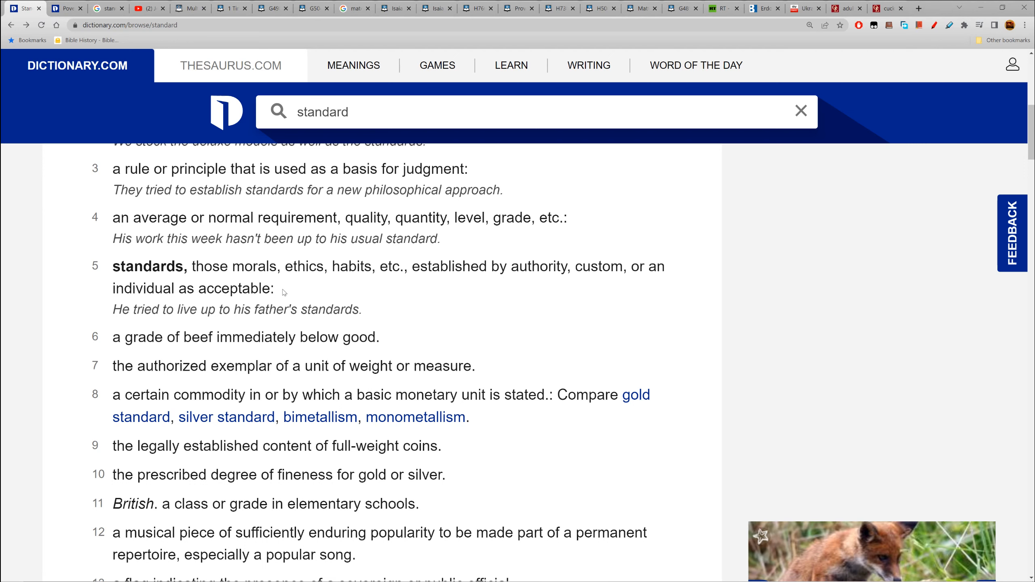
drag(113, 266, 273, 288)
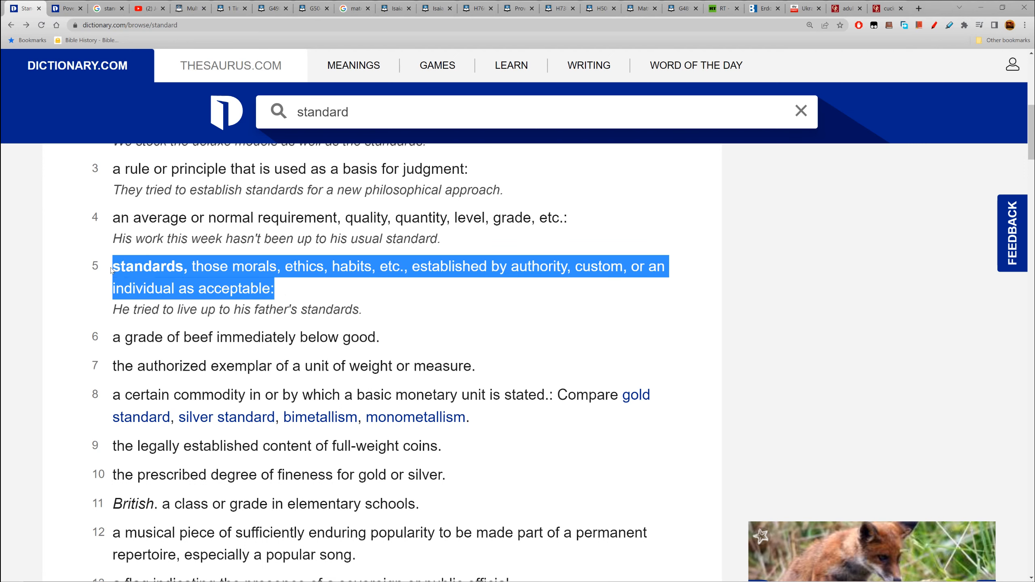